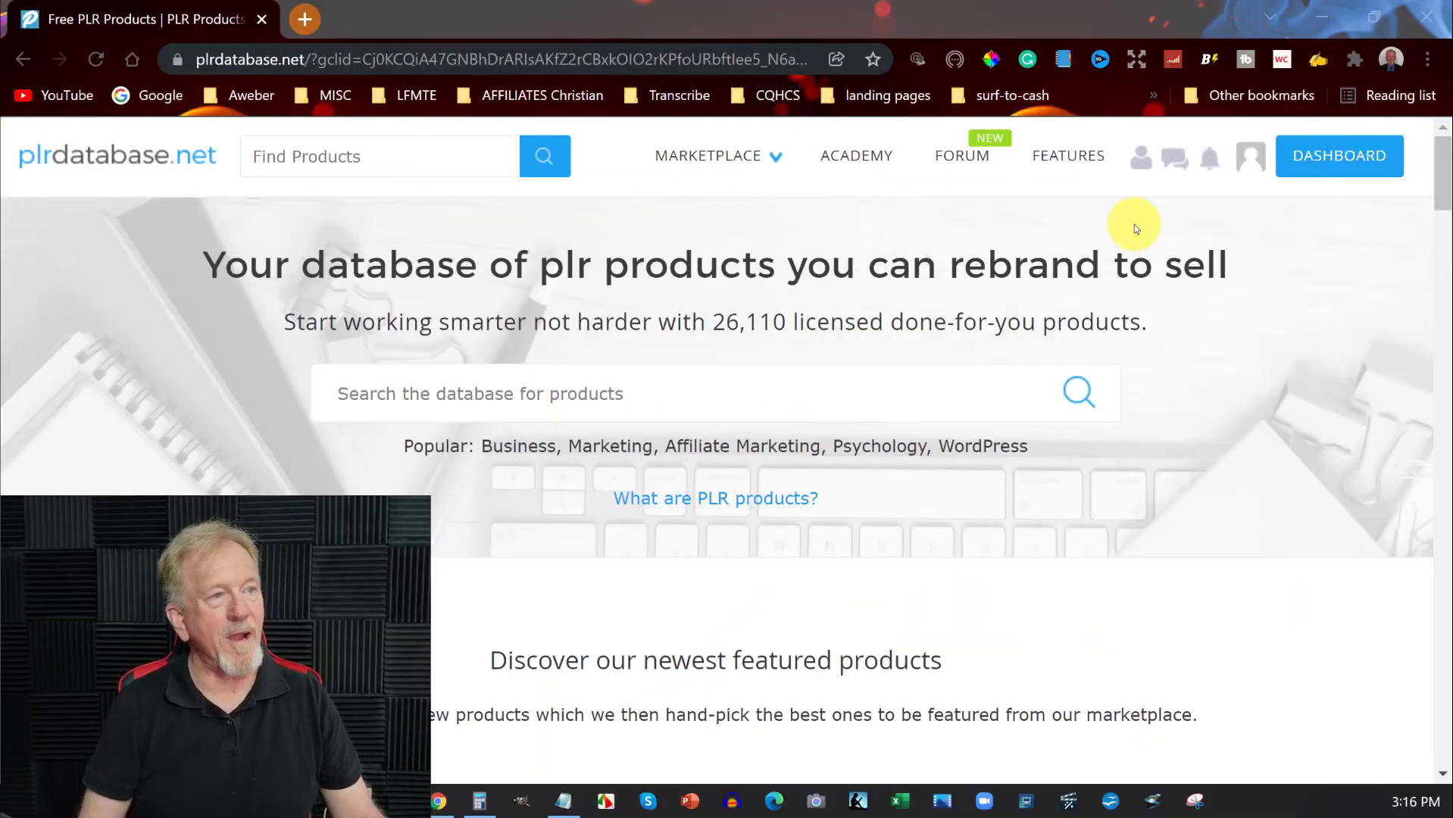
mouse_move(1130, 230)
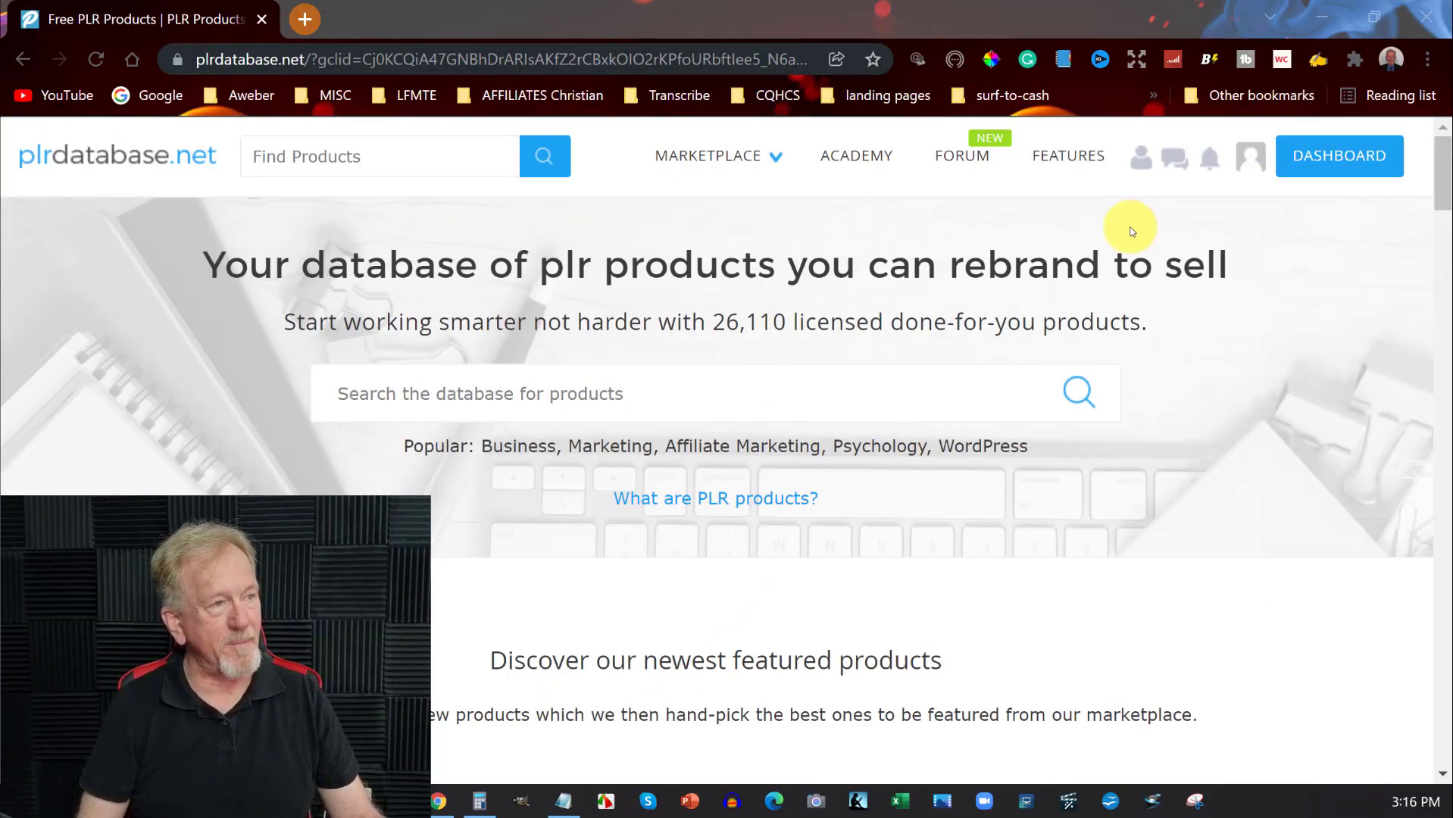
mouse_move(959, 227)
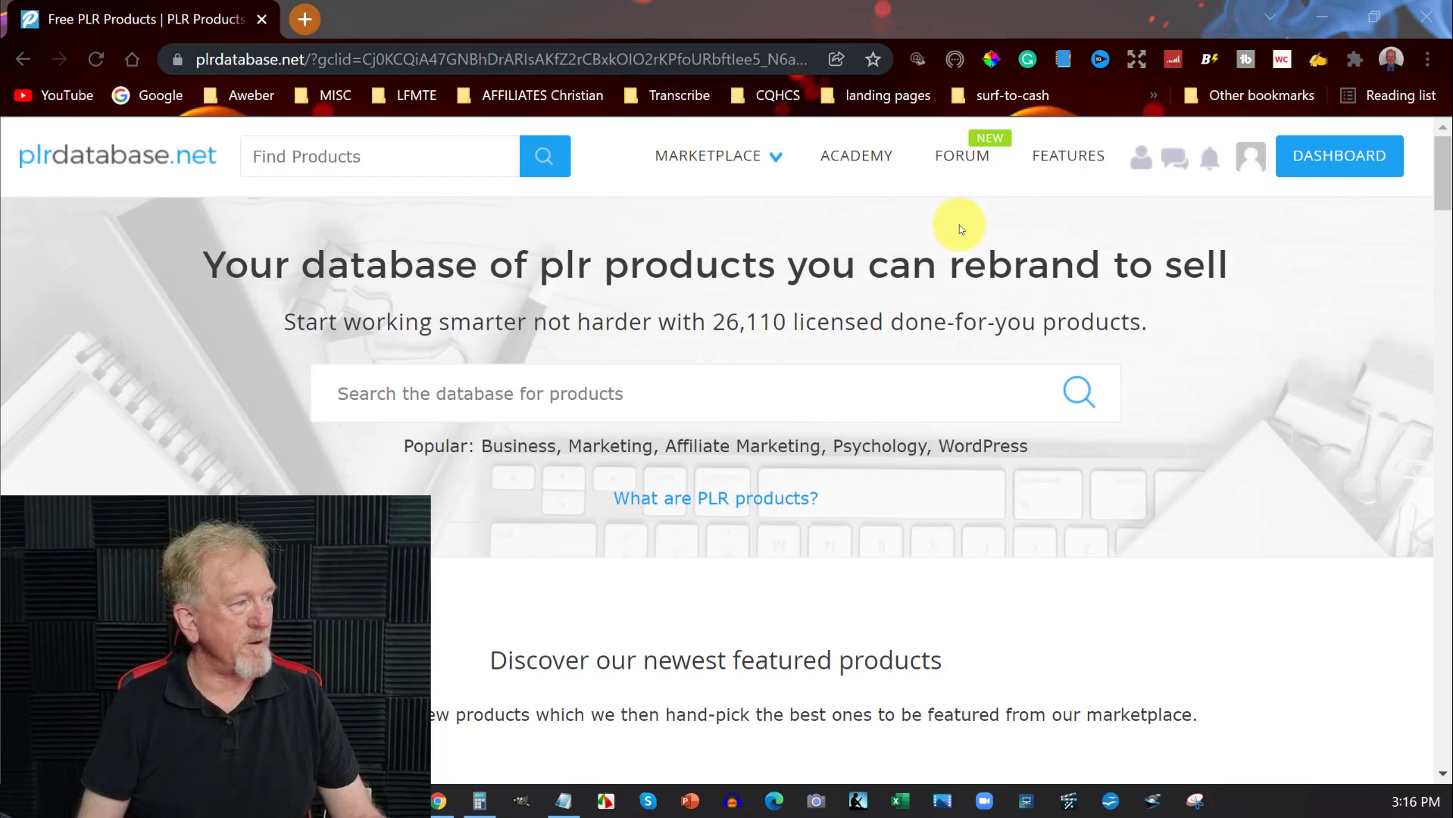
mouse_move(823, 294)
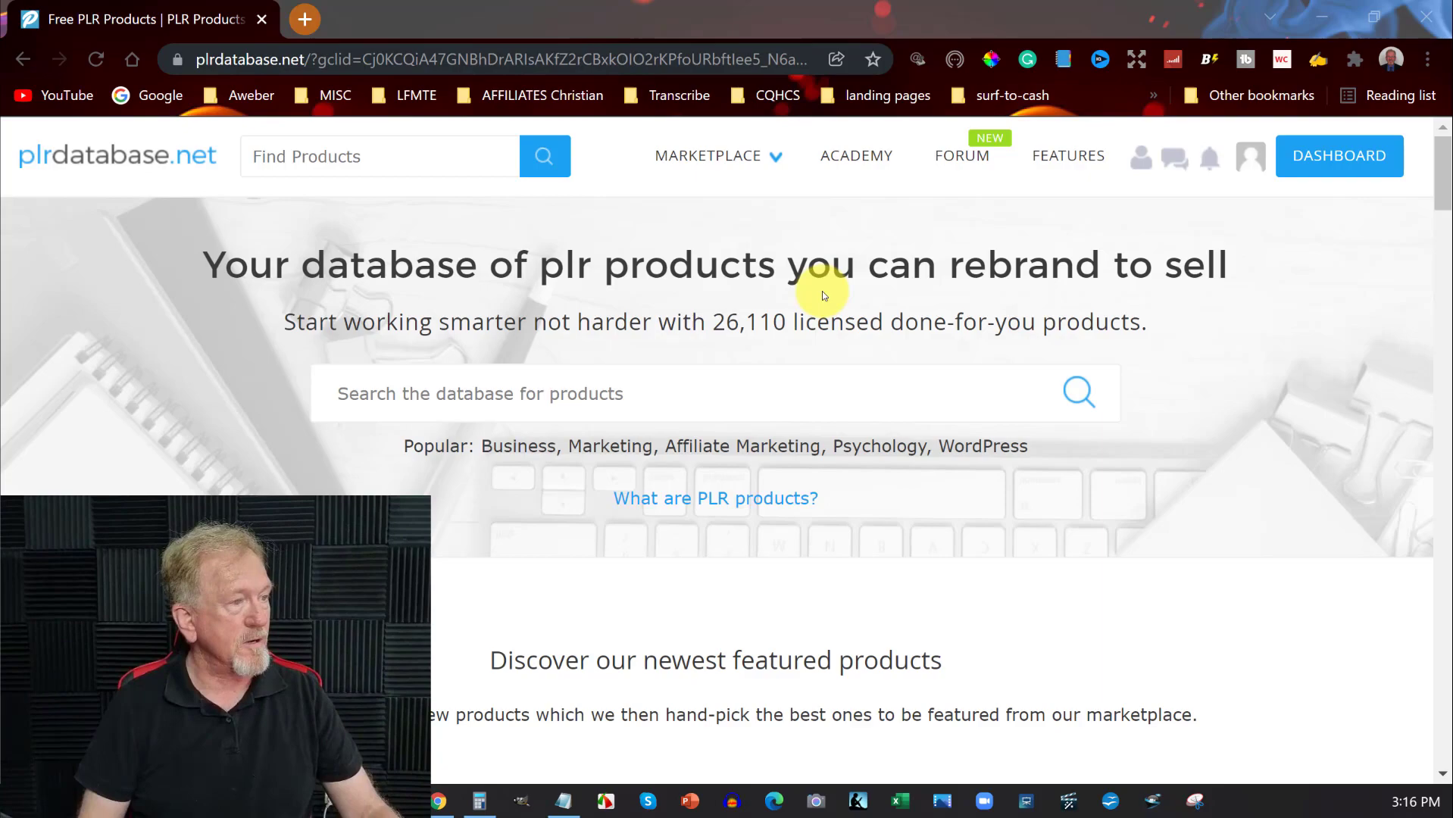
Step: Scroll the homepage past the newest released products to the exclusive monthly PLR section
scroll(down, 3)
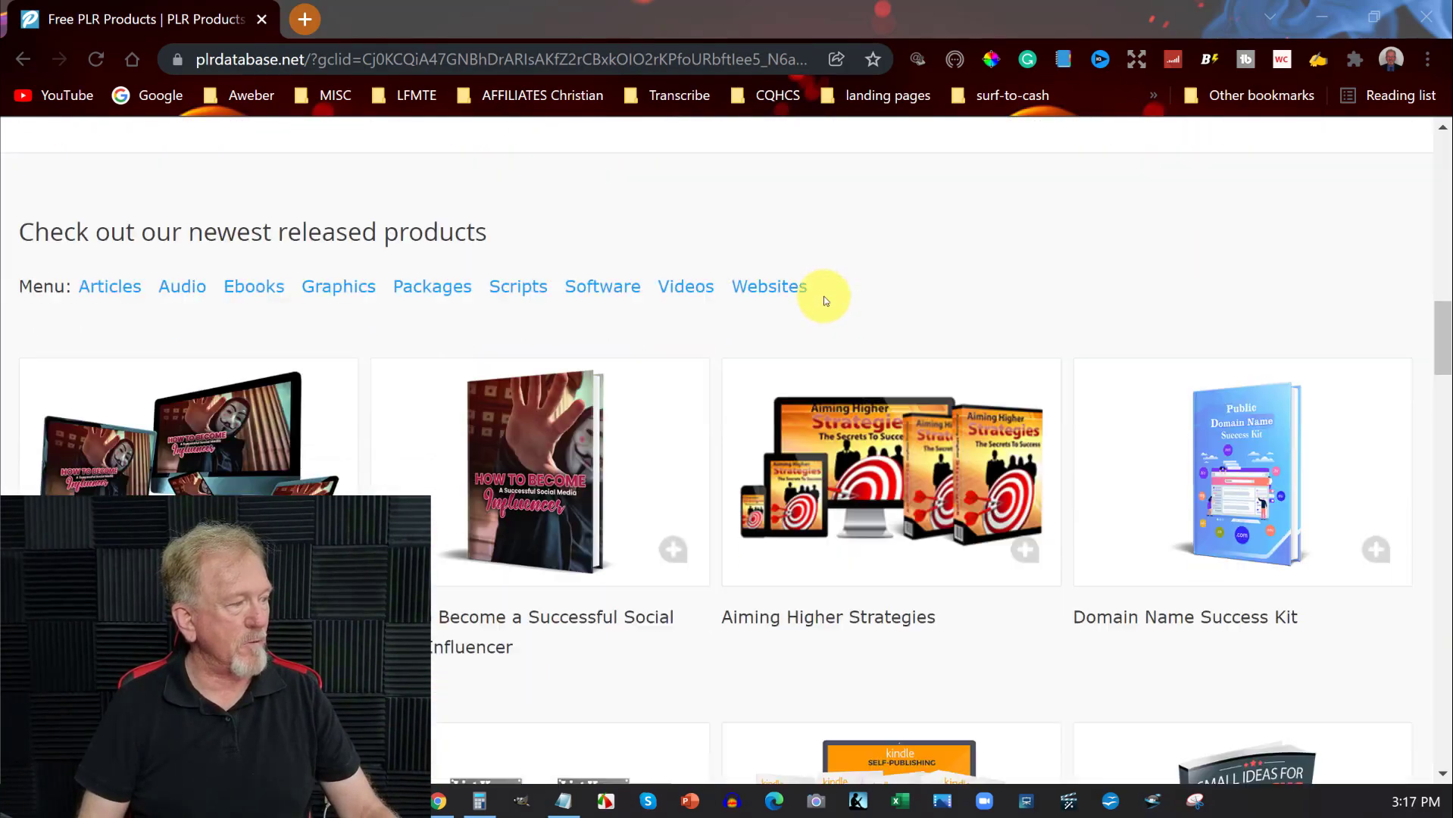
scroll(down, 3)
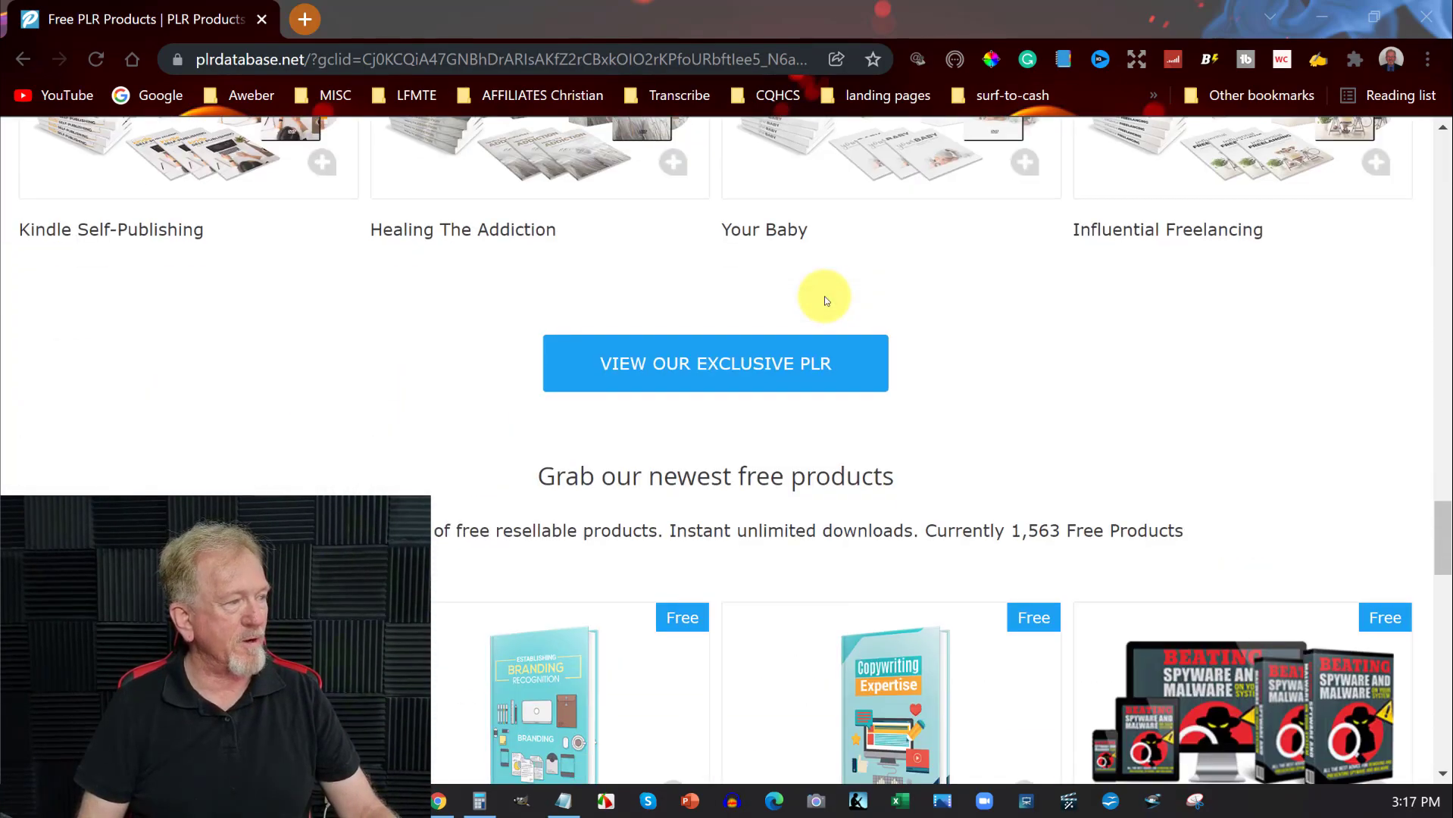
scroll(up, 3)
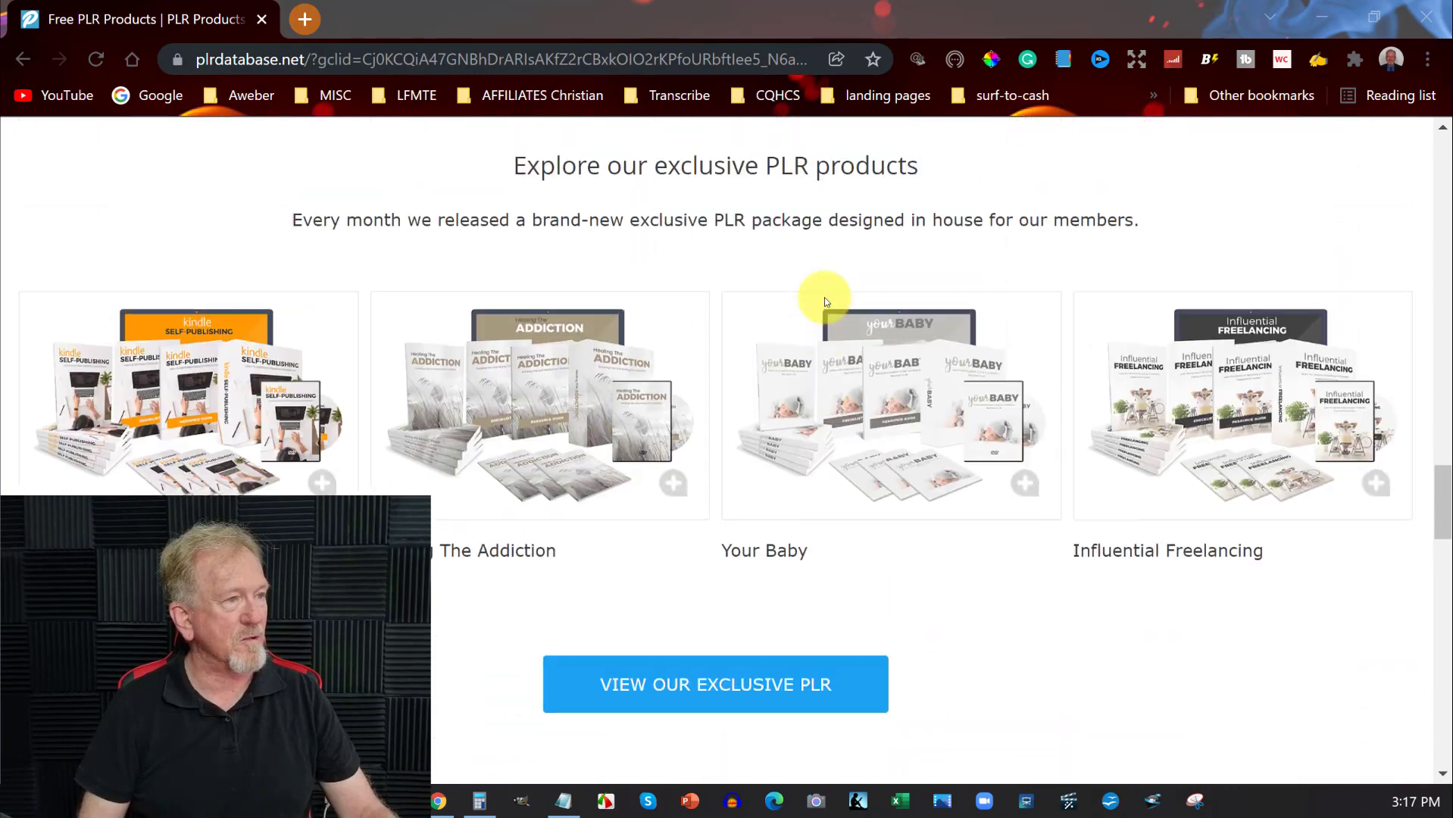
scroll(down, 3)
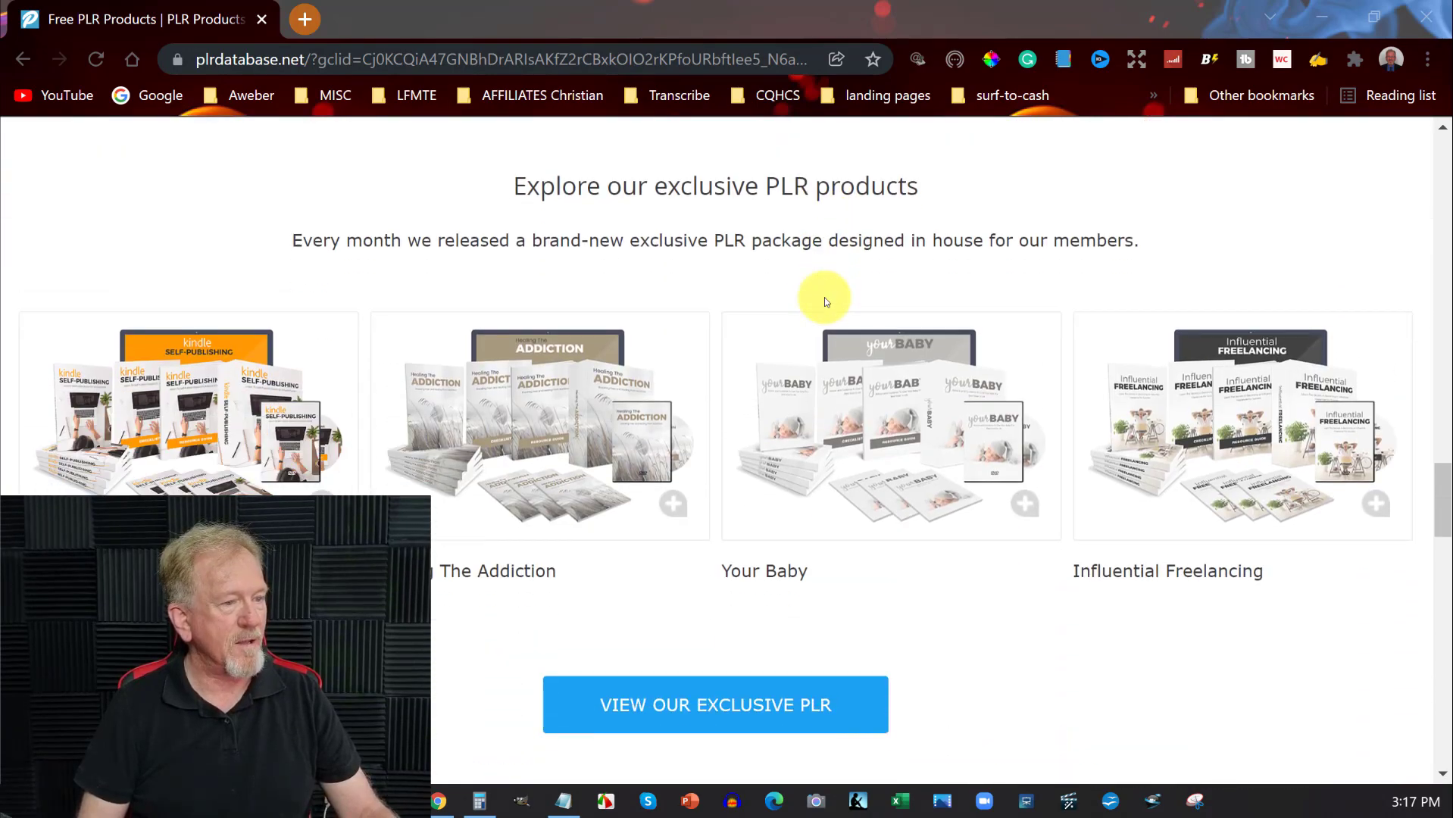
scroll(down, 3)
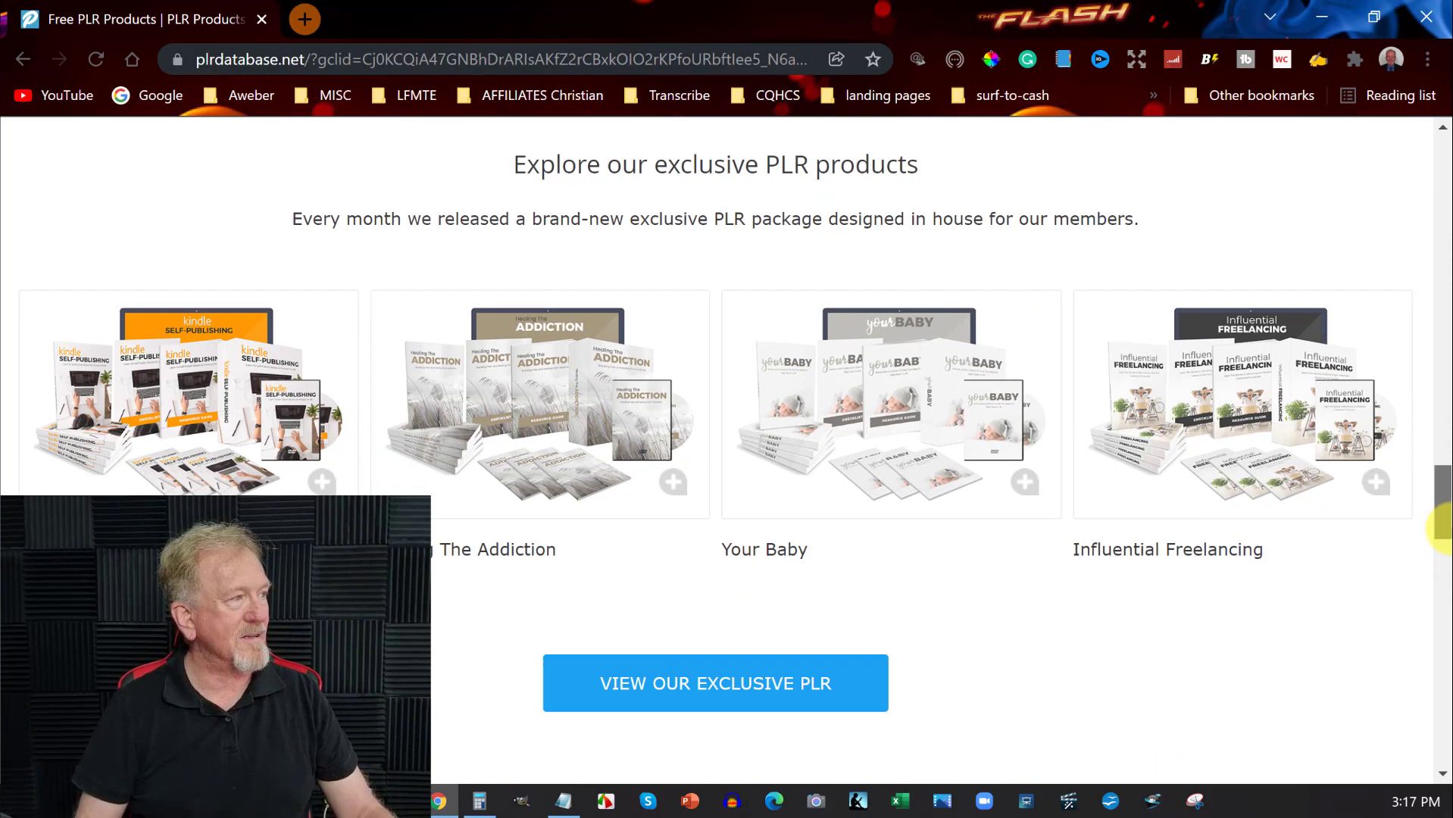
scroll(down, 3)
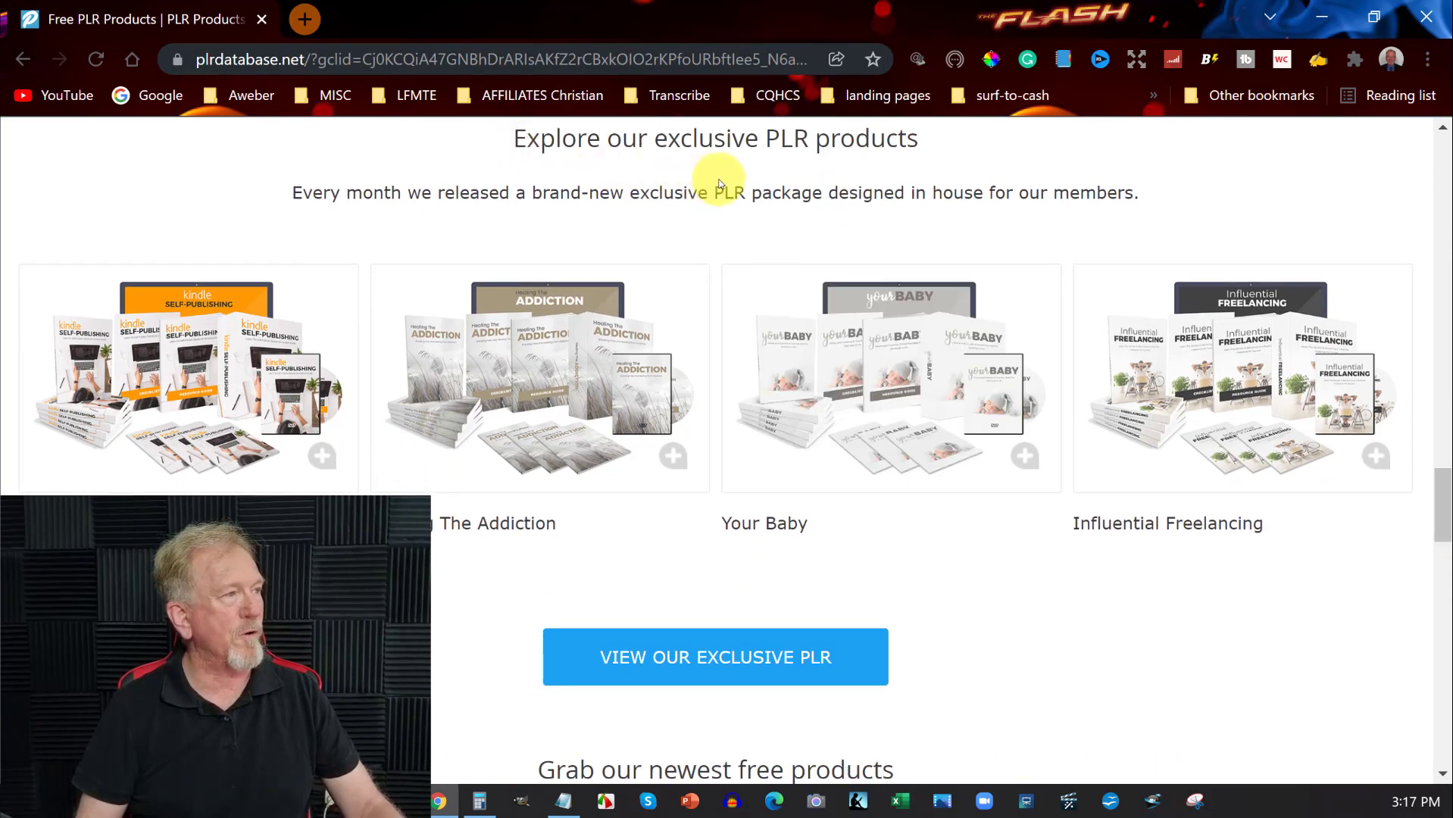
mouse_move(445, 300)
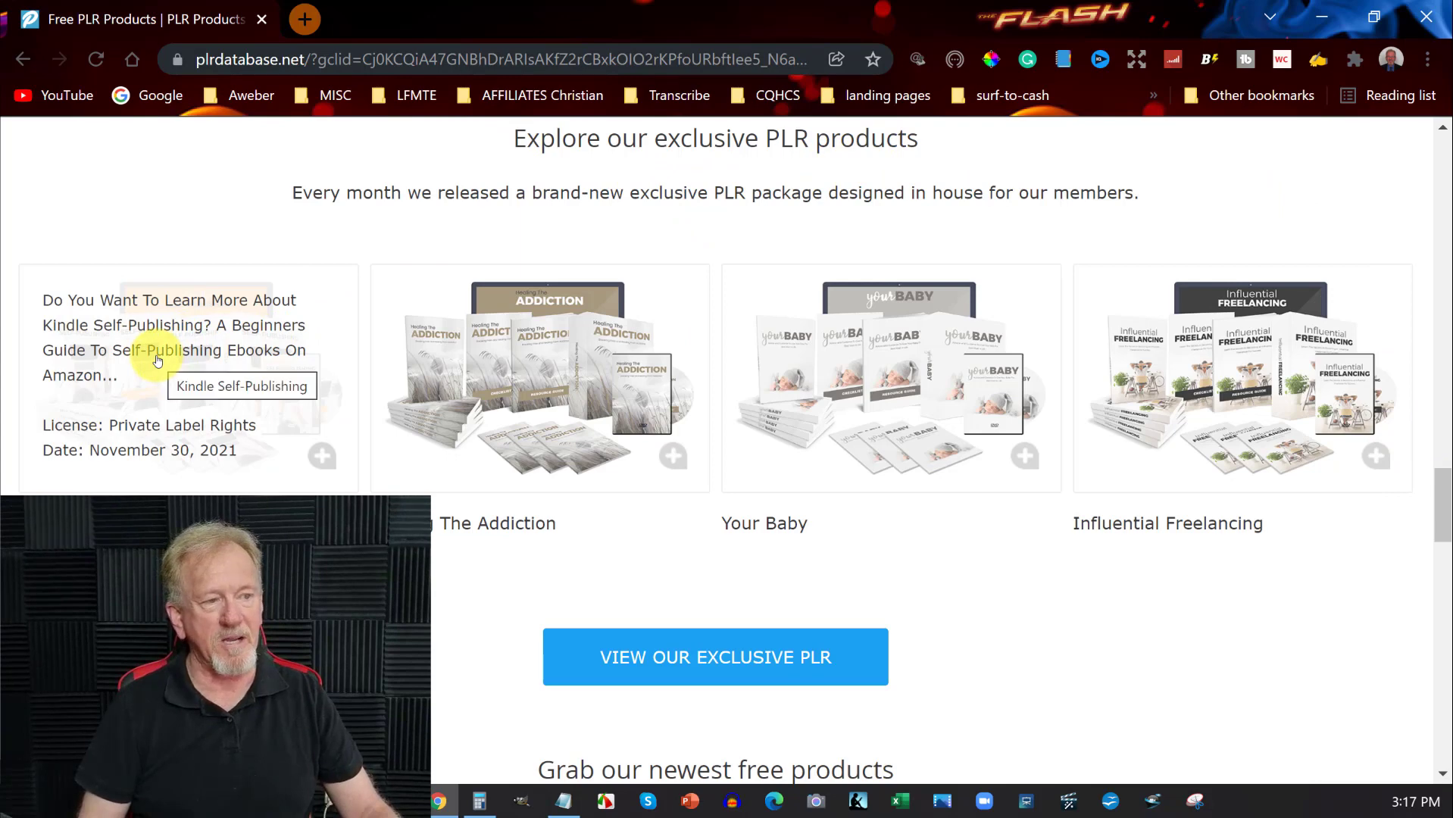
mouse_move(159, 455)
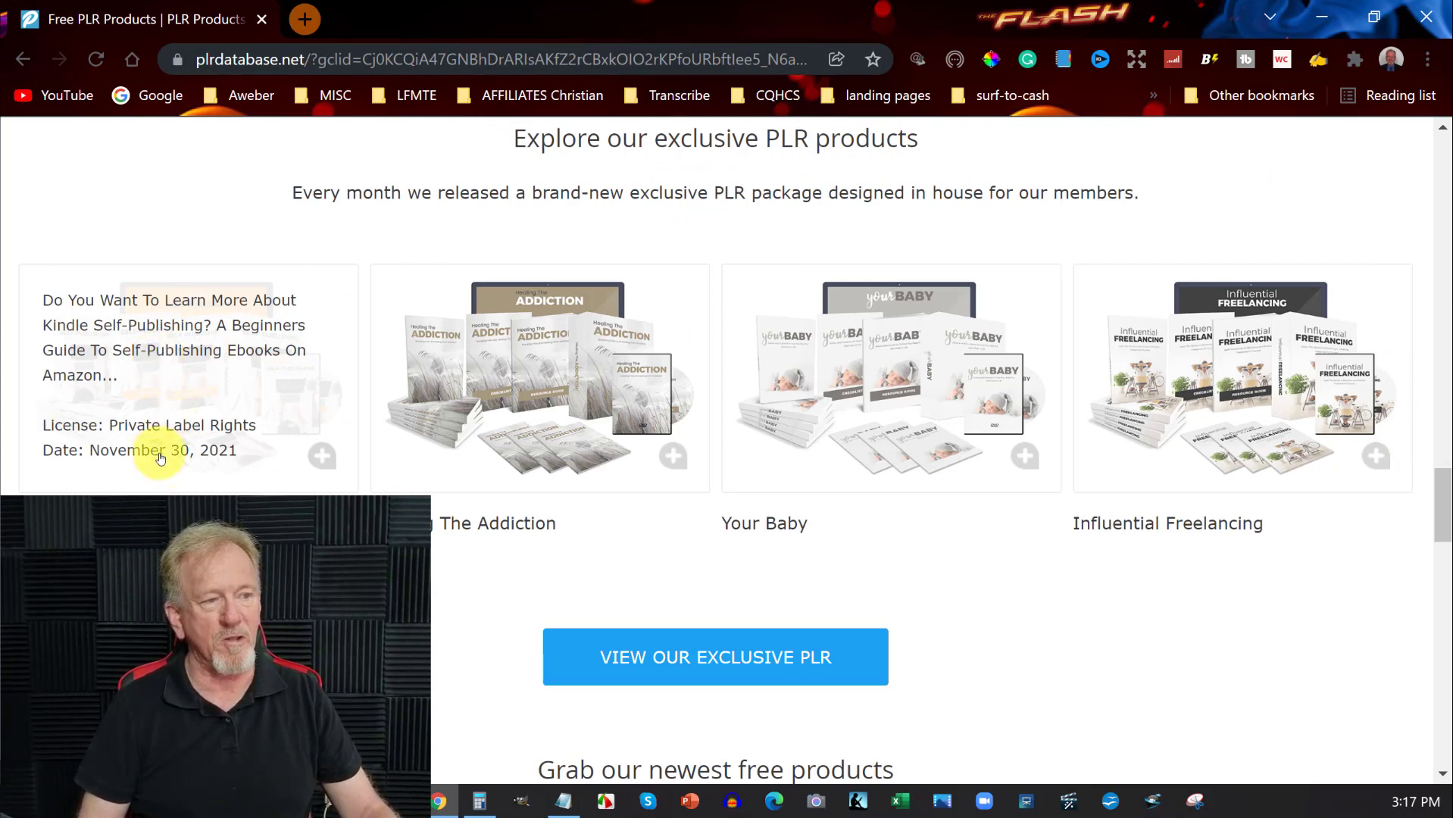
mouse_move(150, 362)
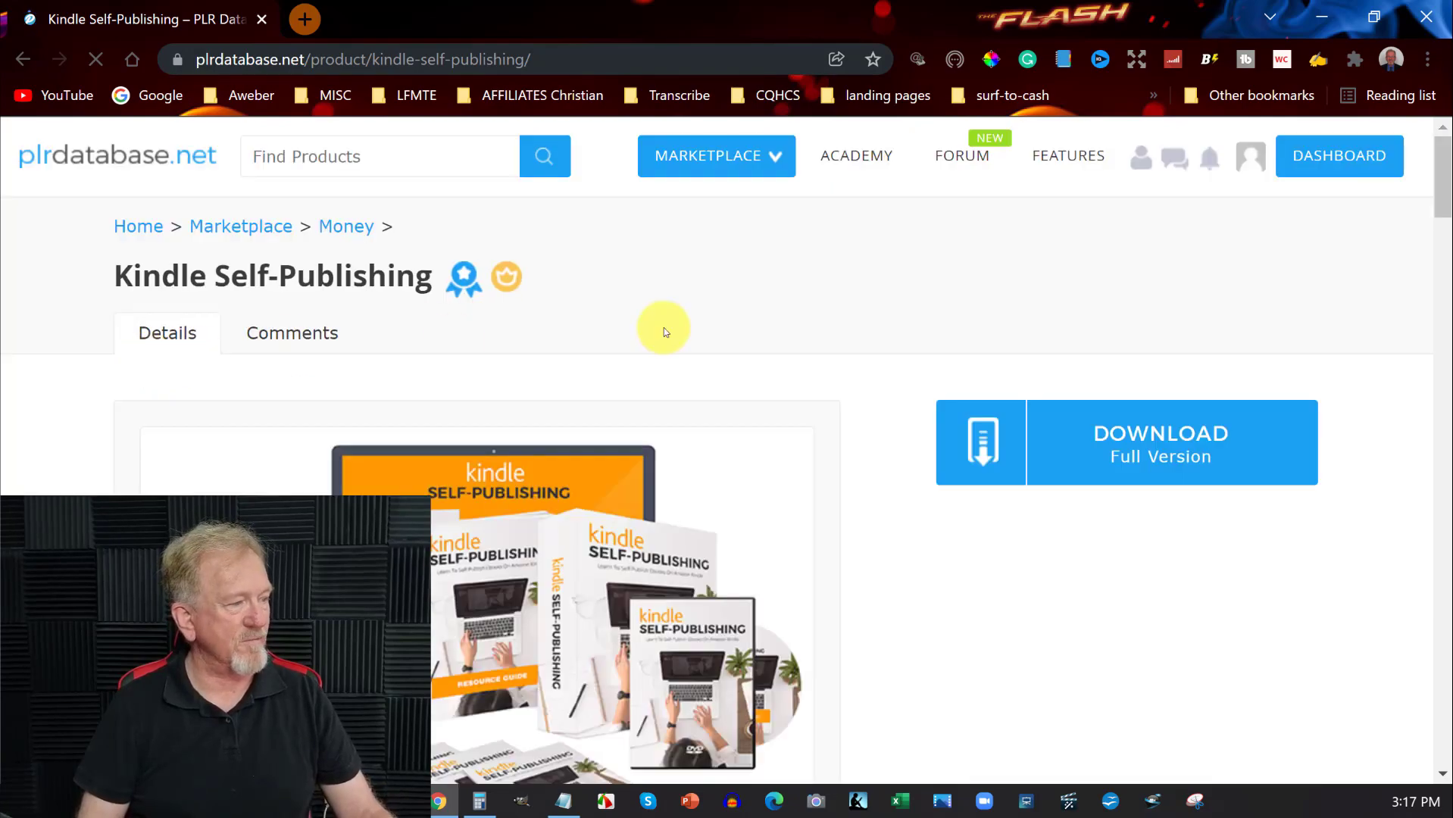
Step: Scroll the product page past the description and bullets through the Module 1-7 list
scroll(down, 3)
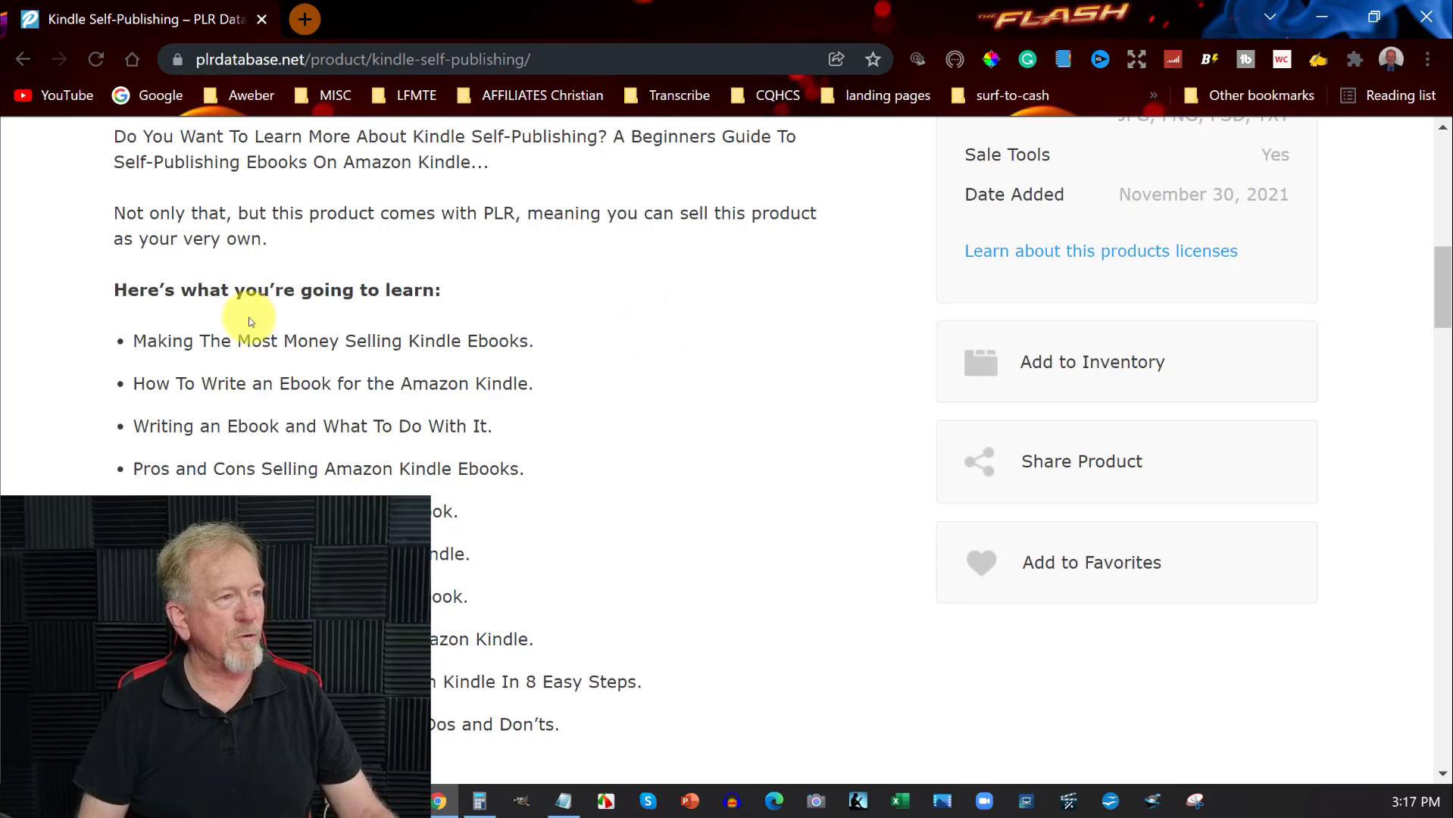
scroll(down, 3)
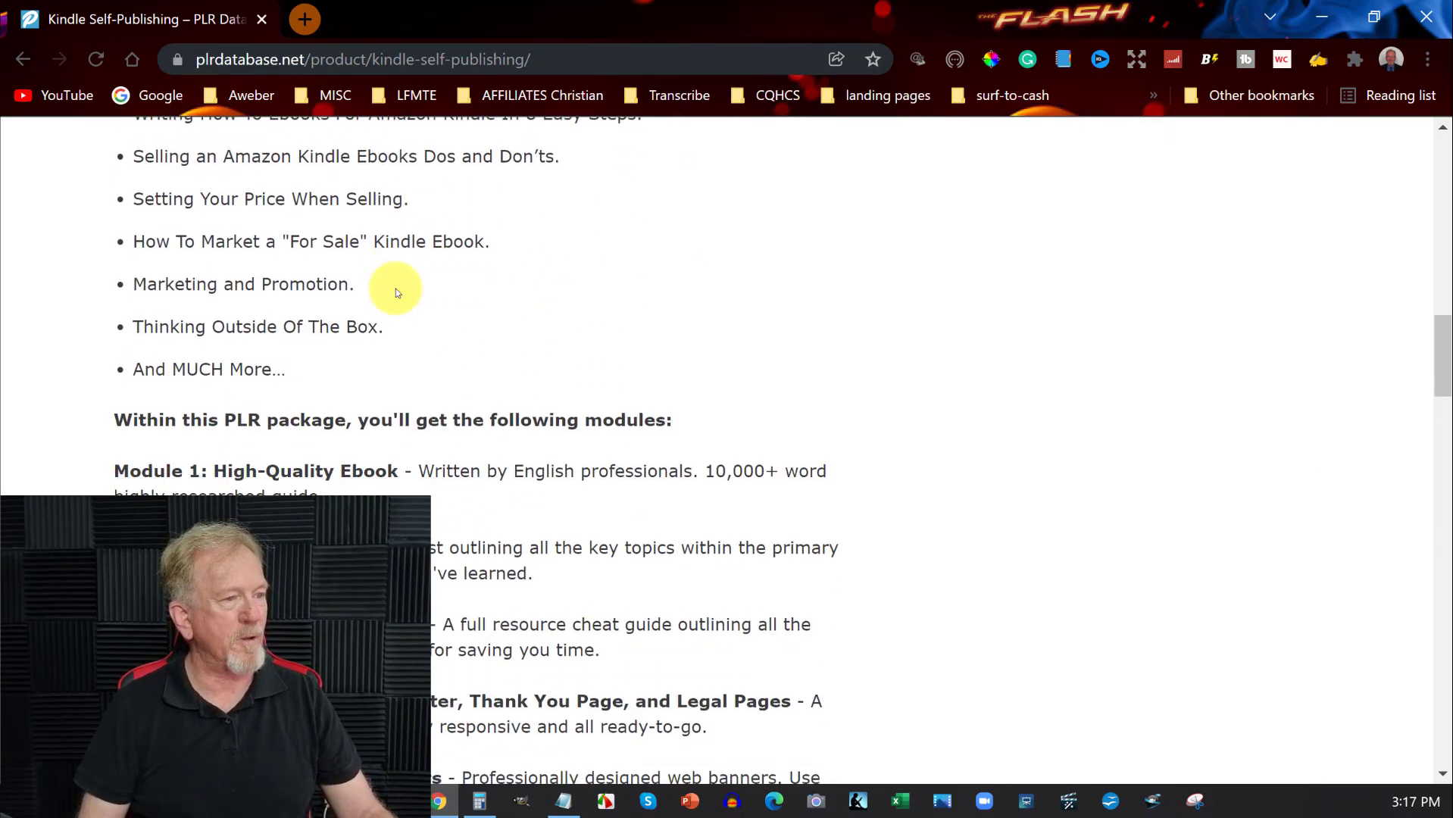
scroll(down, 3)
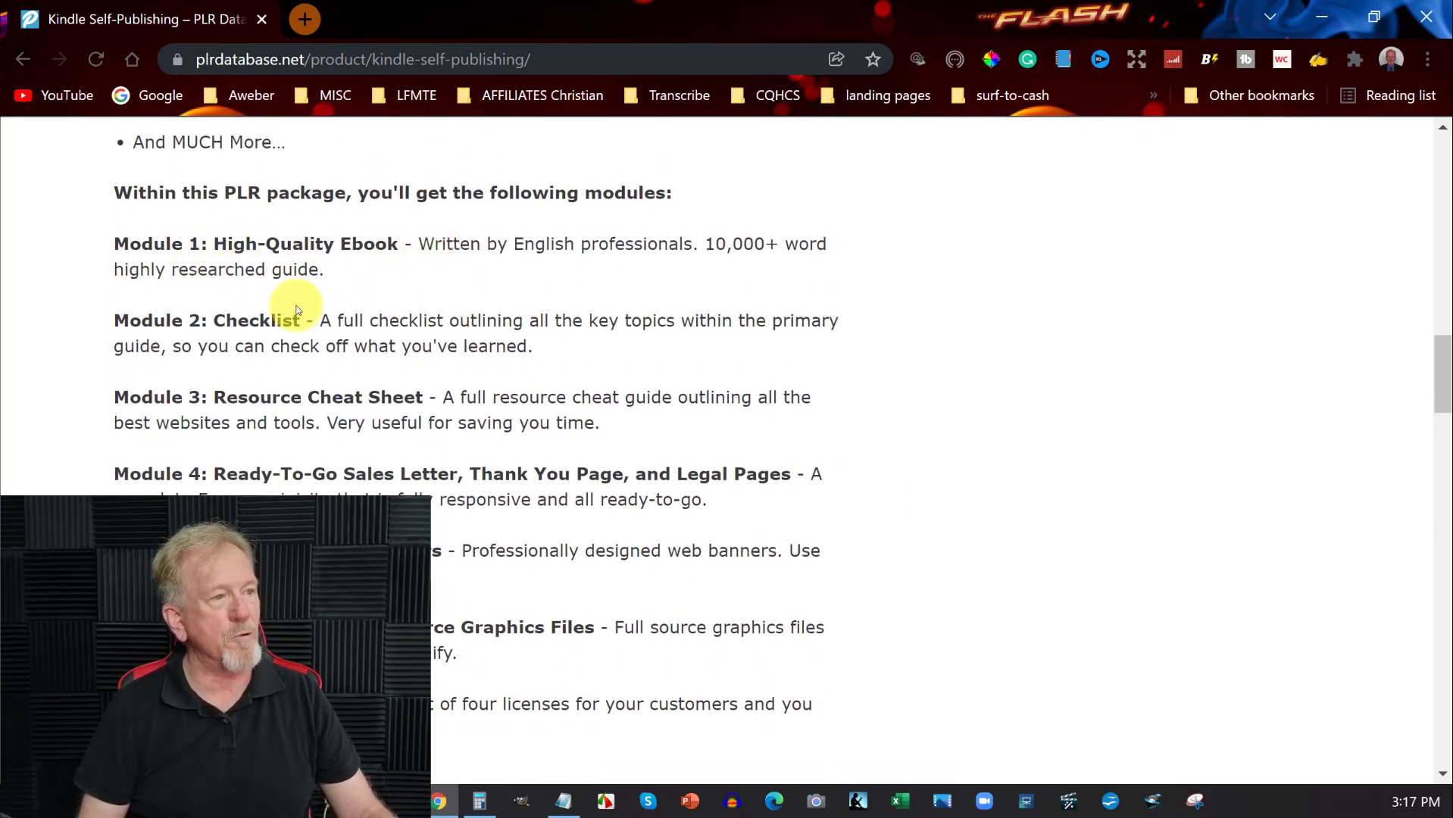
mouse_move(407, 397)
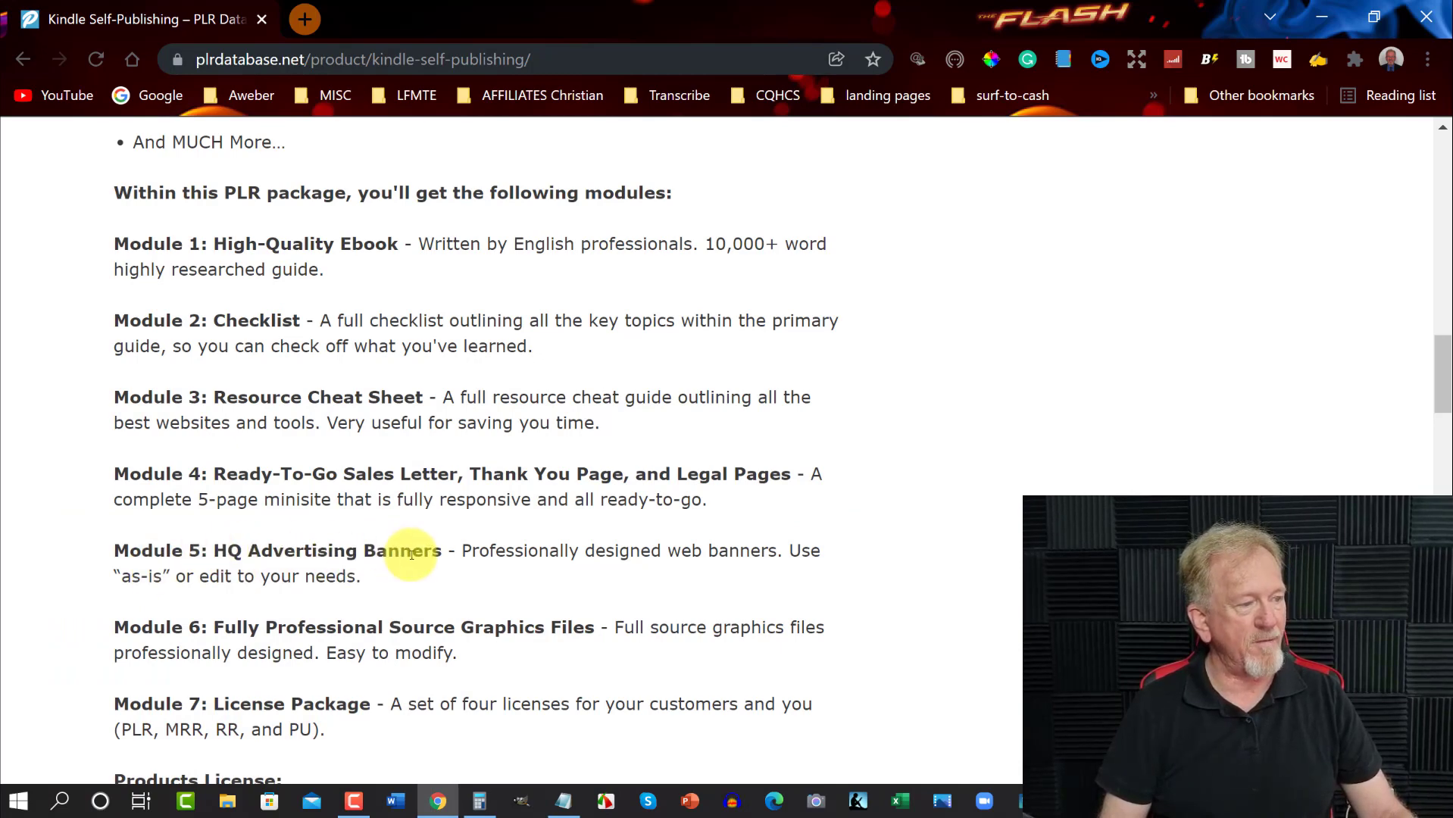
scroll(down, 3)
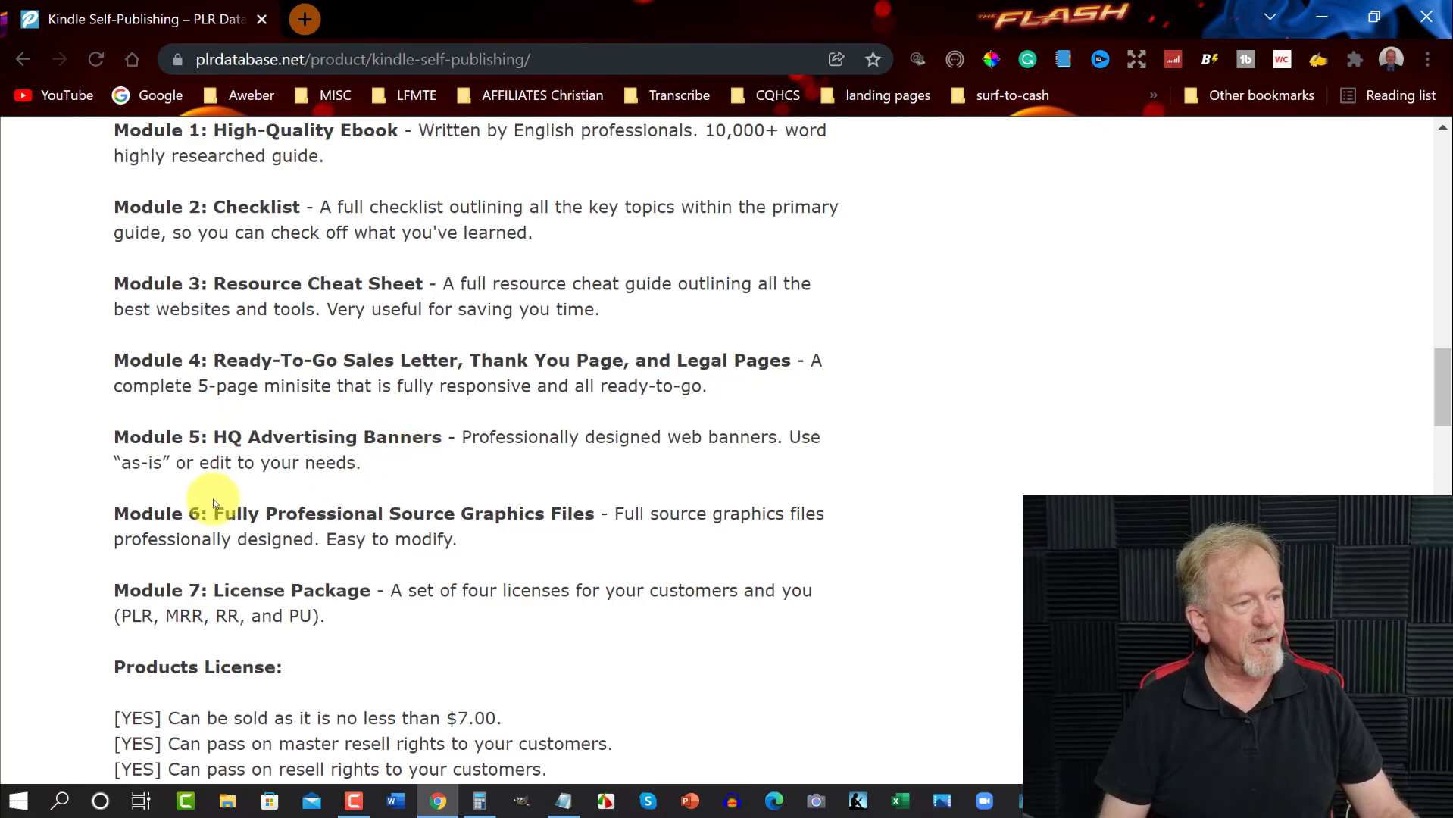
mouse_move(583, 507)
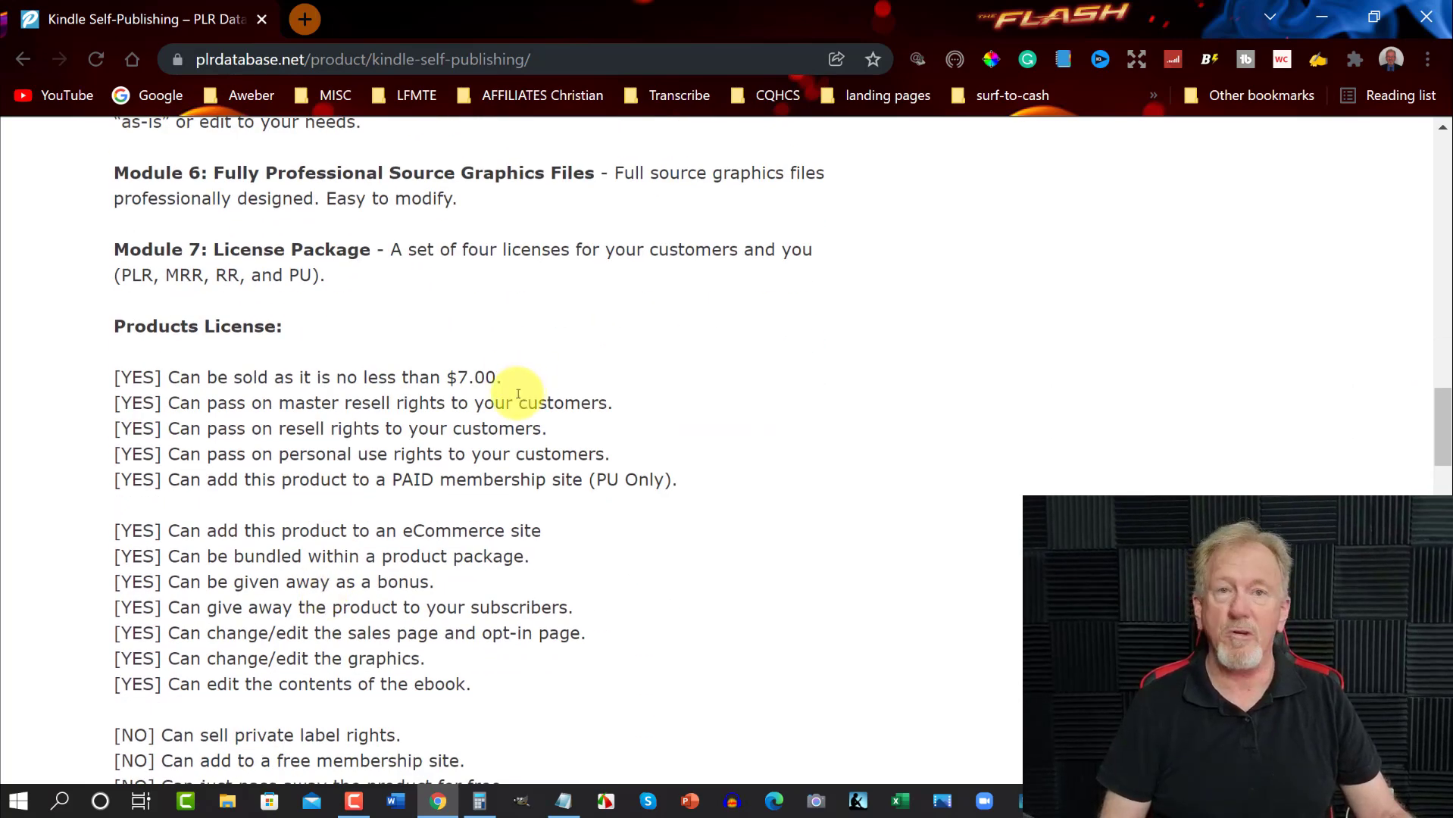
Step: Scroll the Products License section from the [YES] rights down through the [NO] restrictions
scroll(down, 3)
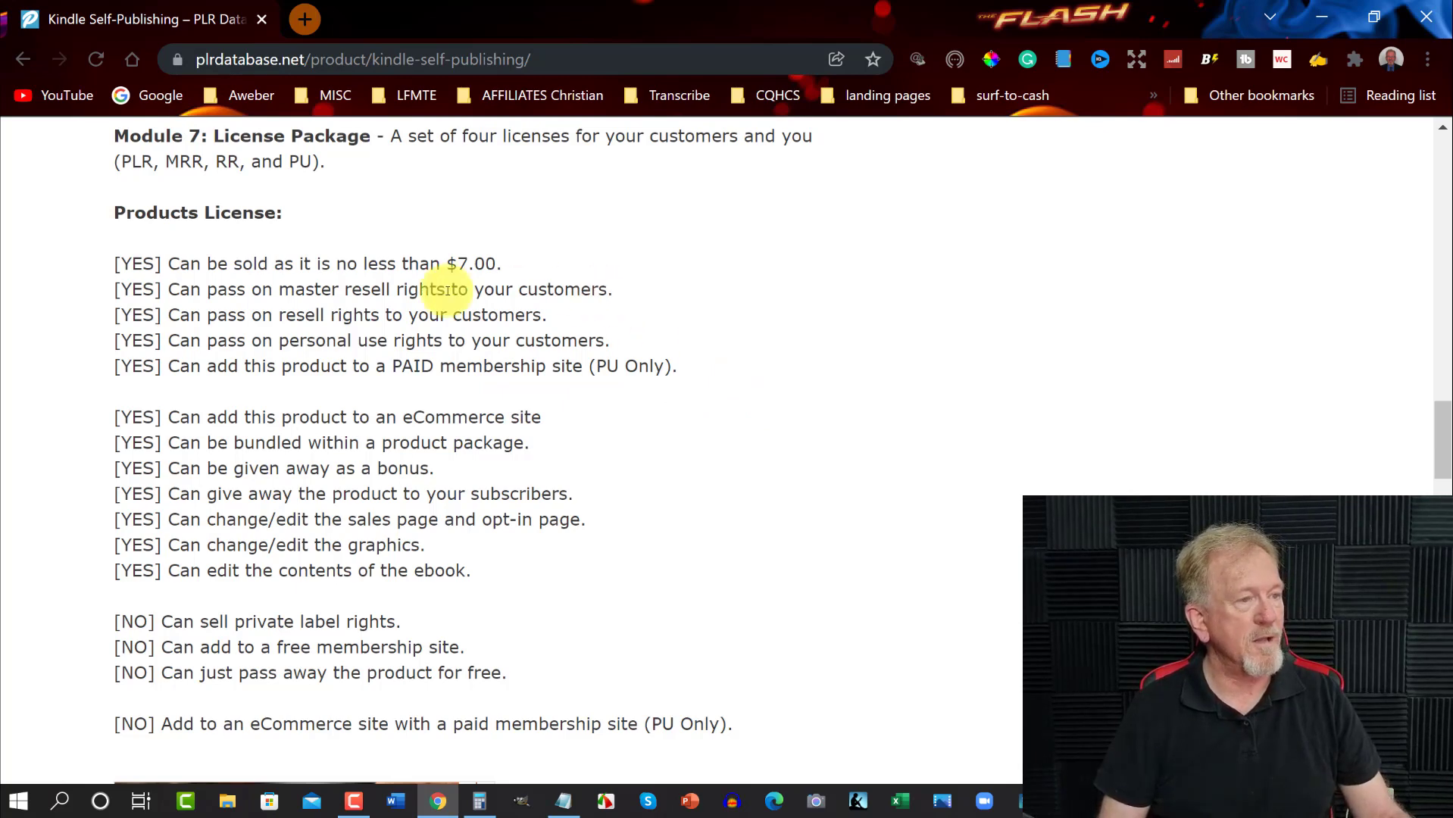
mouse_move(380, 356)
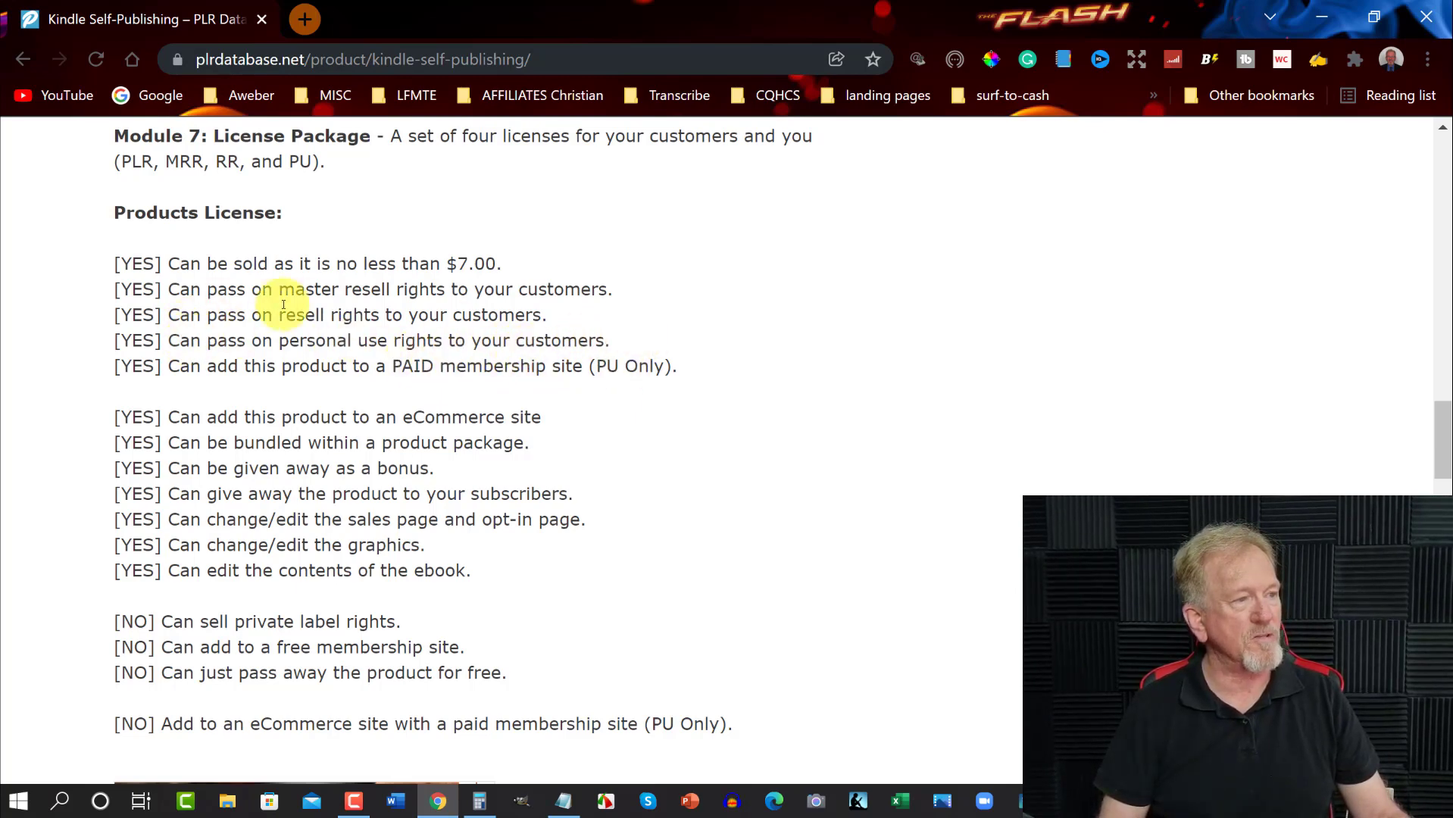
mouse_move(106, 277)
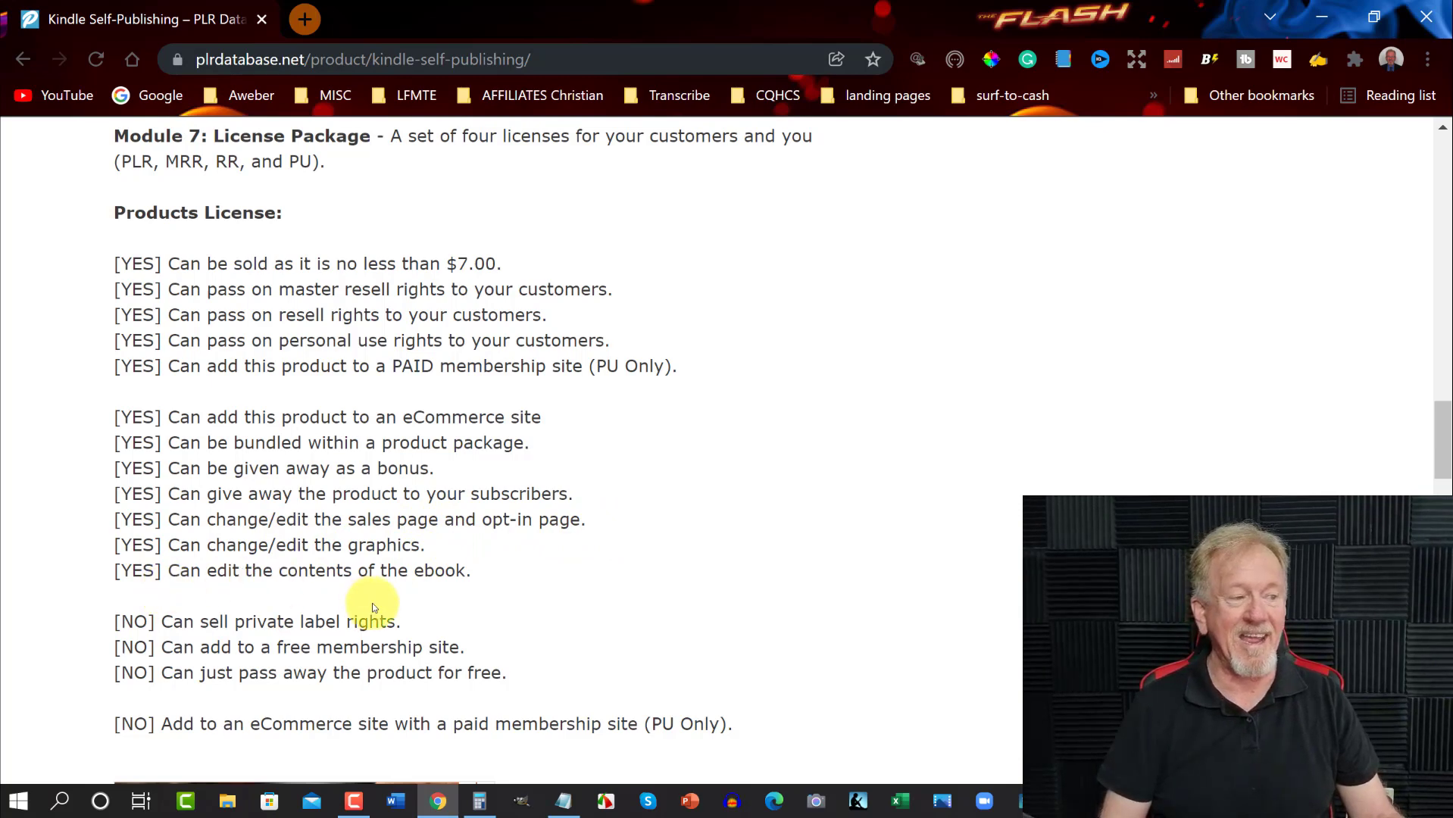
mouse_move(493, 553)
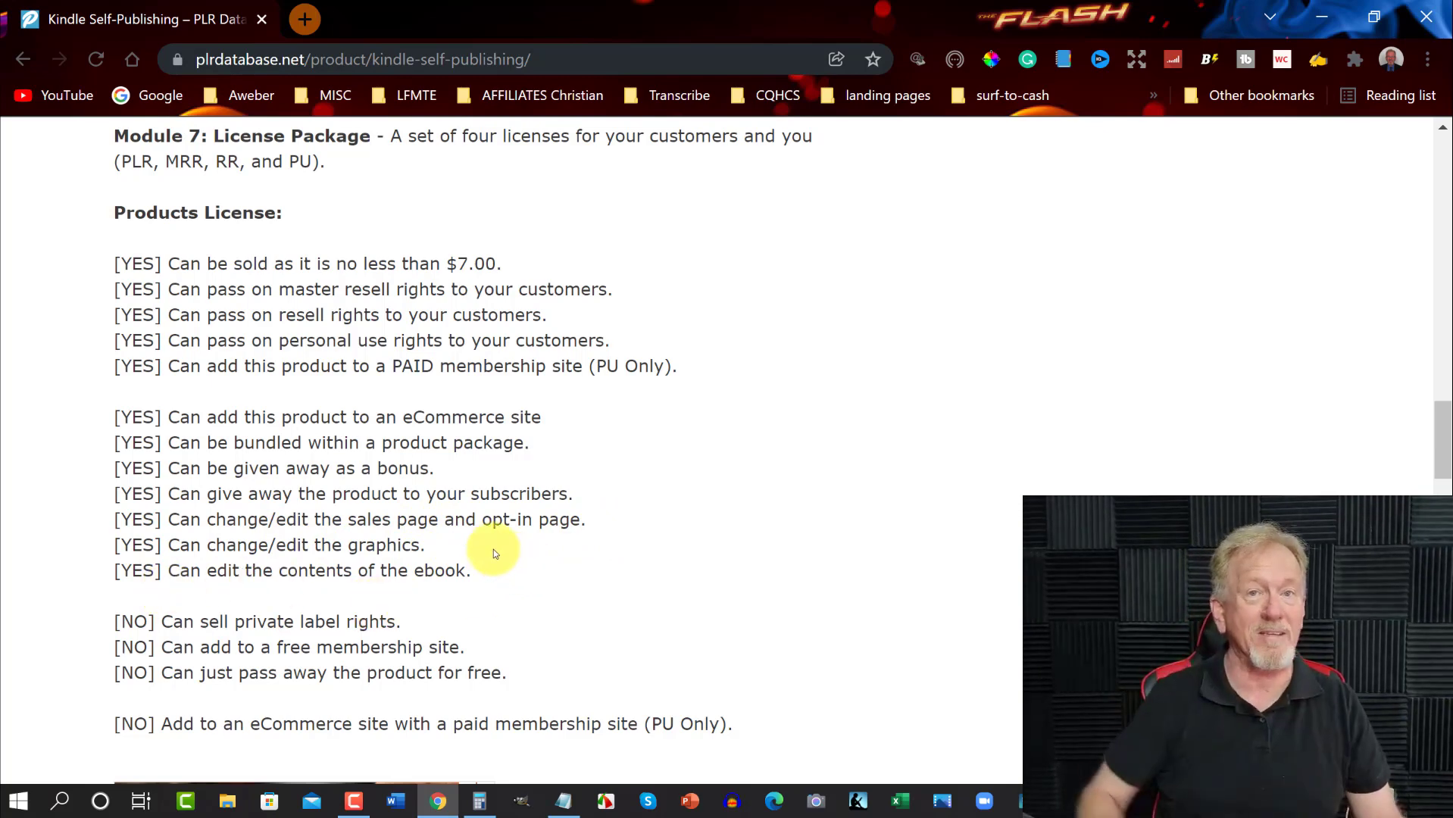
mouse_move(455, 487)
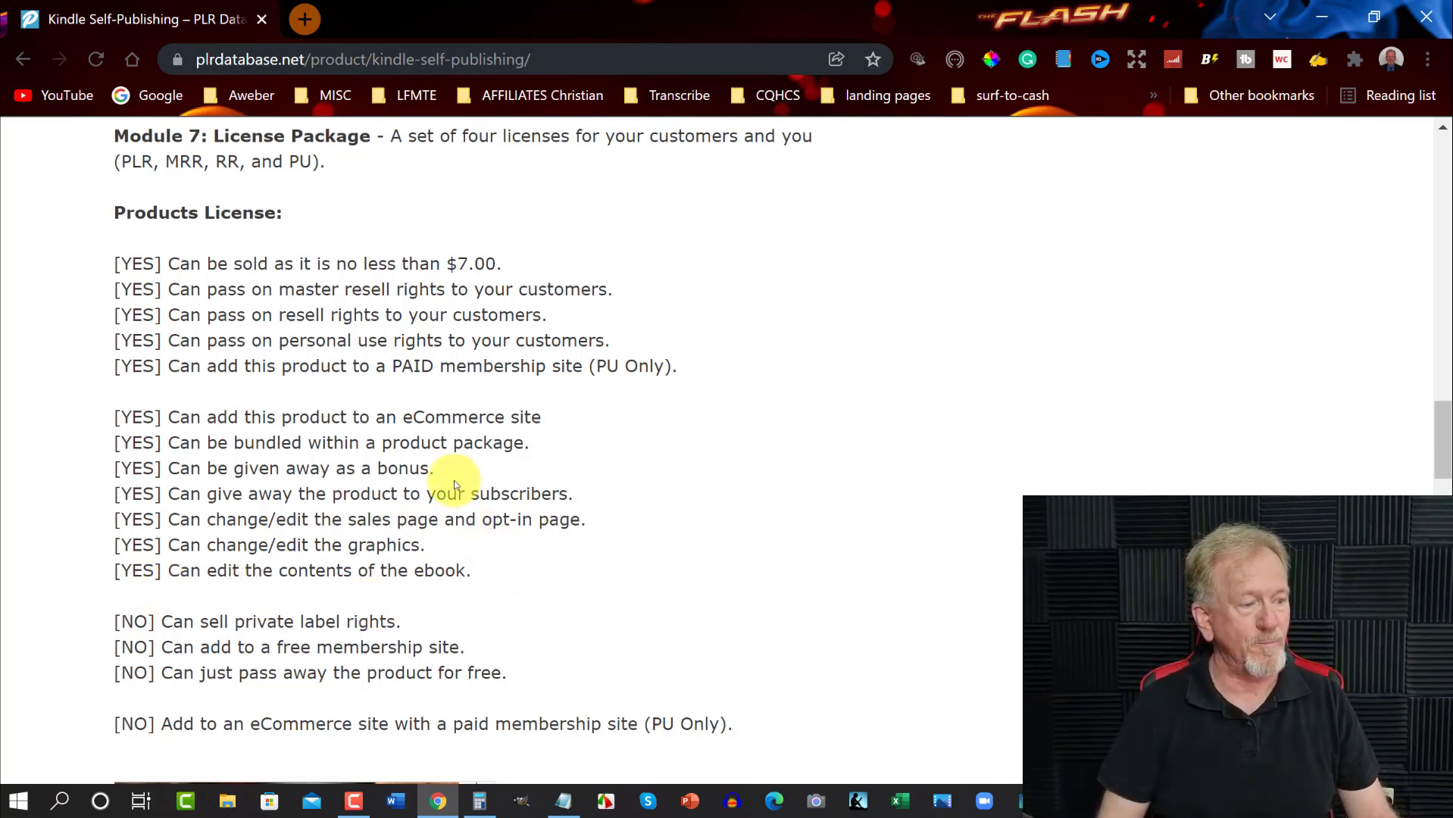
scroll(down, 3)
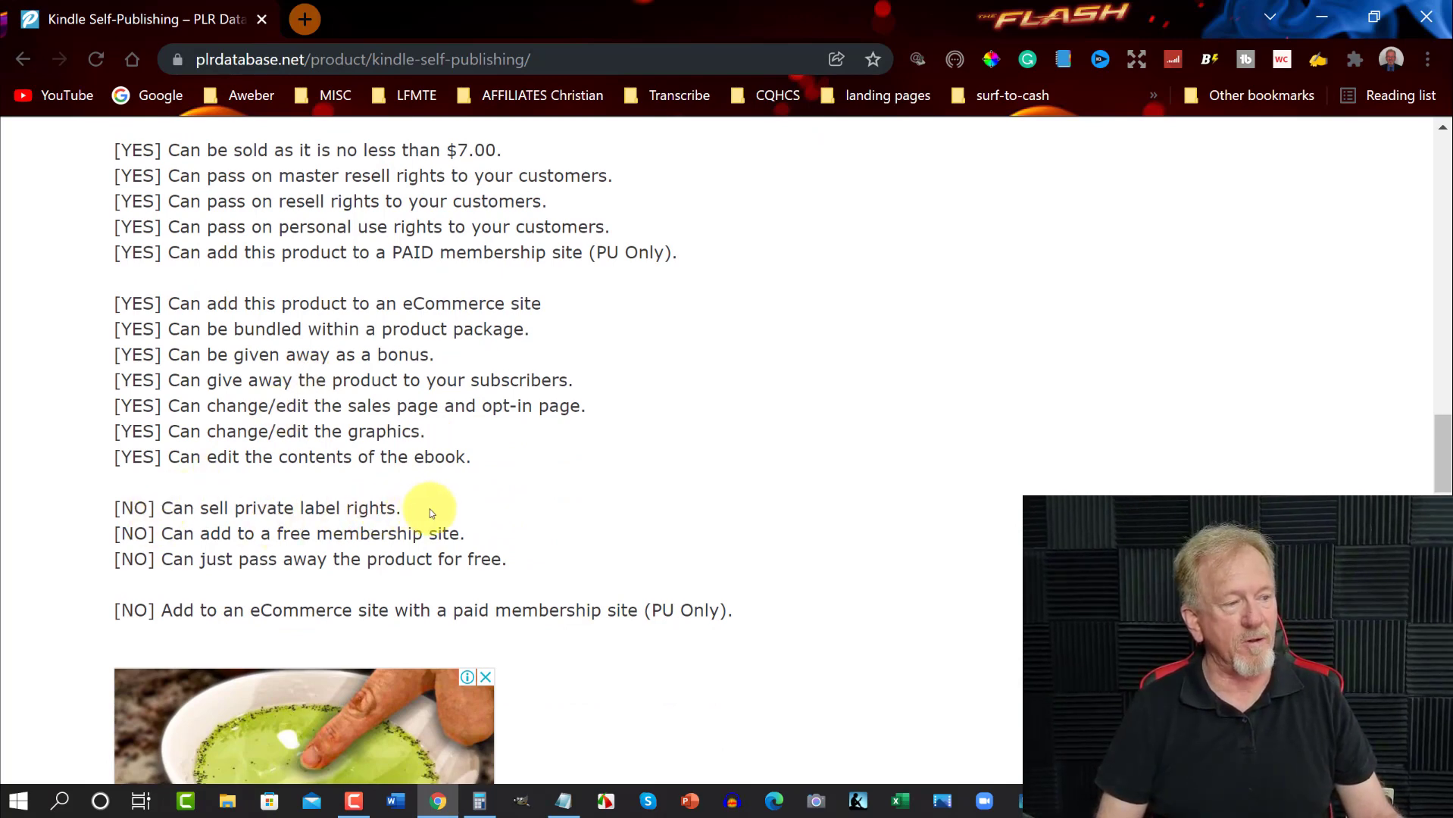
mouse_move(399, 543)
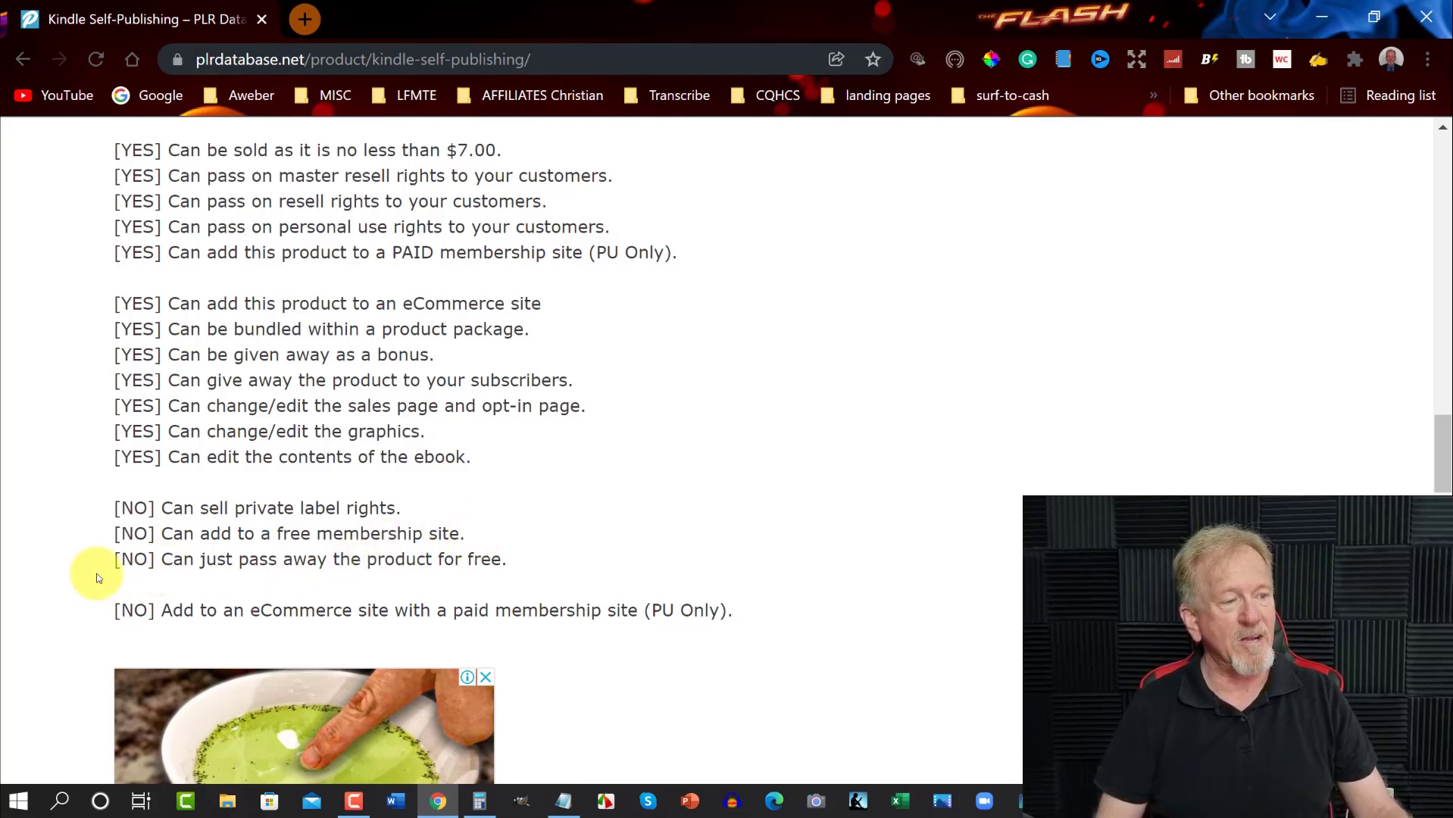
mouse_move(323, 579)
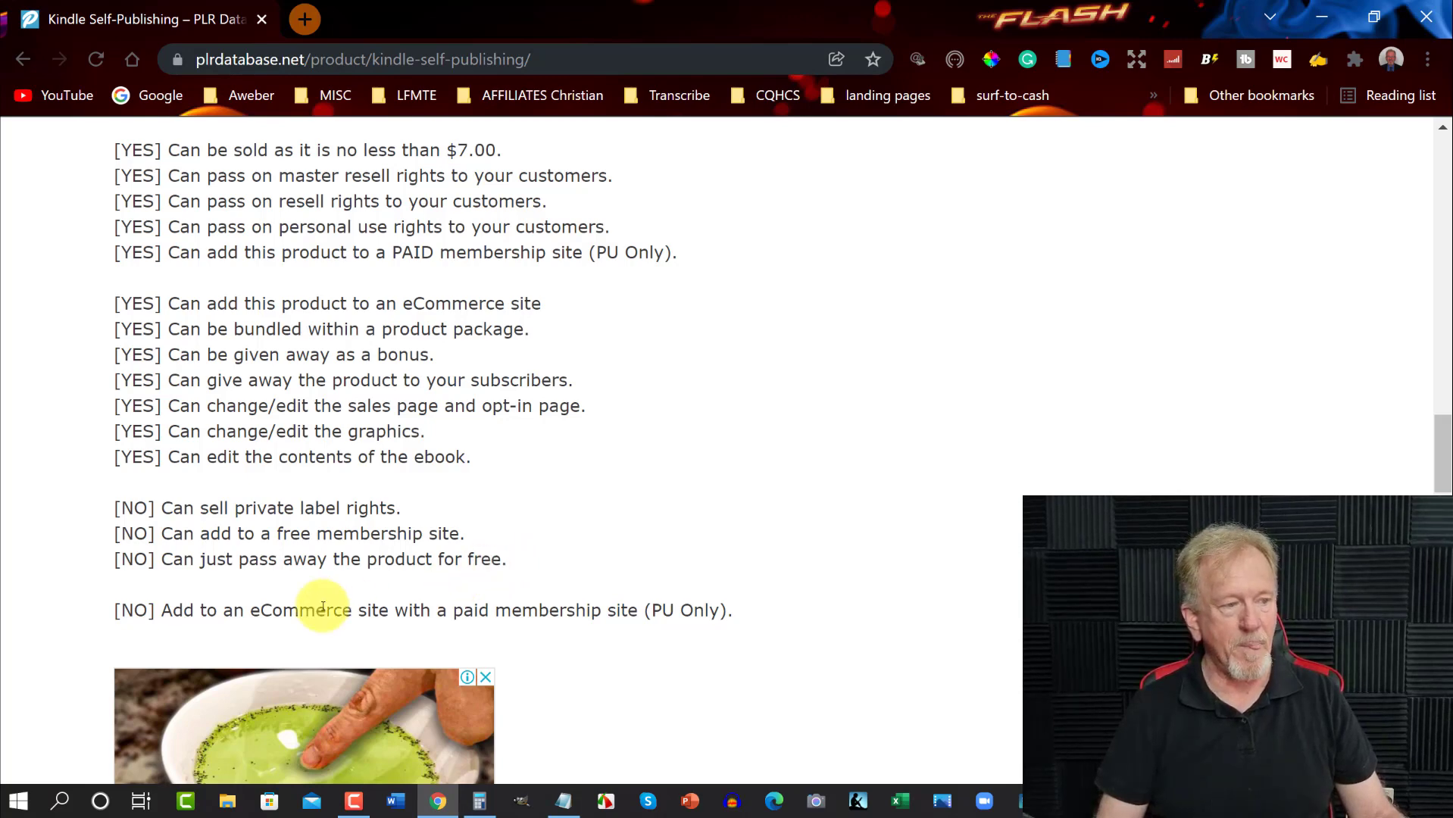
mouse_move(405, 603)
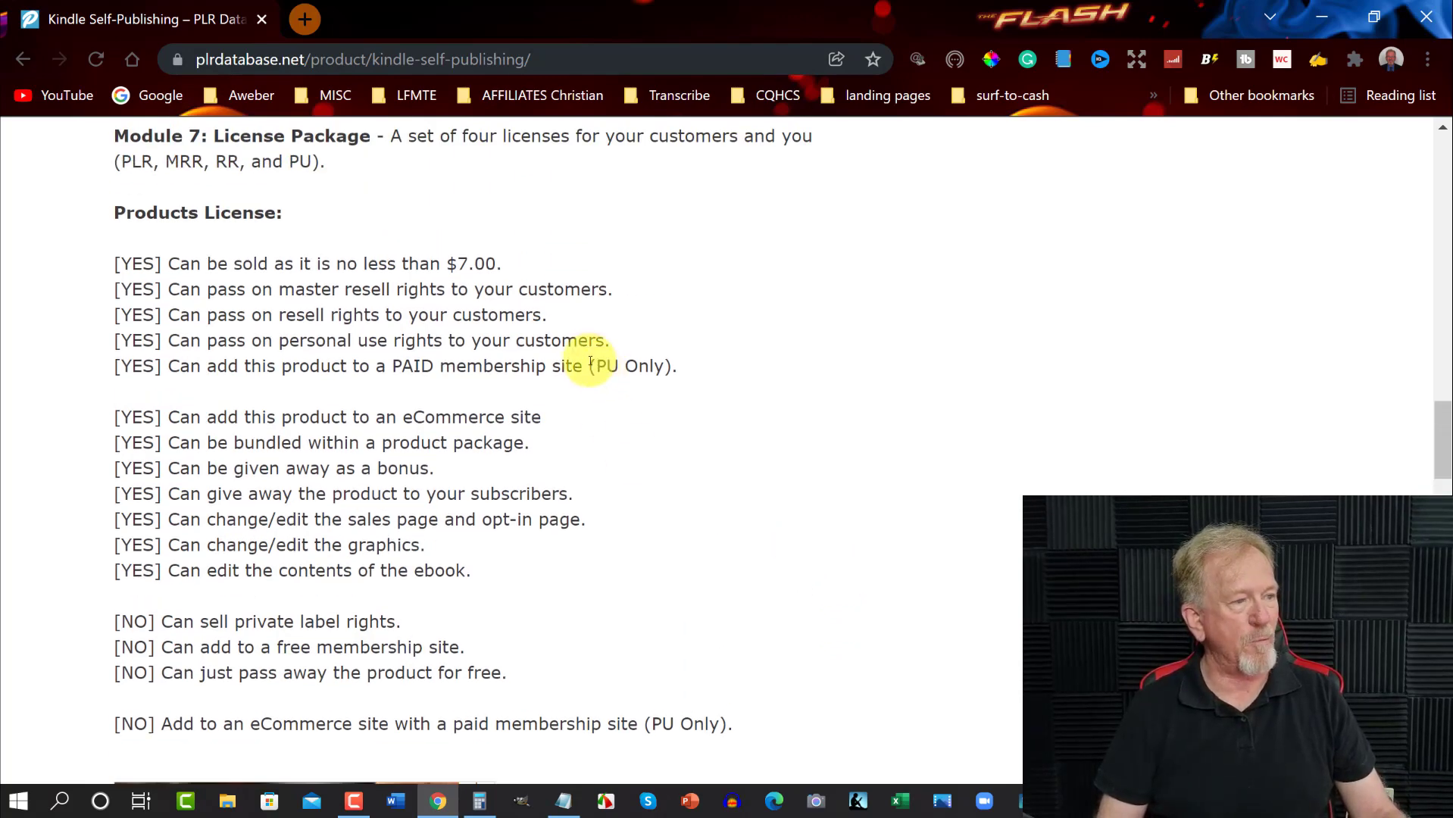
double_click(630, 365)
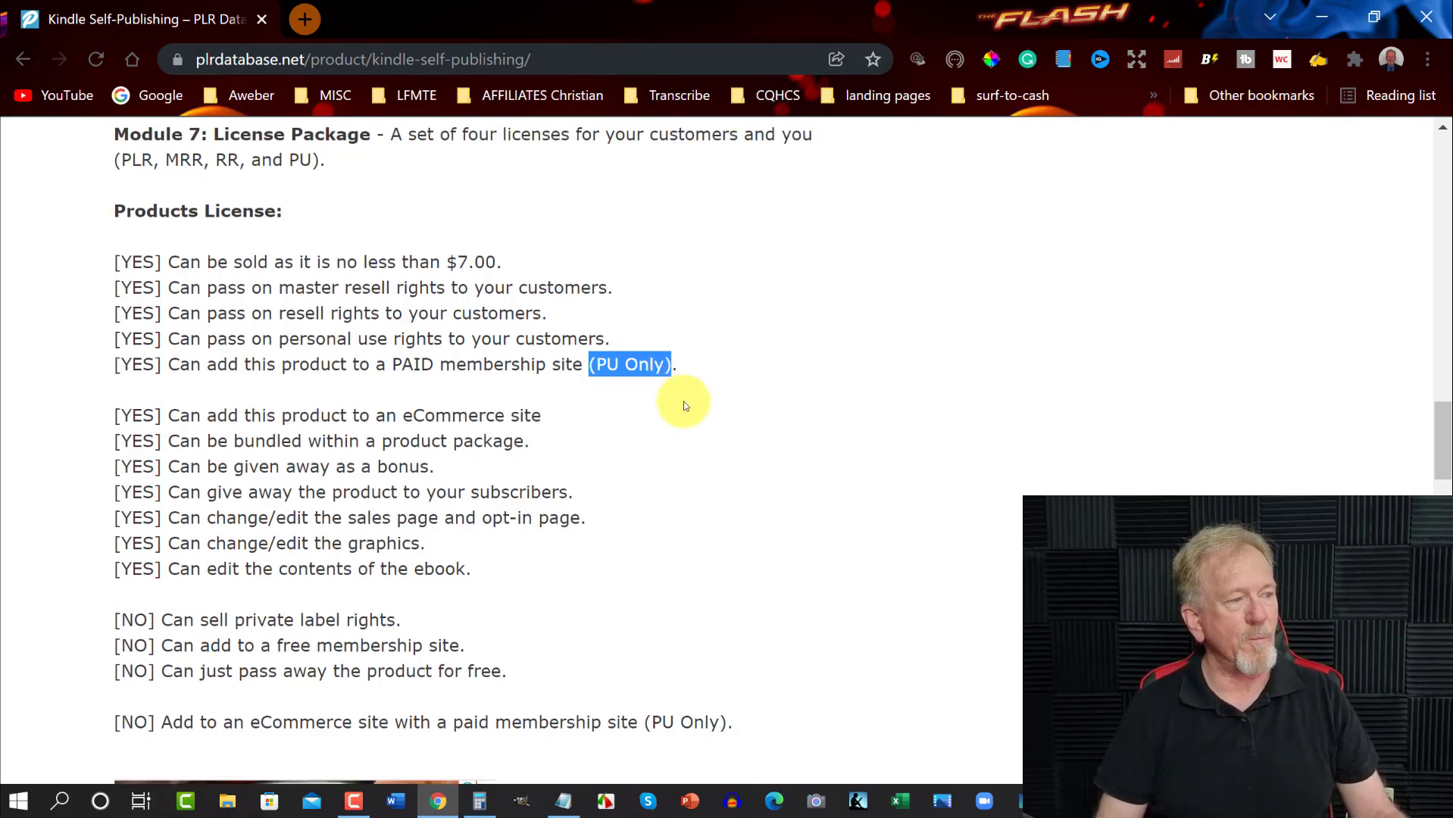
scroll(down, 3)
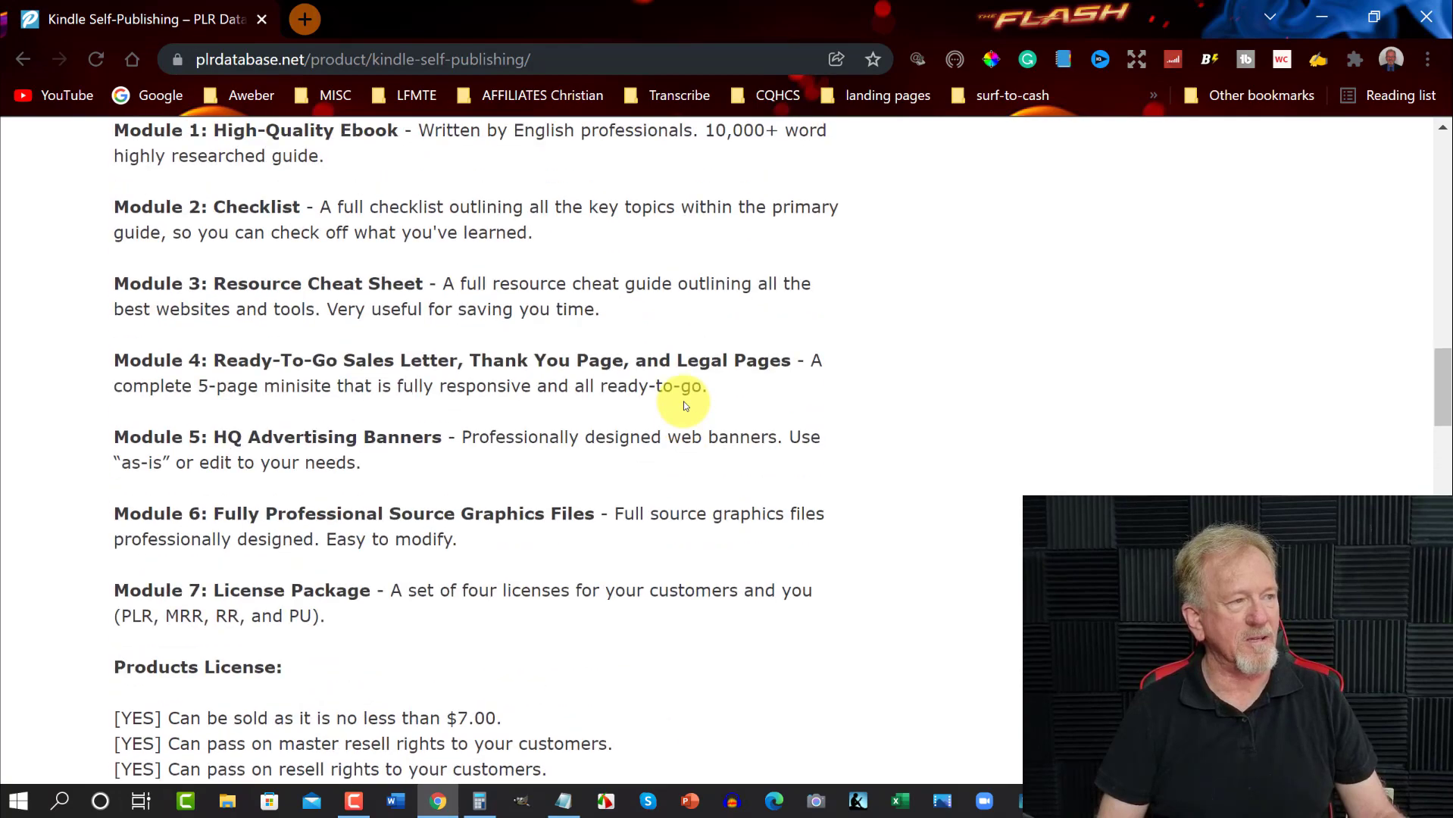
scroll(up, 3)
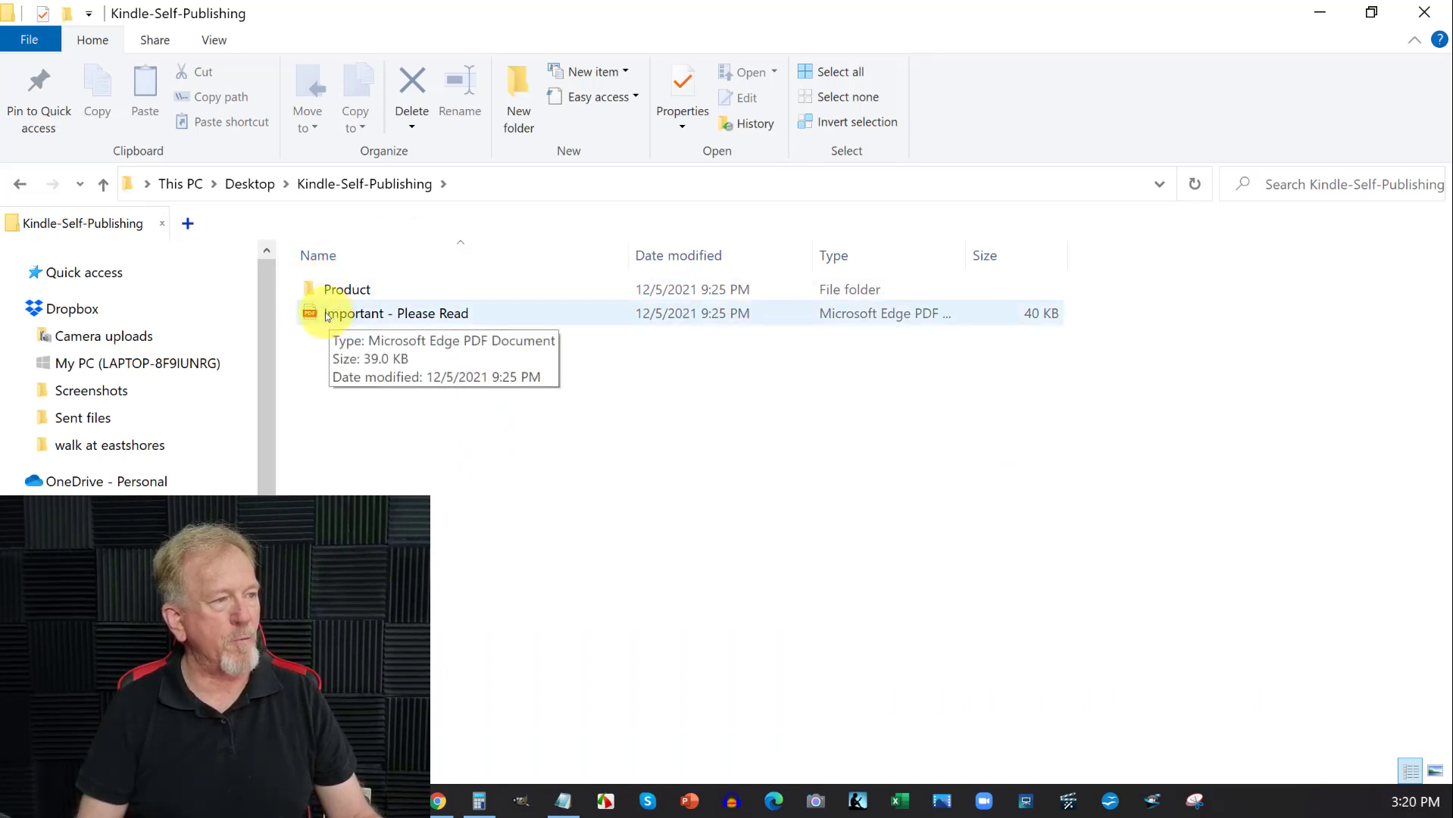
Step: Open the 'Important - Please Read' PDF from the Kindle-Self-Publishing folder
click(395, 314)
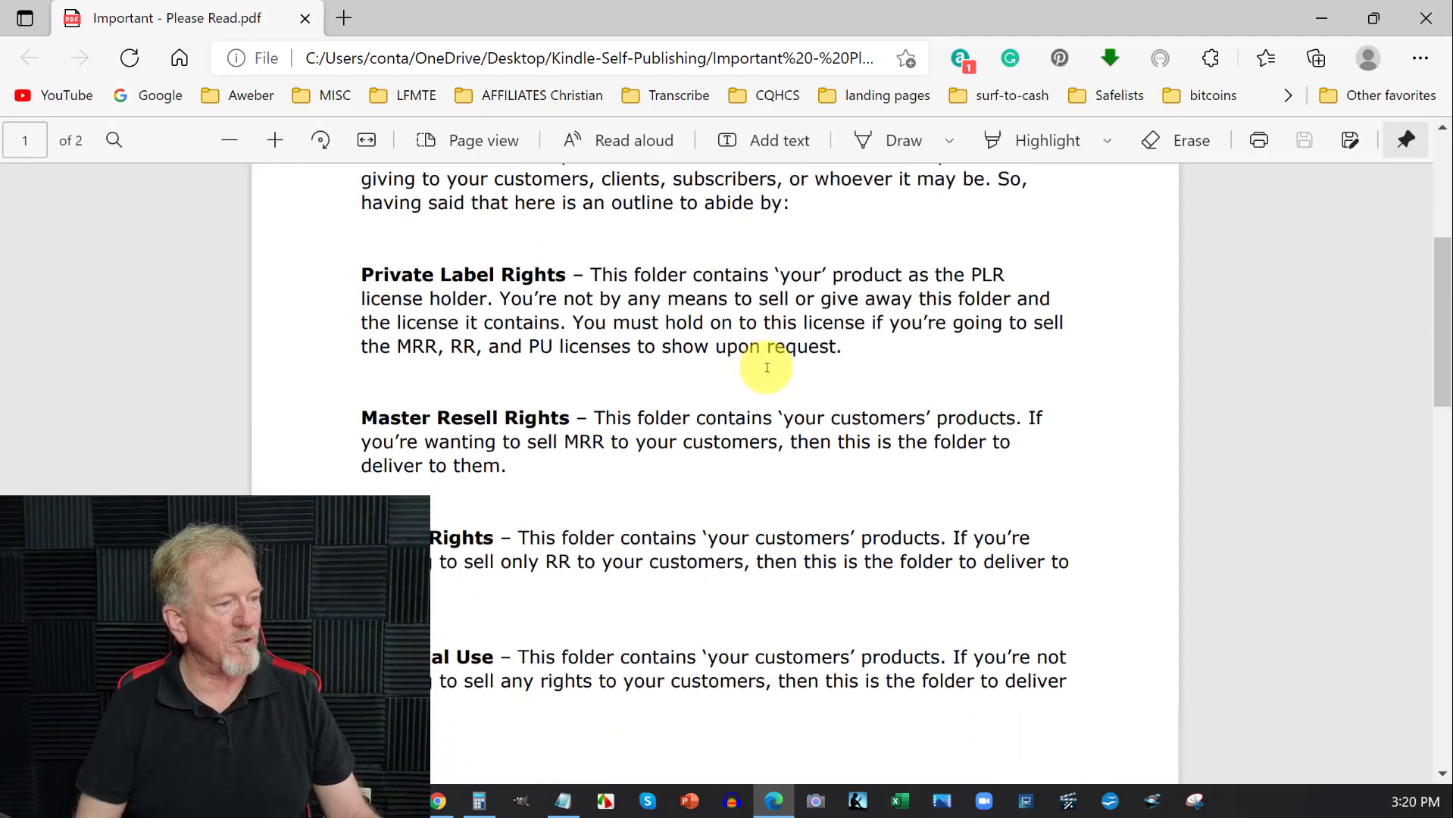
Step: Scroll the PDF to the Private Label / Master Resell Rights folder outline
scroll(down, 3)
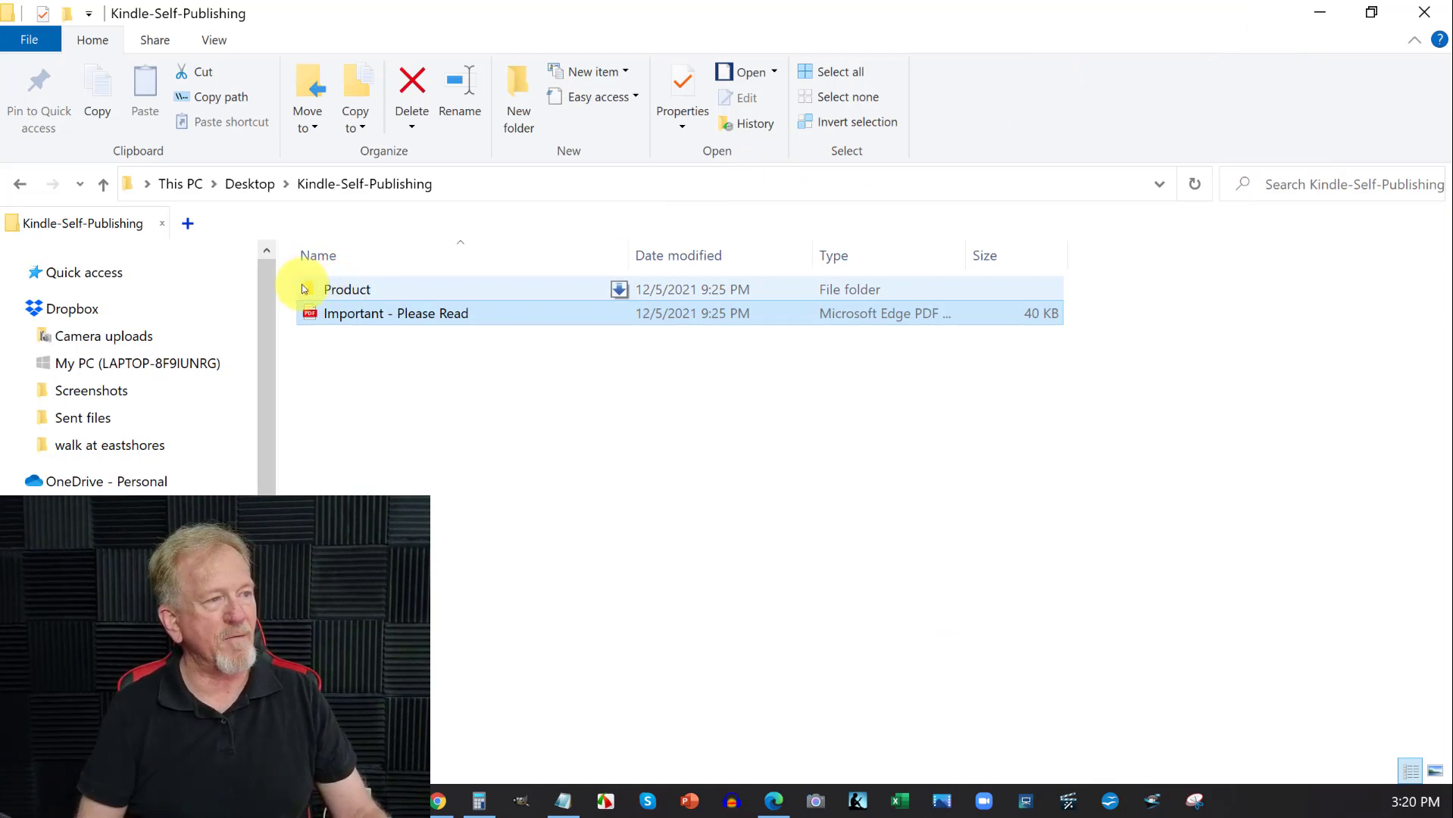
Step: Browse Product > Master Resell Rights, checking the Module 1 - Ebook PDF and Module 2 - Checklist folder
double_click(347, 290)
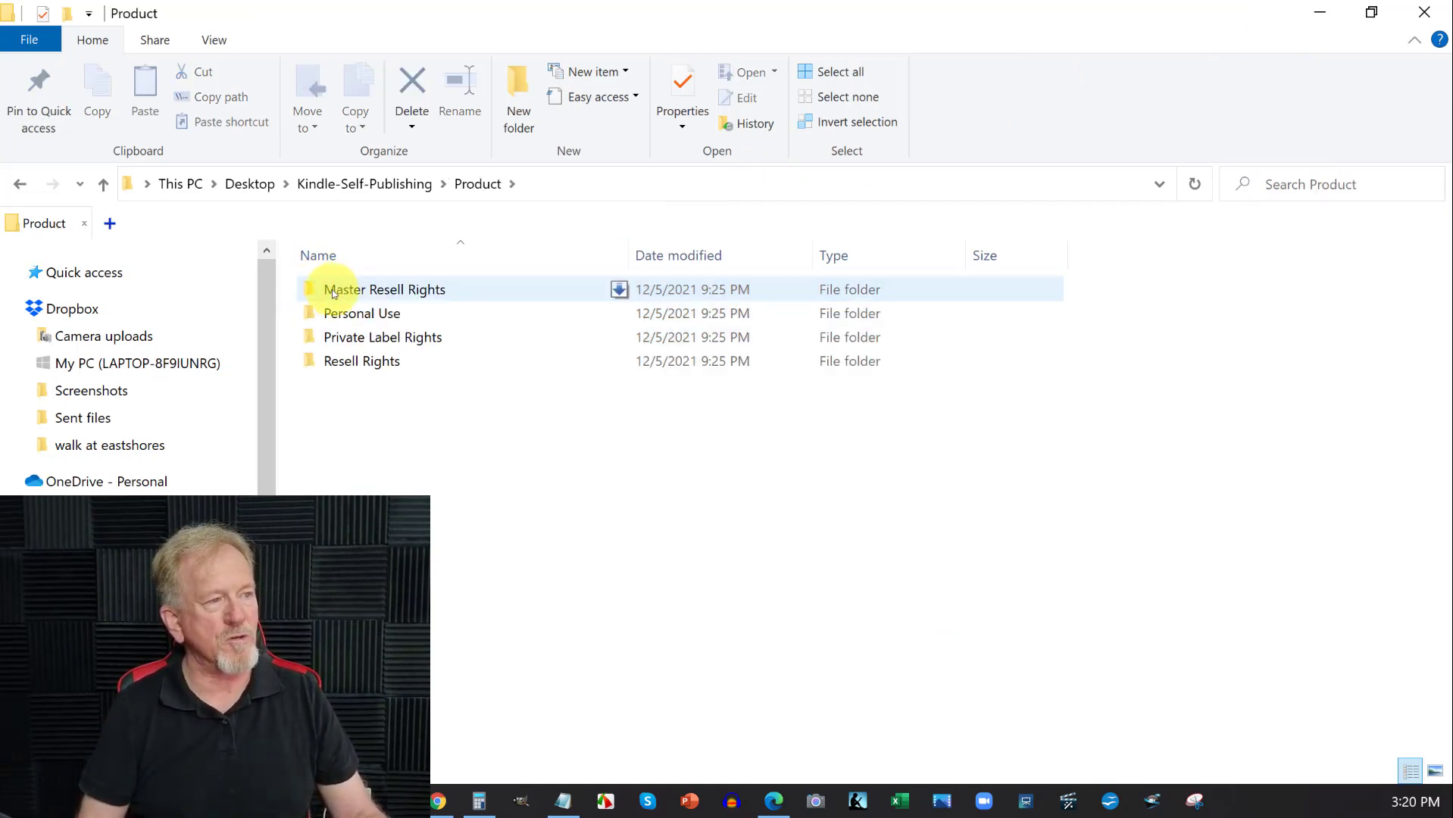
double_click(383, 290)
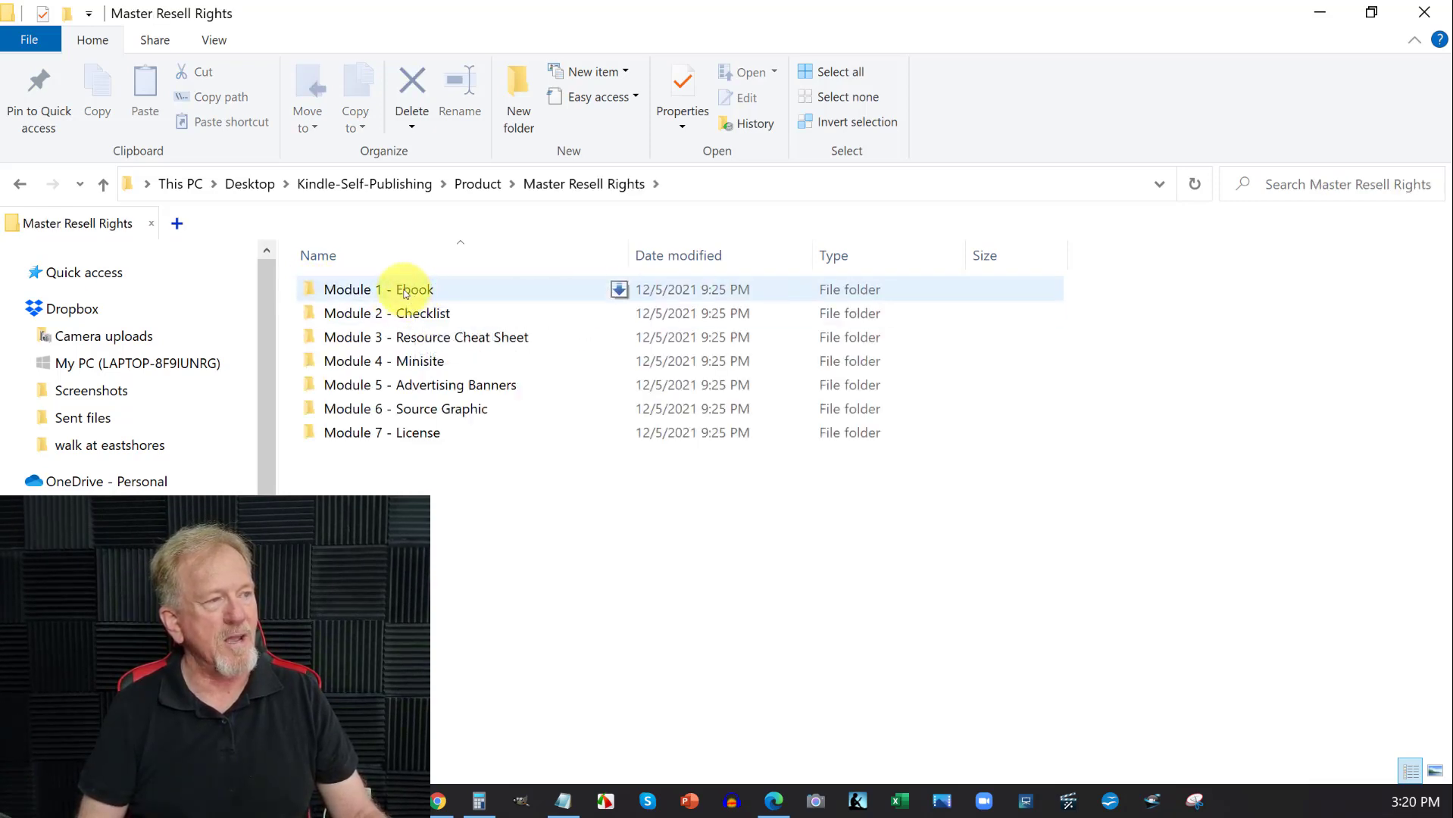
mouse_move(398, 289)
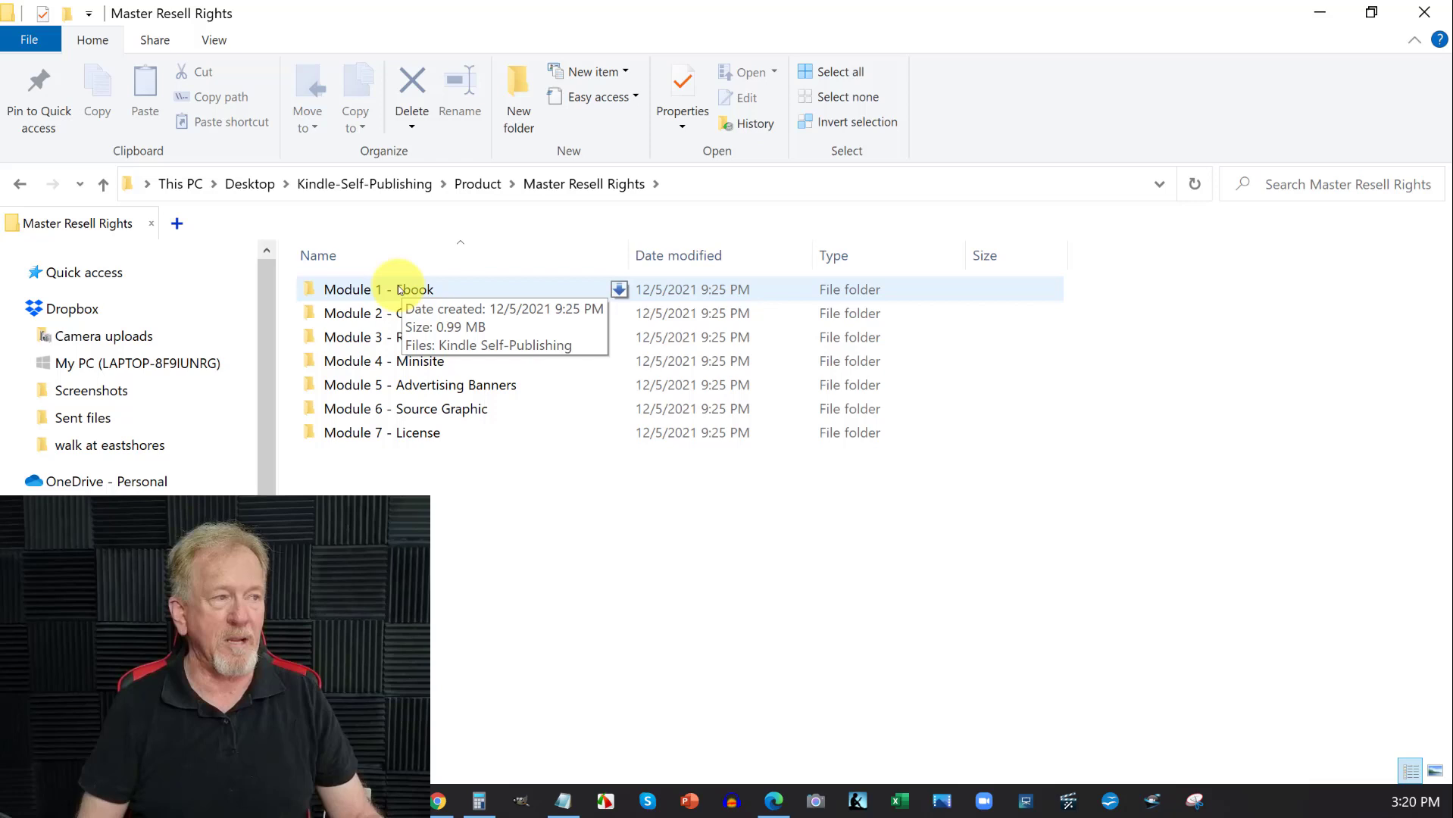
double_click(376, 289)
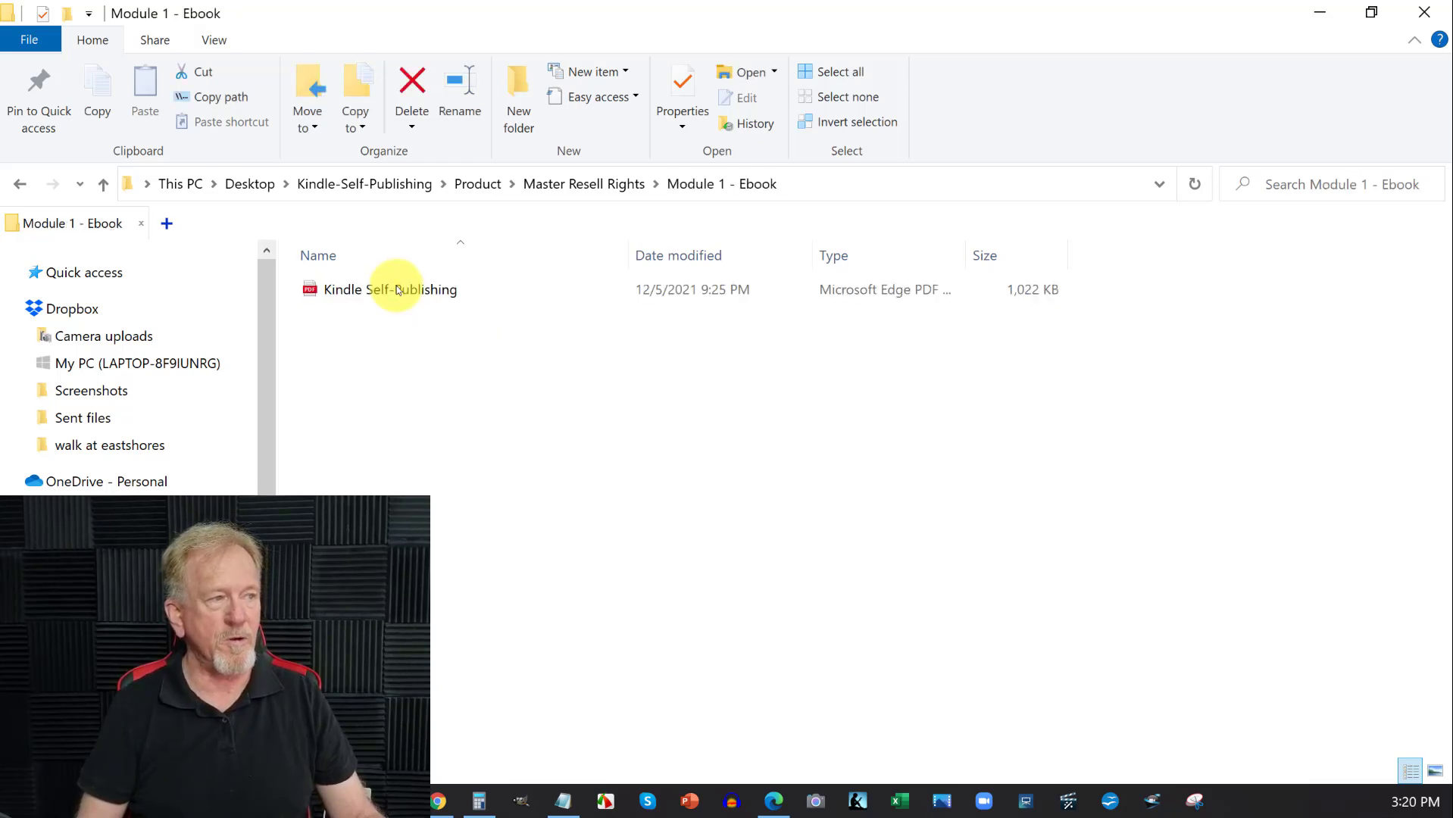
click(389, 290)
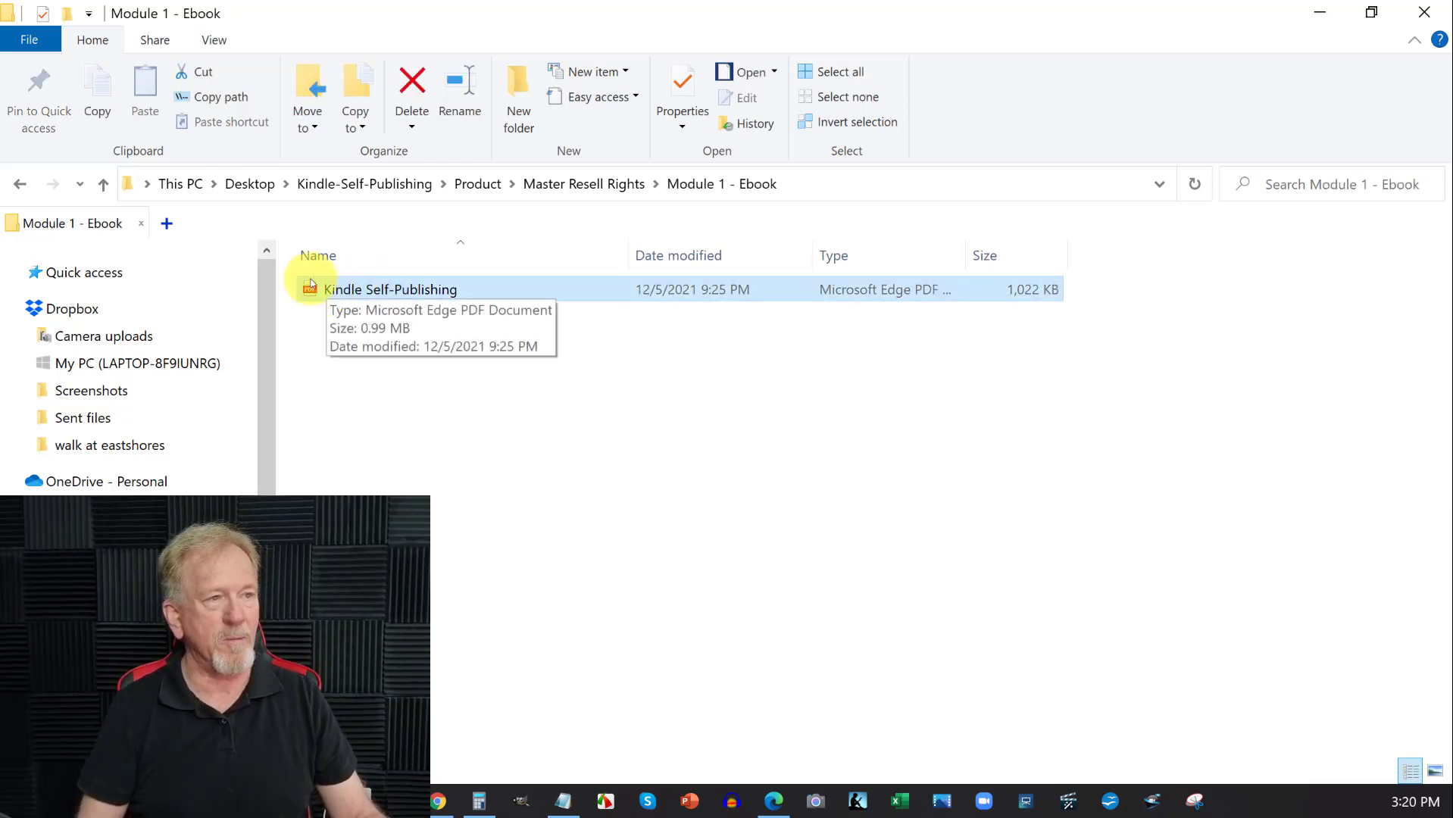
click(20, 184)
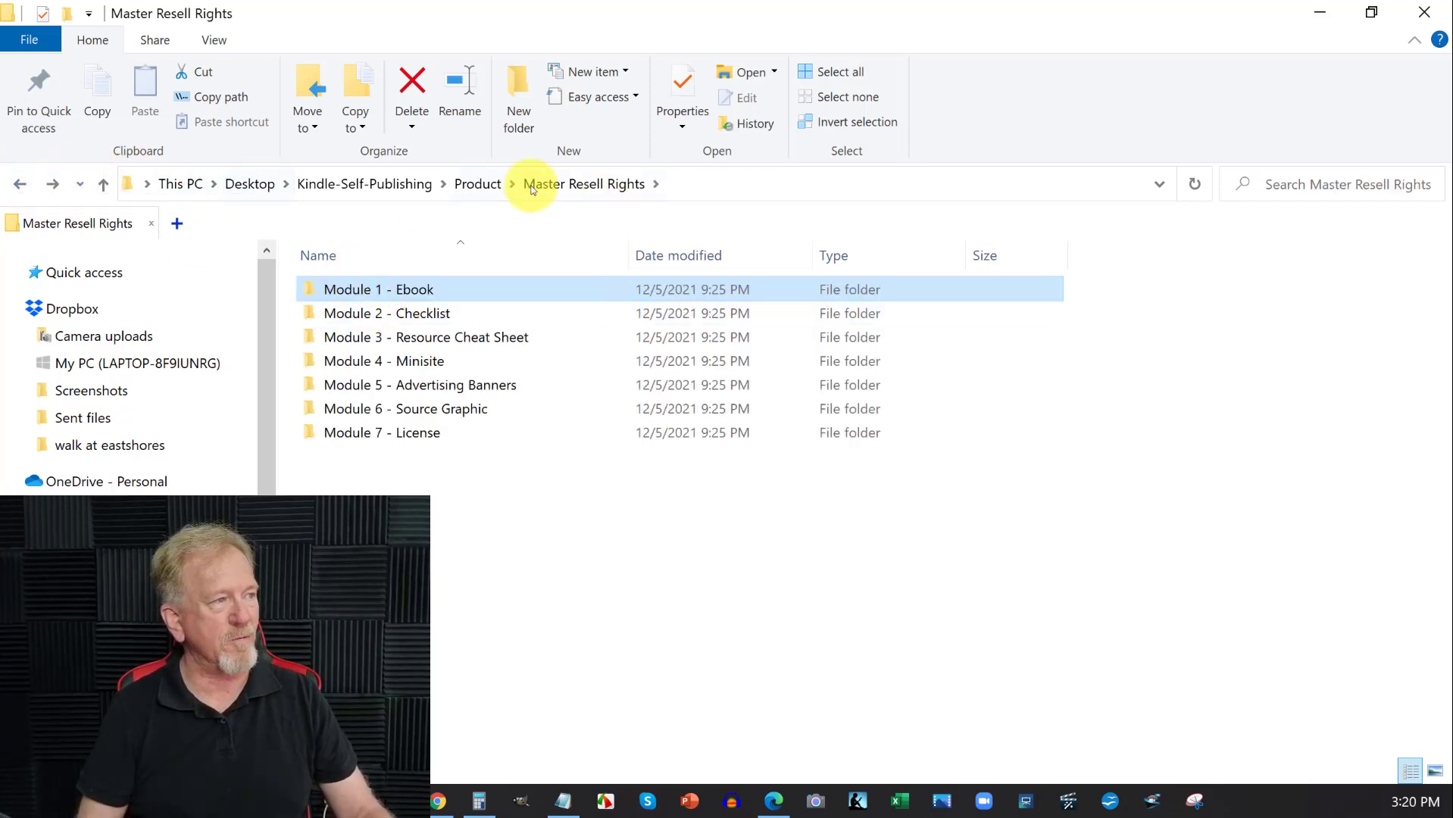
click(388, 314)
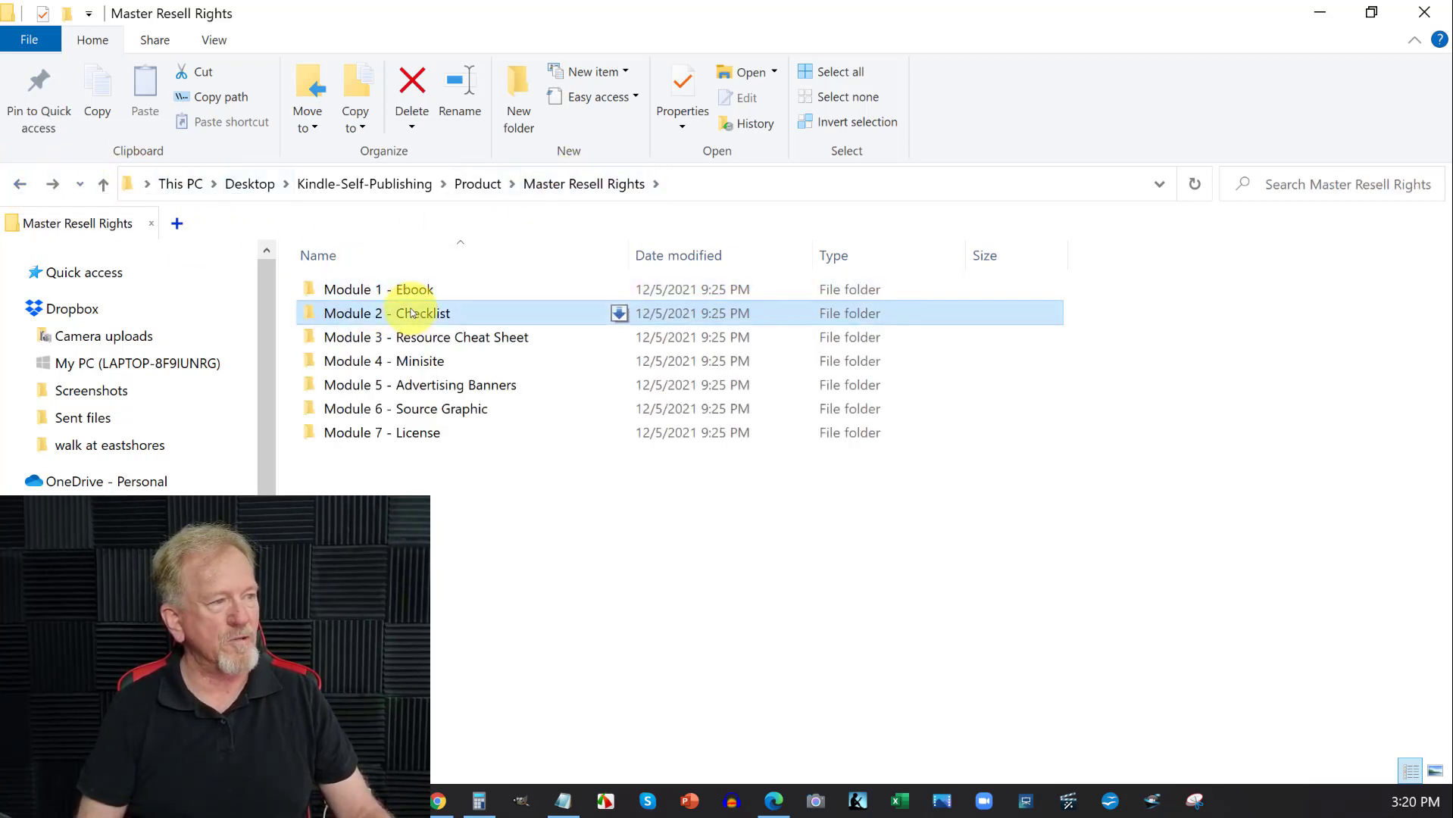
double_click(386, 313)
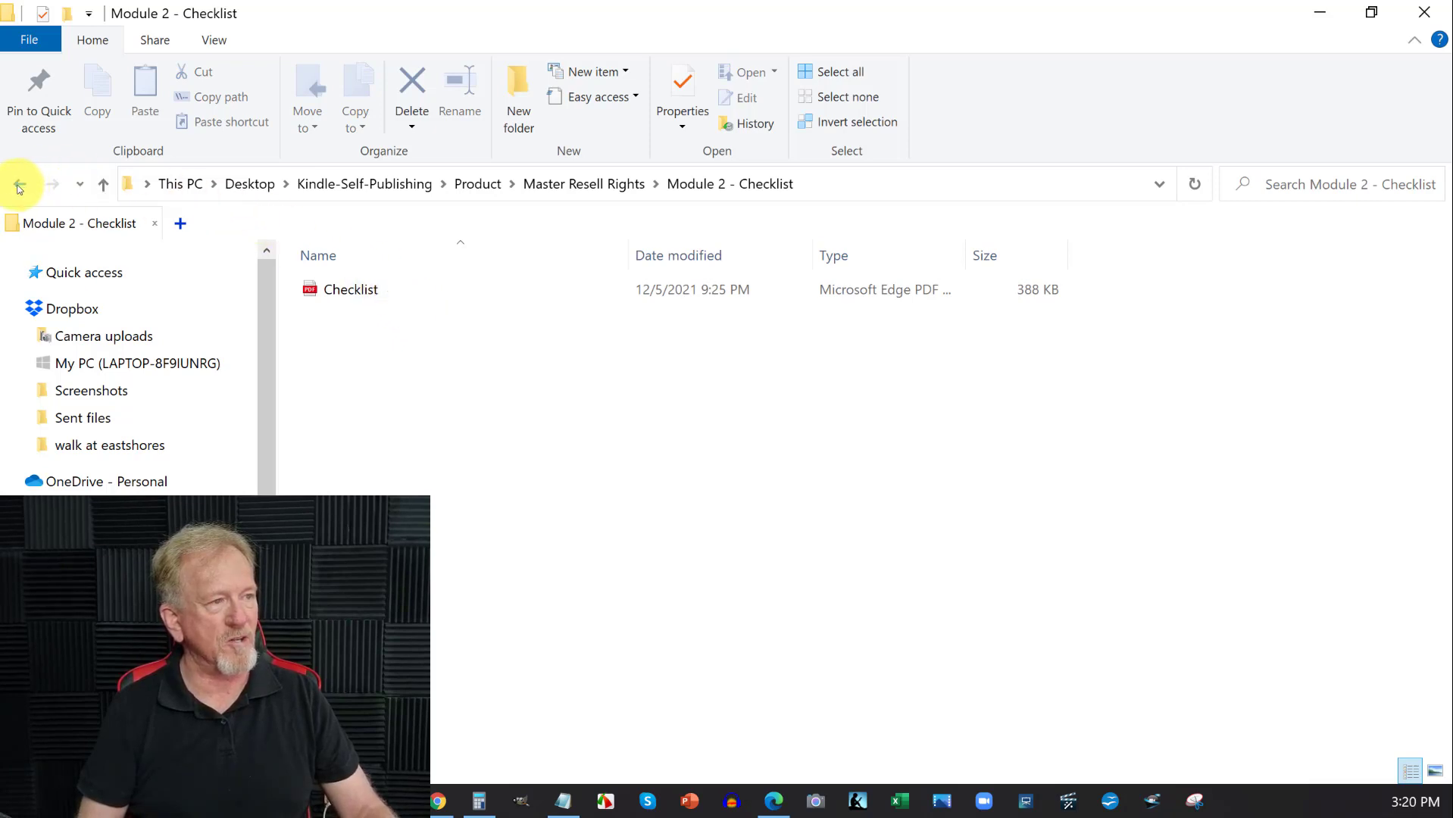
click(19, 183)
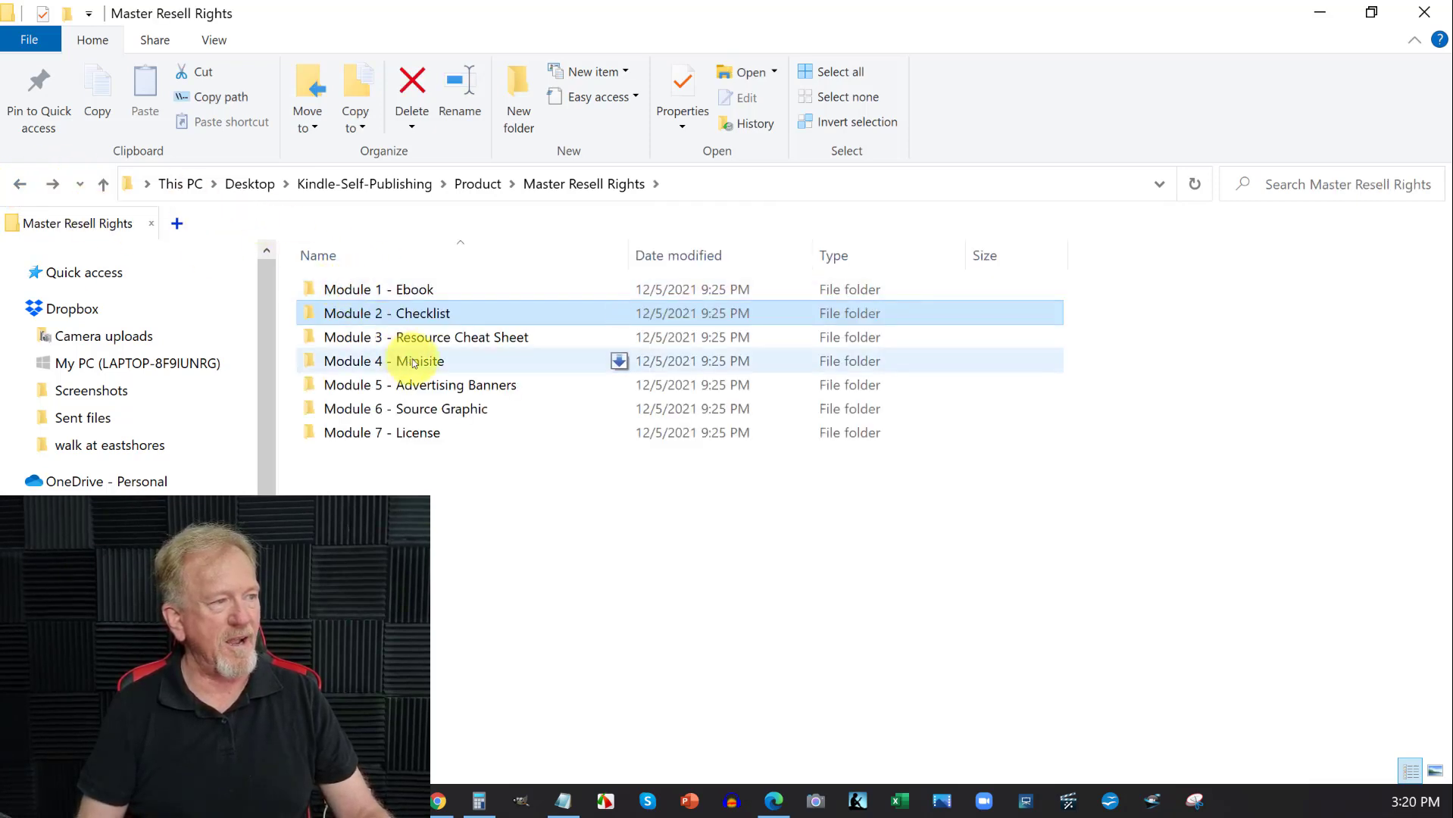
mouse_move(19, 184)
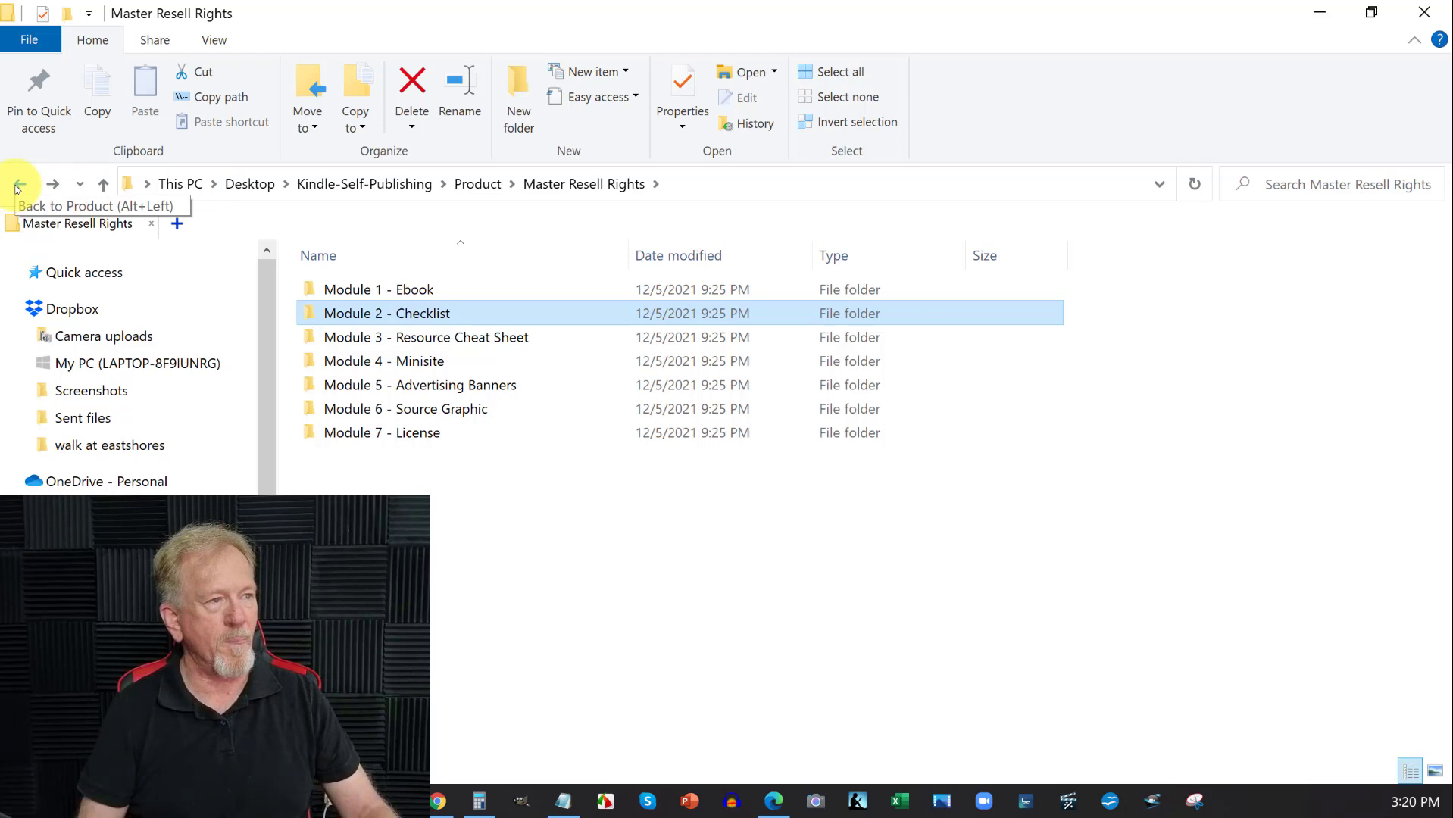
Step: Look inside the Personal Use folder, then return to the Product folder
click(20, 183)
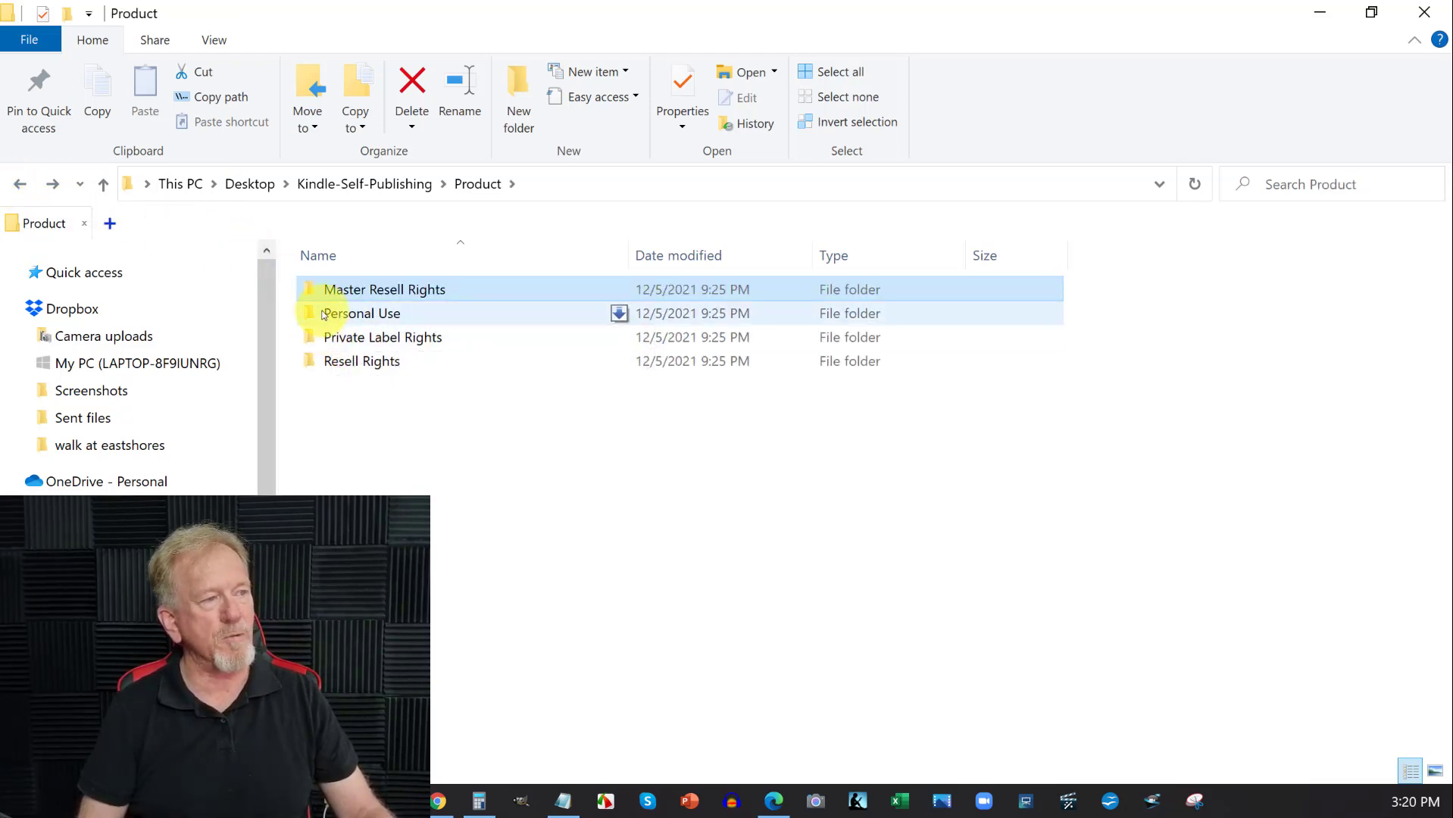
double_click(363, 314)
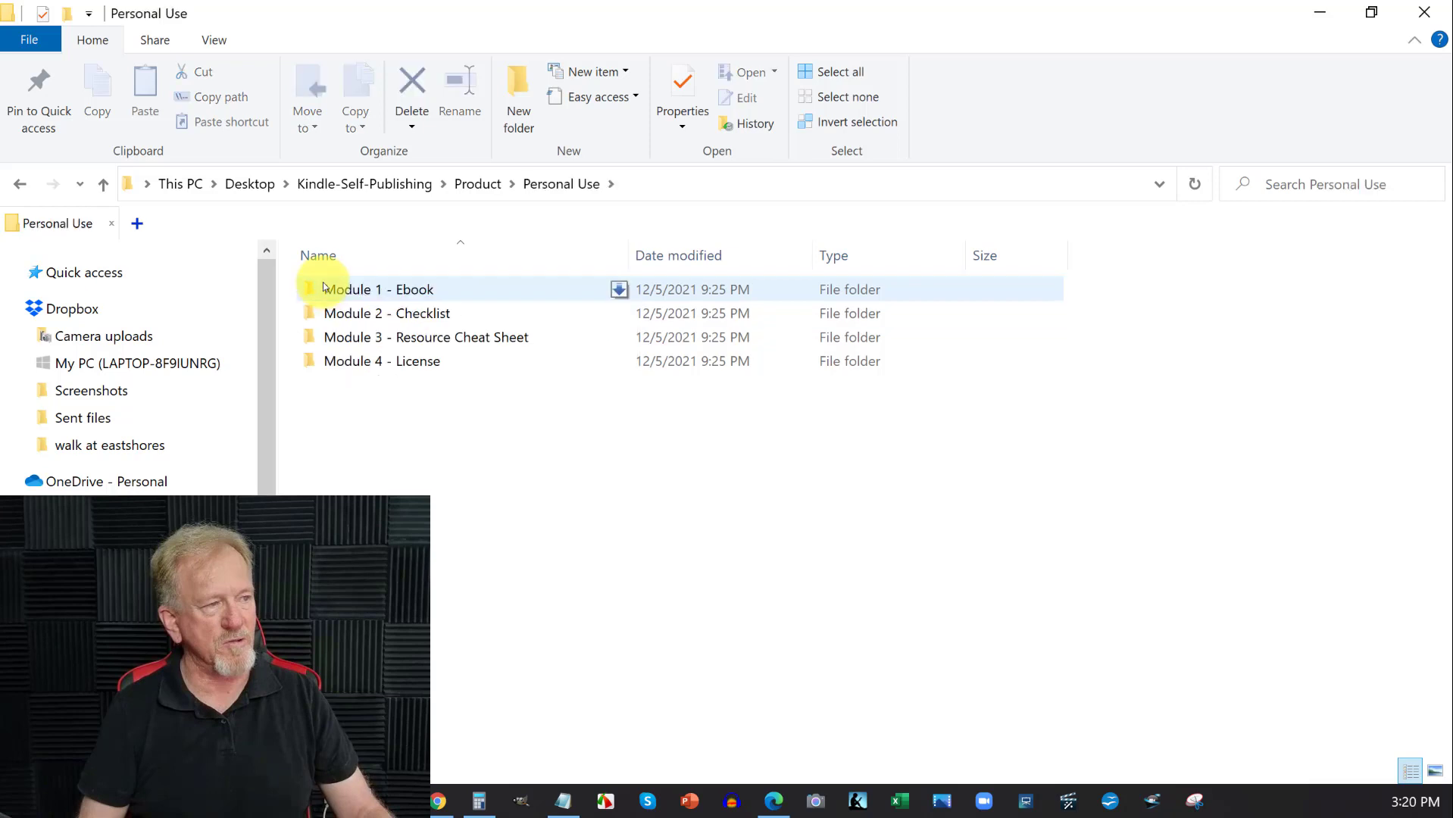
double_click(378, 289)
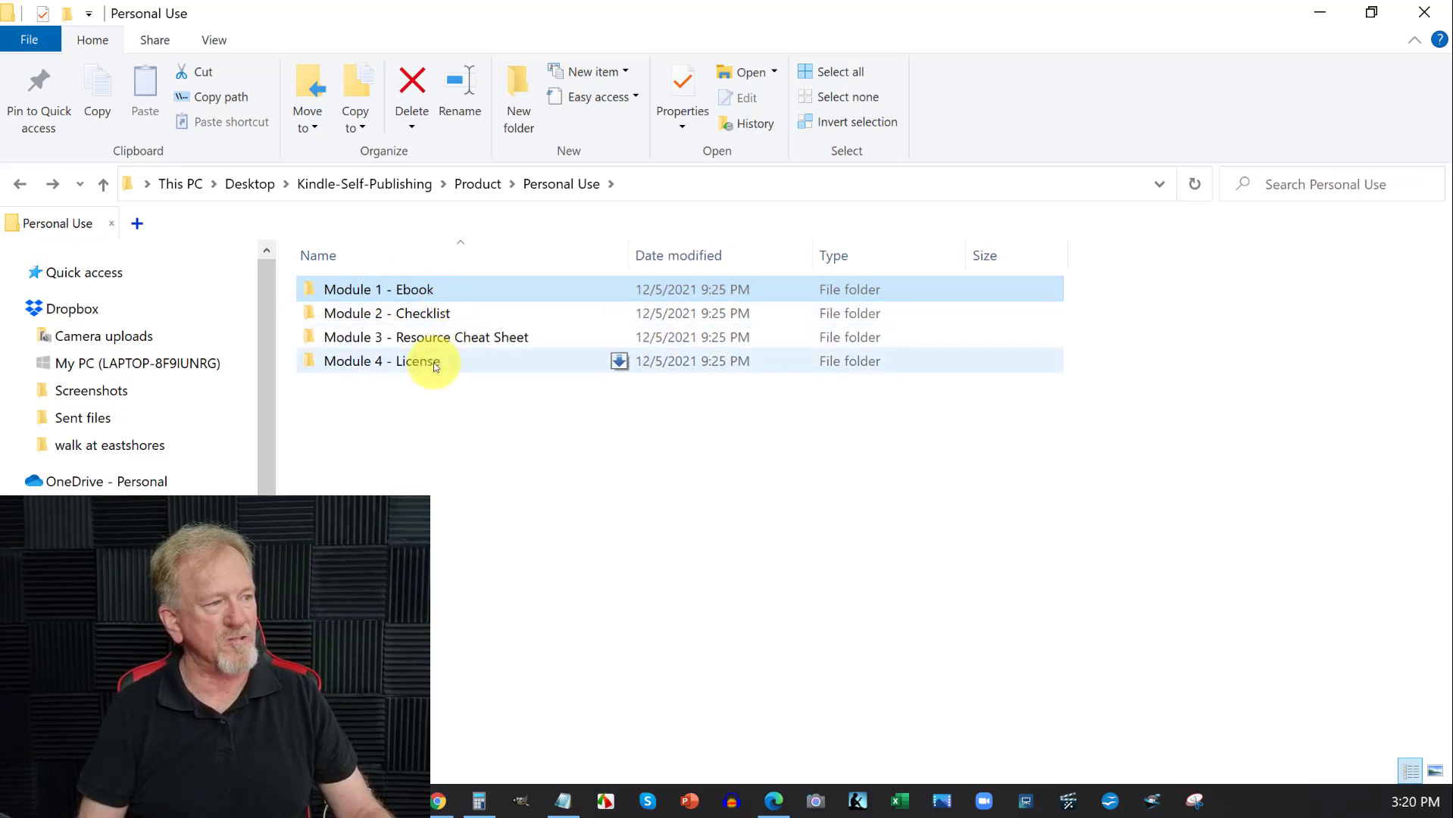
click(20, 183)
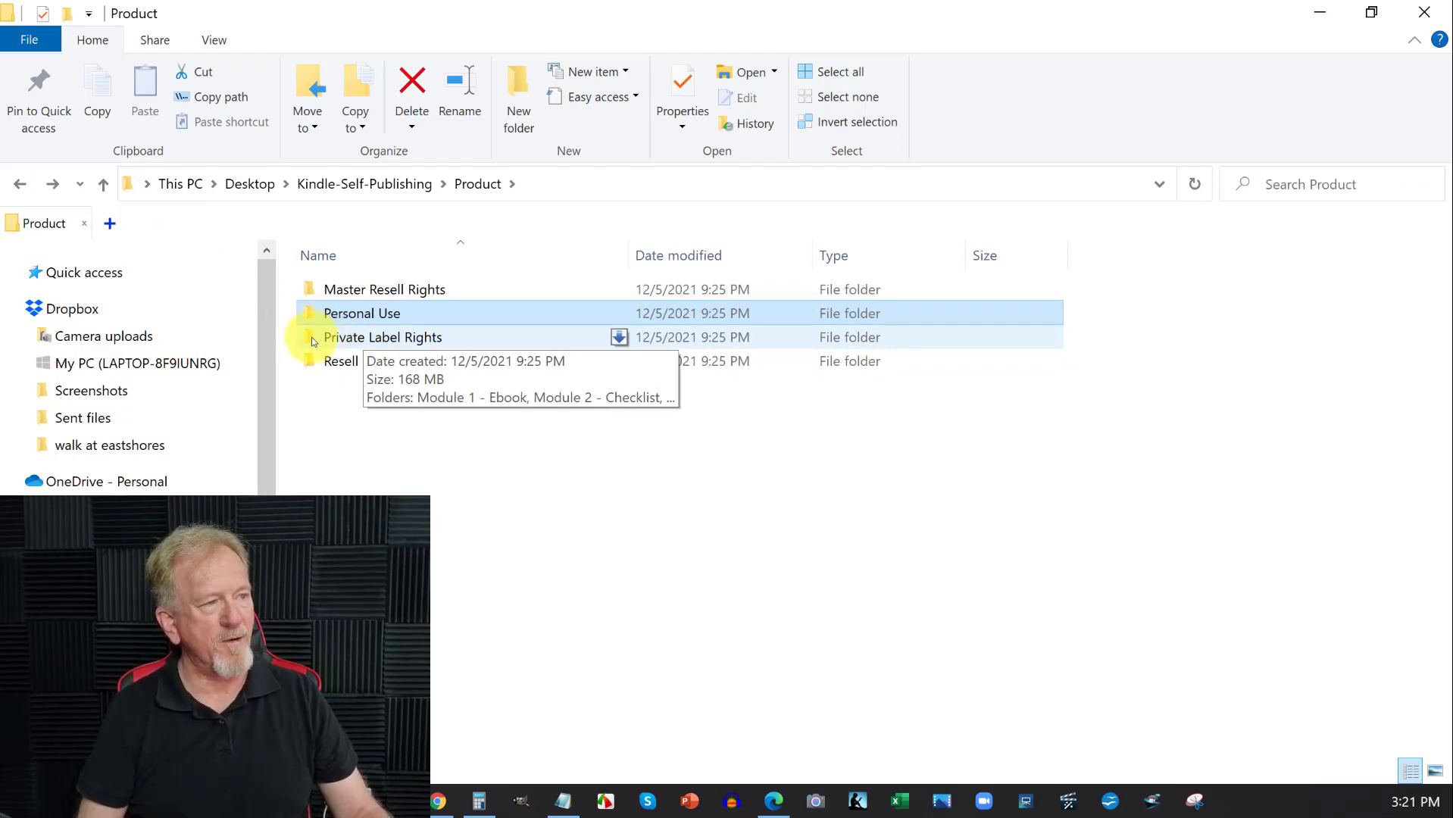
Step: Open the Kindle Self-Publishing Word document from Private Label Rights > Module 1 - Ebook > Source
double_click(383, 337)
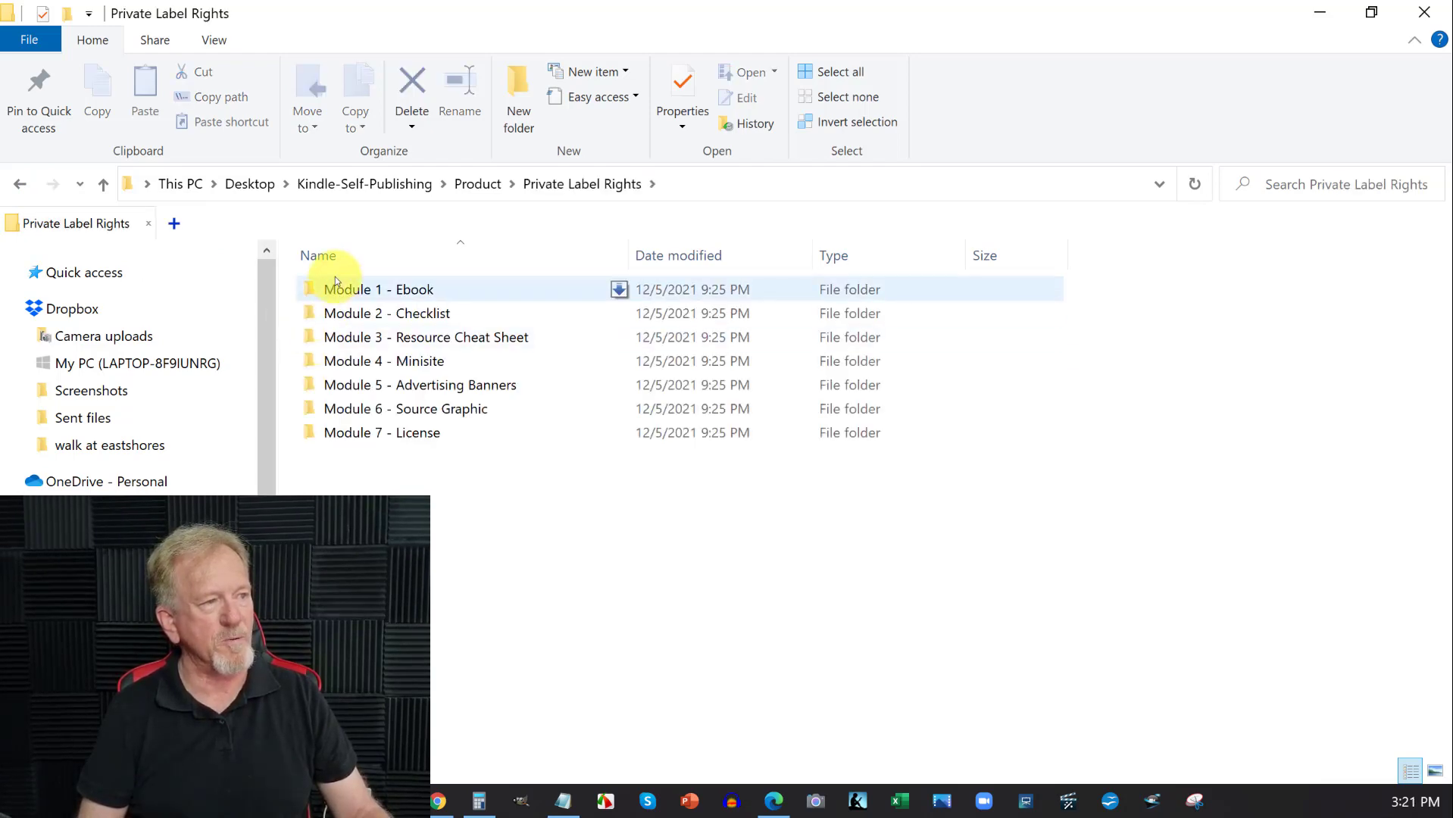
double_click(377, 290)
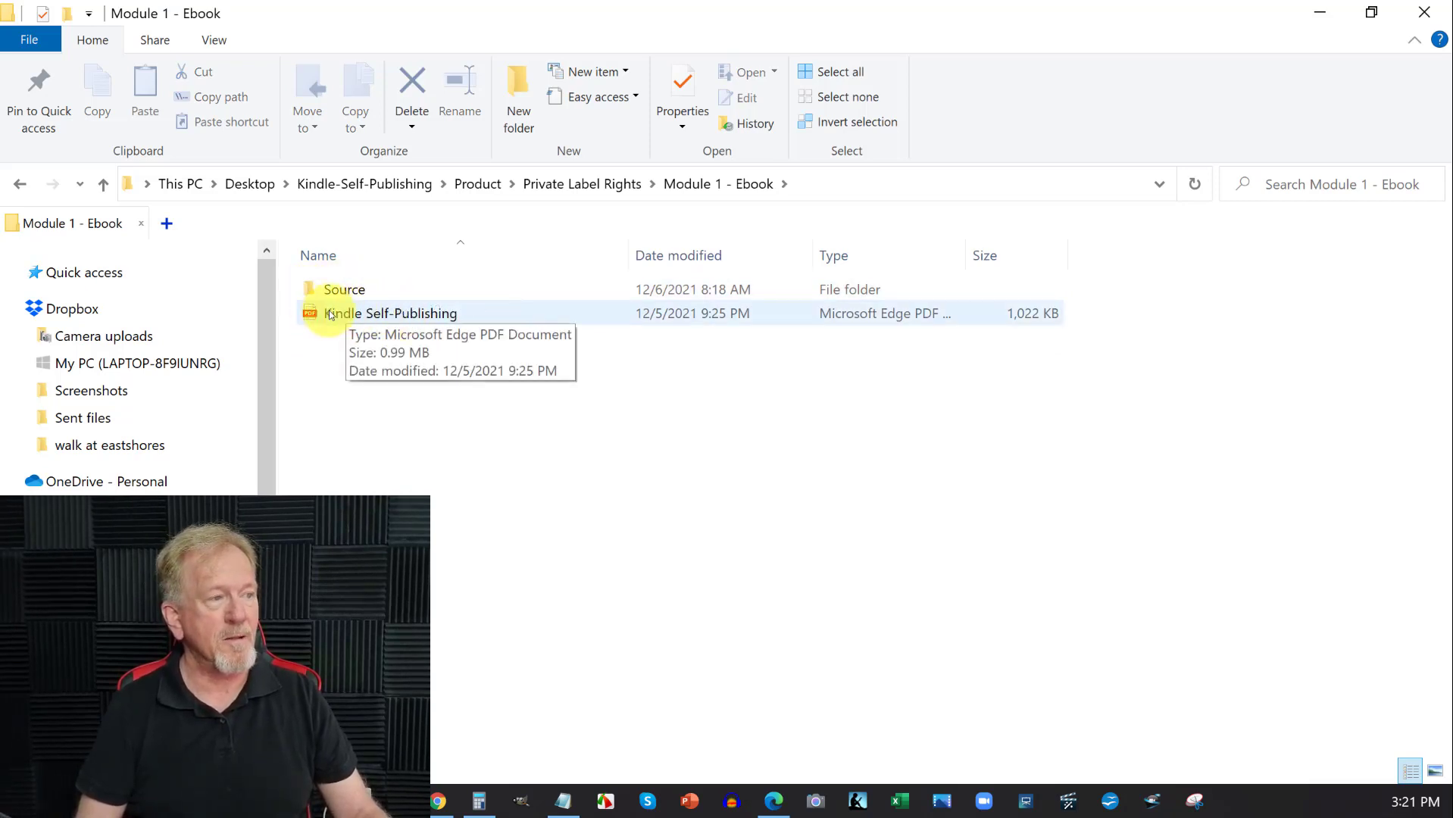
click(344, 290)
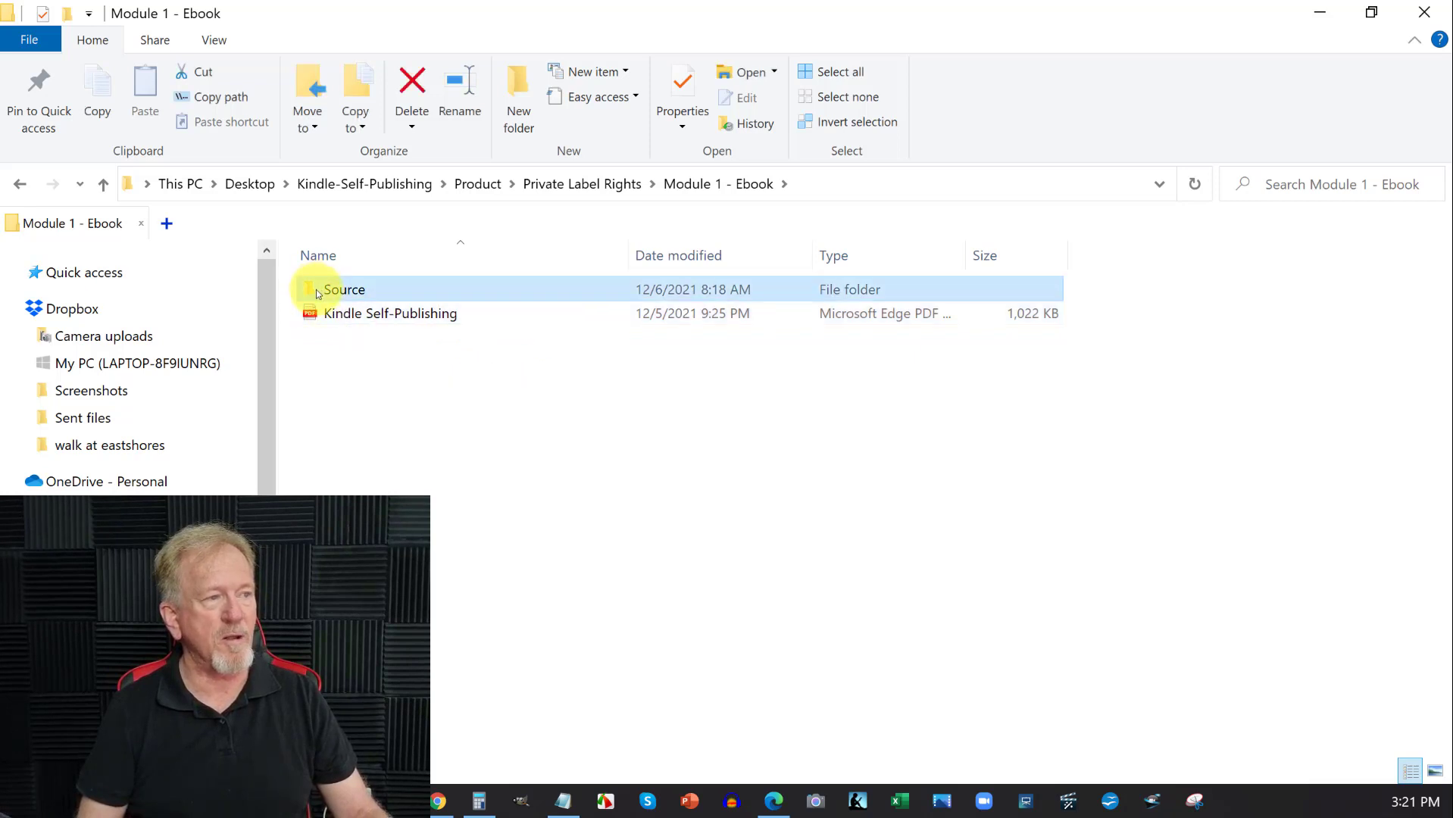
double_click(344, 289)
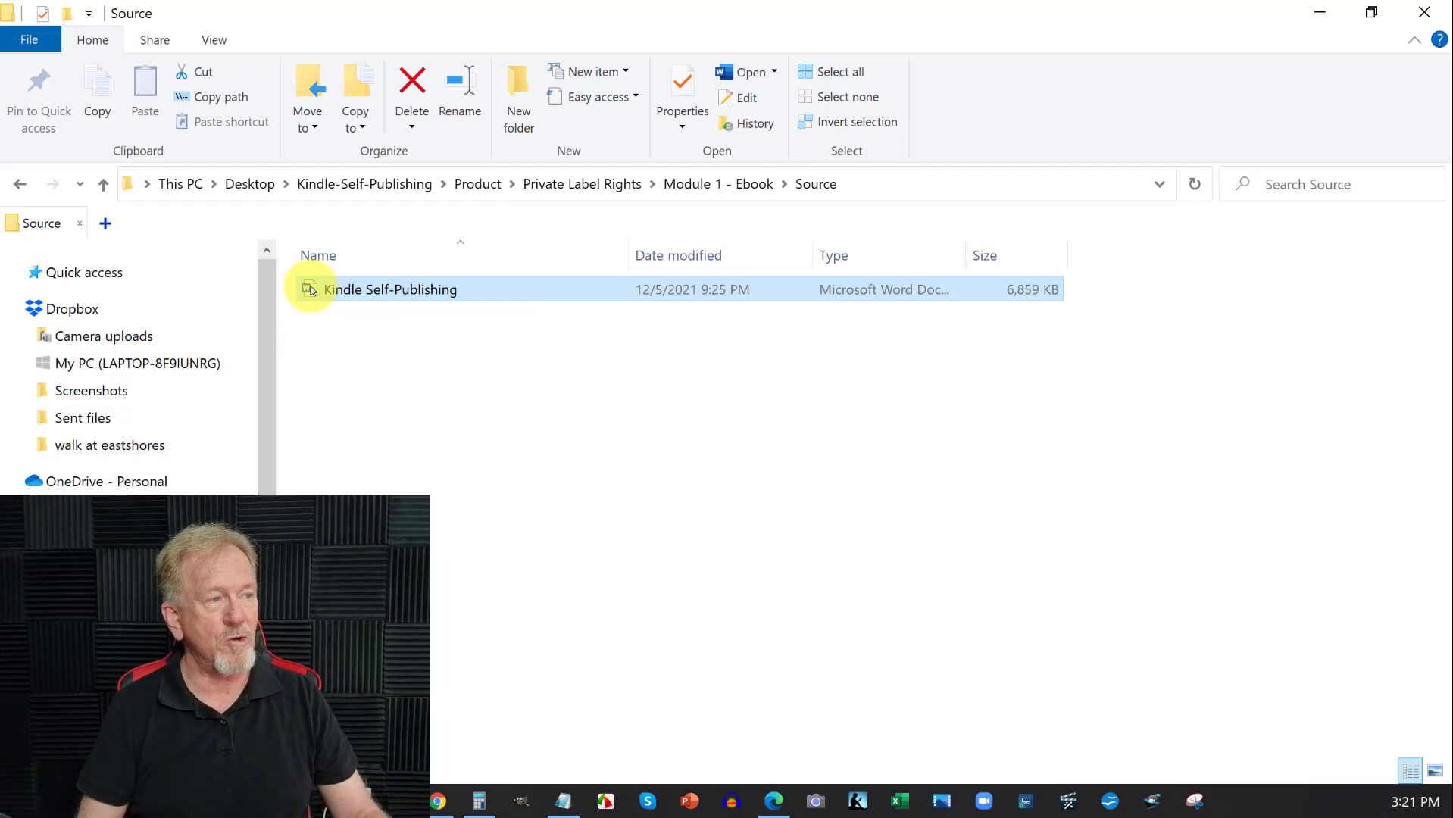
double_click(389, 290)
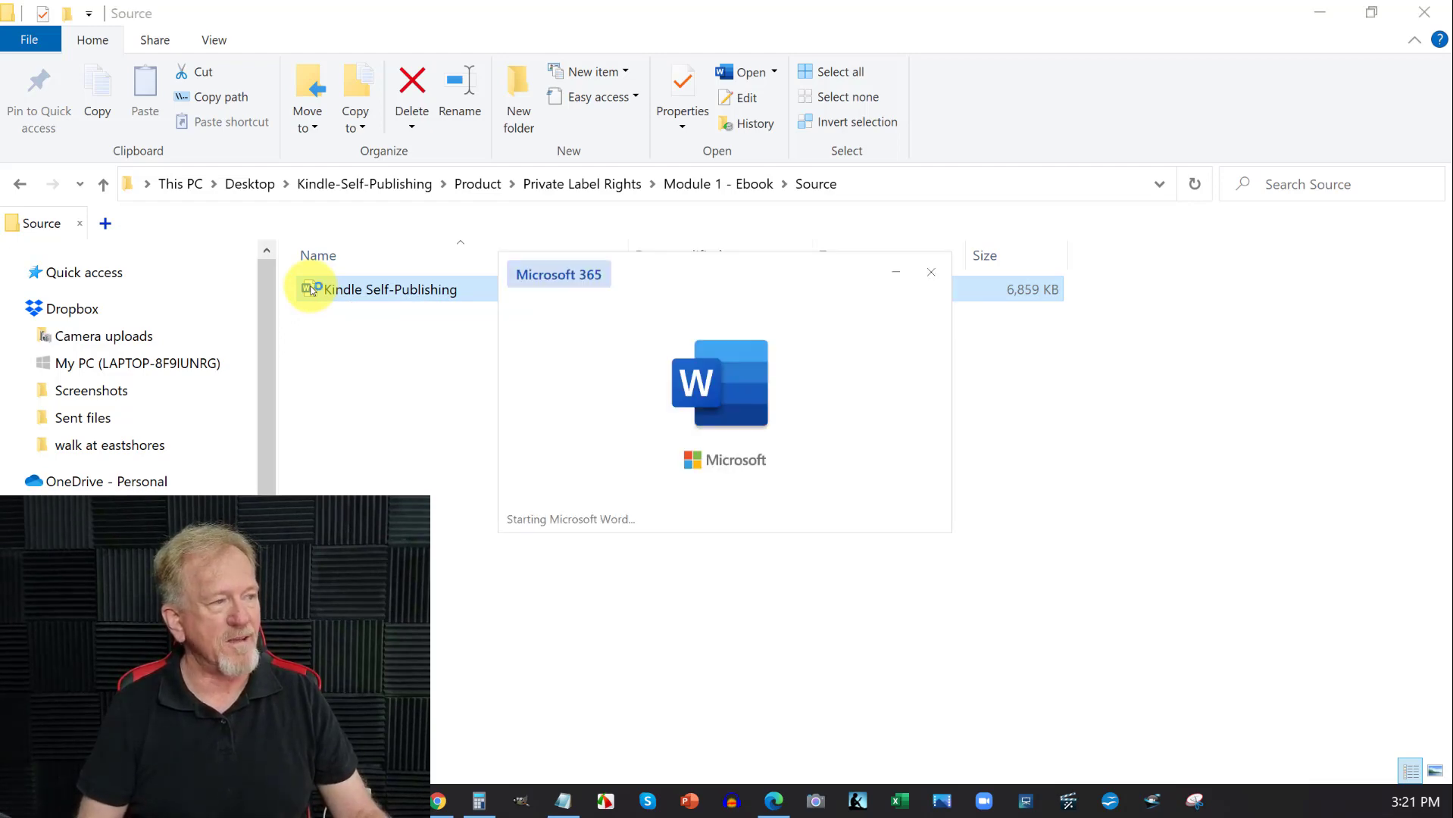
double_click(390, 289)
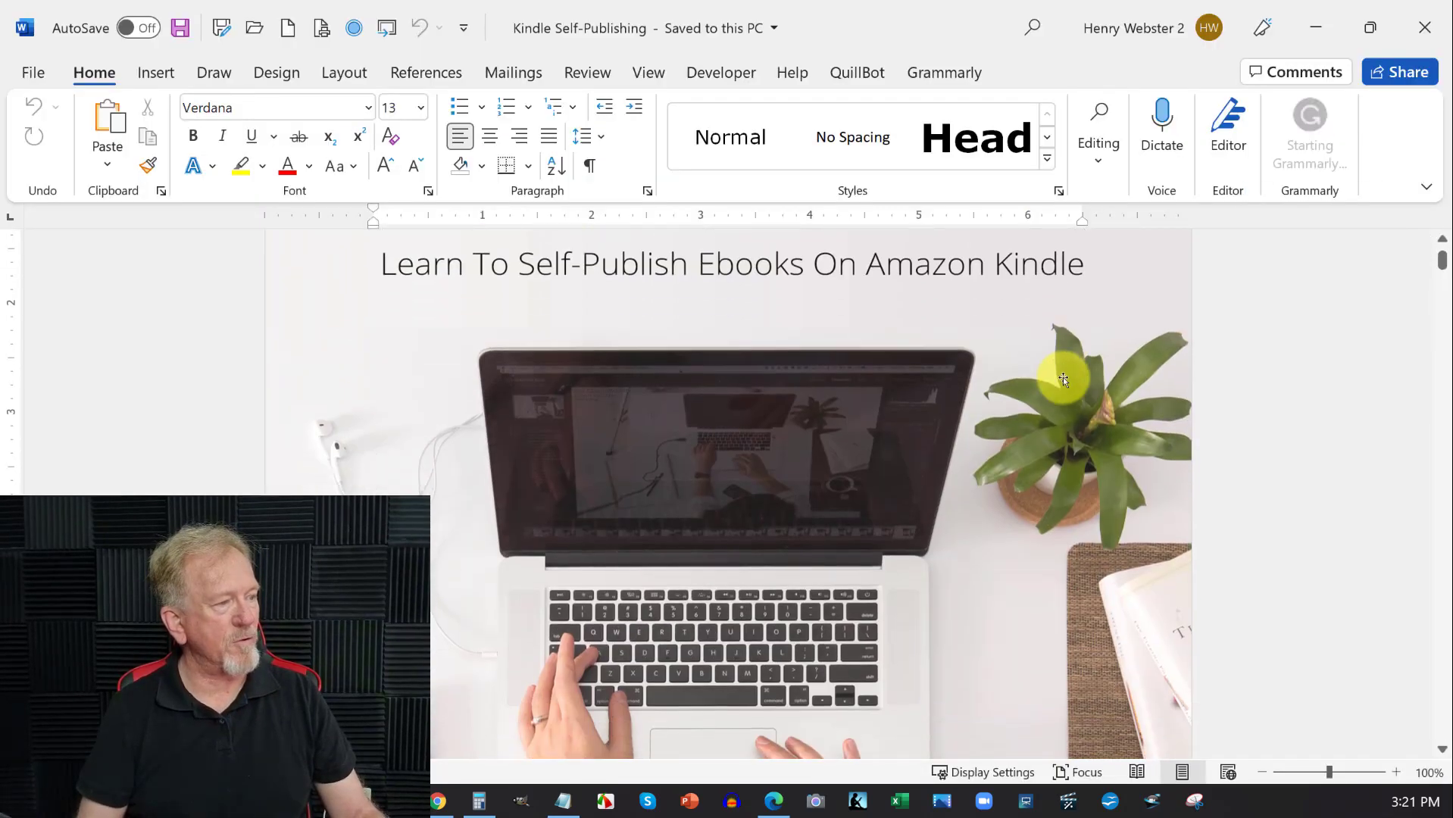
scroll(down, 3)
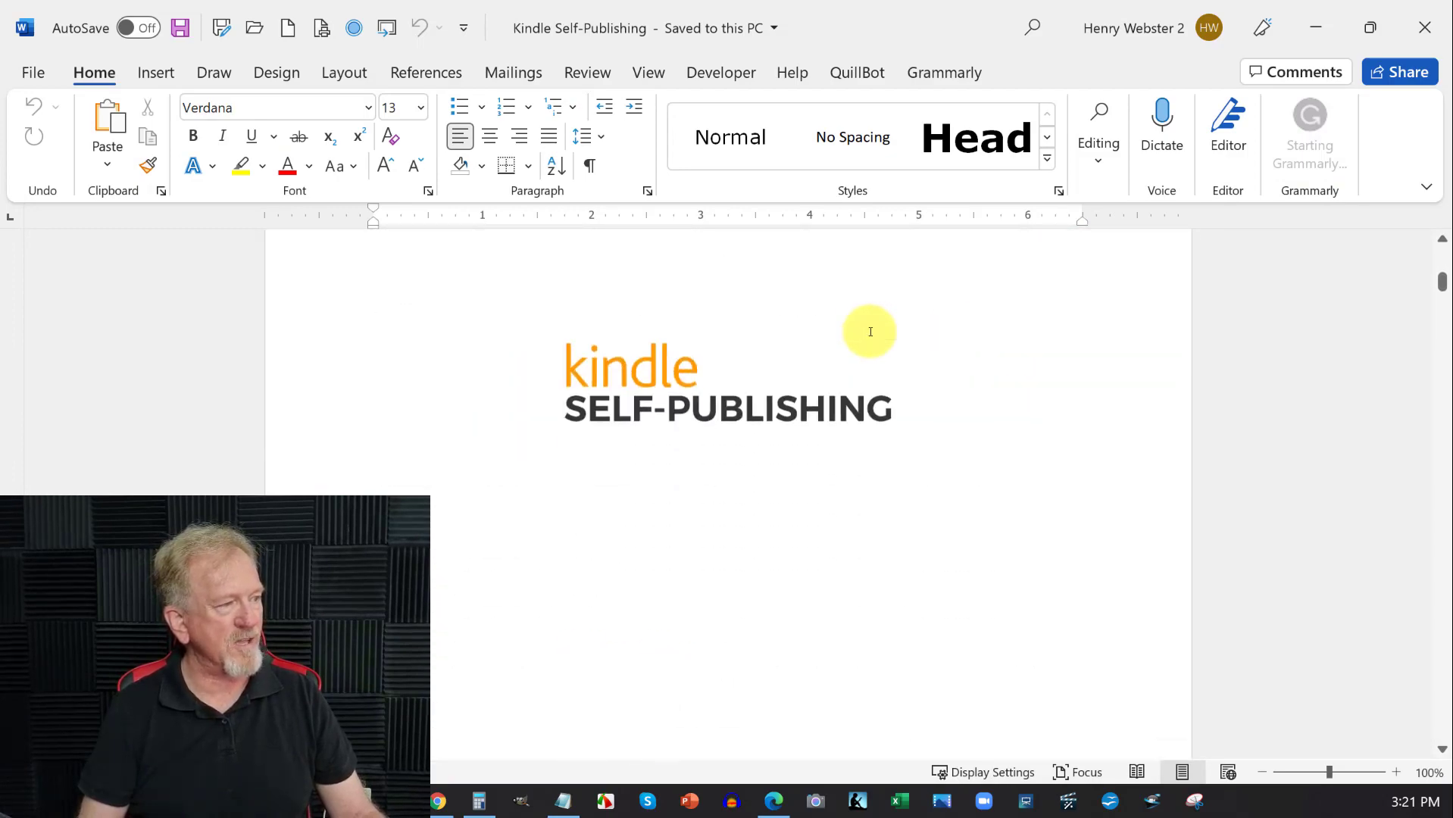
scroll(down, 3)
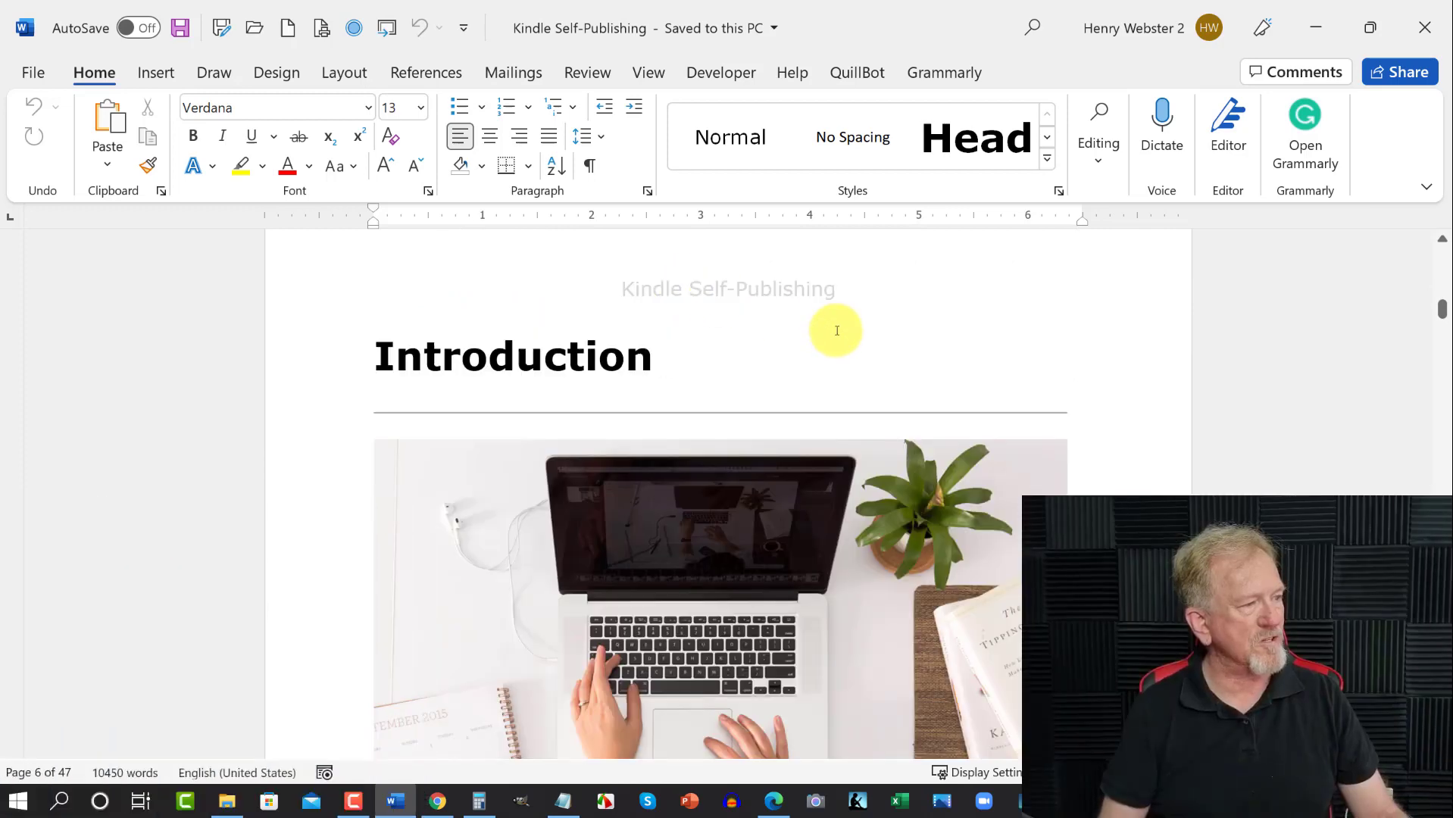
scroll(down, 3)
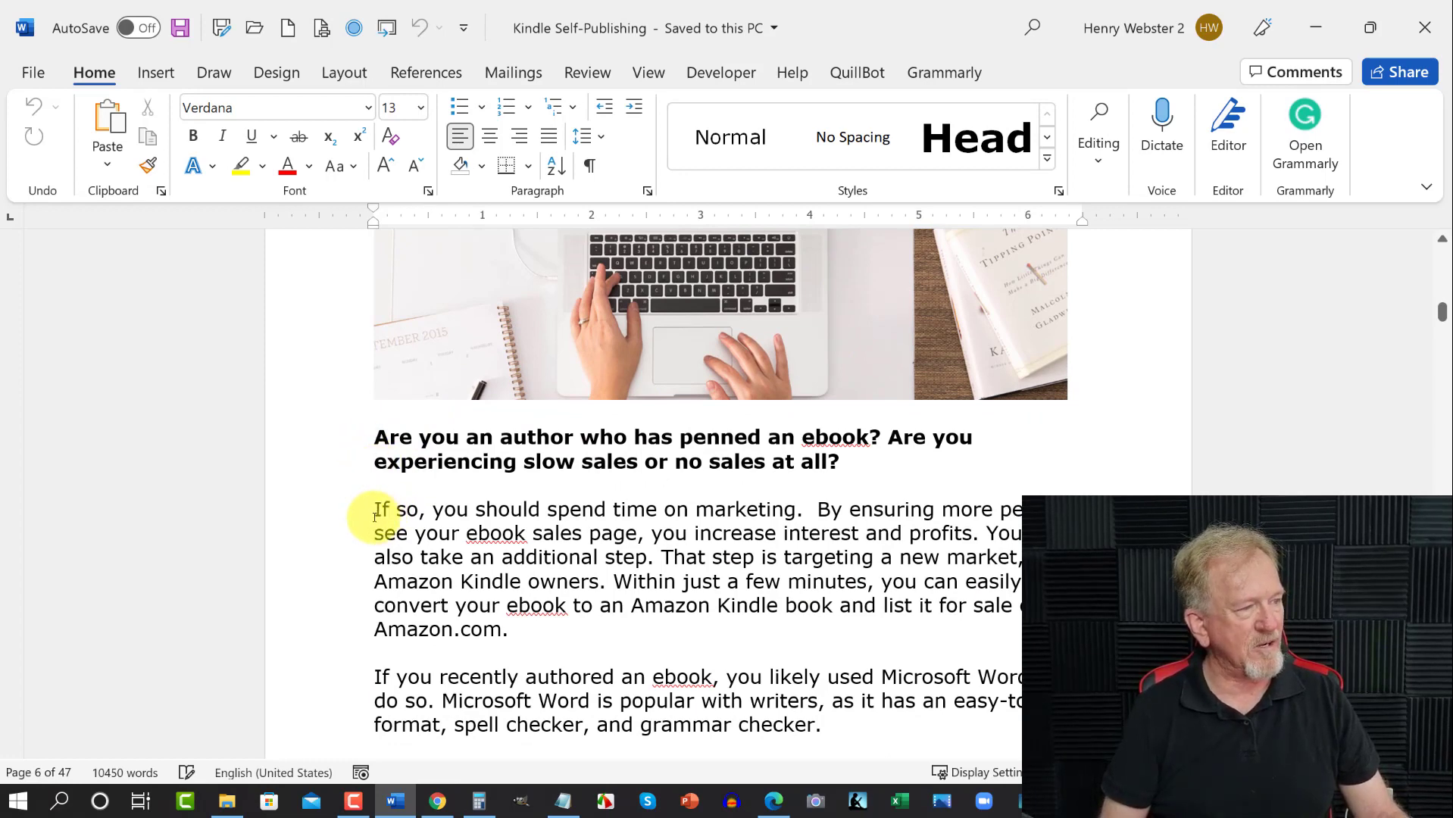
scroll(down, 3)
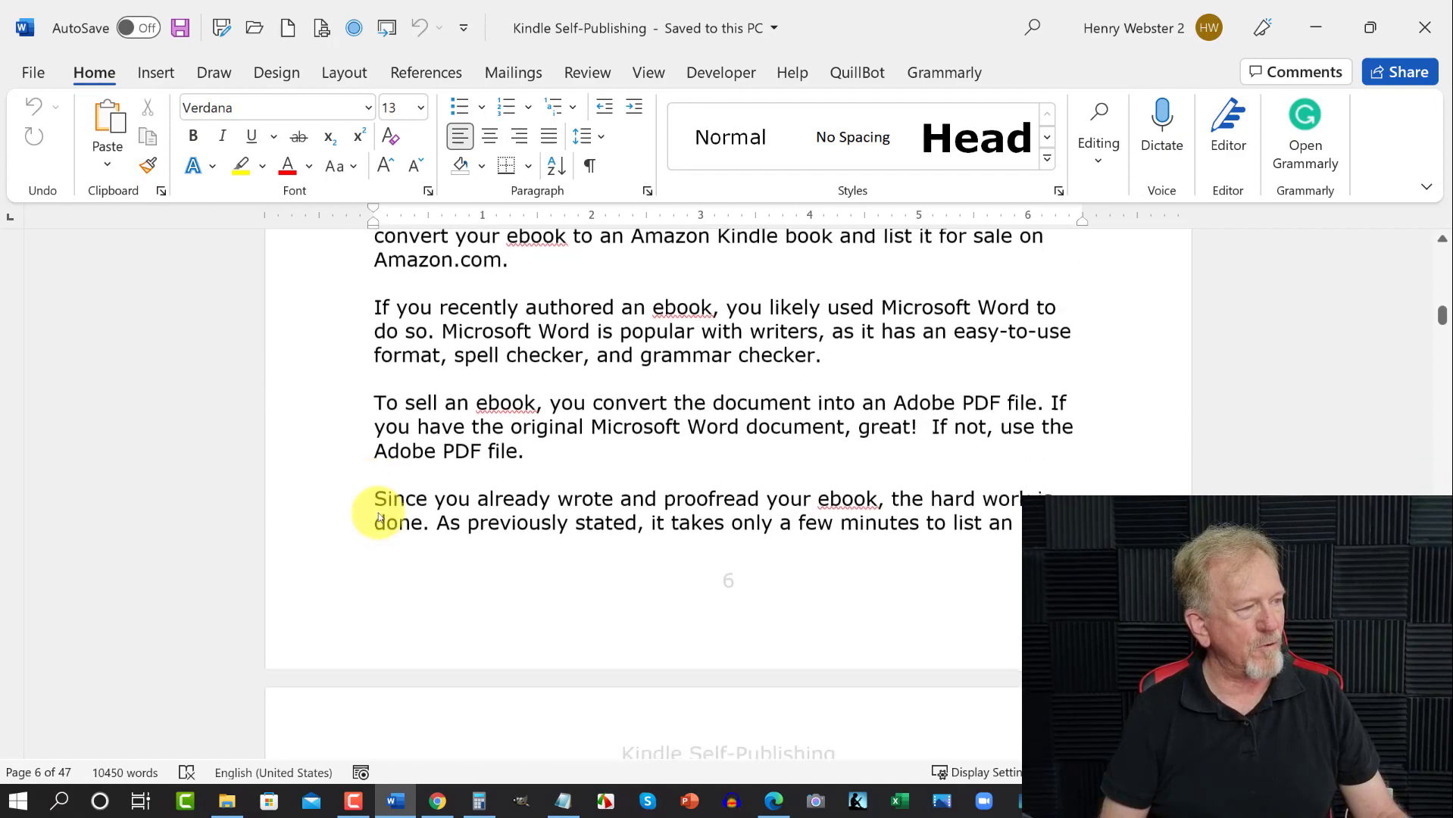
scroll(down, 3)
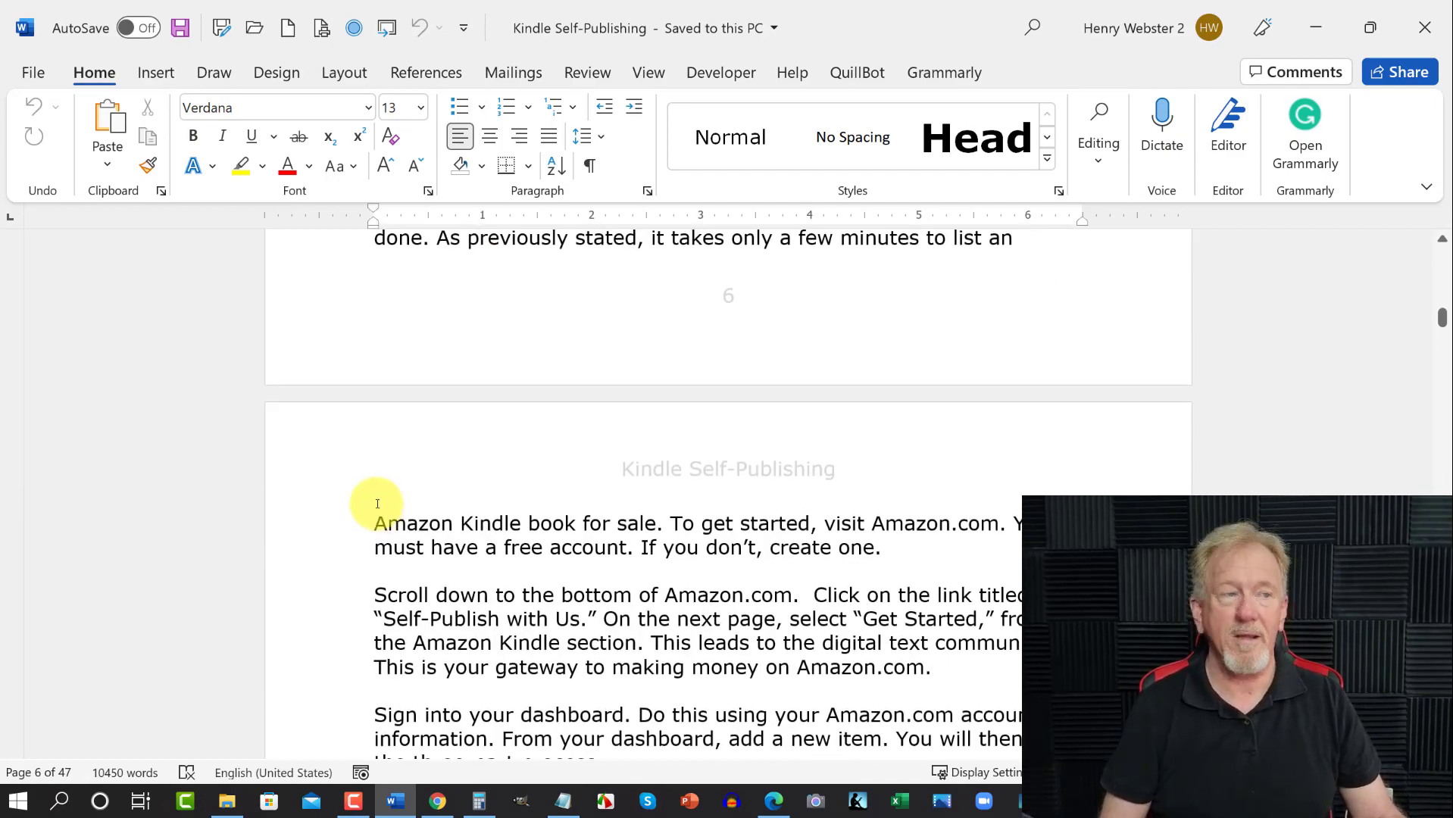
scroll(down, 3)
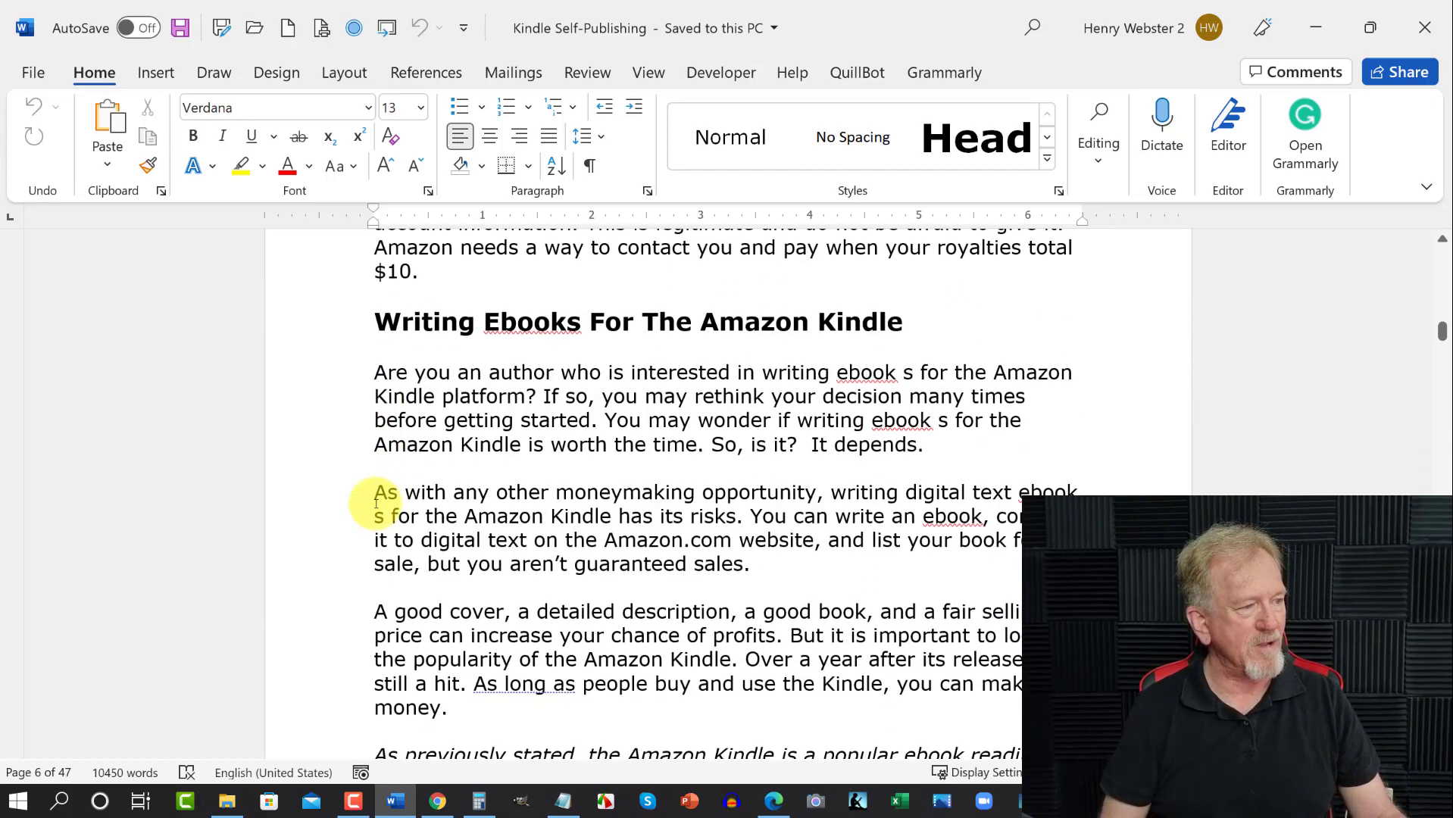
scroll(down, 3)
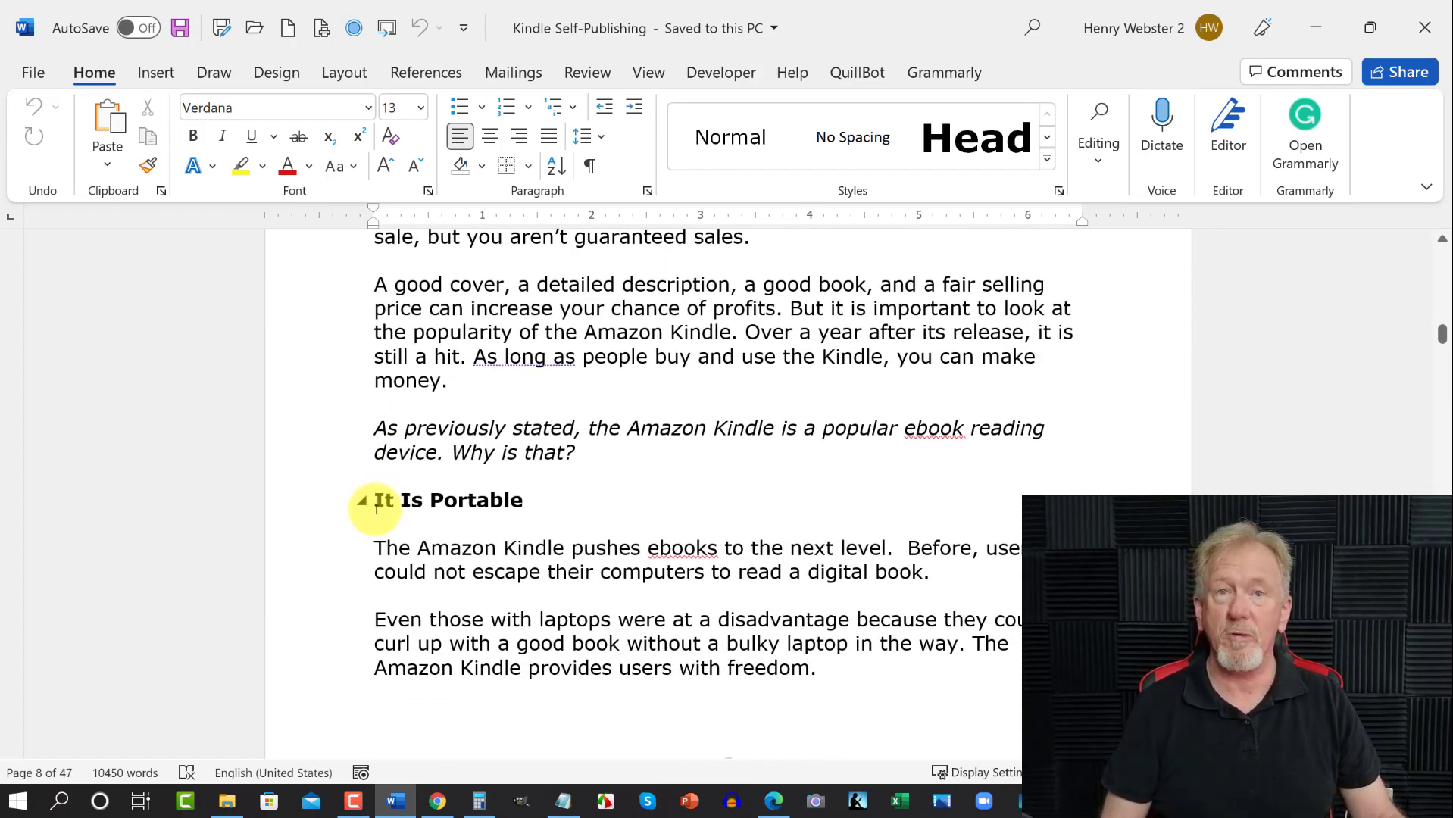
scroll(down, 3)
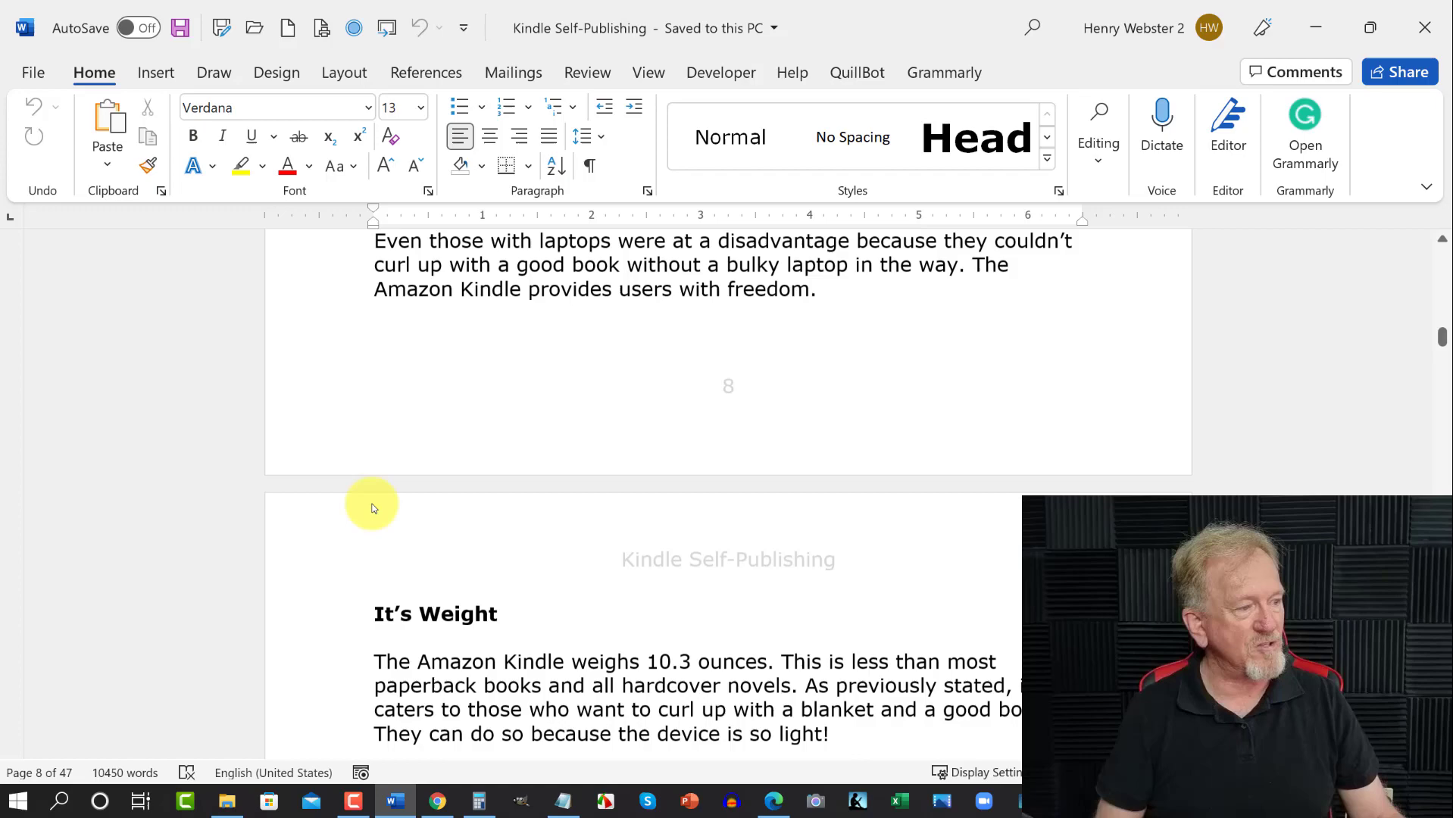
scroll(down, 3)
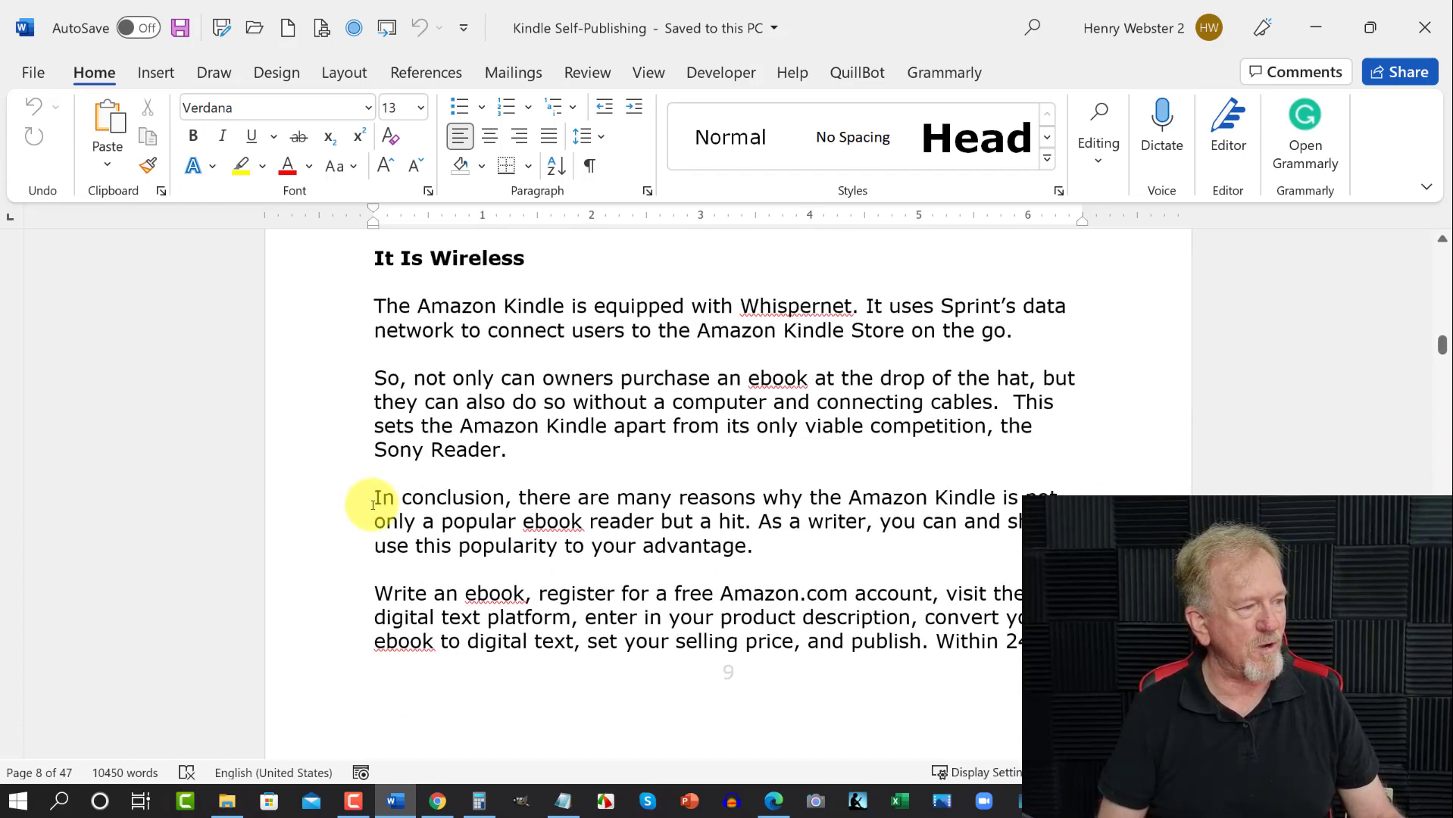
scroll(down, 3)
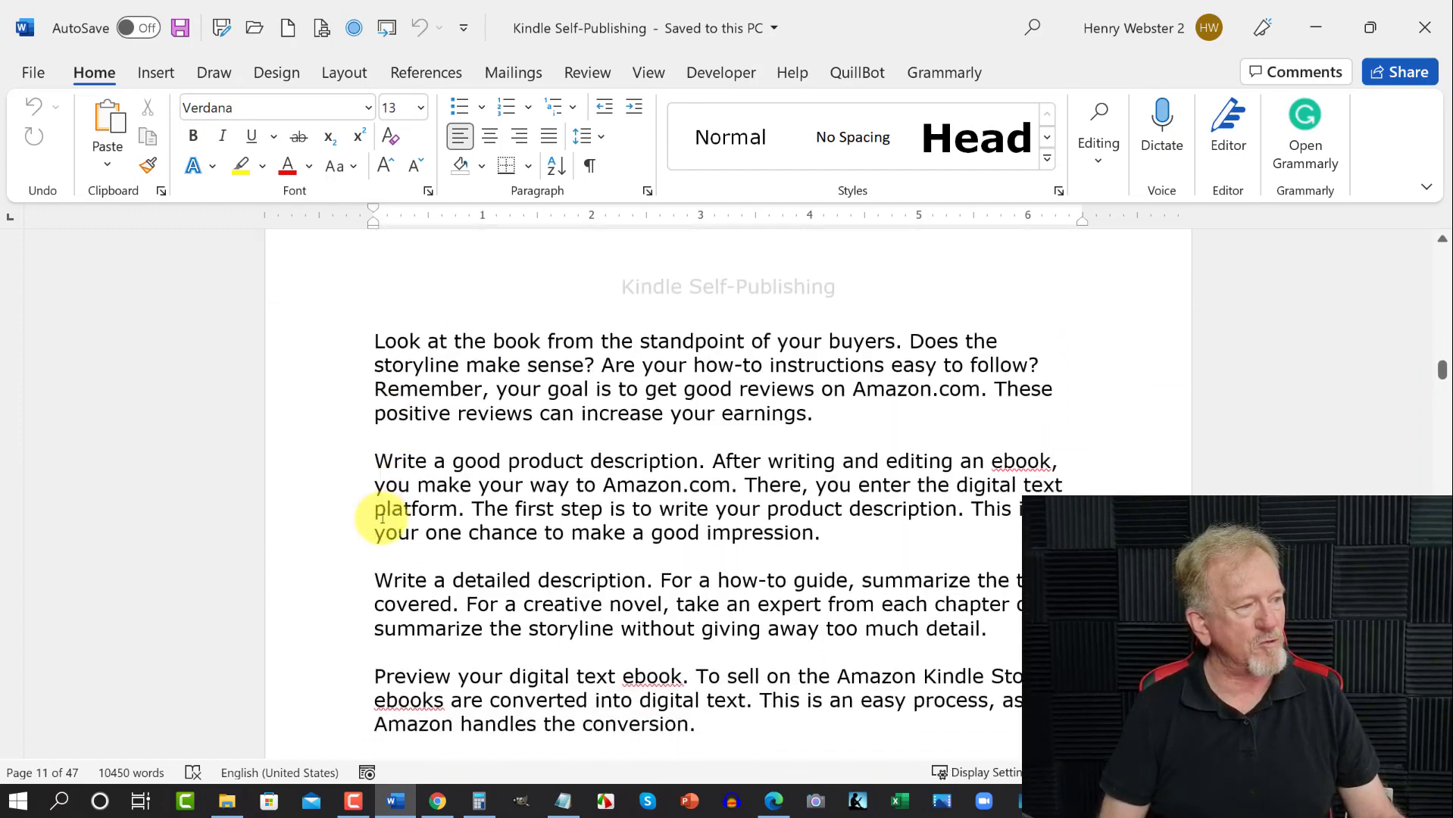
scroll(down, 3)
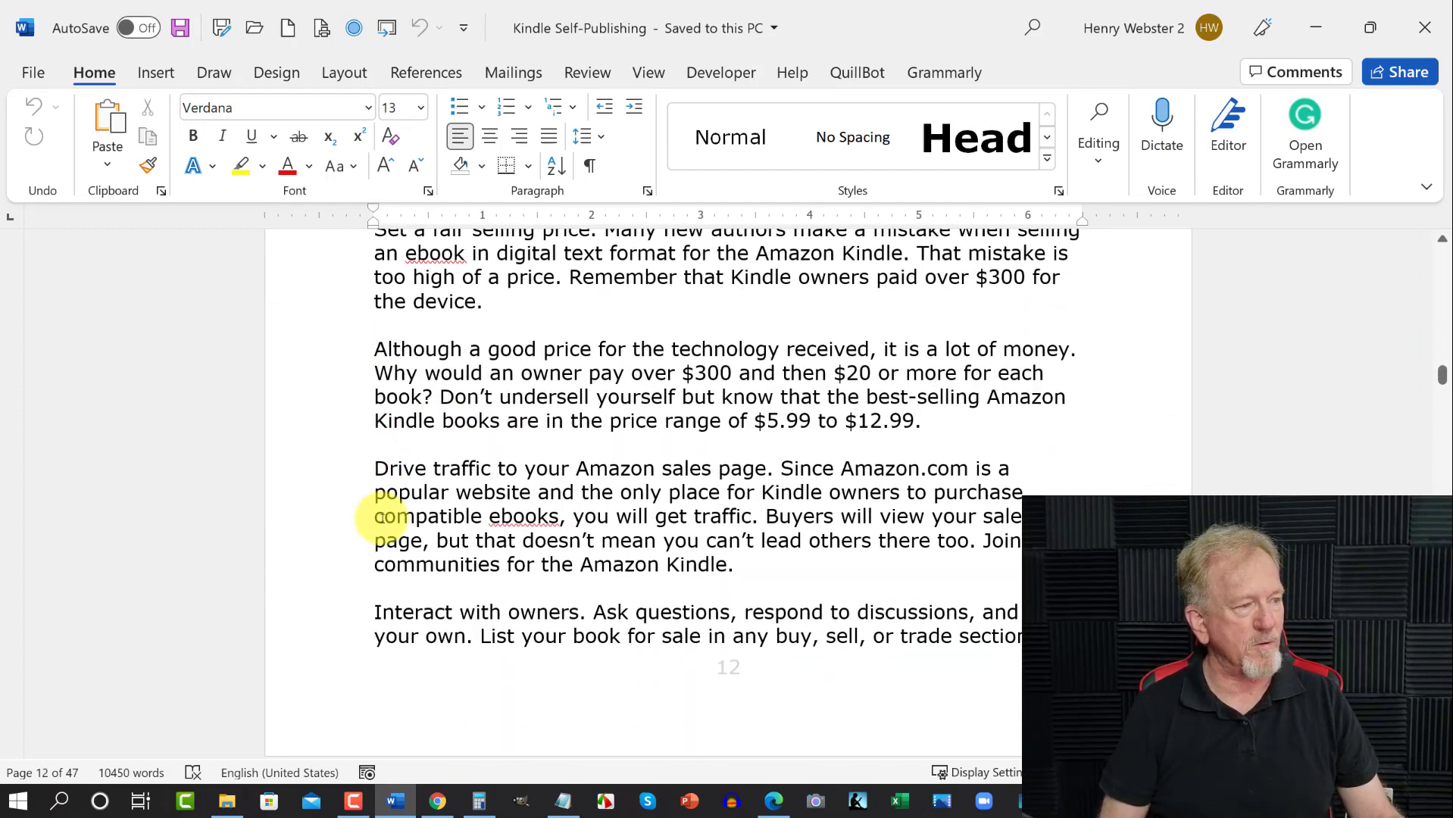
scroll(down, 3)
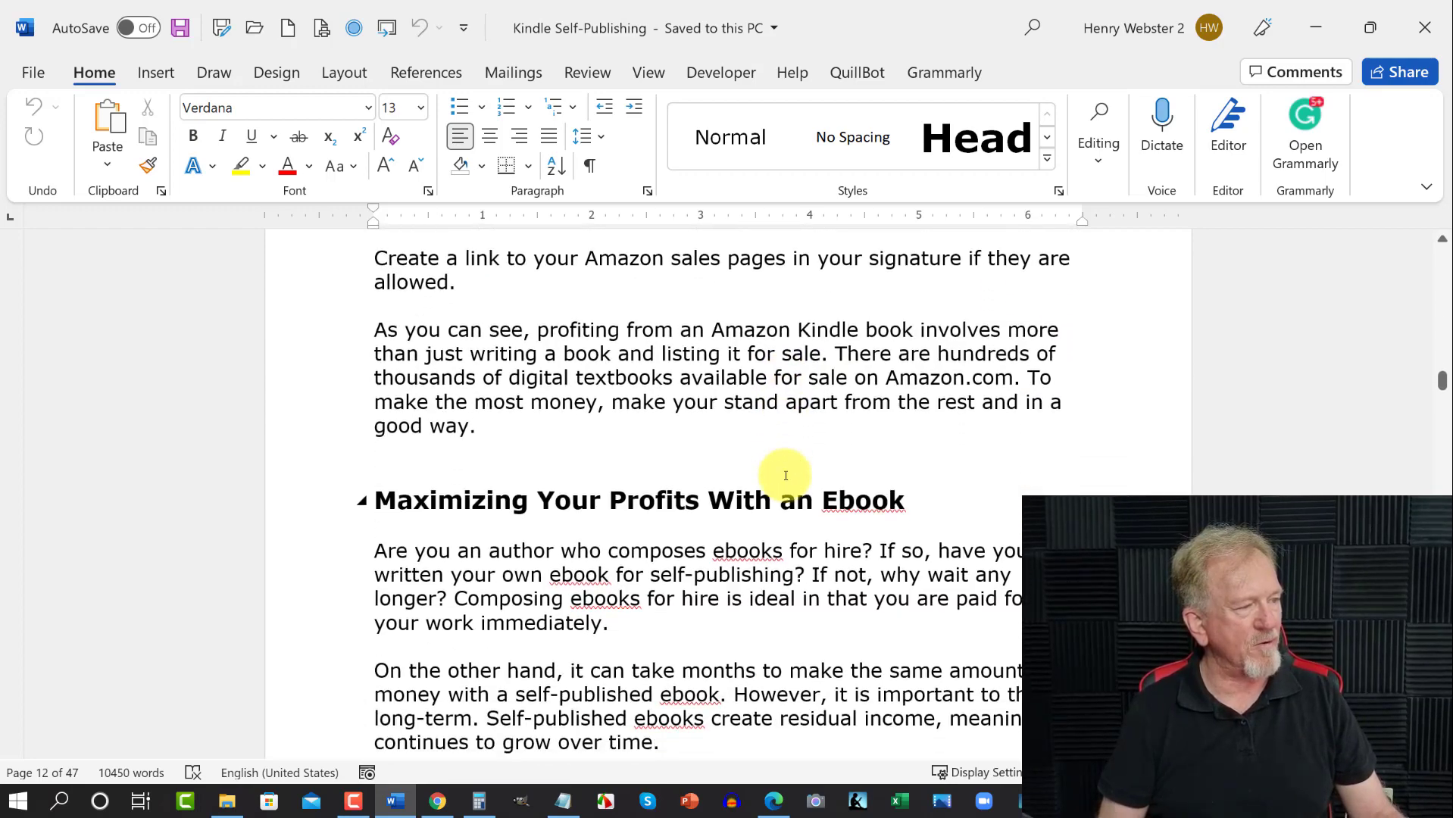
scroll(down, 3)
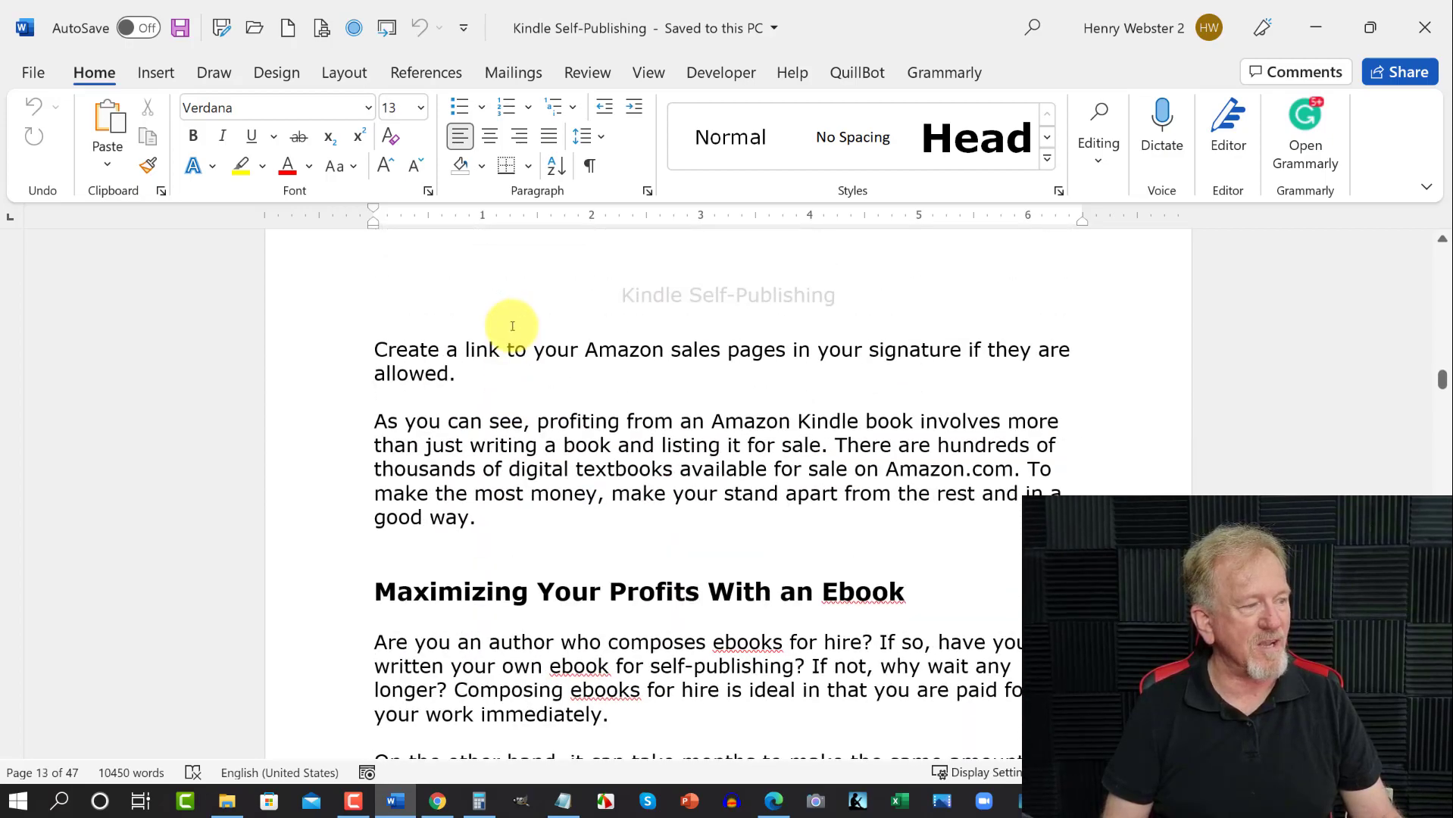
Step: Scroll through ebook pages 13-18 in Word before returning to the Source folder
scroll(down, 3)
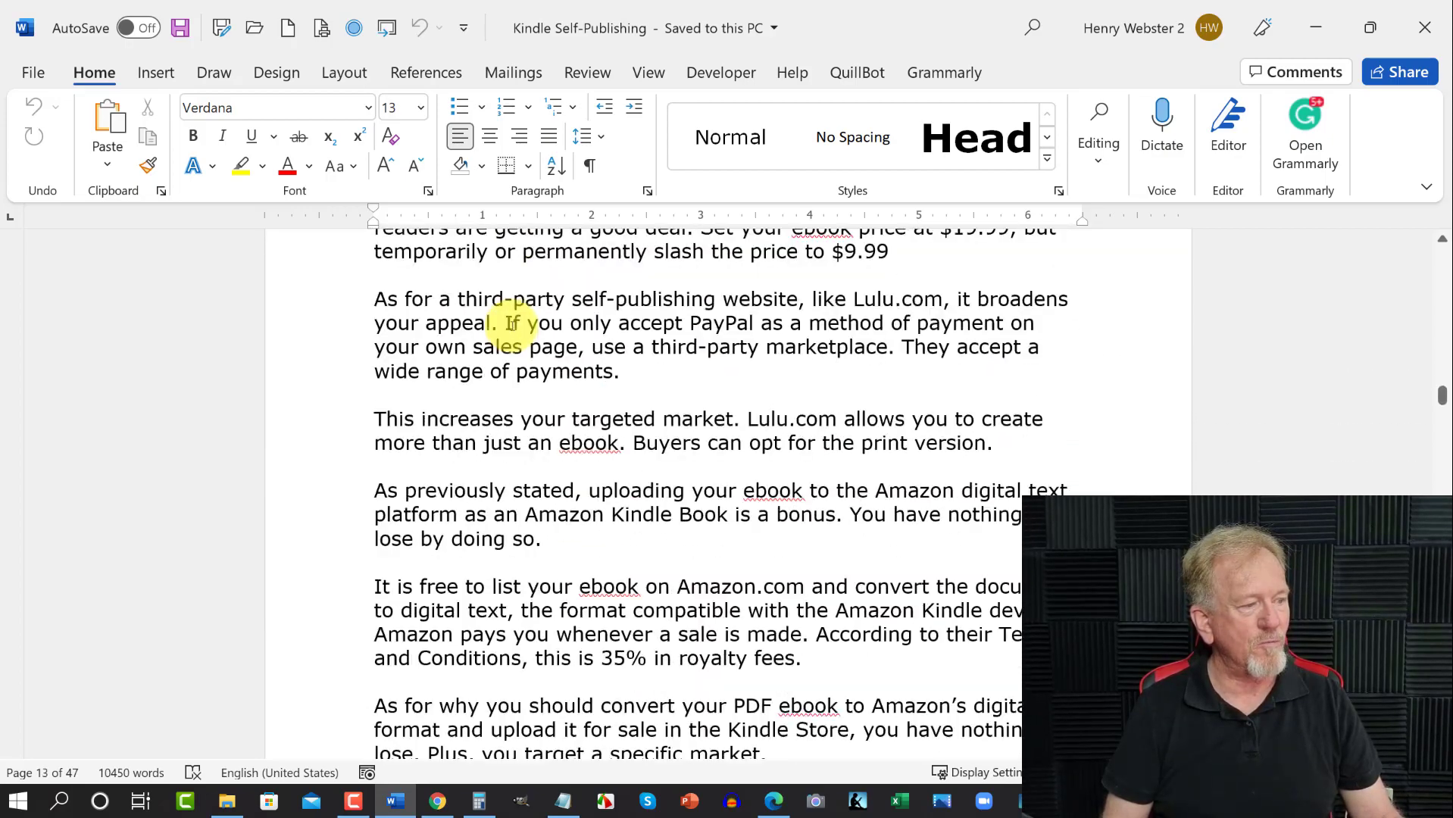
scroll(down, 3)
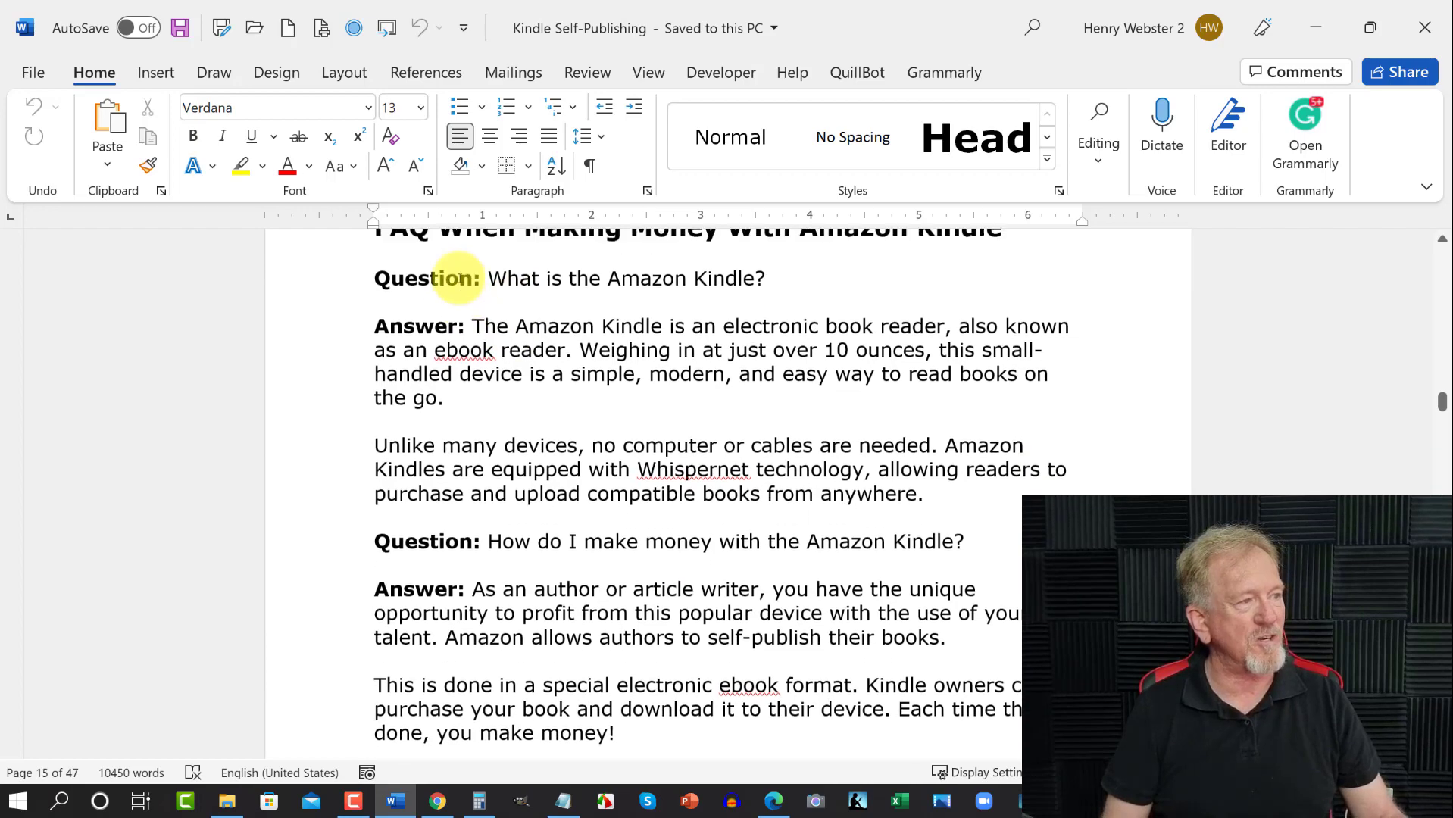
scroll(down, 3)
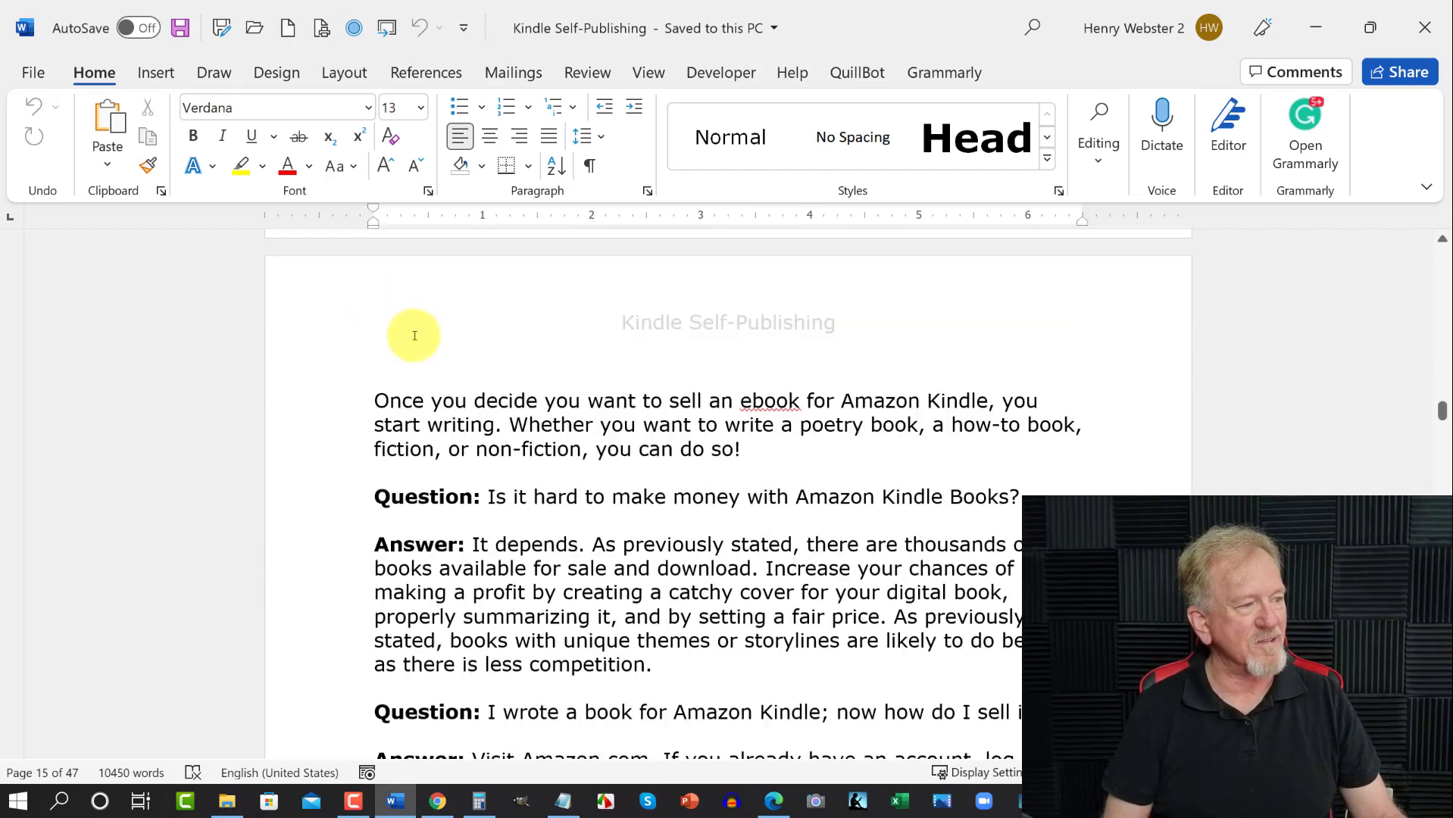
scroll(down, 3)
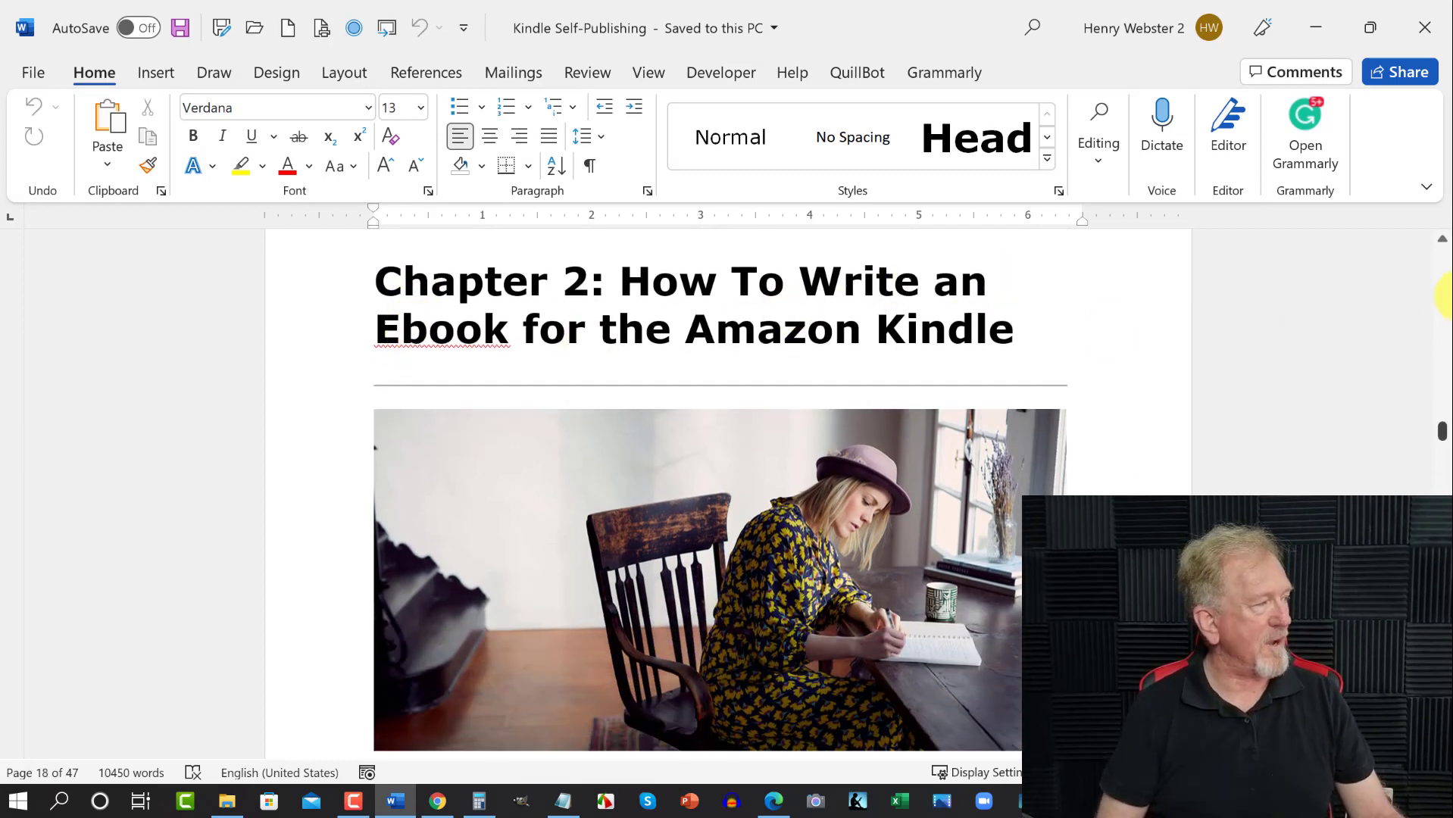
scroll(down, 3)
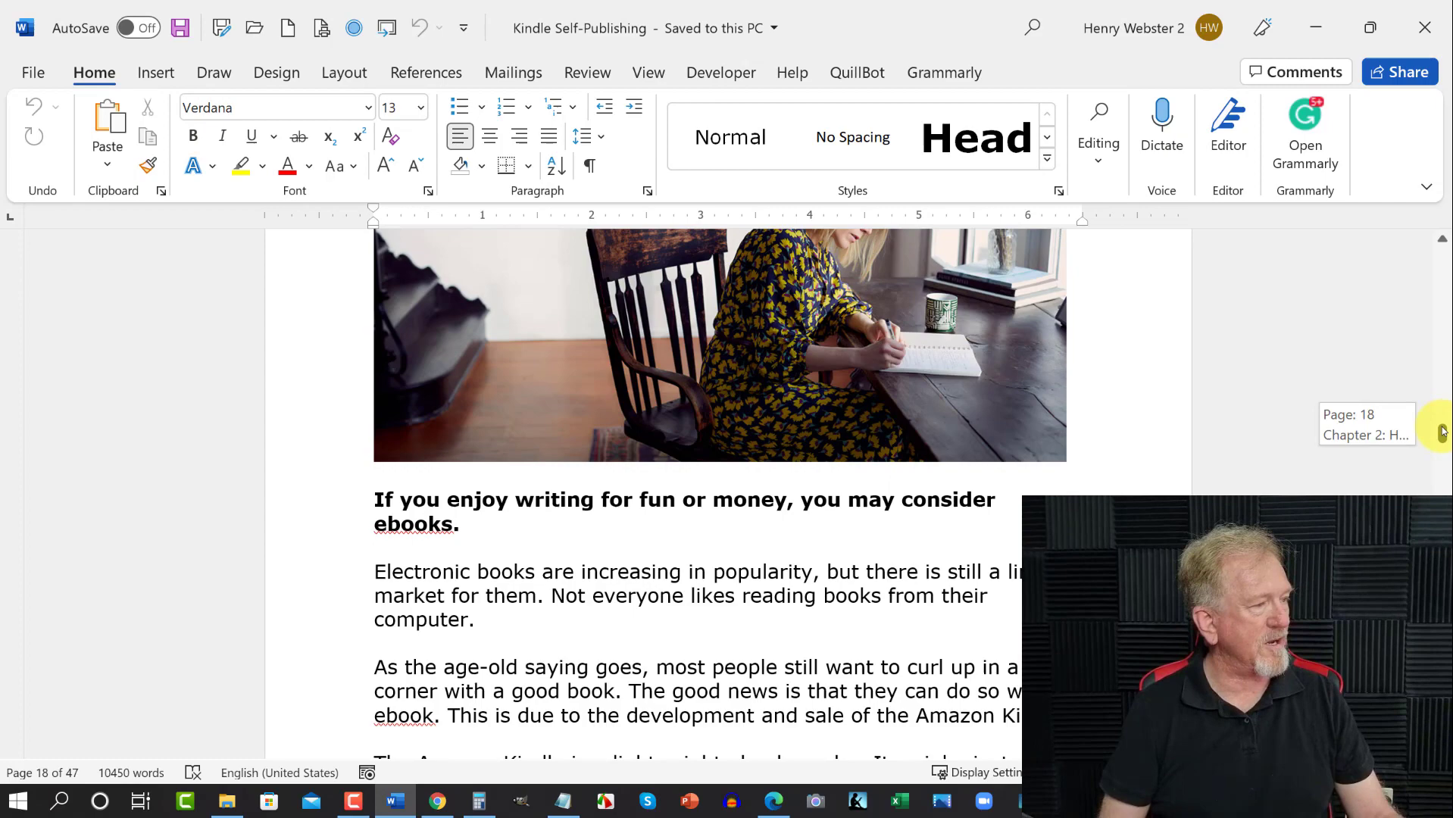
scroll(down, 3)
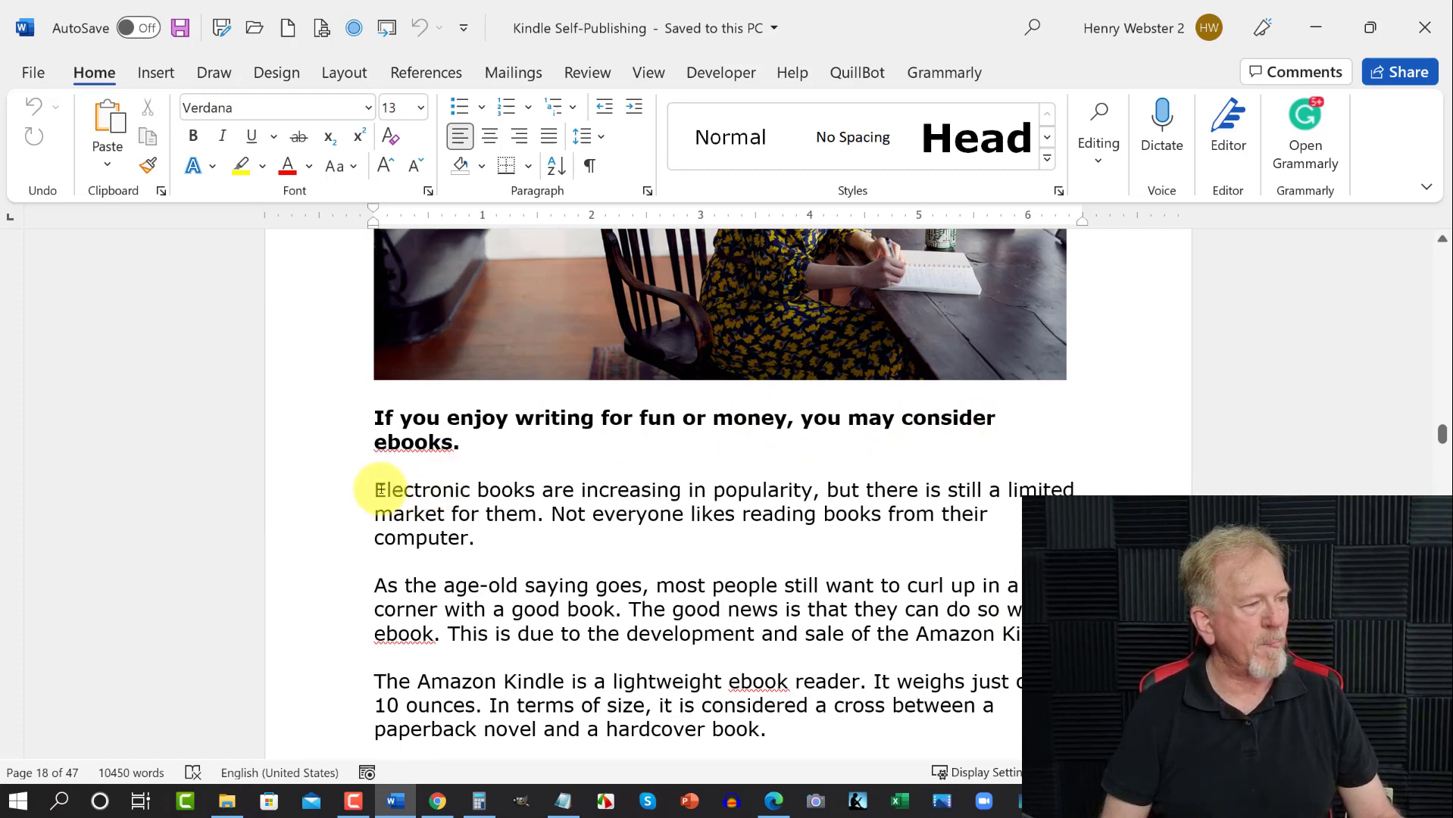
mouse_move(913, 514)
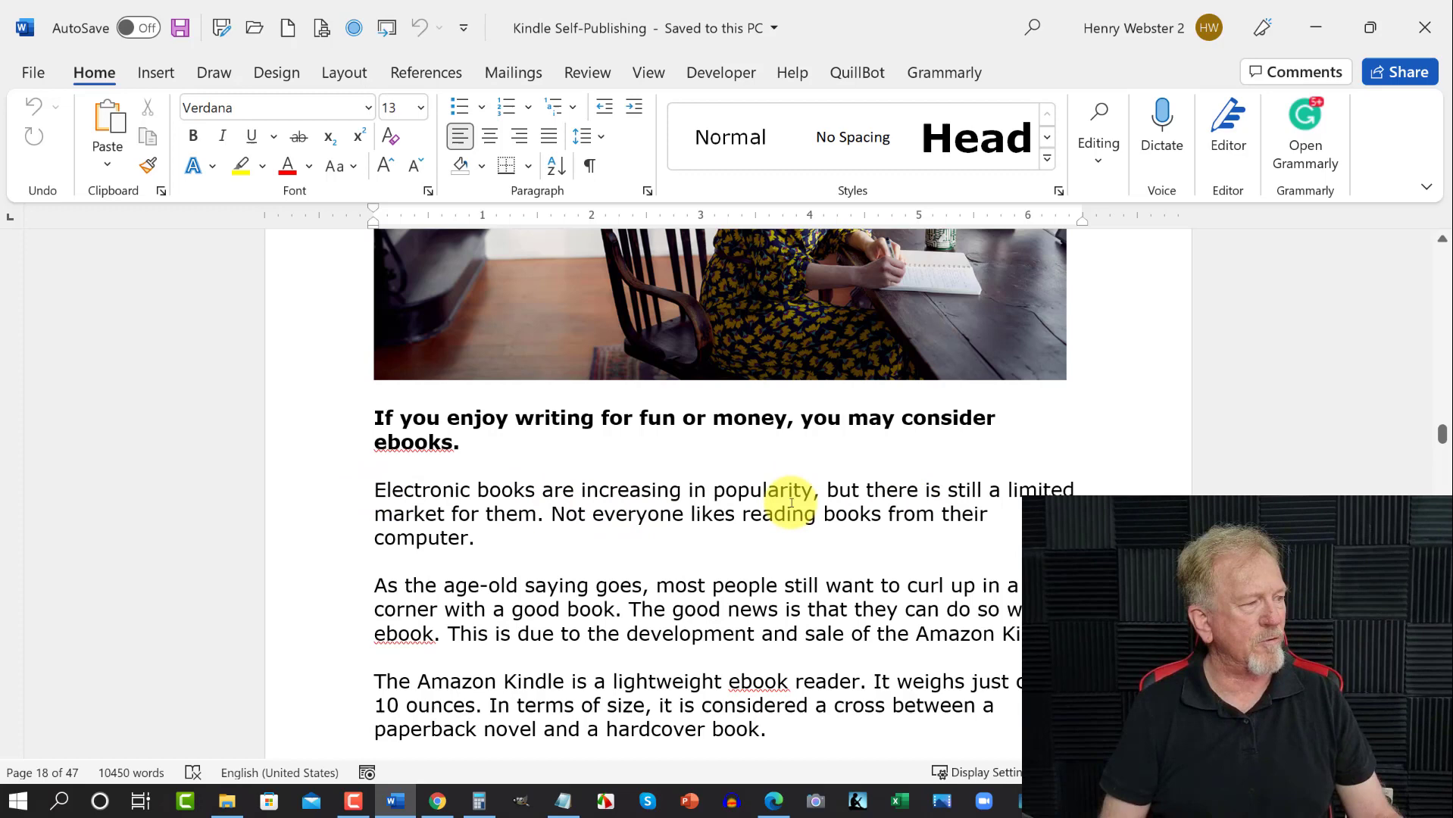
scroll(down, 3)
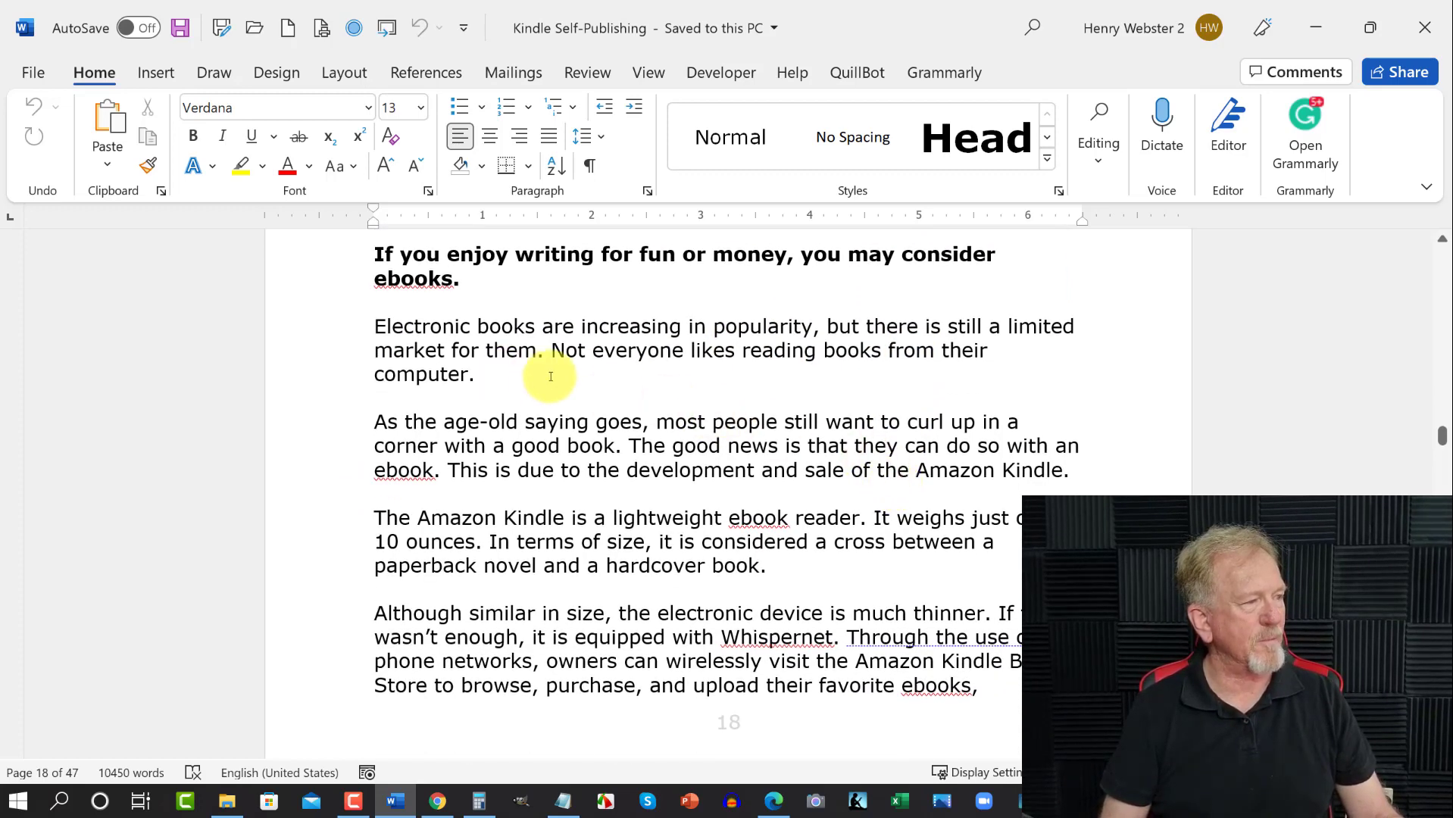
mouse_move(877, 380)
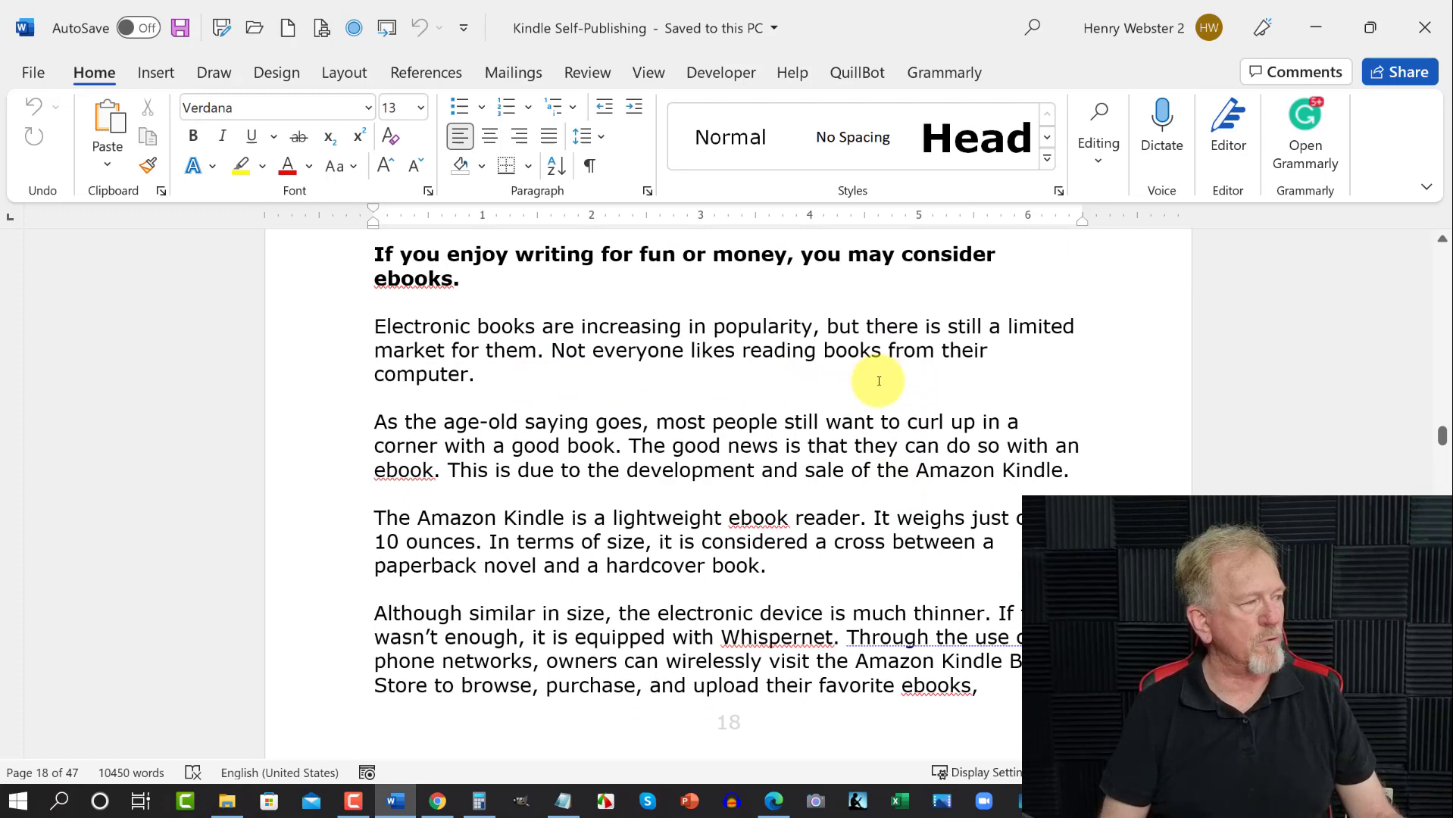
scroll(down, 3)
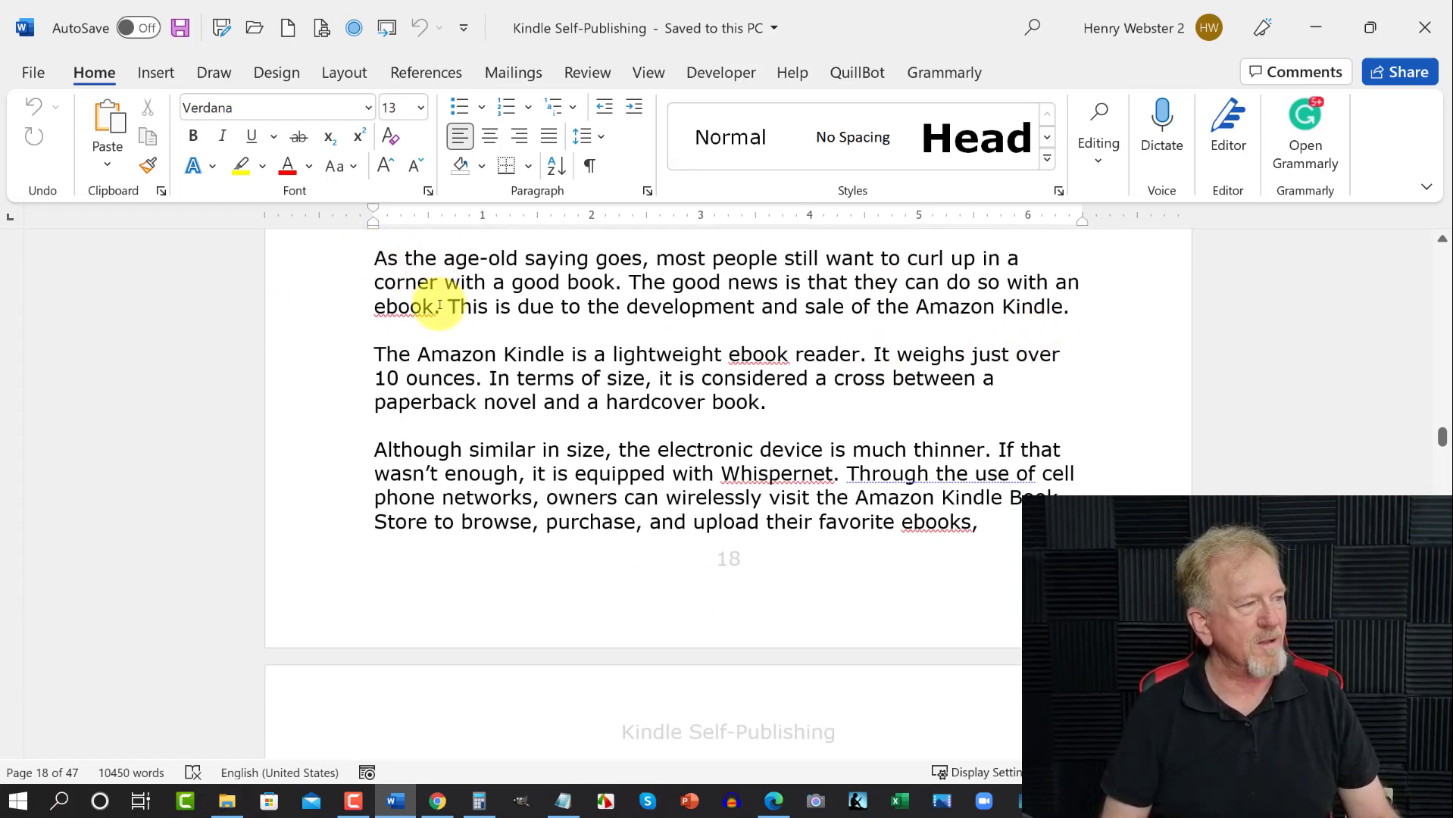
scroll(down, 3)
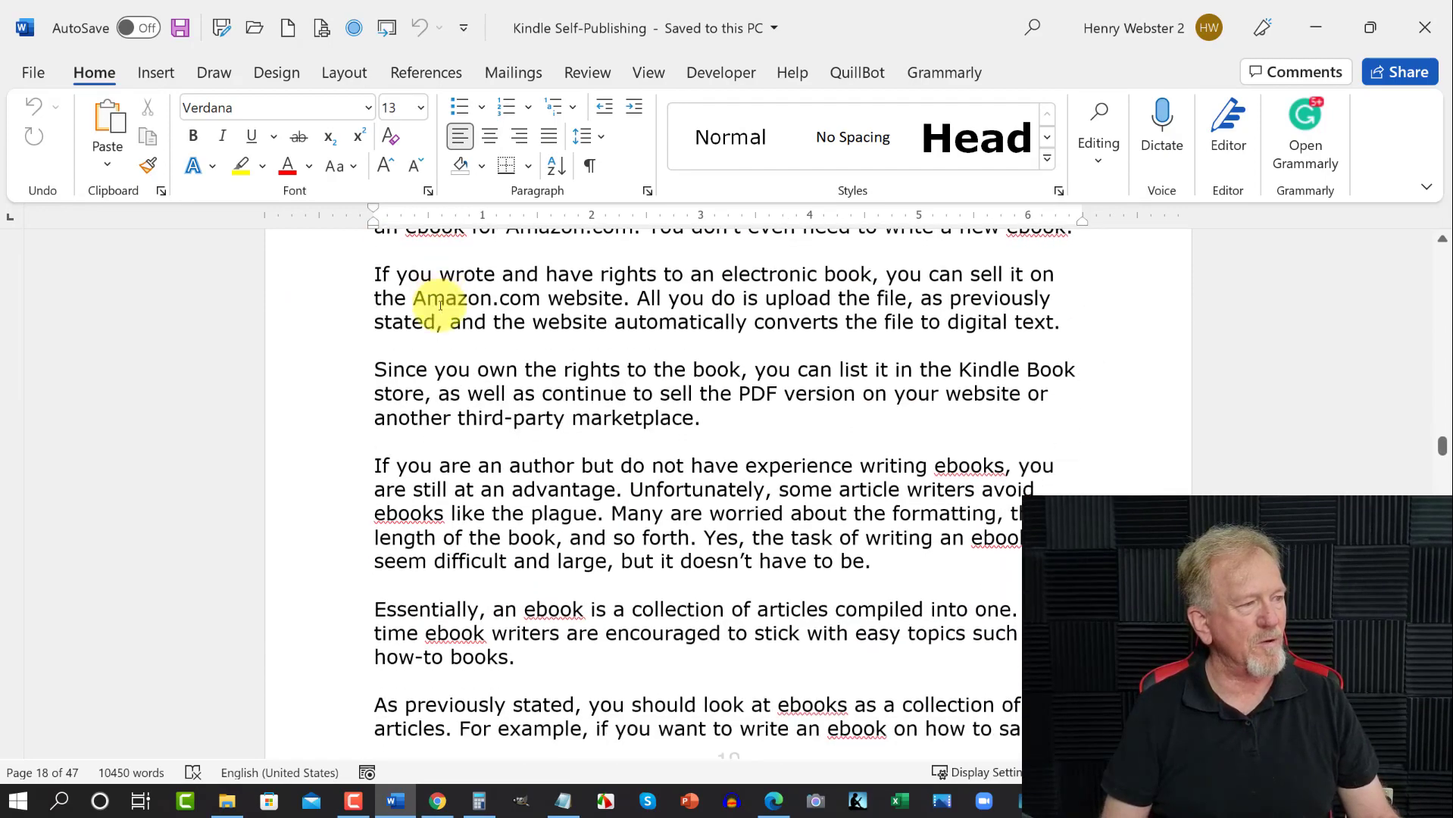
scroll(down, 3)
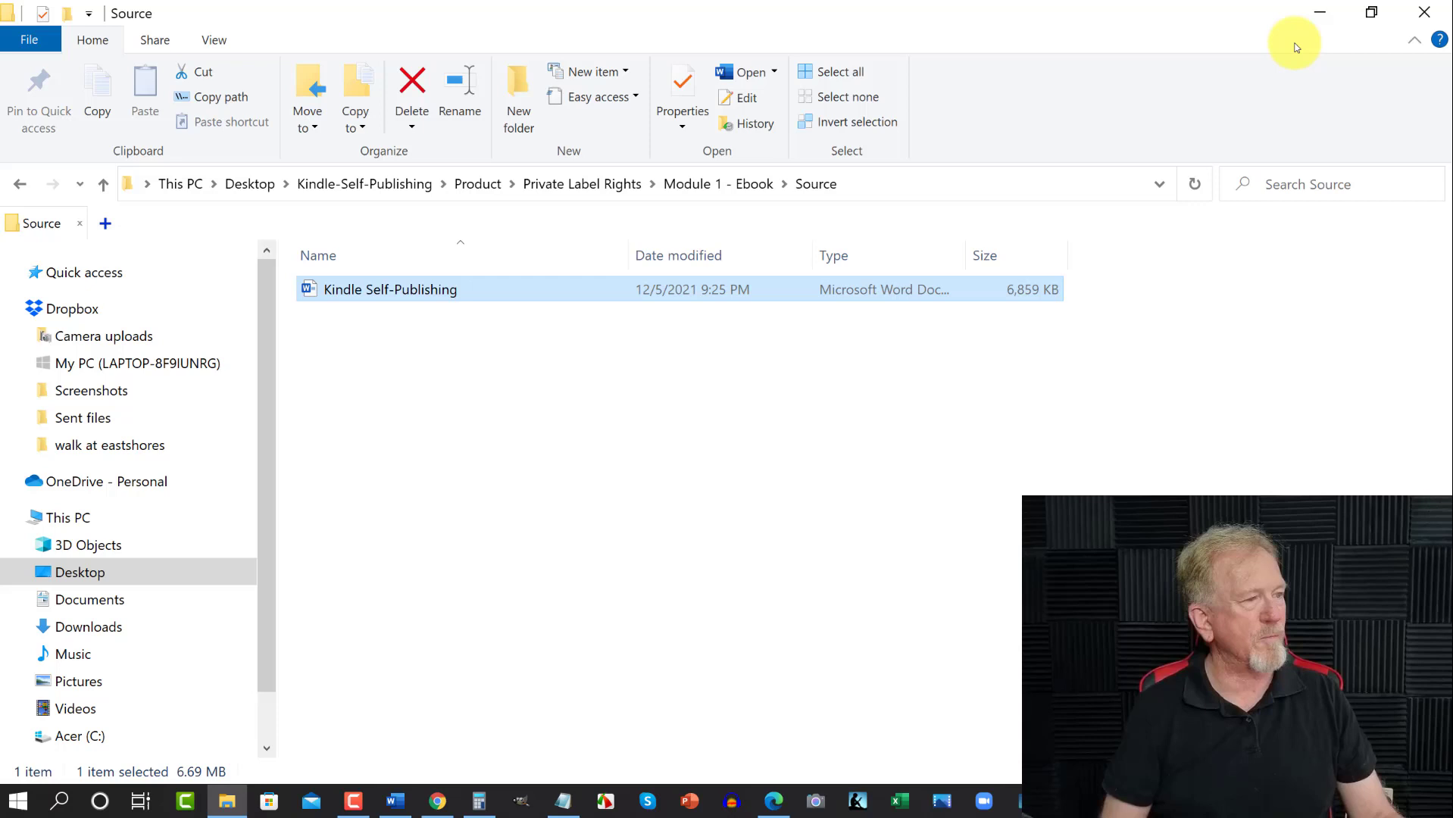
mouse_move(20, 183)
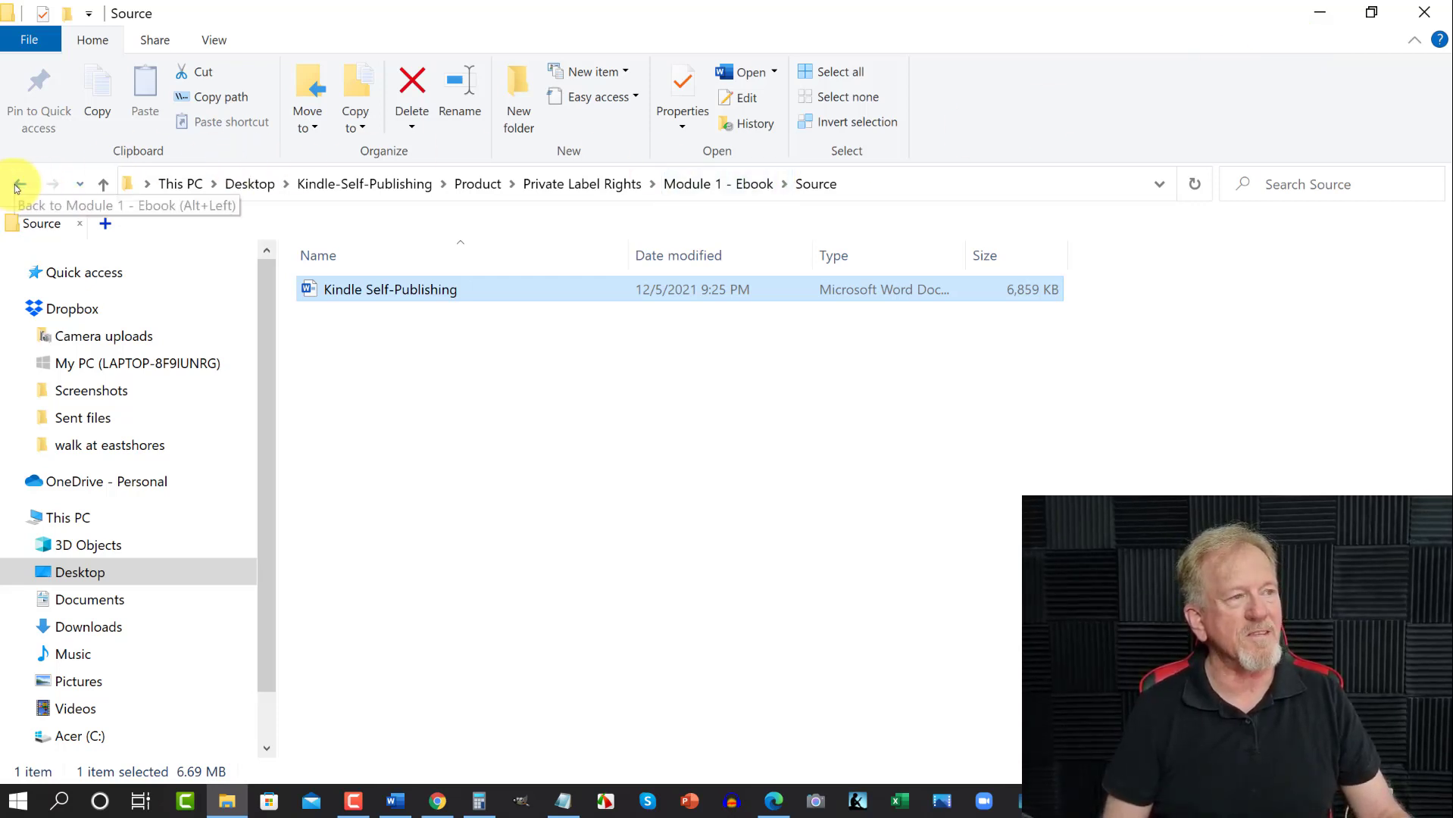
Step: Navigate up to Private Label Rights and into the Module 4 - Minisite css folder
click(20, 183)
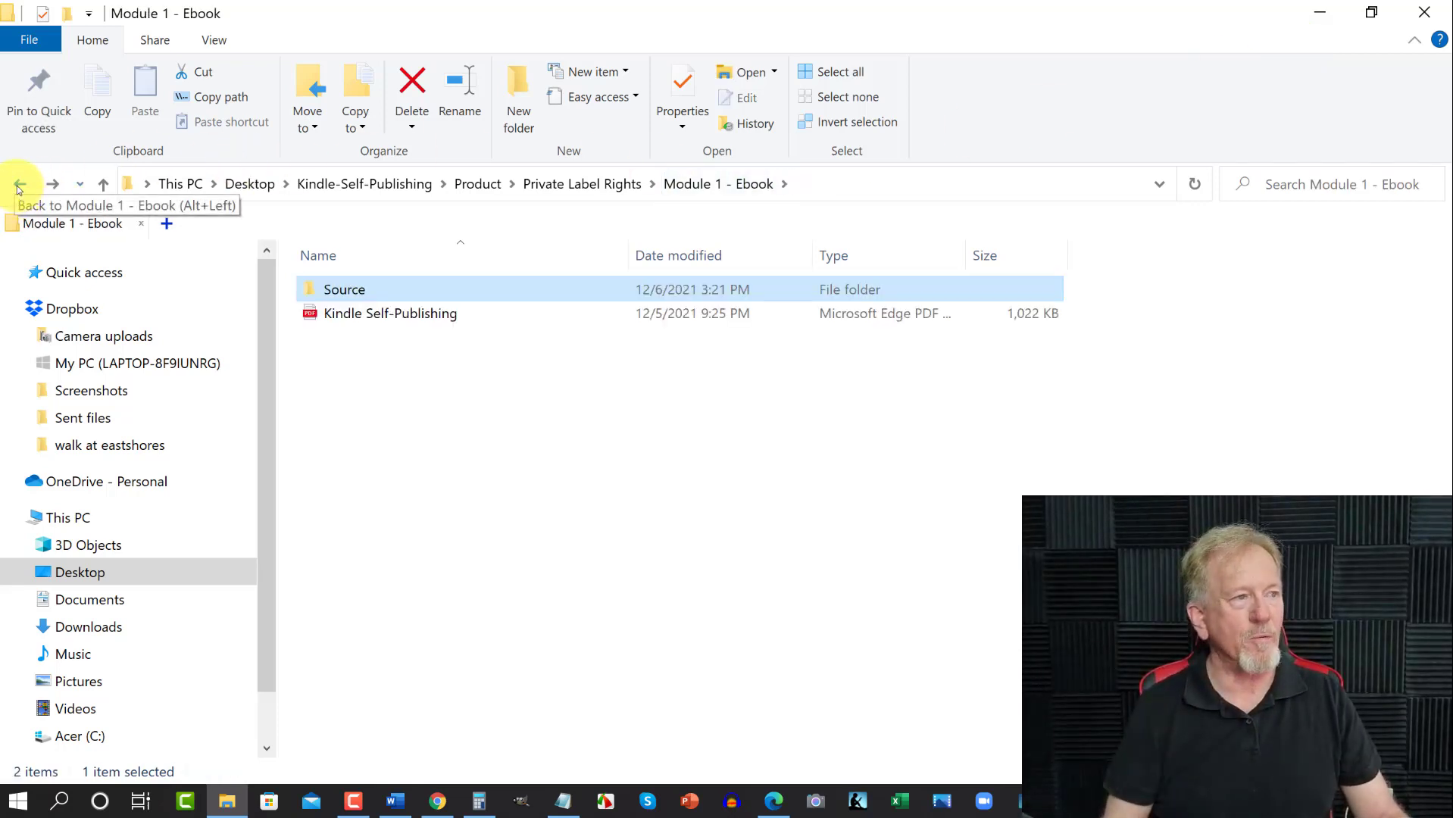
click(20, 183)
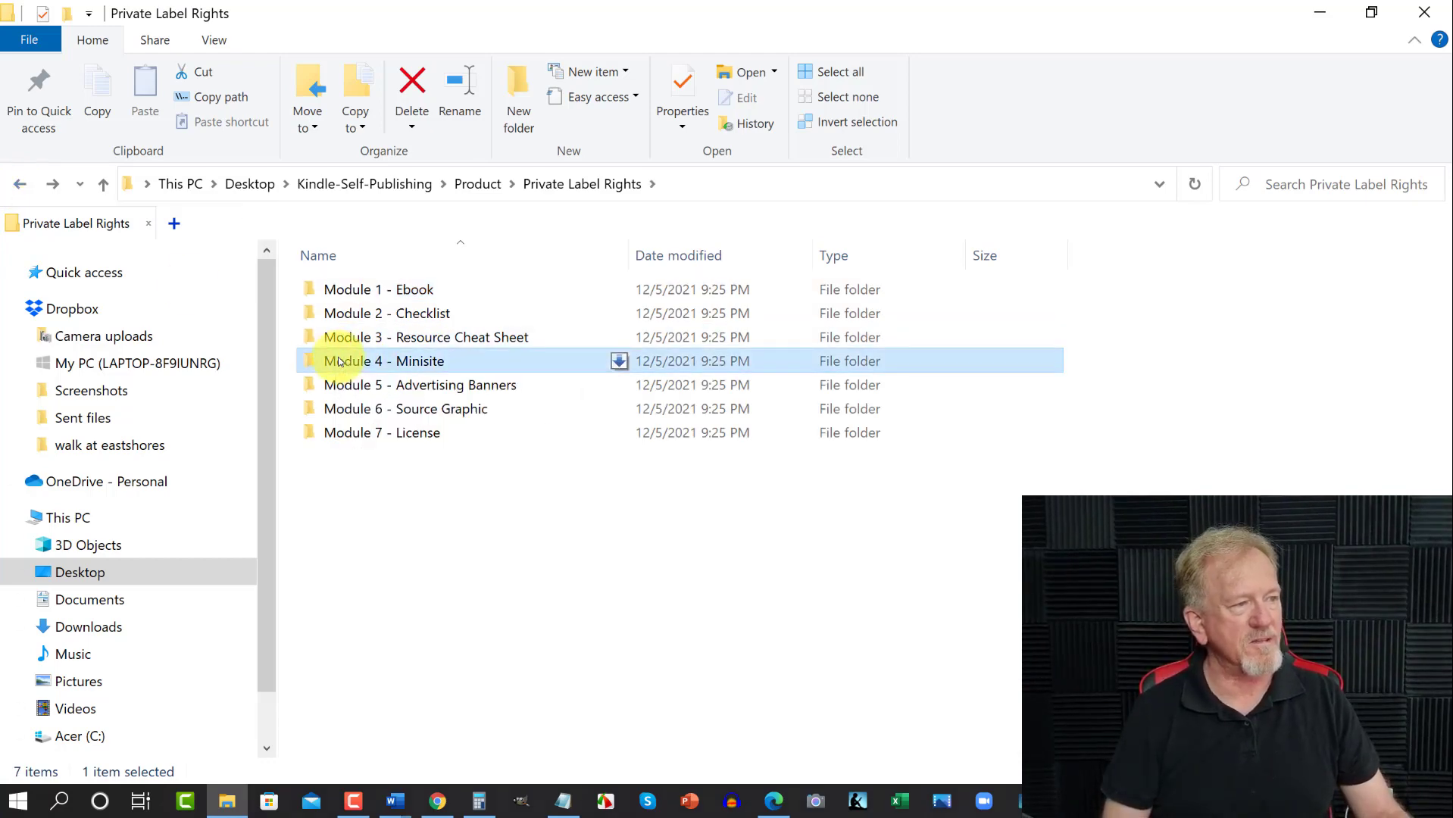
double_click(383, 361)
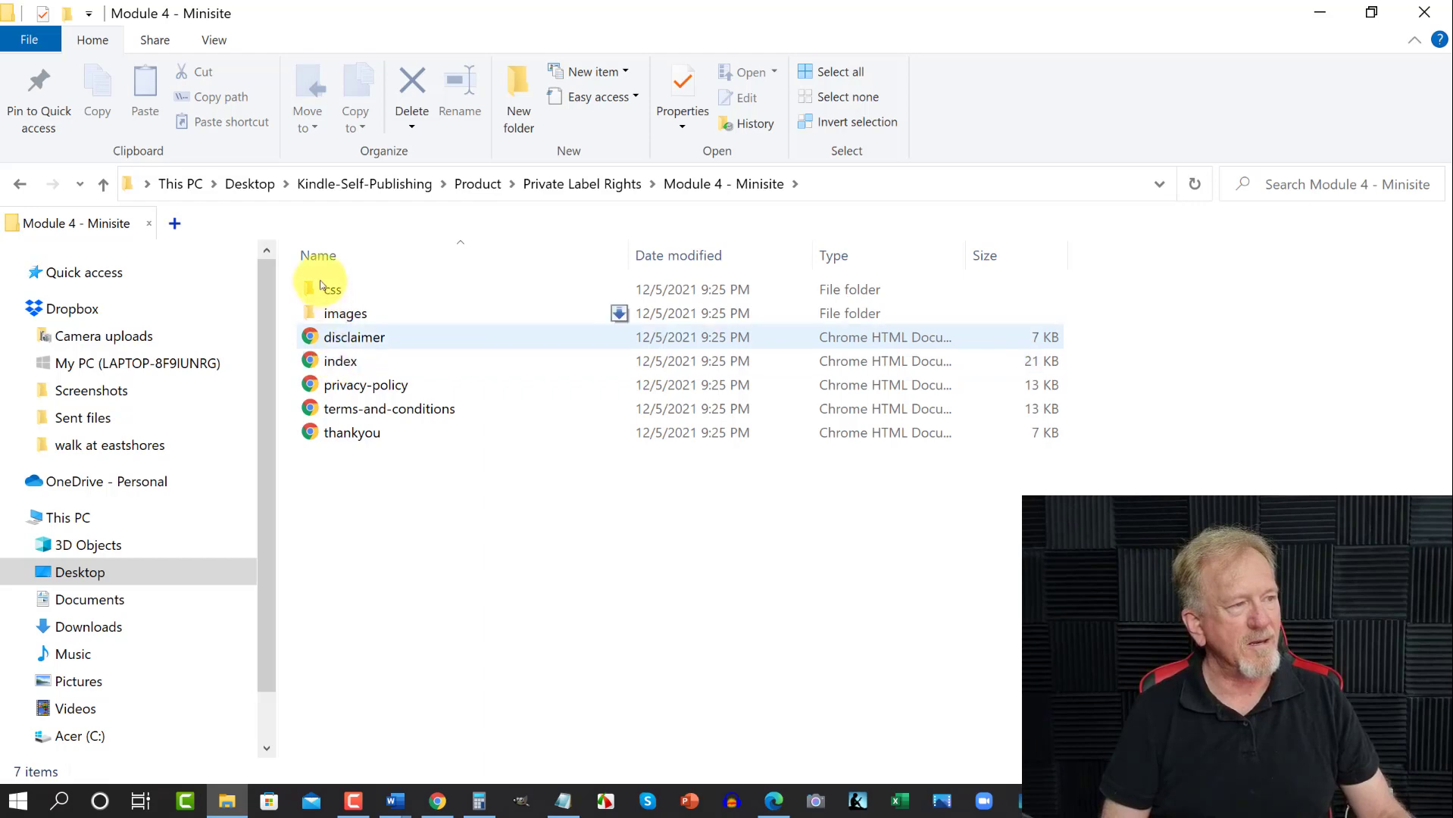
double_click(330, 290)
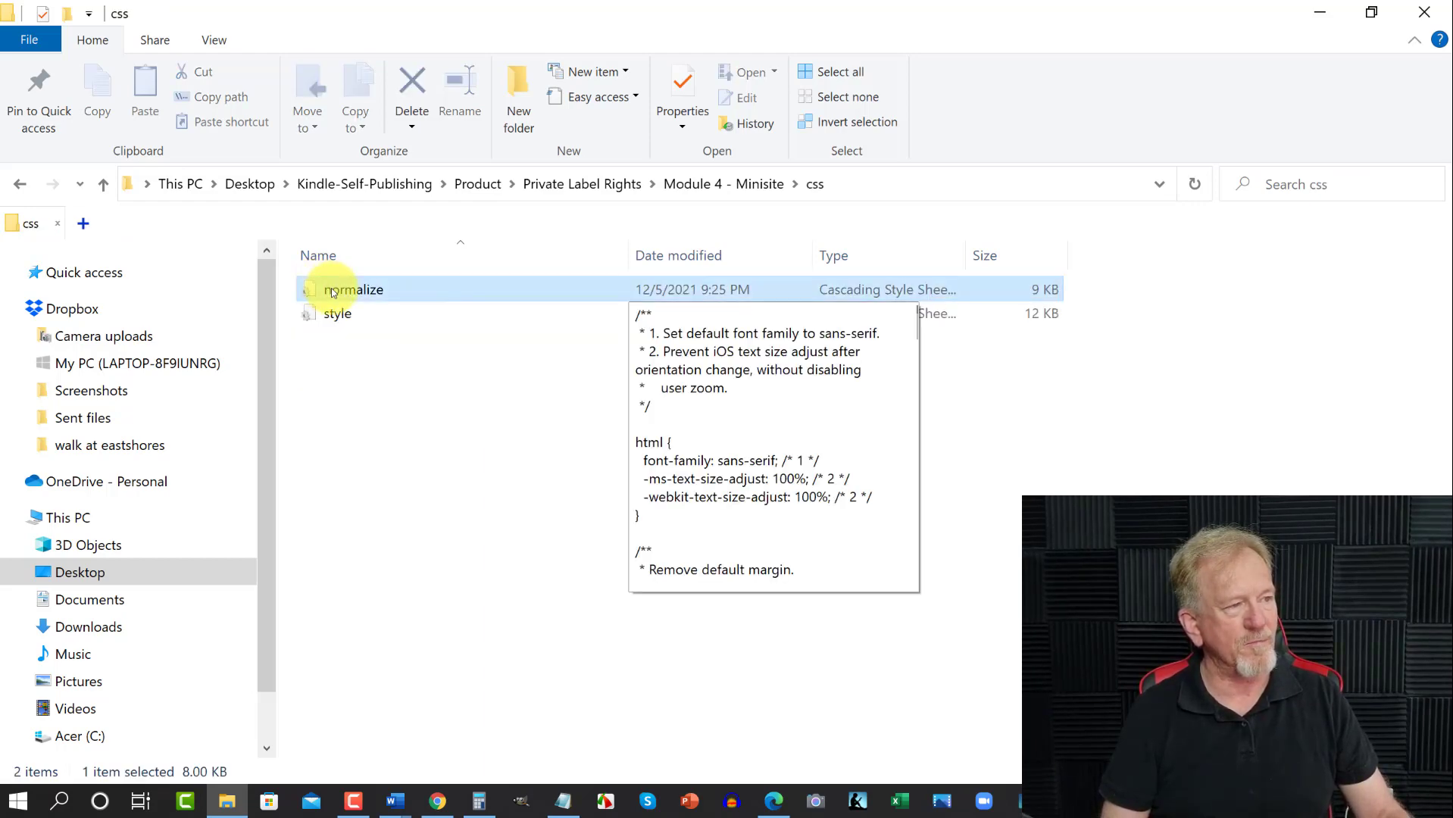
double_click(355, 290)
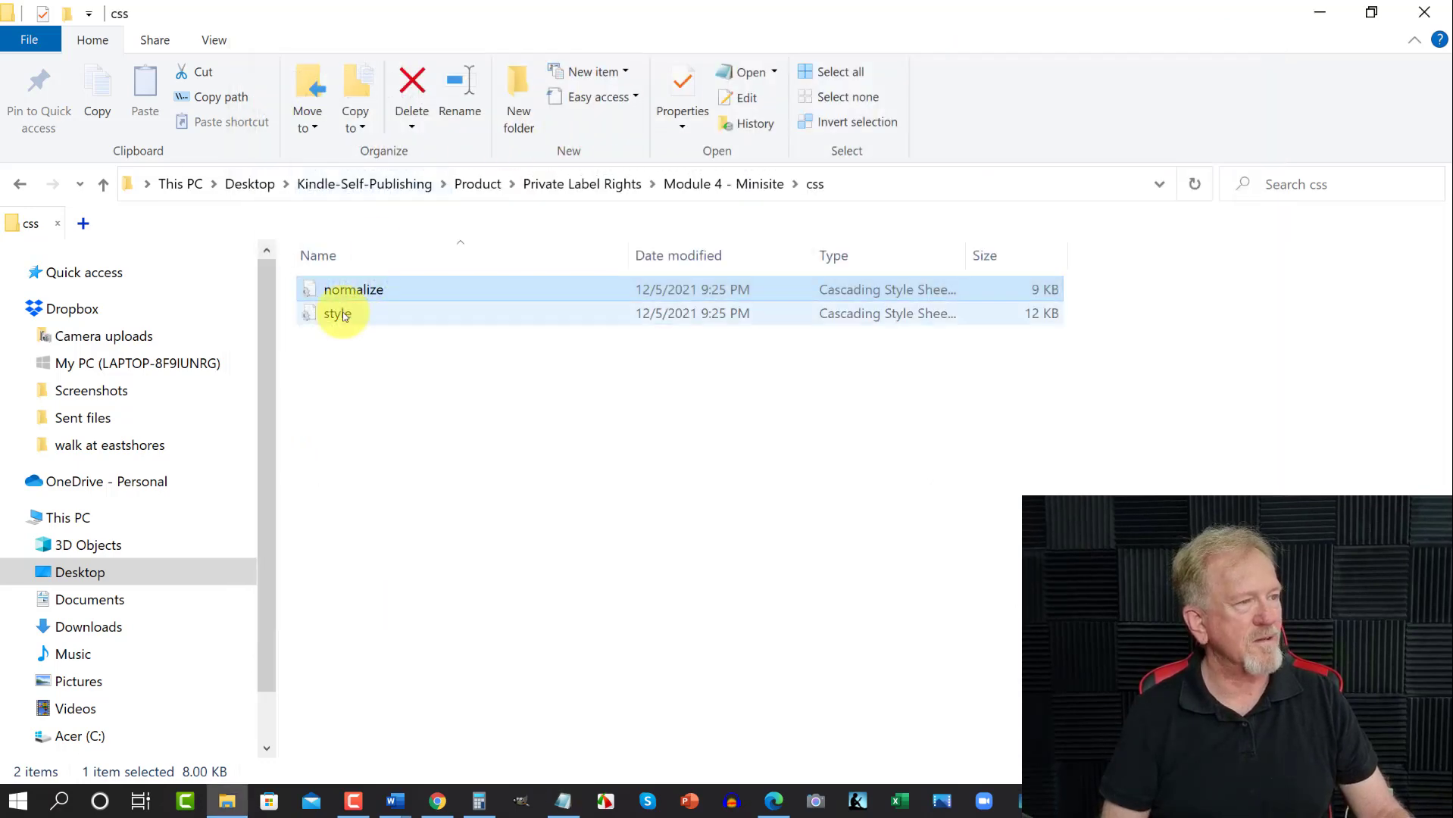
Step: View the style sheet briefly in Notepad, close it, and open the images folder
double_click(338, 314)
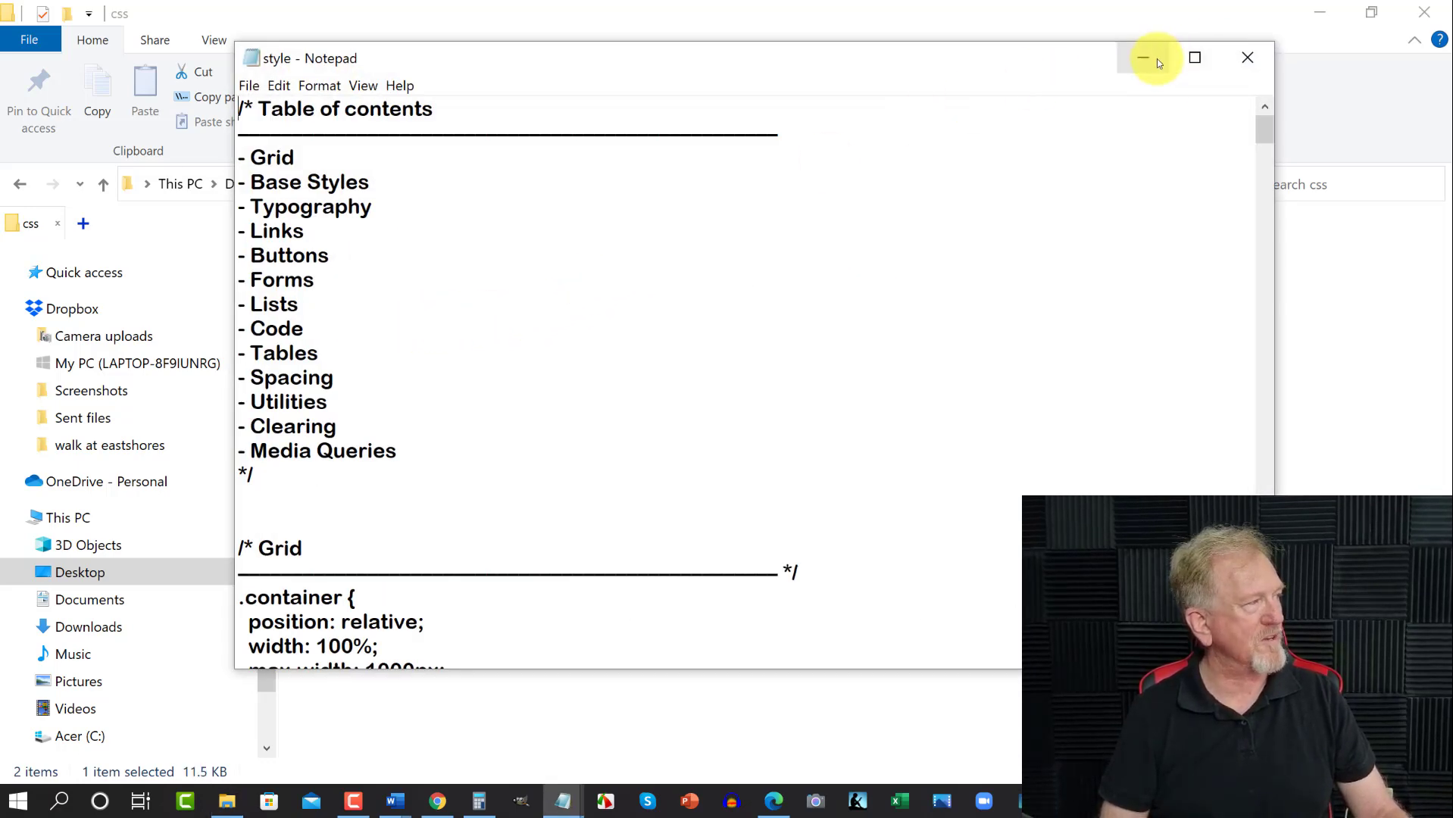
click(1143, 58)
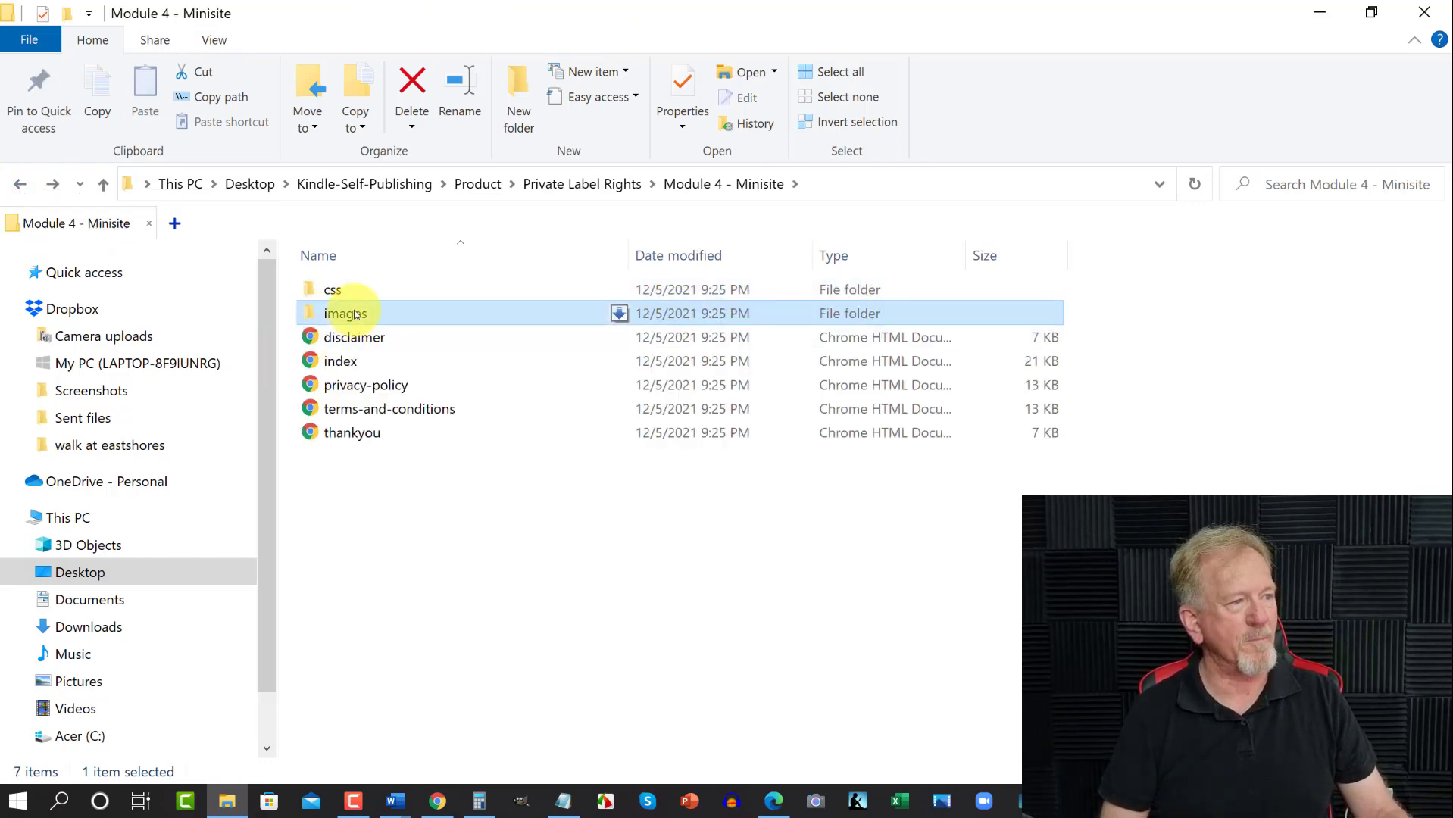
double_click(345, 314)
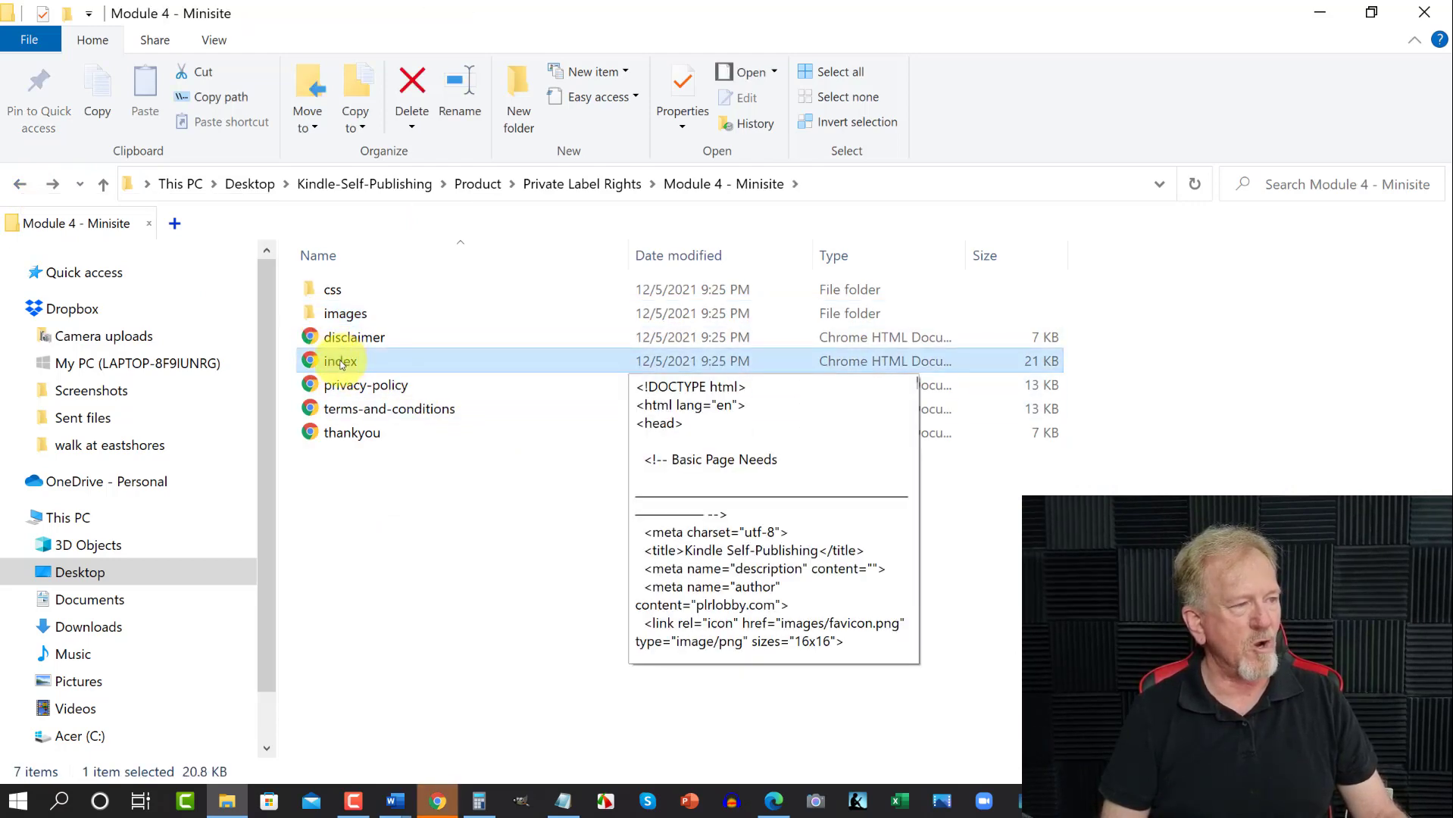
Step: Open index.html with Google Chrome from its right-click Open with menu
right_click(339, 360)
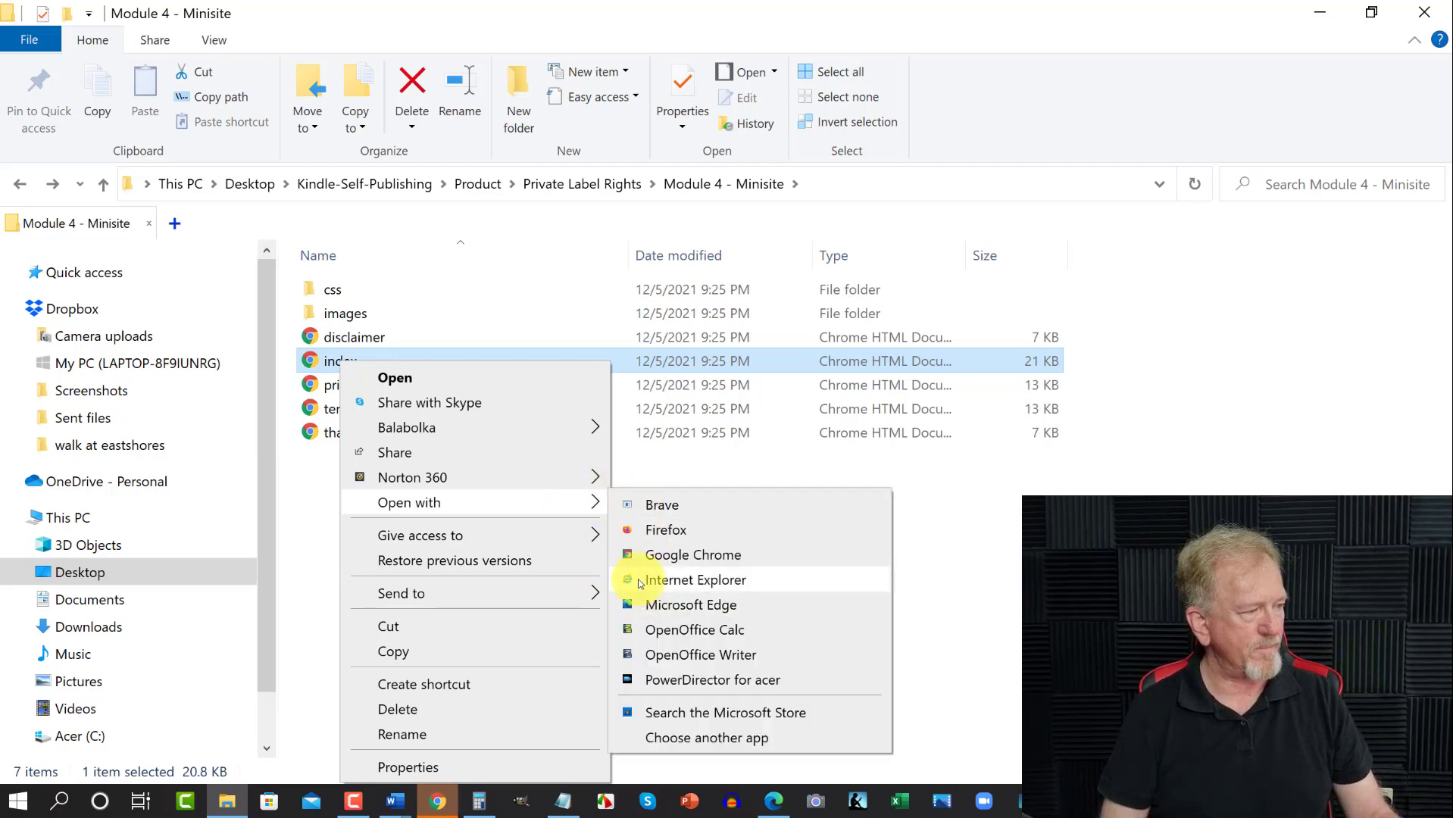
click(694, 555)
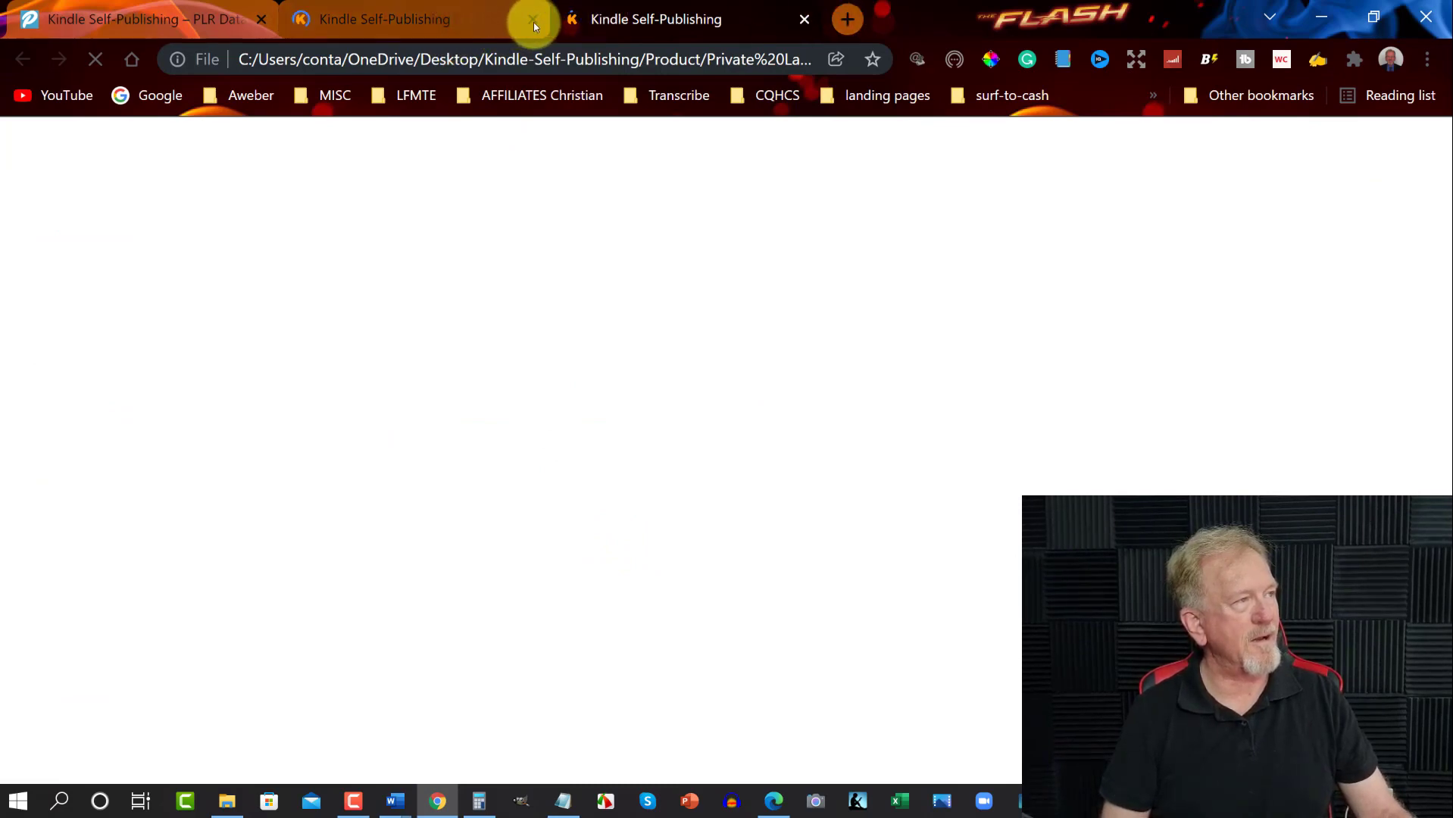
Step: Close the duplicate tab, scroll to the Dear Friend letter and highlight the word Addiction
click(534, 18)
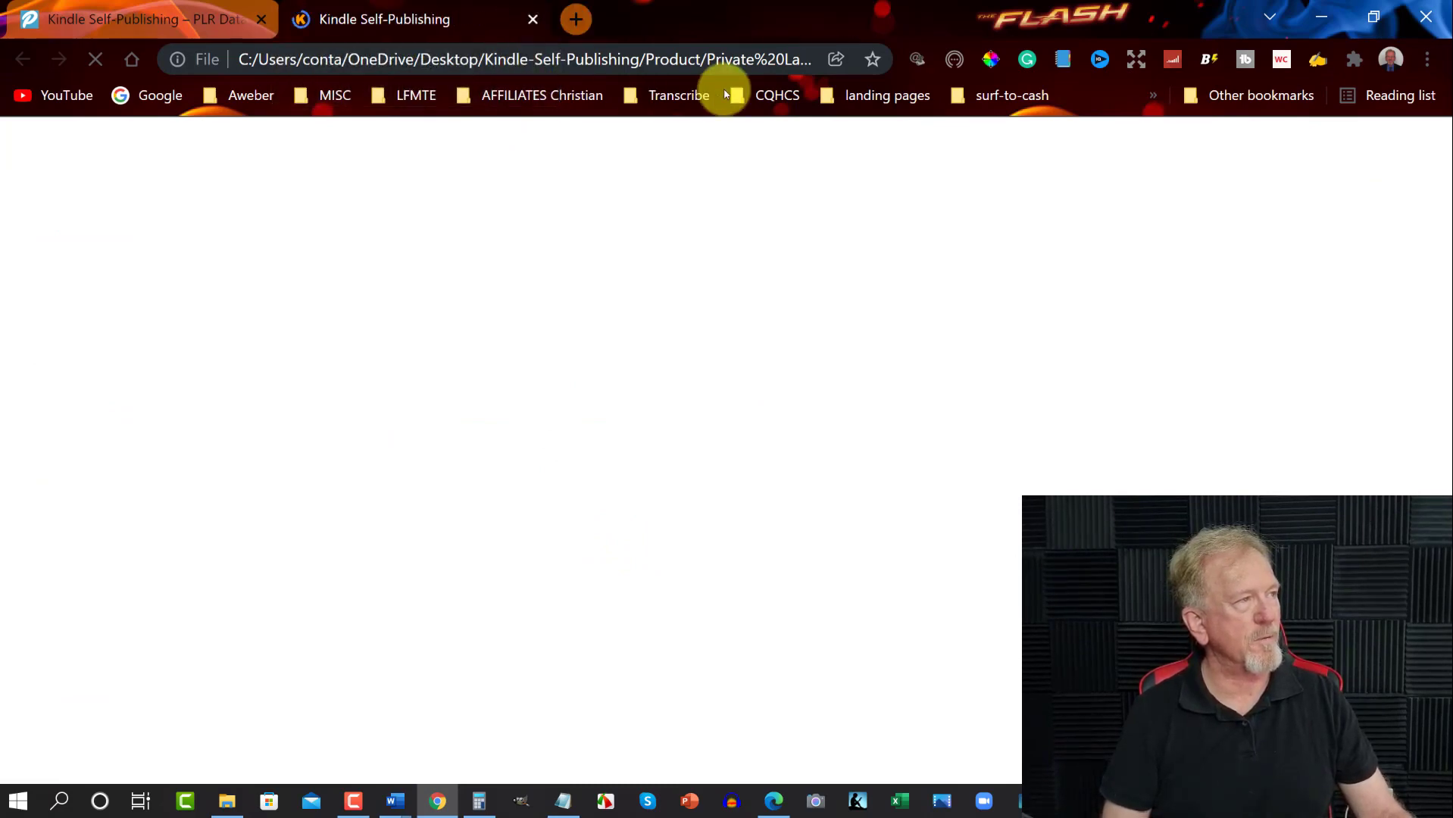
mouse_move(758, 220)
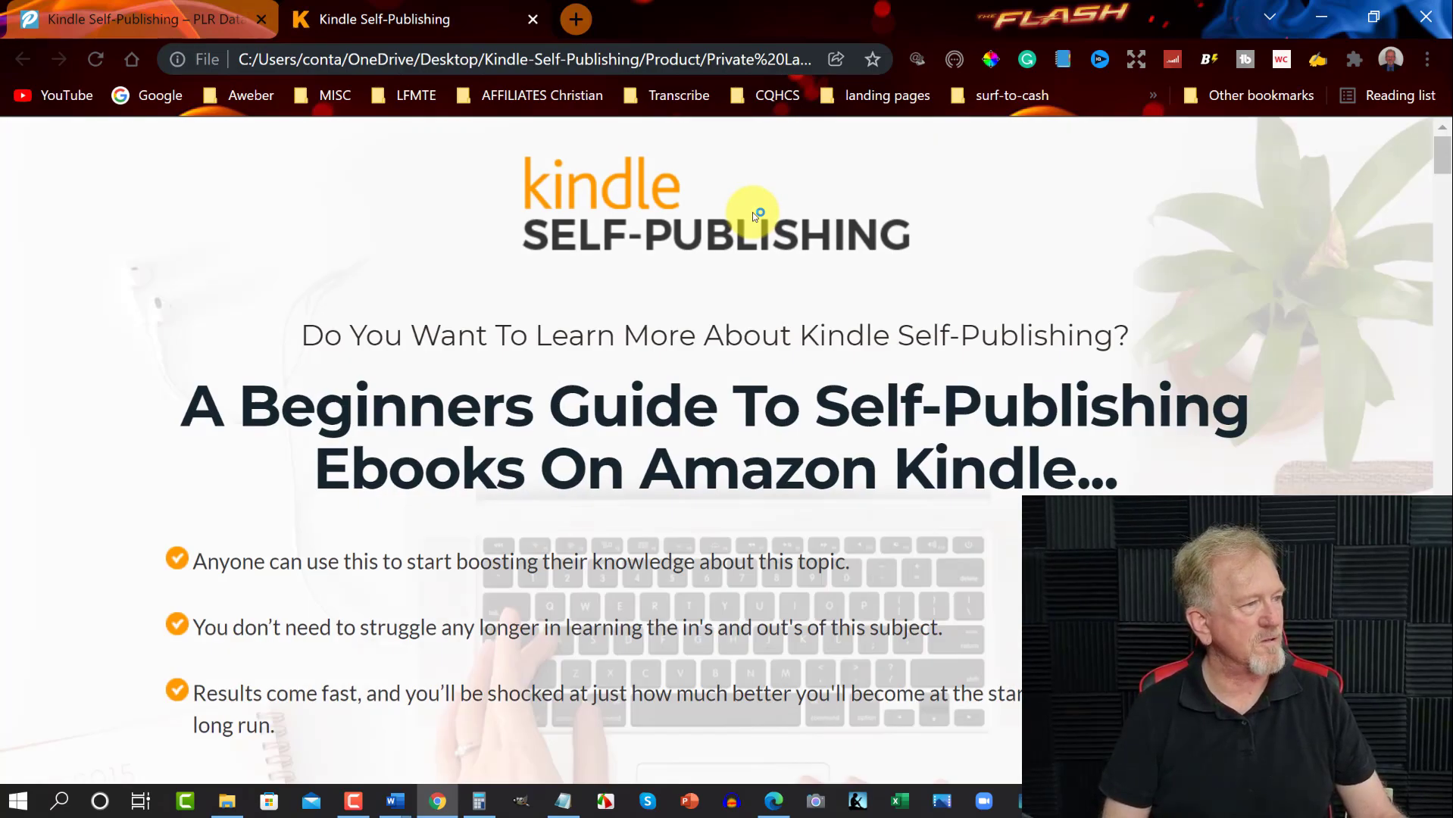
scroll(down, 3)
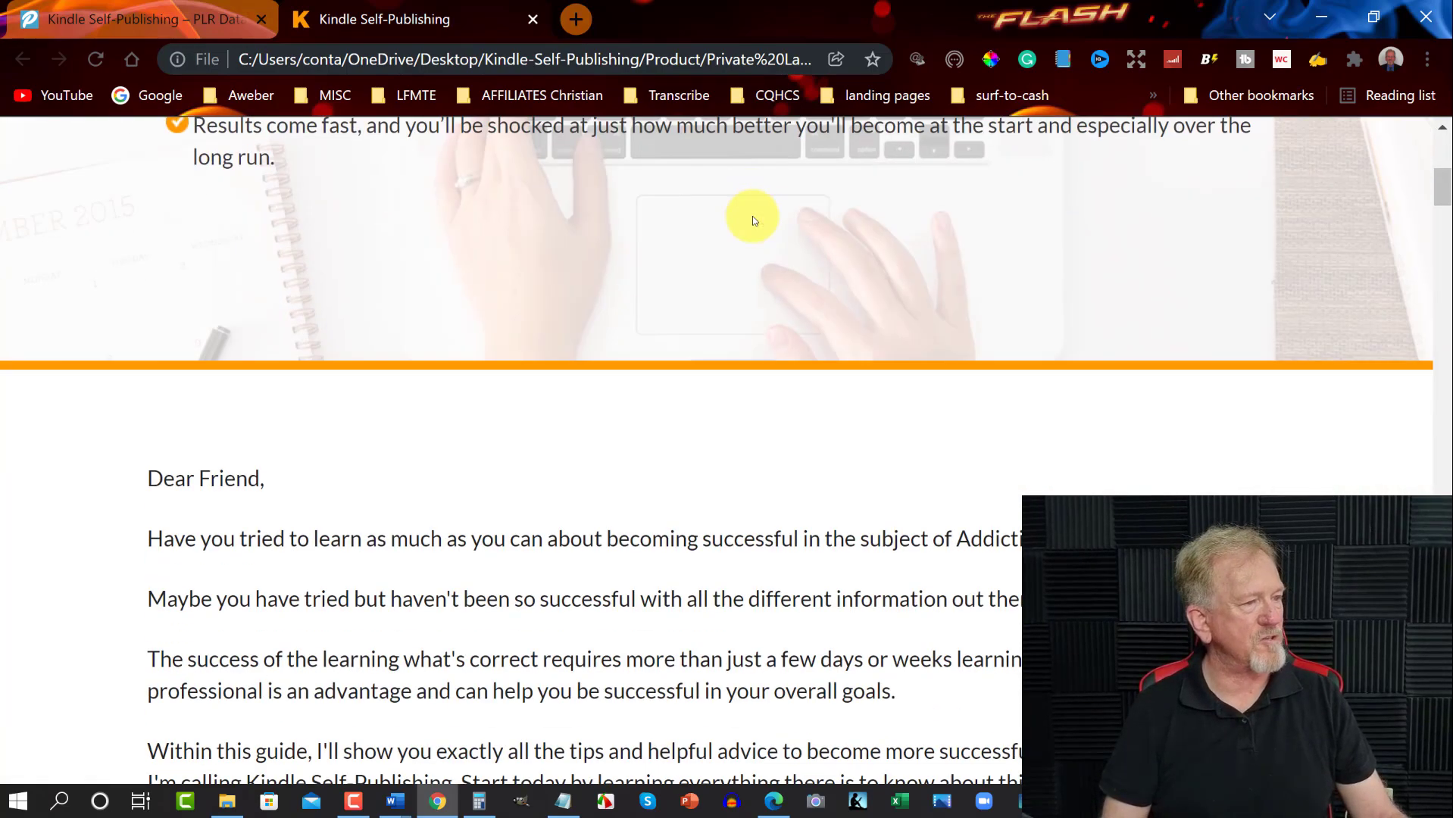
scroll(down, 3)
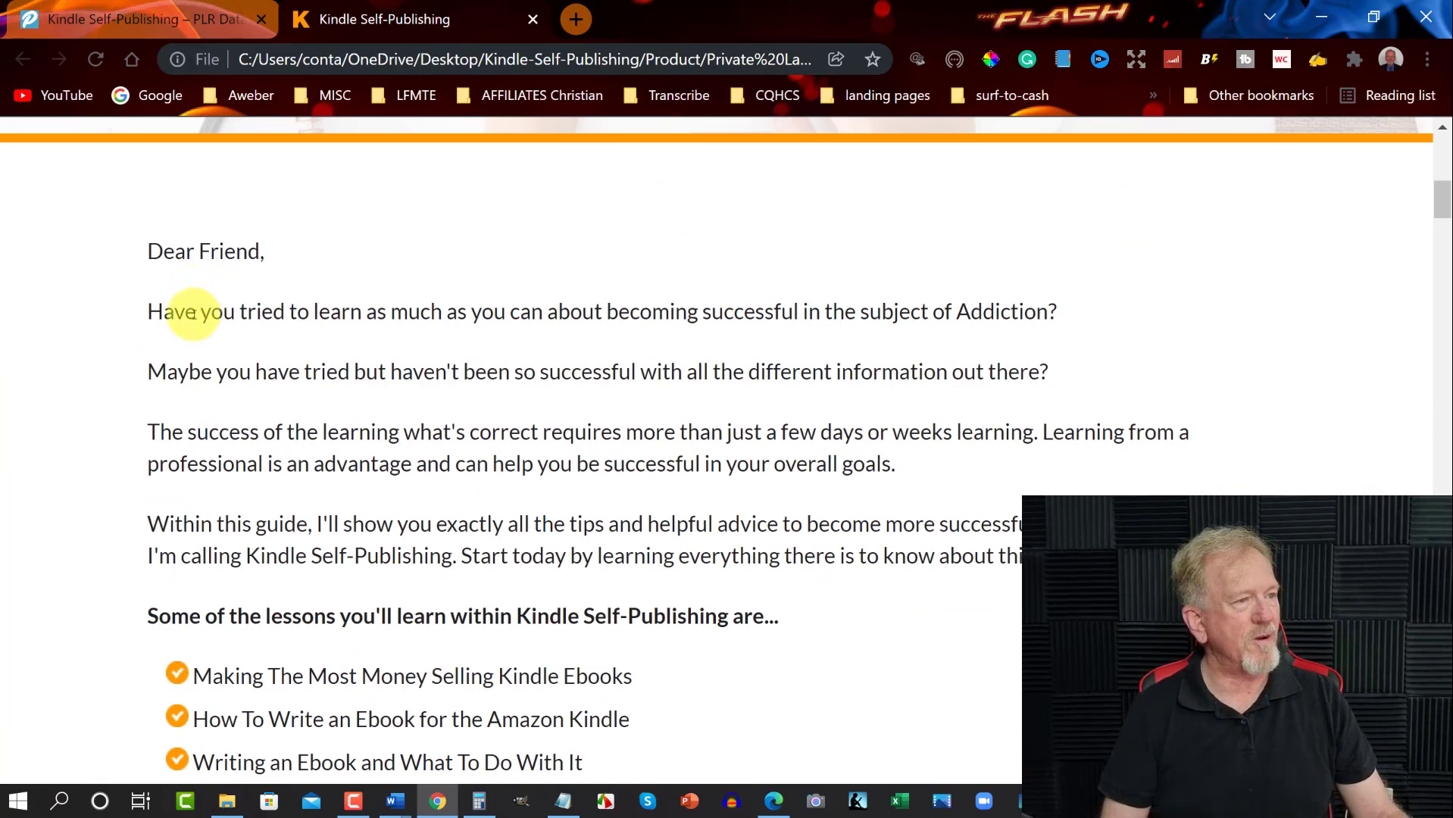
mouse_move(709, 310)
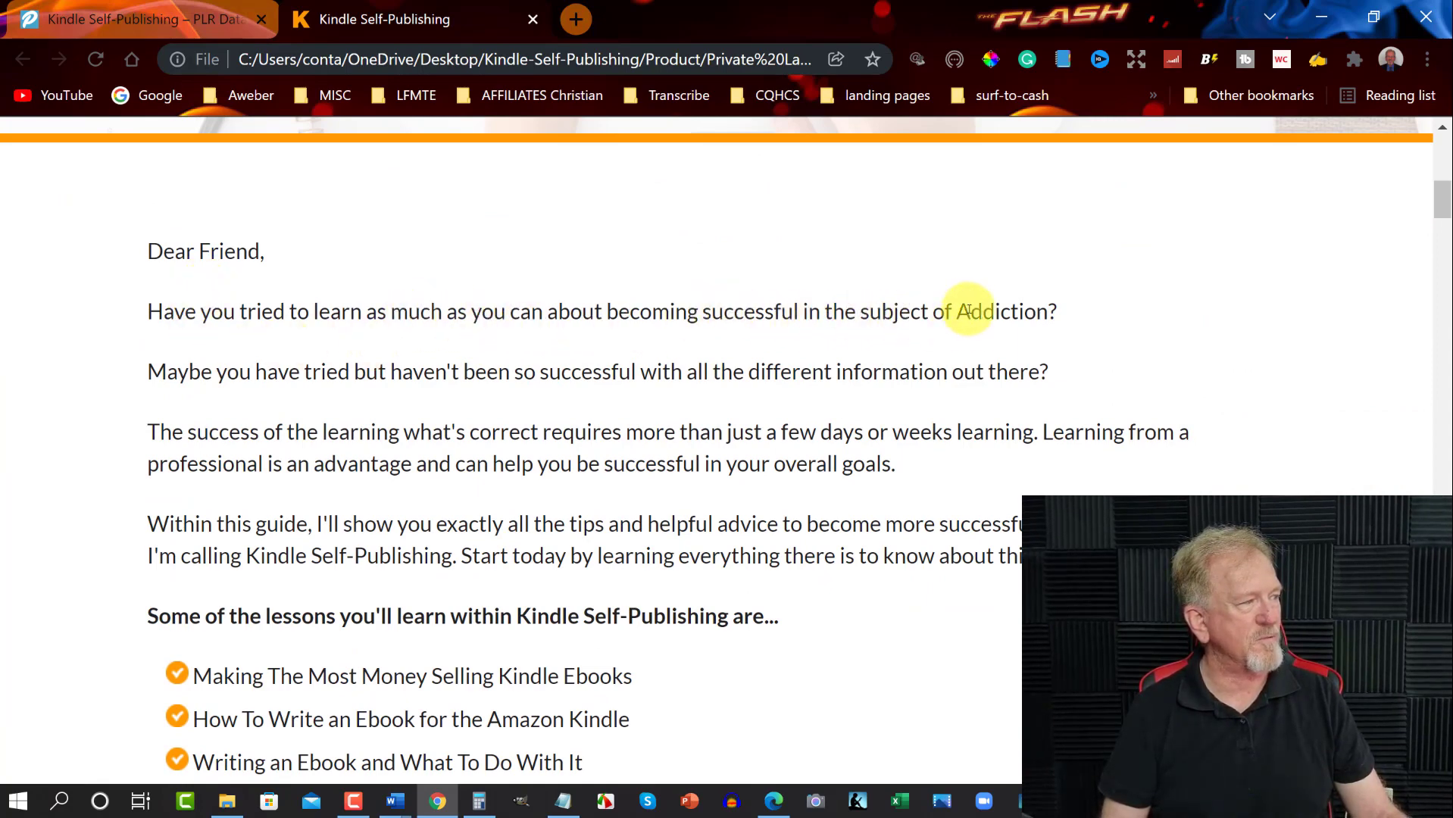
double_click(1003, 311)
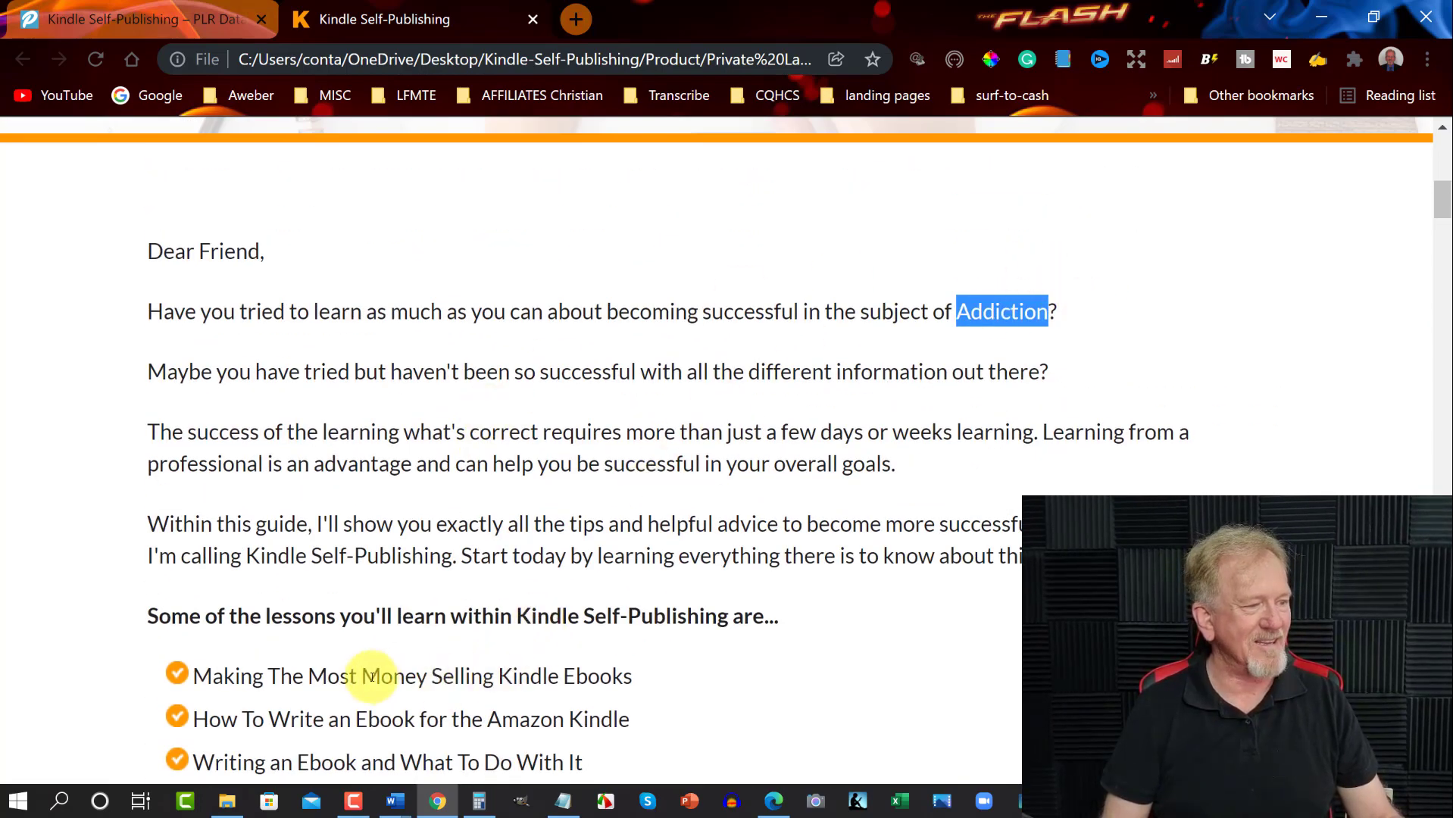
mouse_move(597, 718)
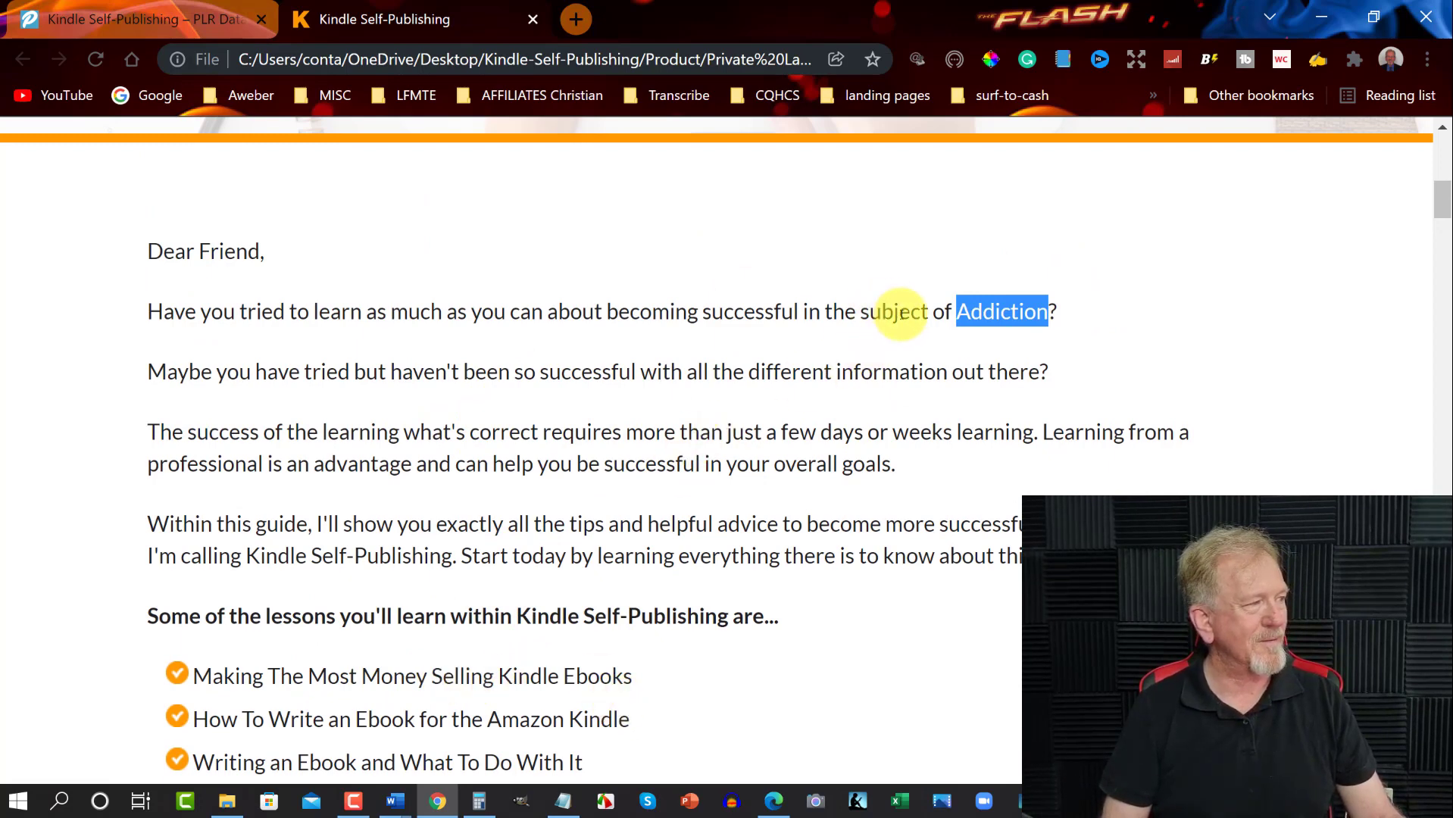
mouse_move(754, 334)
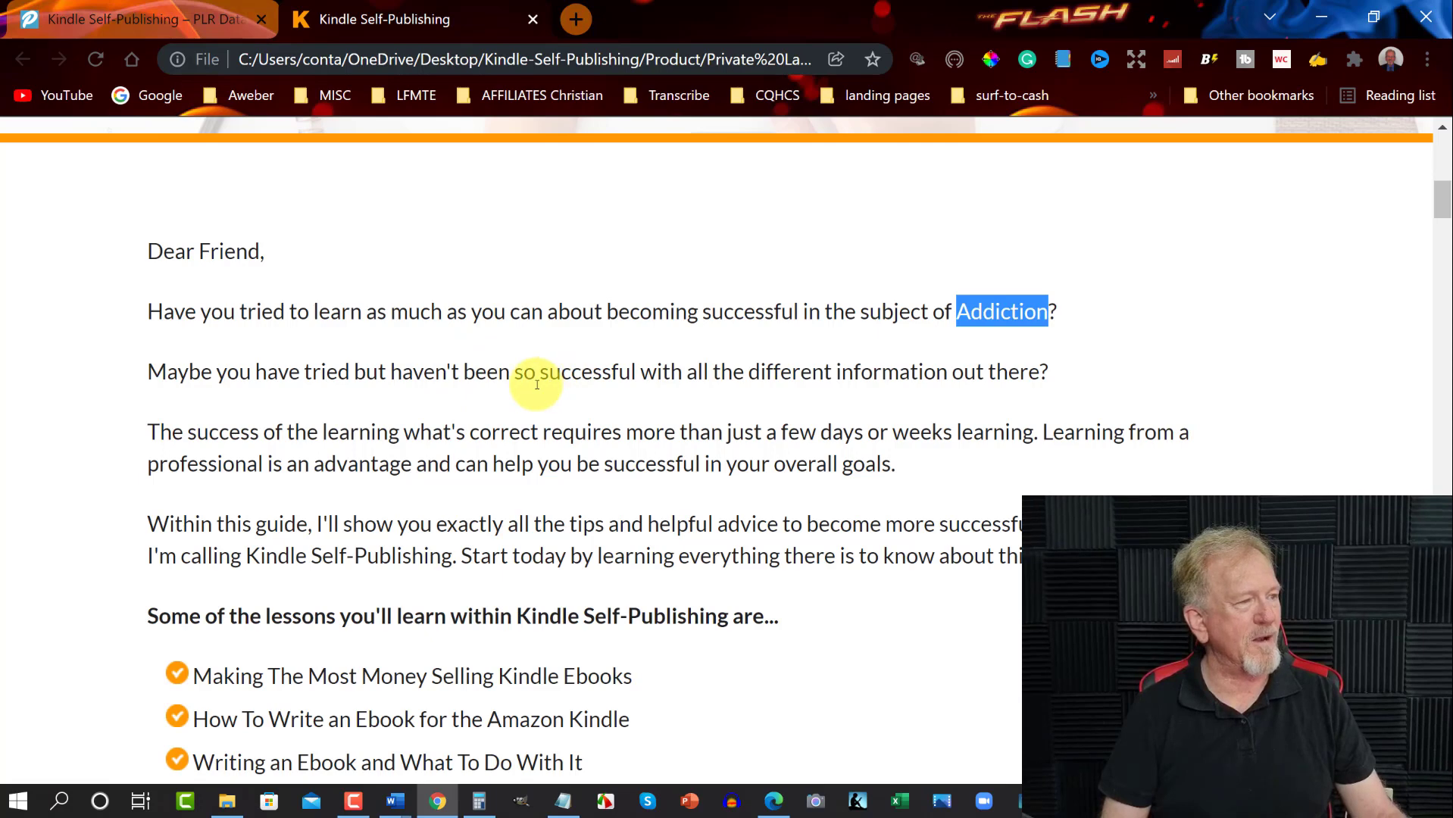
mouse_move(737, 383)
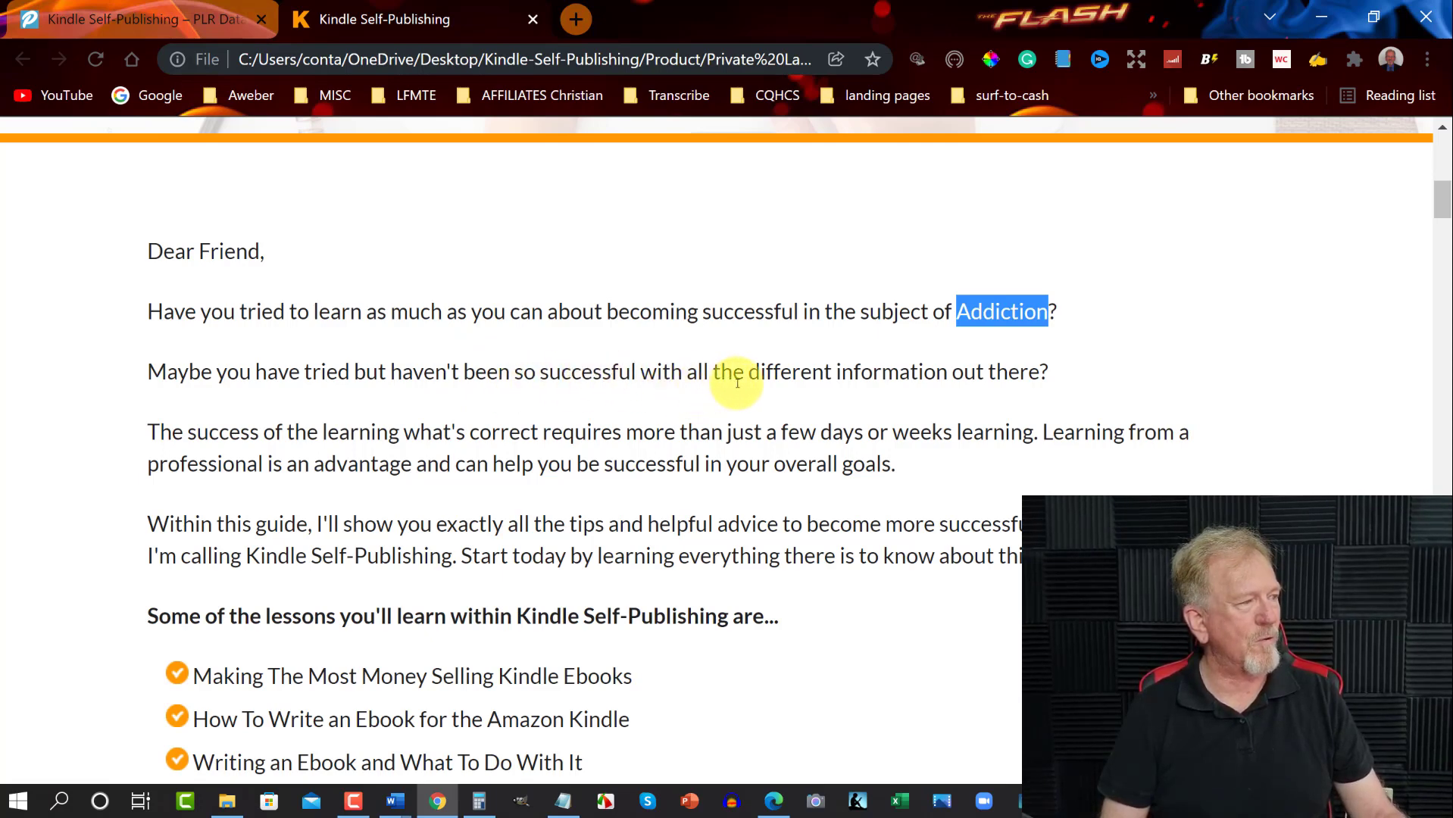
mouse_move(144, 435)
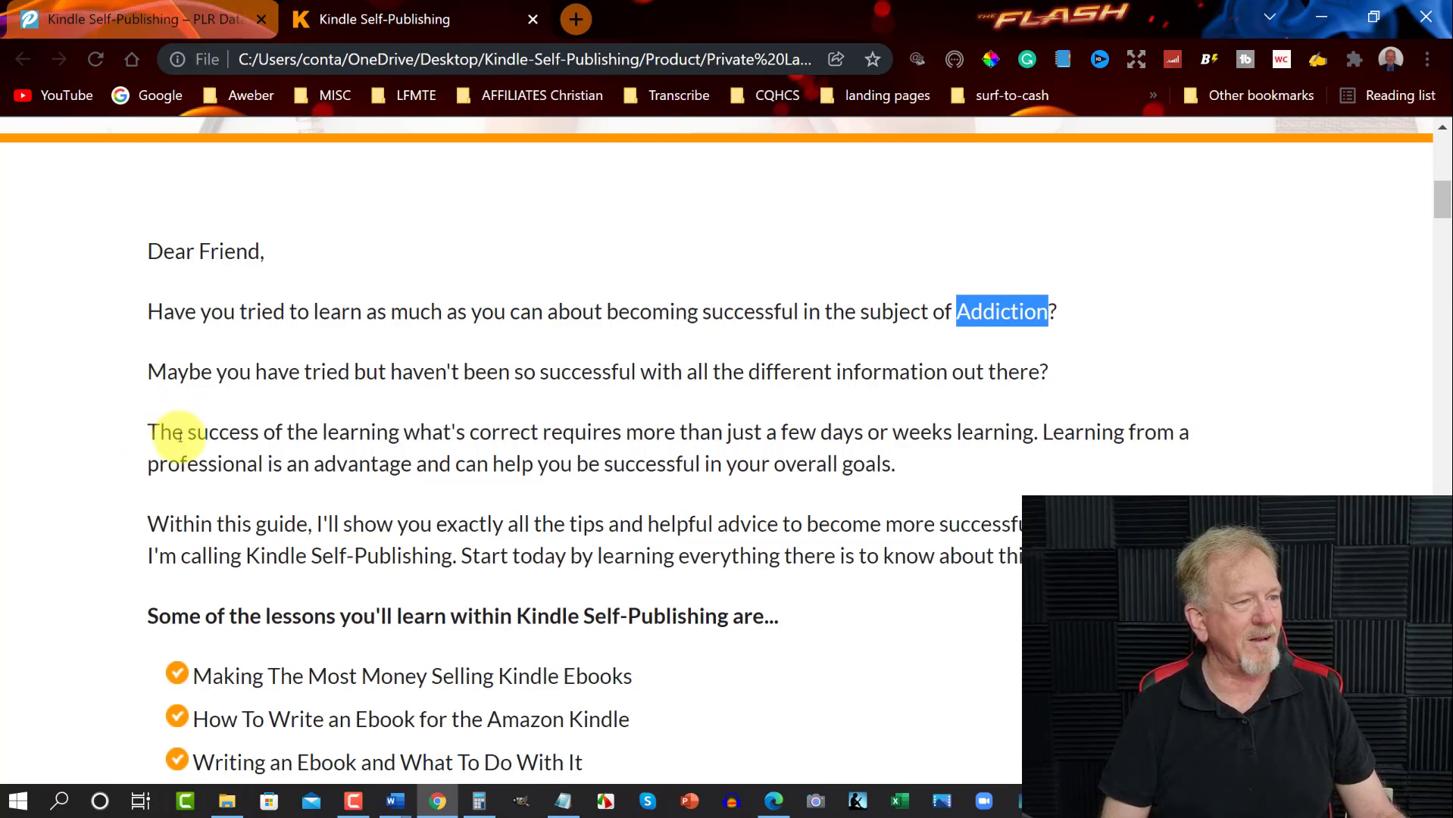
mouse_move(494, 440)
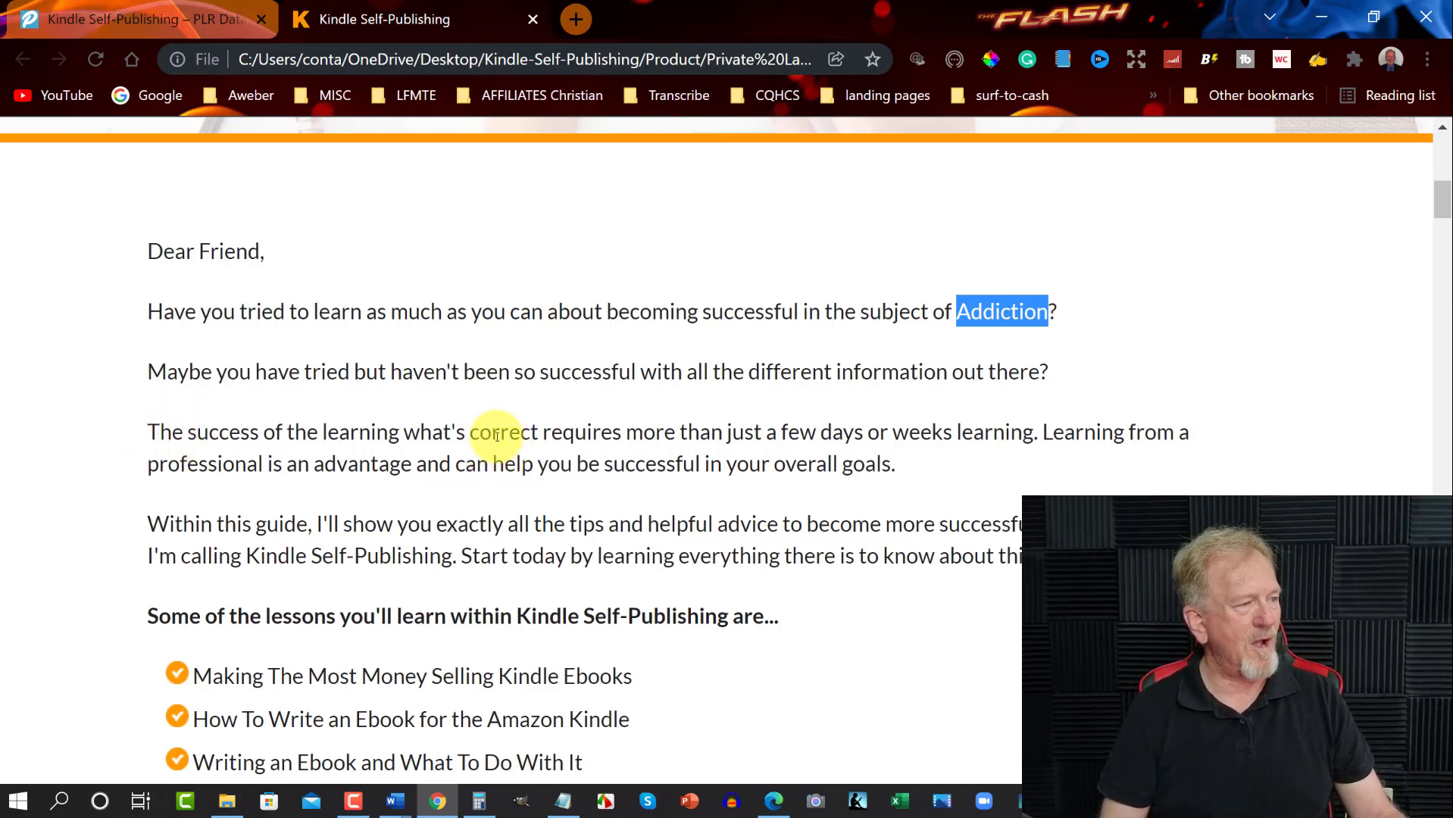
mouse_move(899, 432)
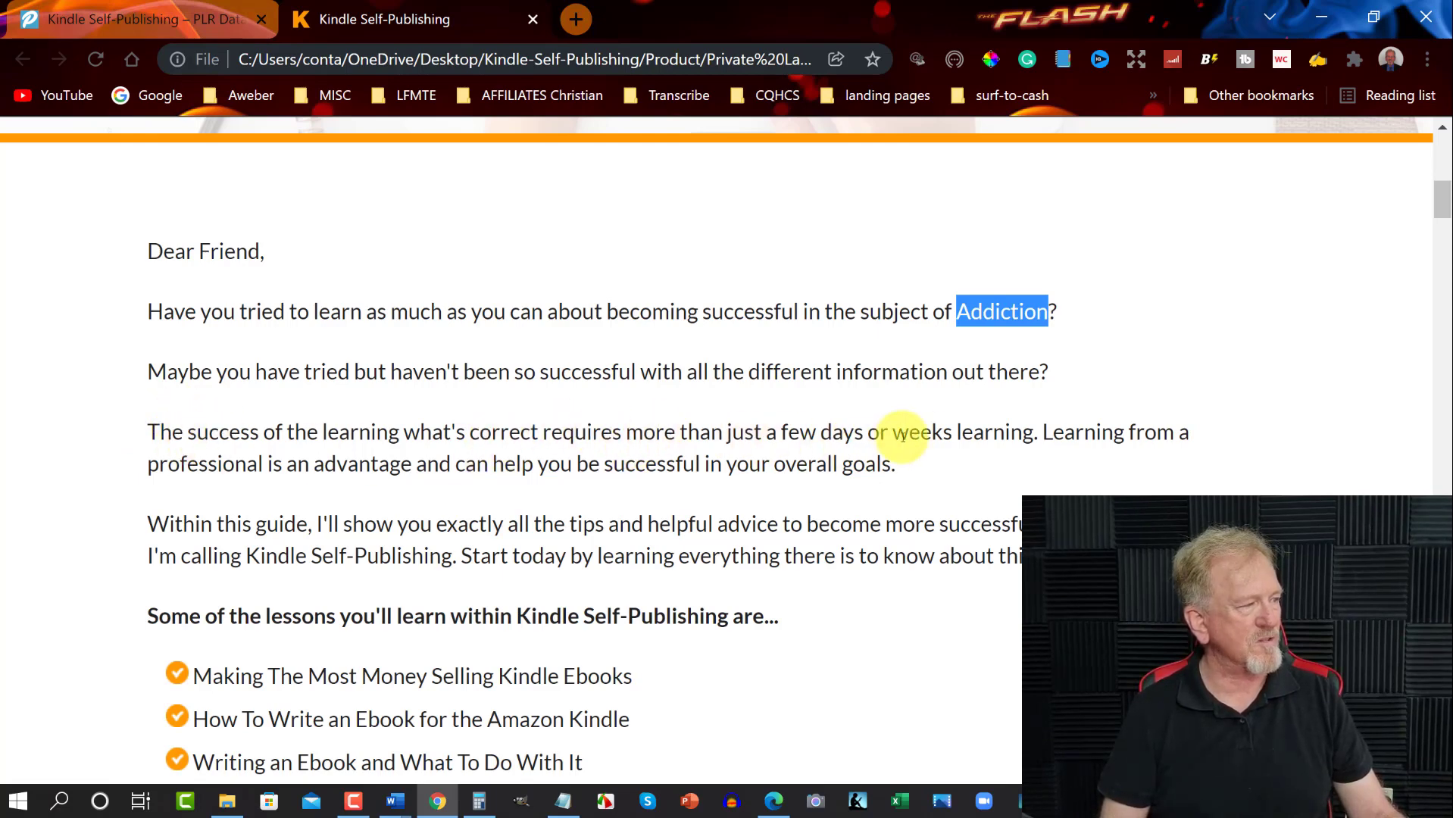
mouse_move(1149, 432)
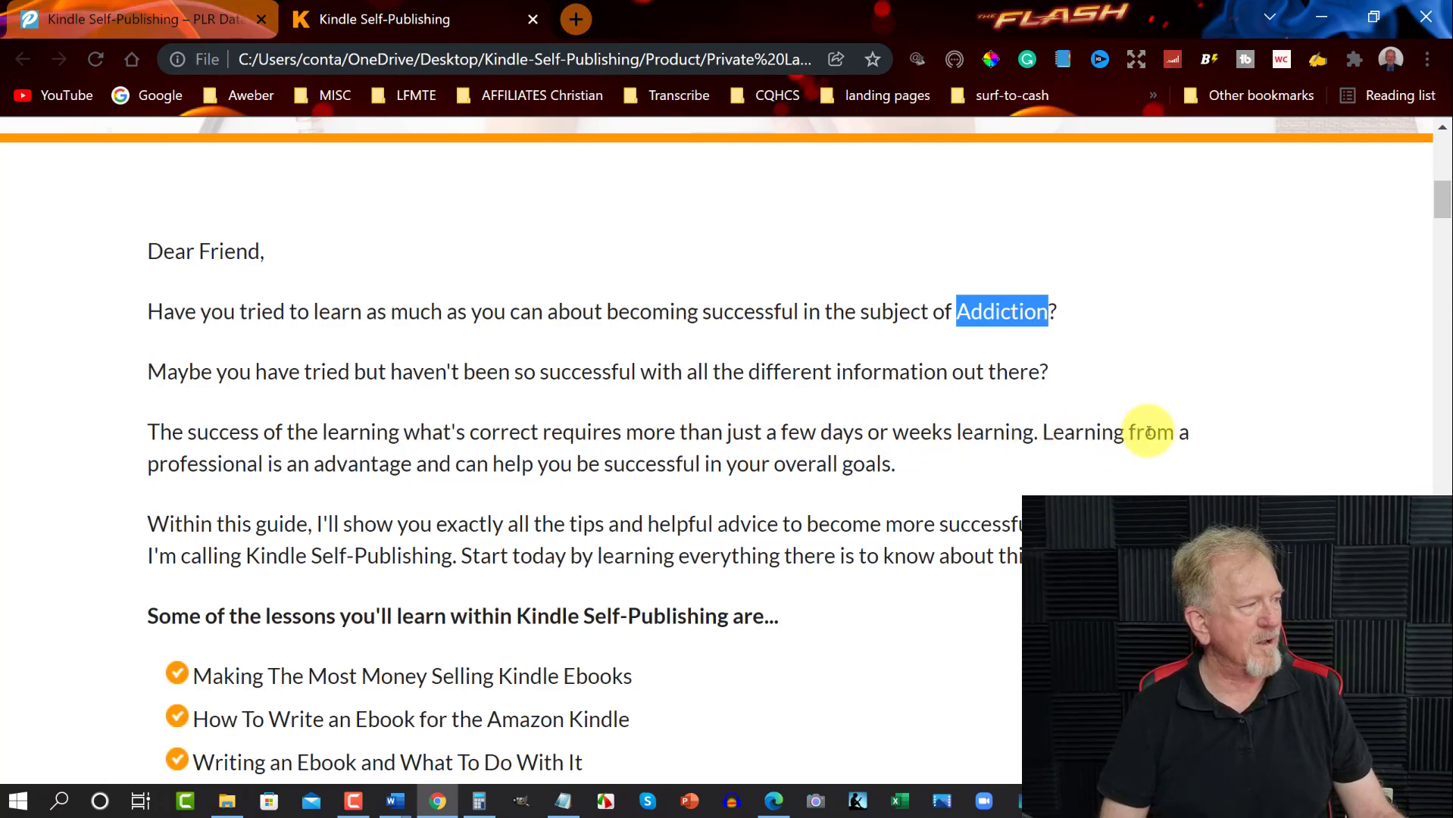
mouse_move(299, 505)
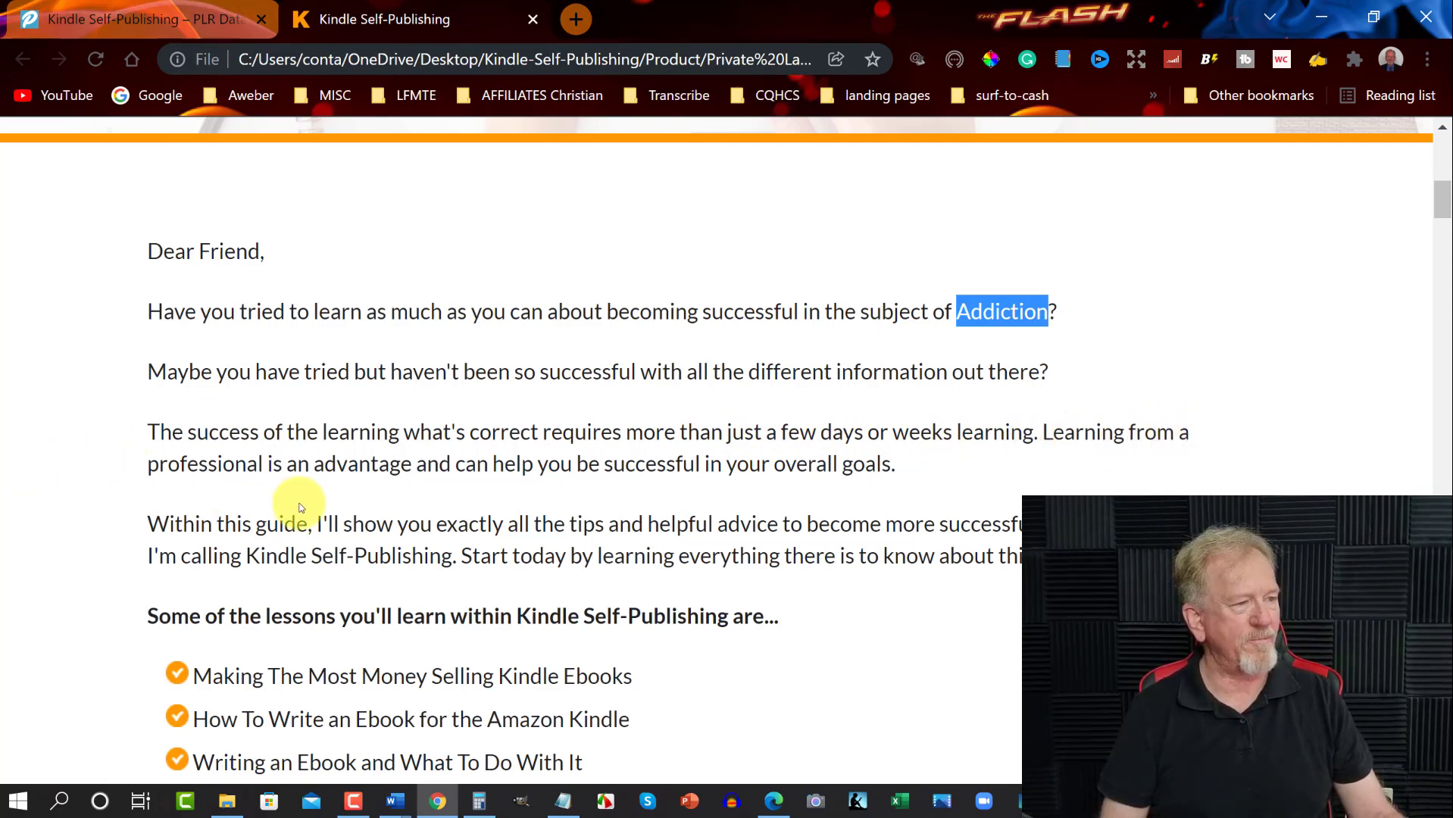
mouse_move(429, 488)
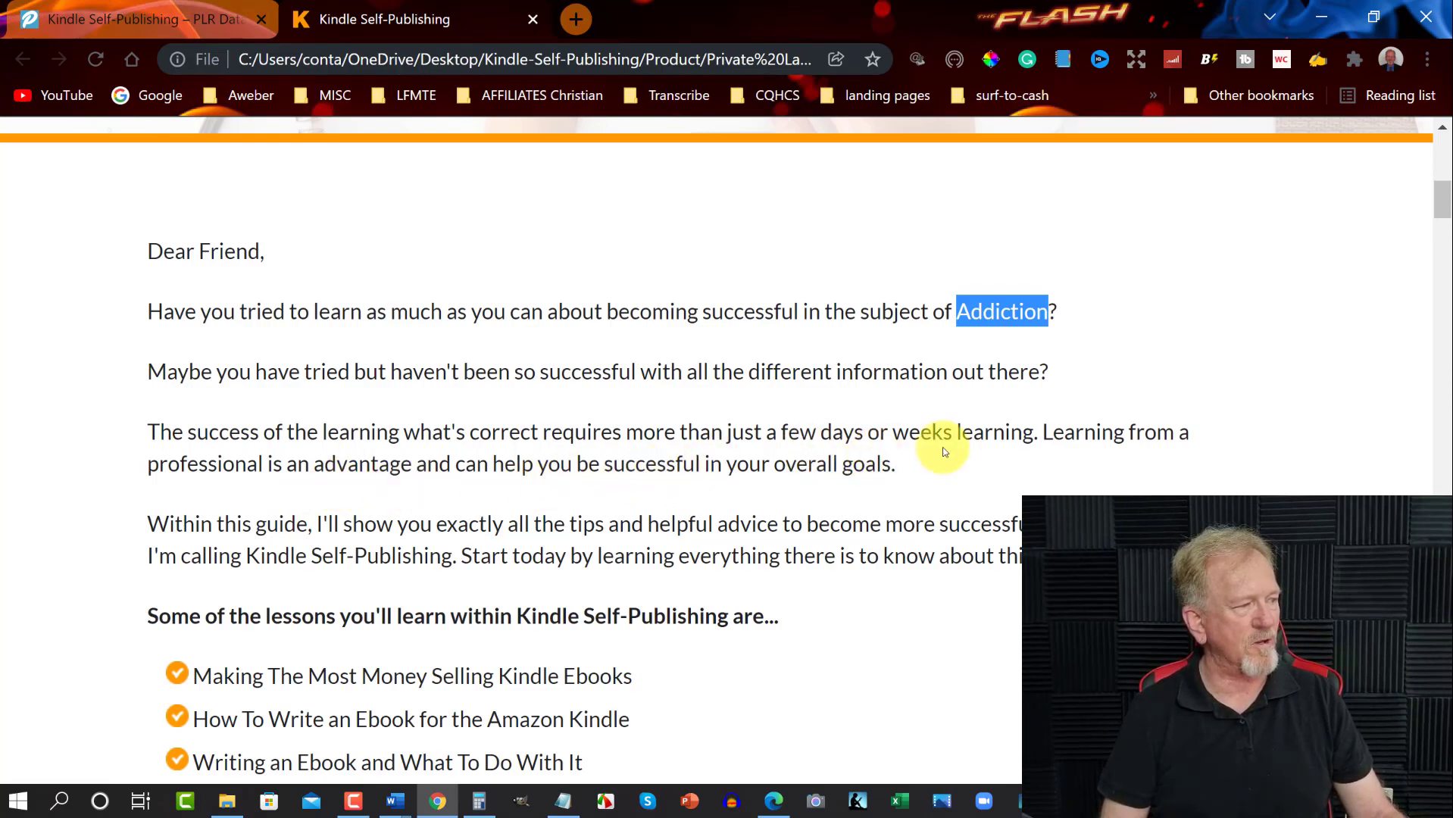
Step: Scroll the sales page past the lessons list to the 'This Book Will Show You Exactly' headline
scroll(down, 3)
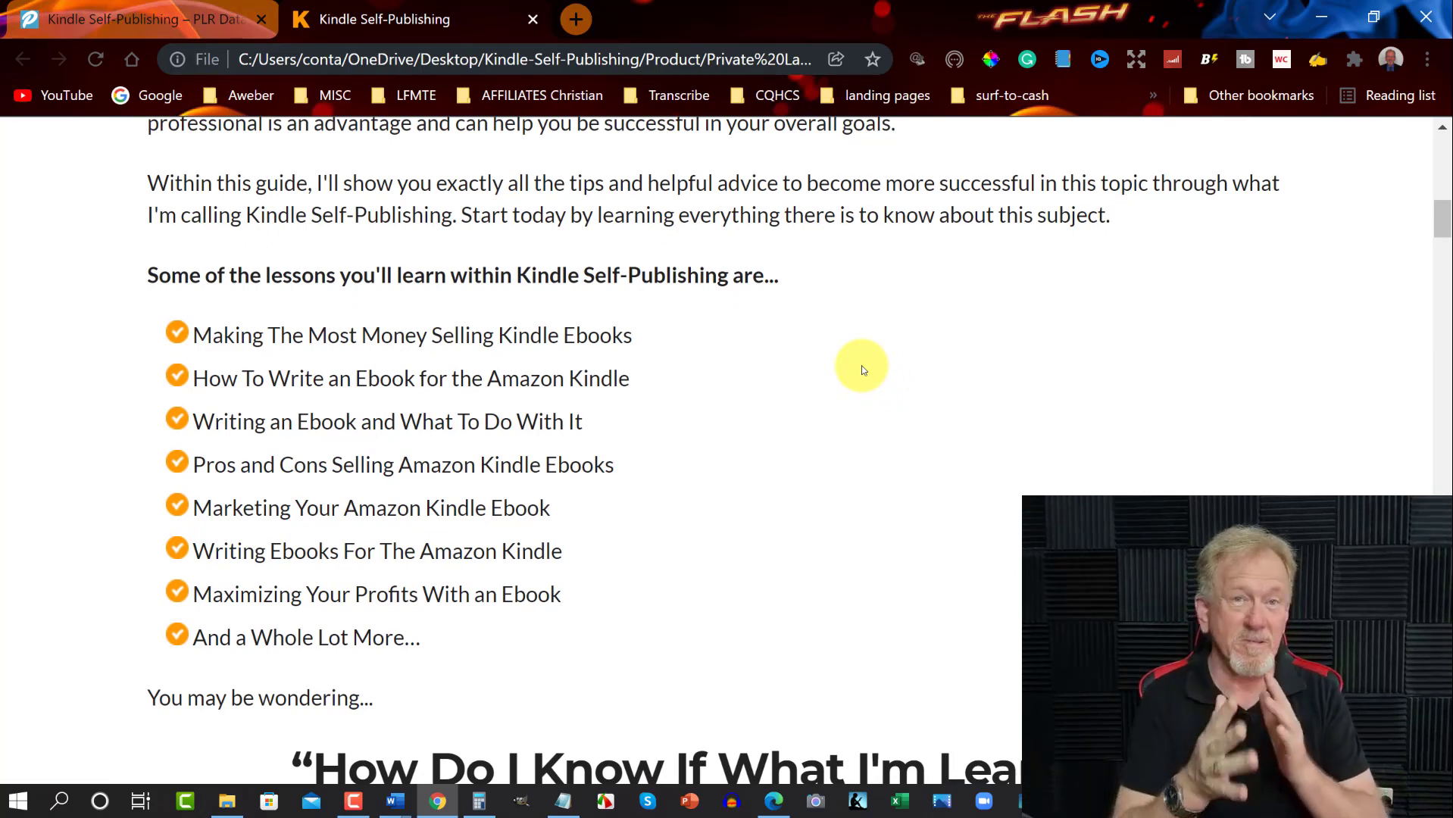
mouse_move(537, 237)
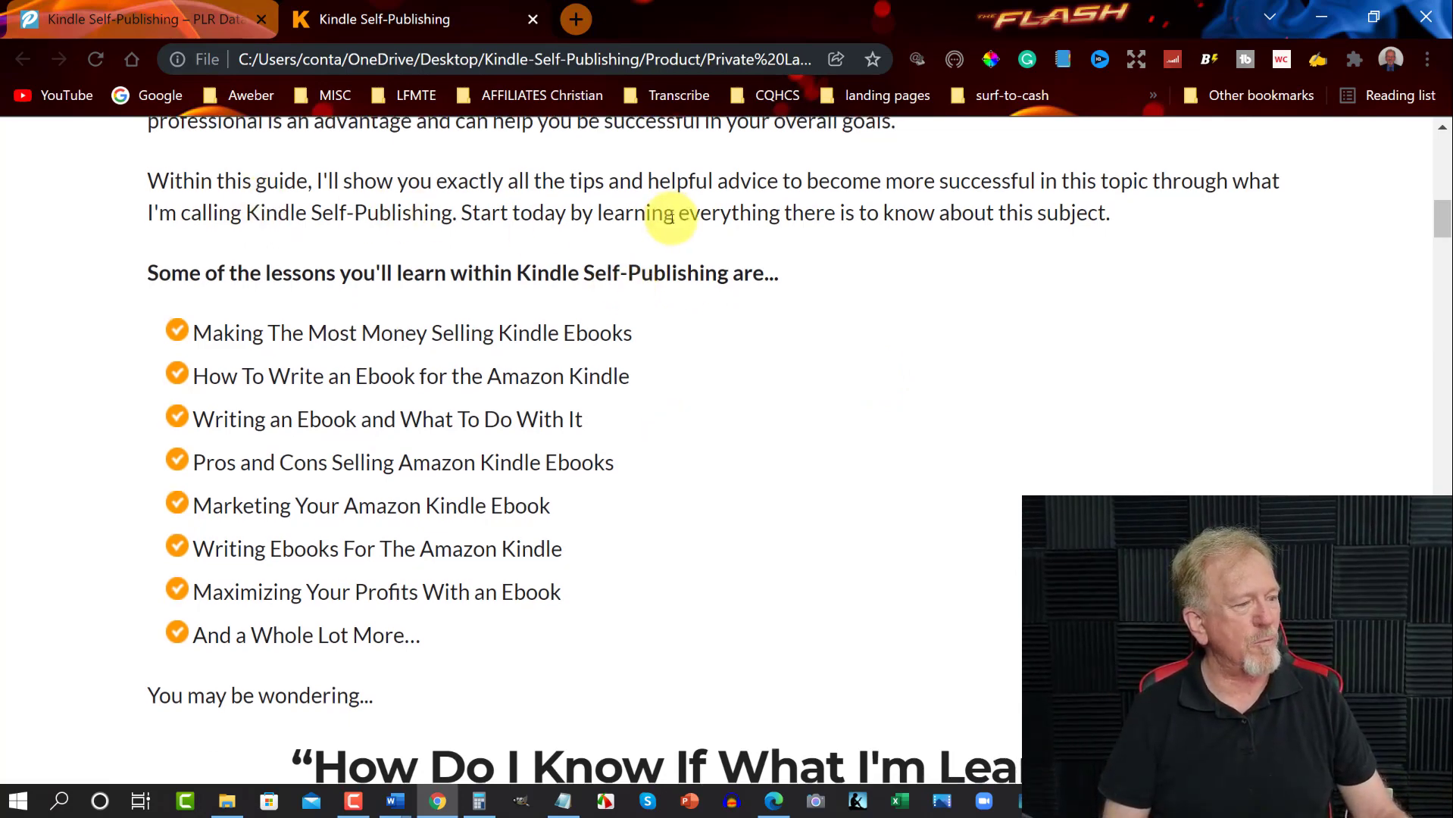
scroll(down, 3)
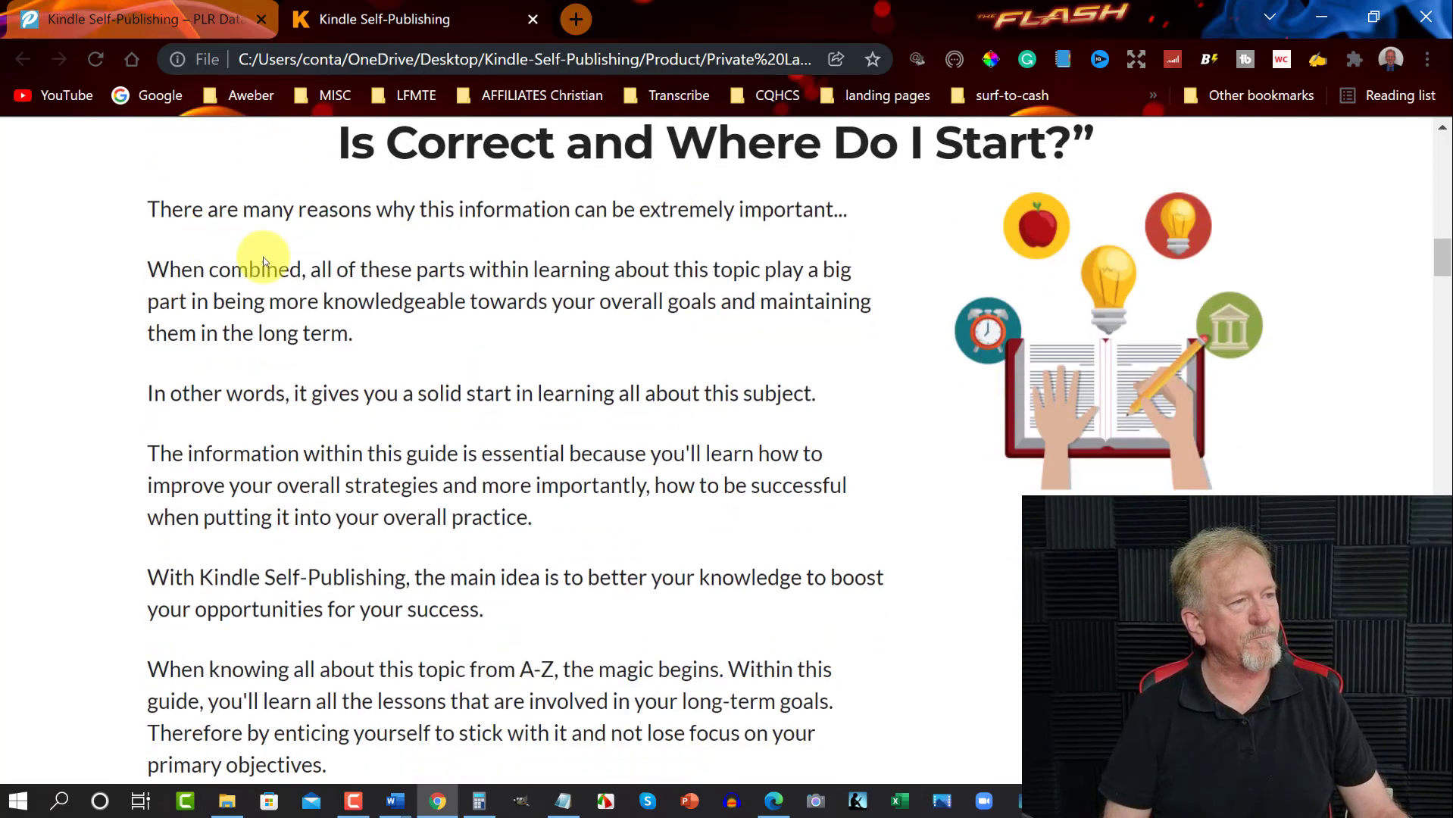
mouse_move(579, 268)
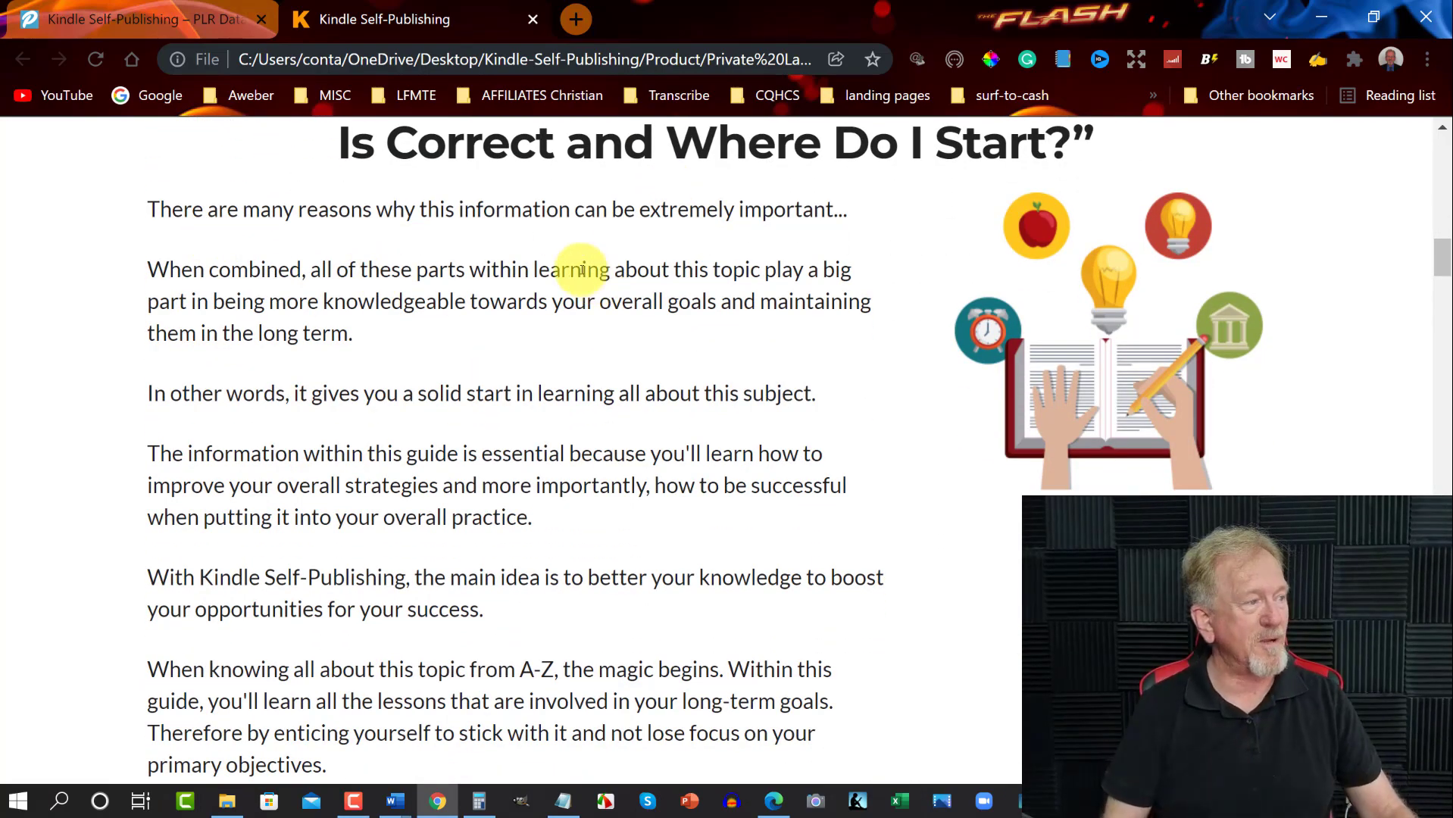
scroll(down, 3)
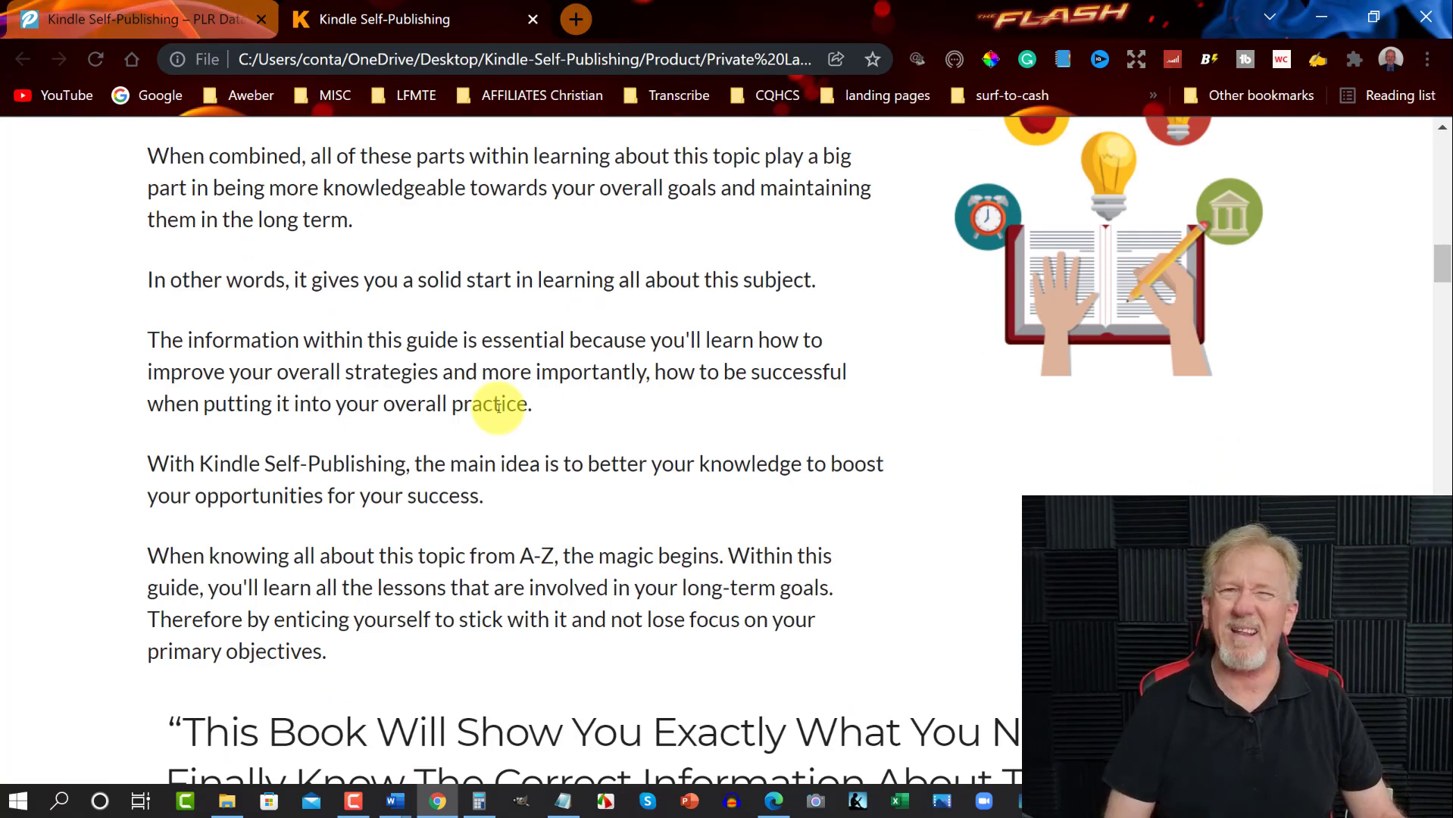
scroll(down, 3)
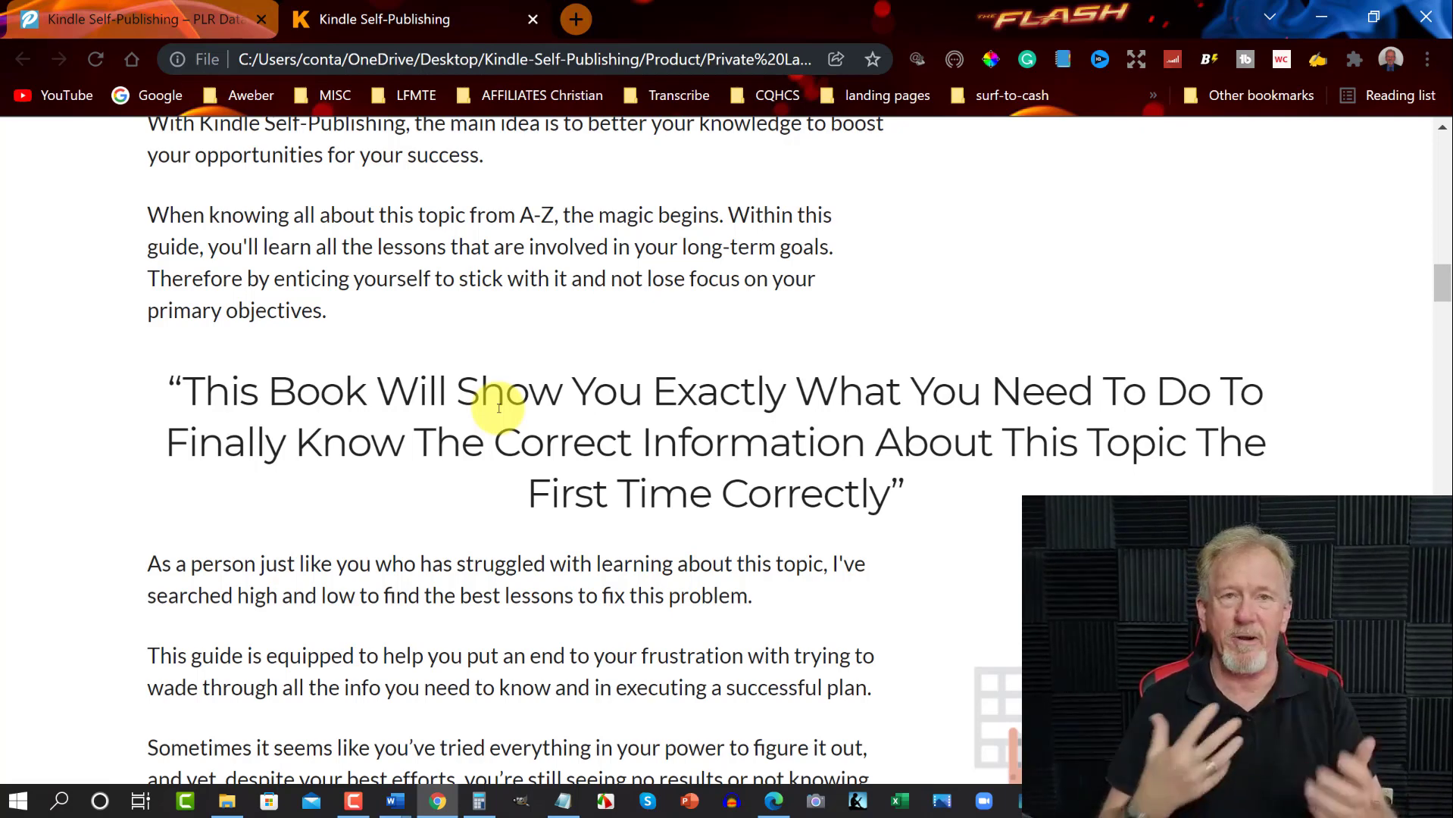
mouse_move(379, 373)
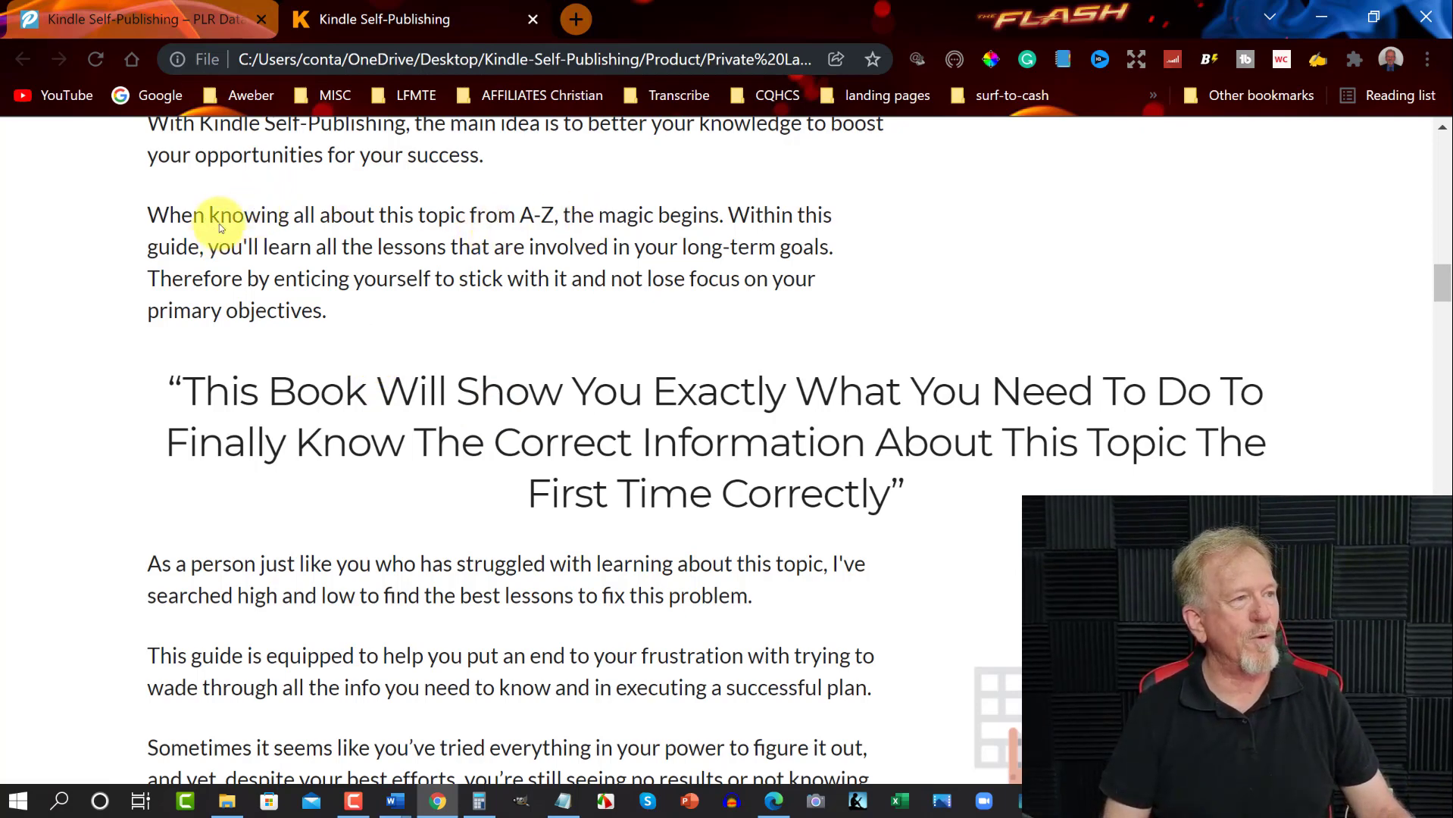
mouse_move(434, 217)
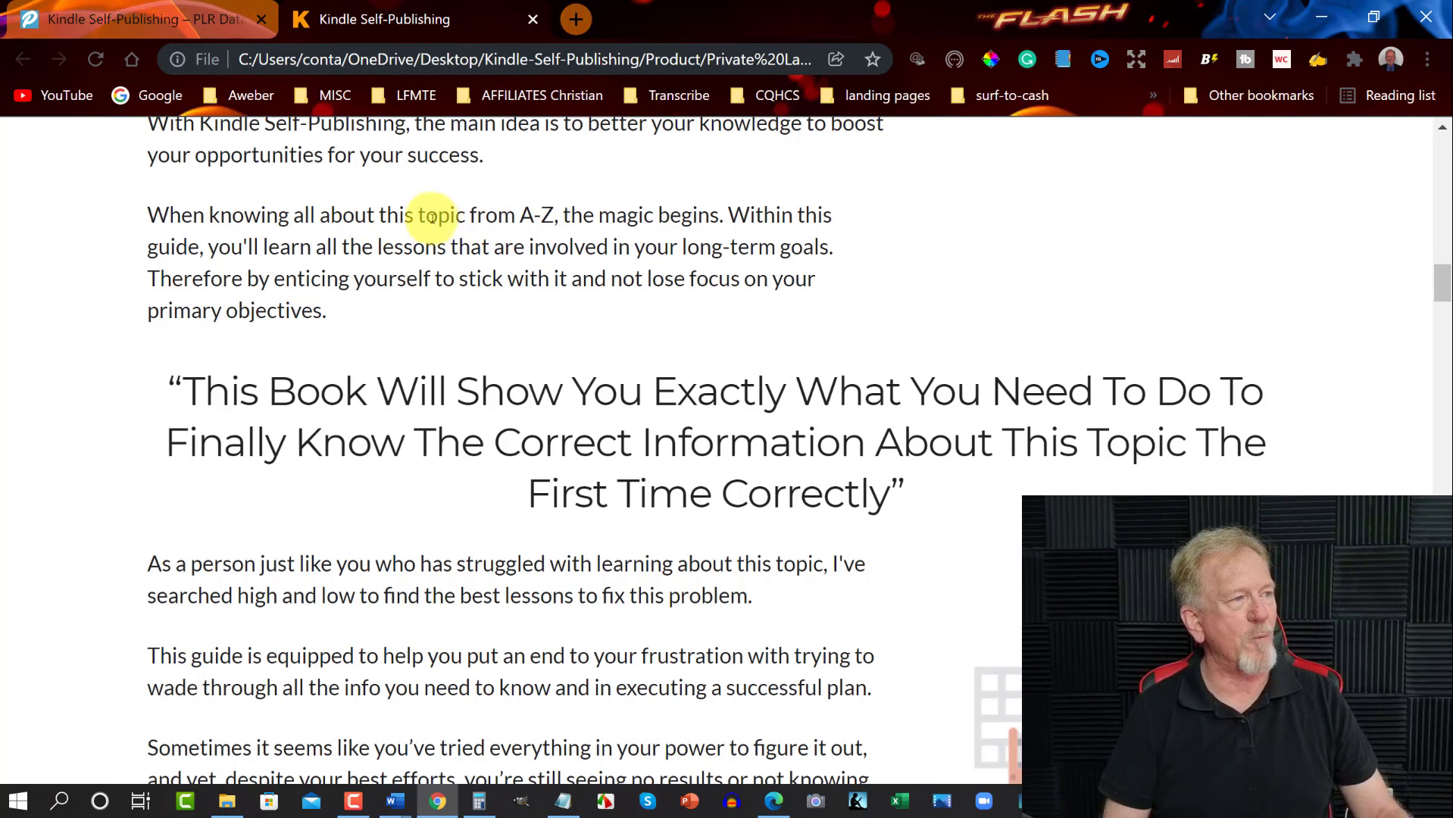
mouse_move(380, 214)
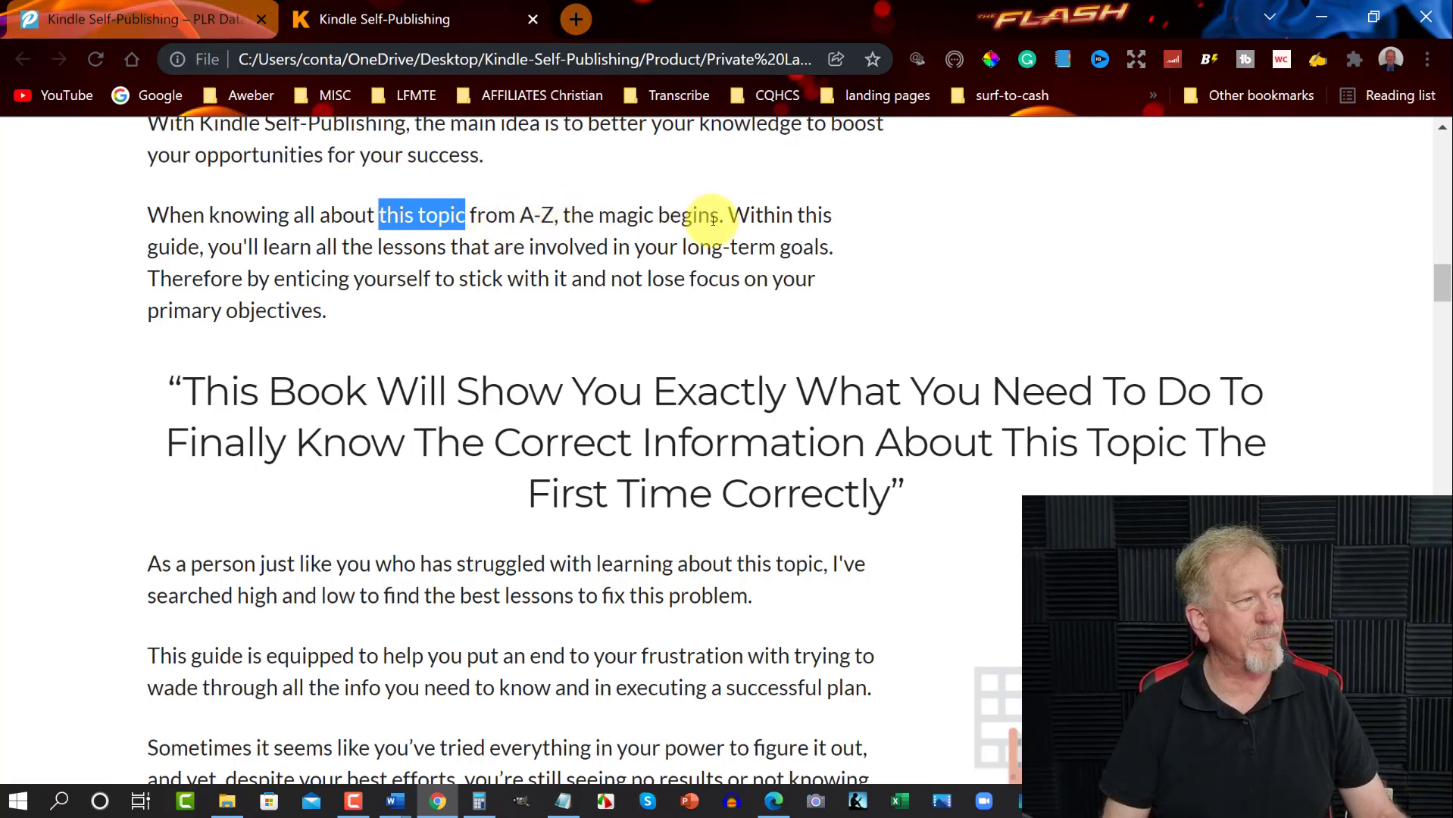
mouse_move(591, 188)
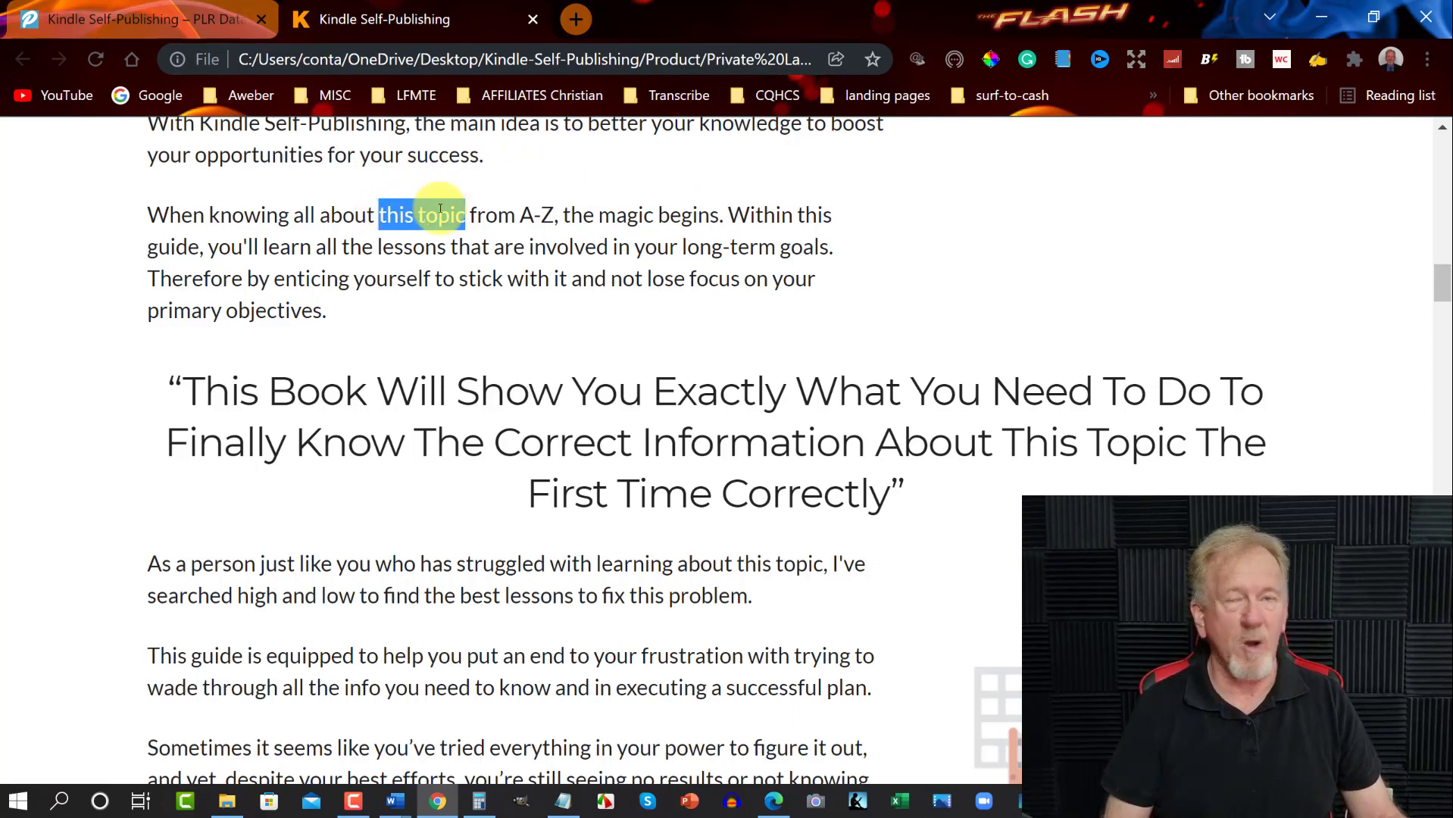
Step: Scroll the sales page through the bonuses and Frequently Asked Questions to the final order button
scroll(down, 3)
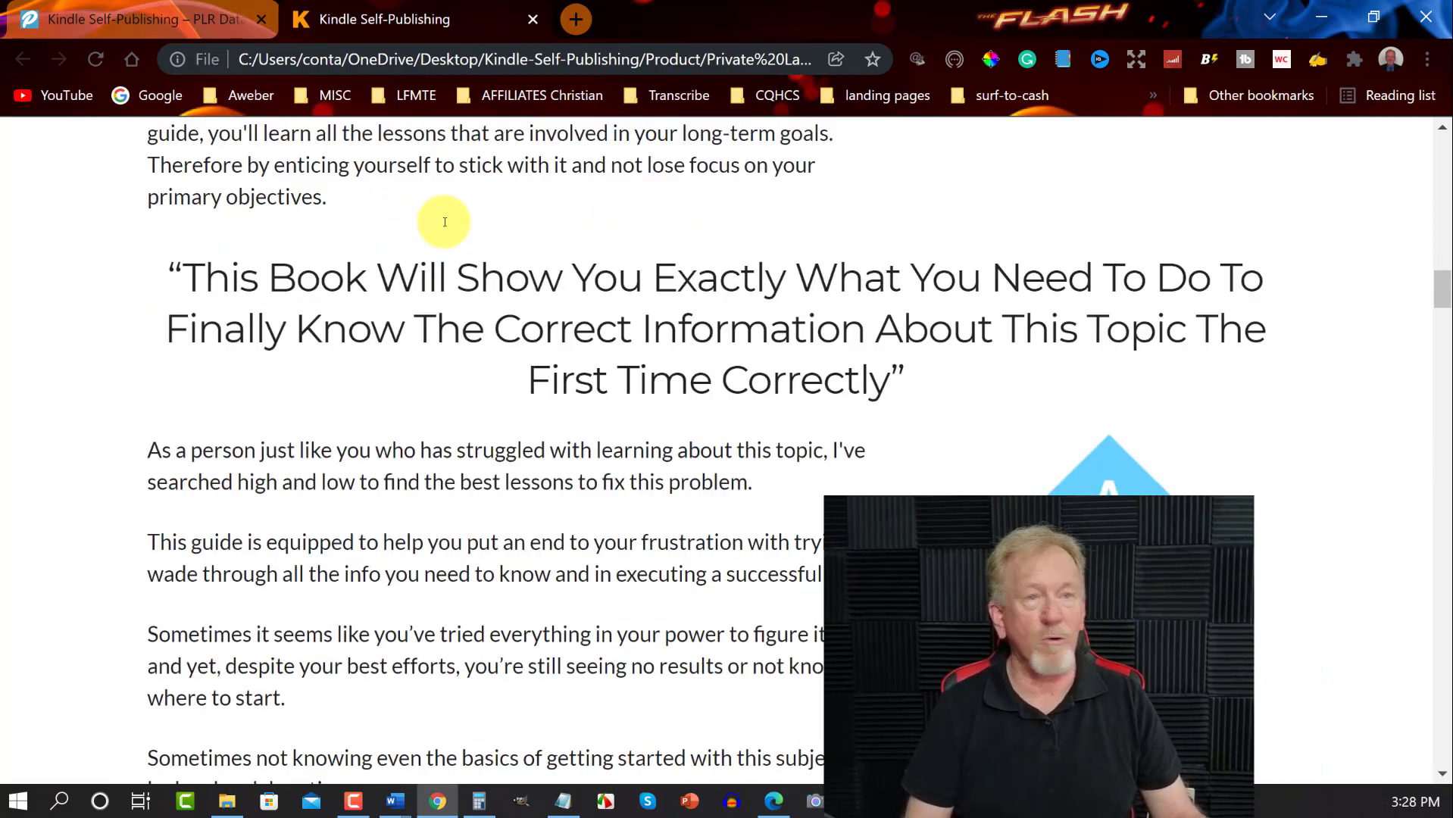
scroll(down, 3)
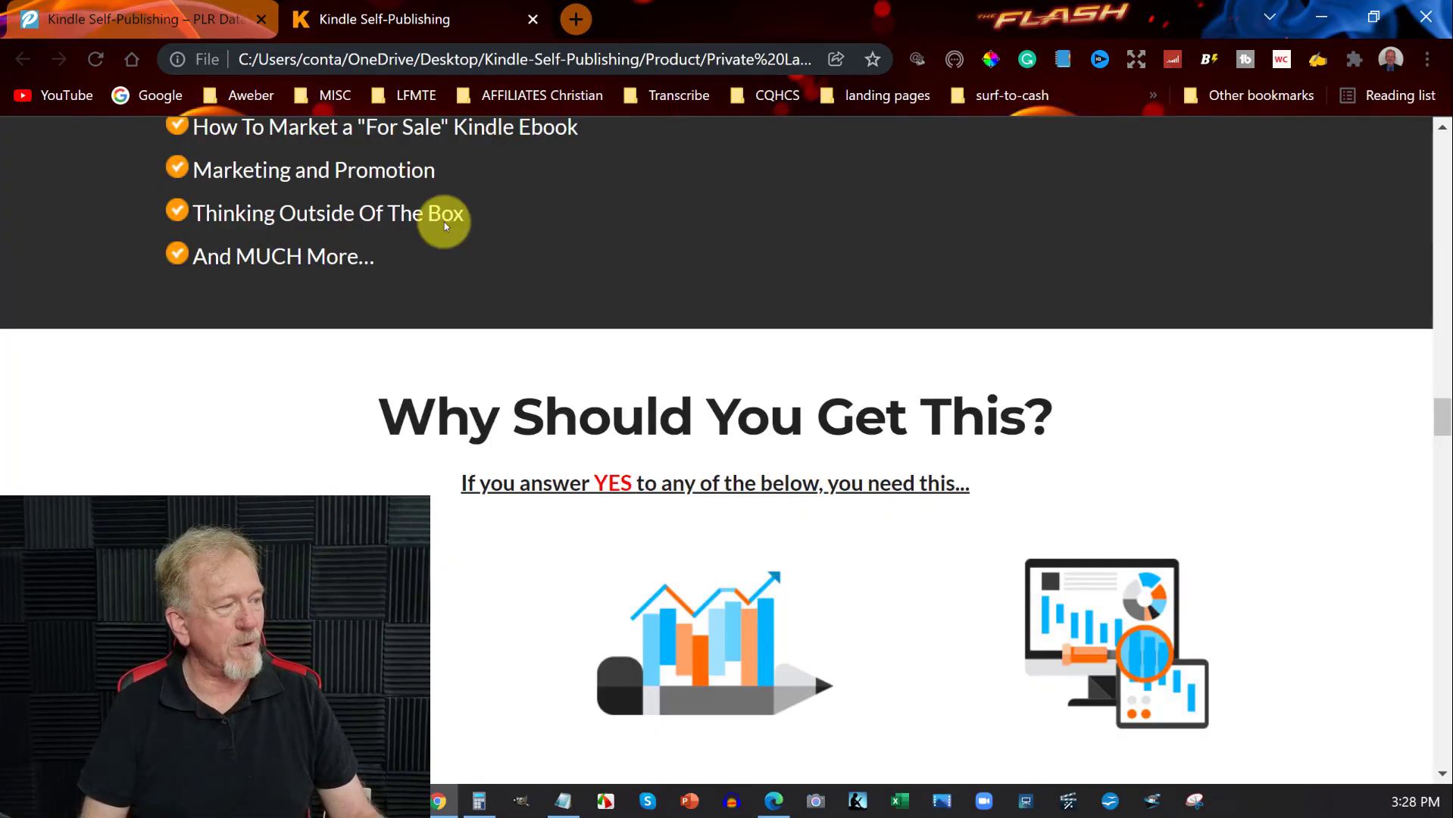
scroll(down, 3)
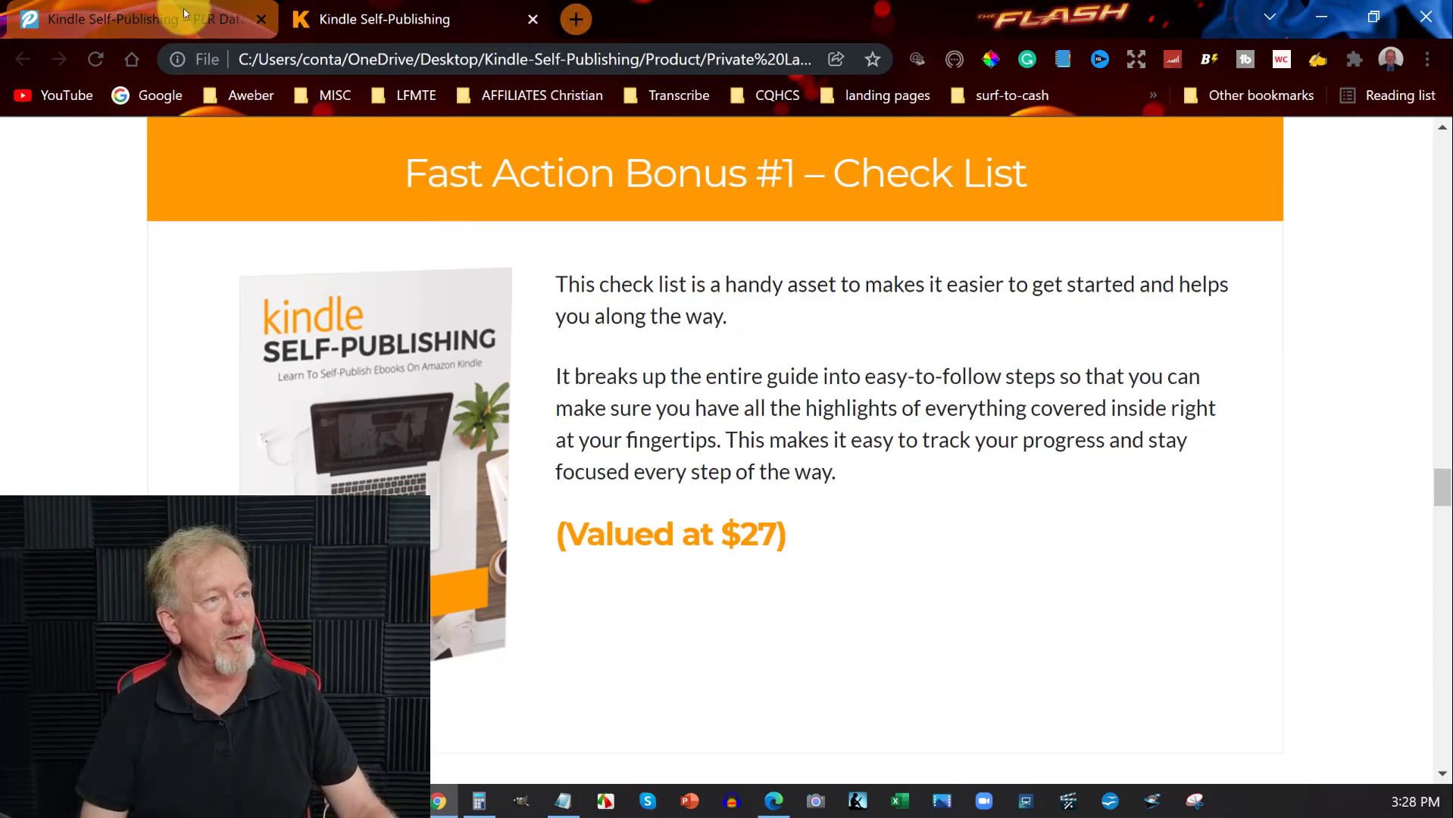
scroll(down, 3)
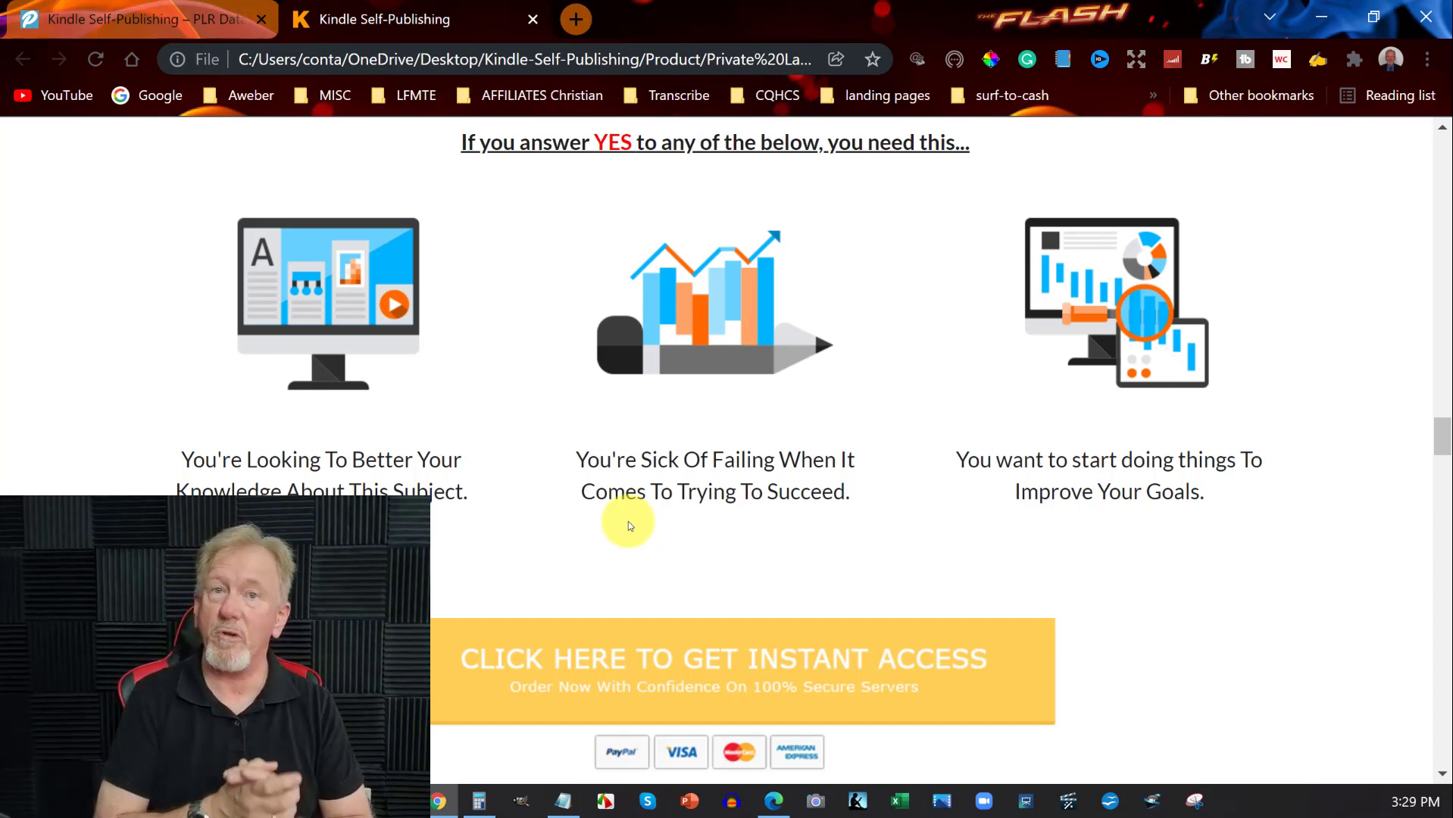
mouse_move(489, 415)
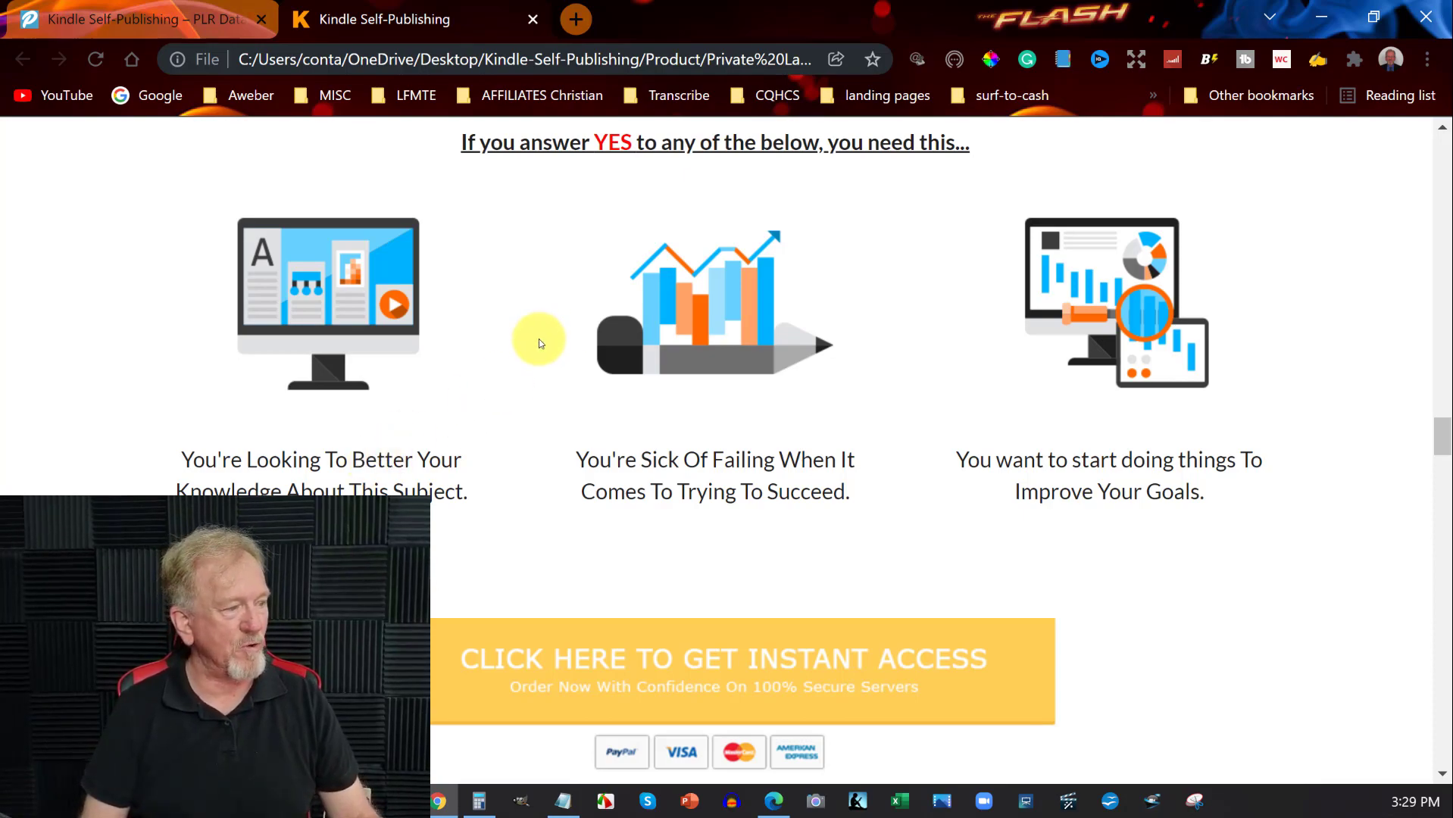
scroll(down, 3)
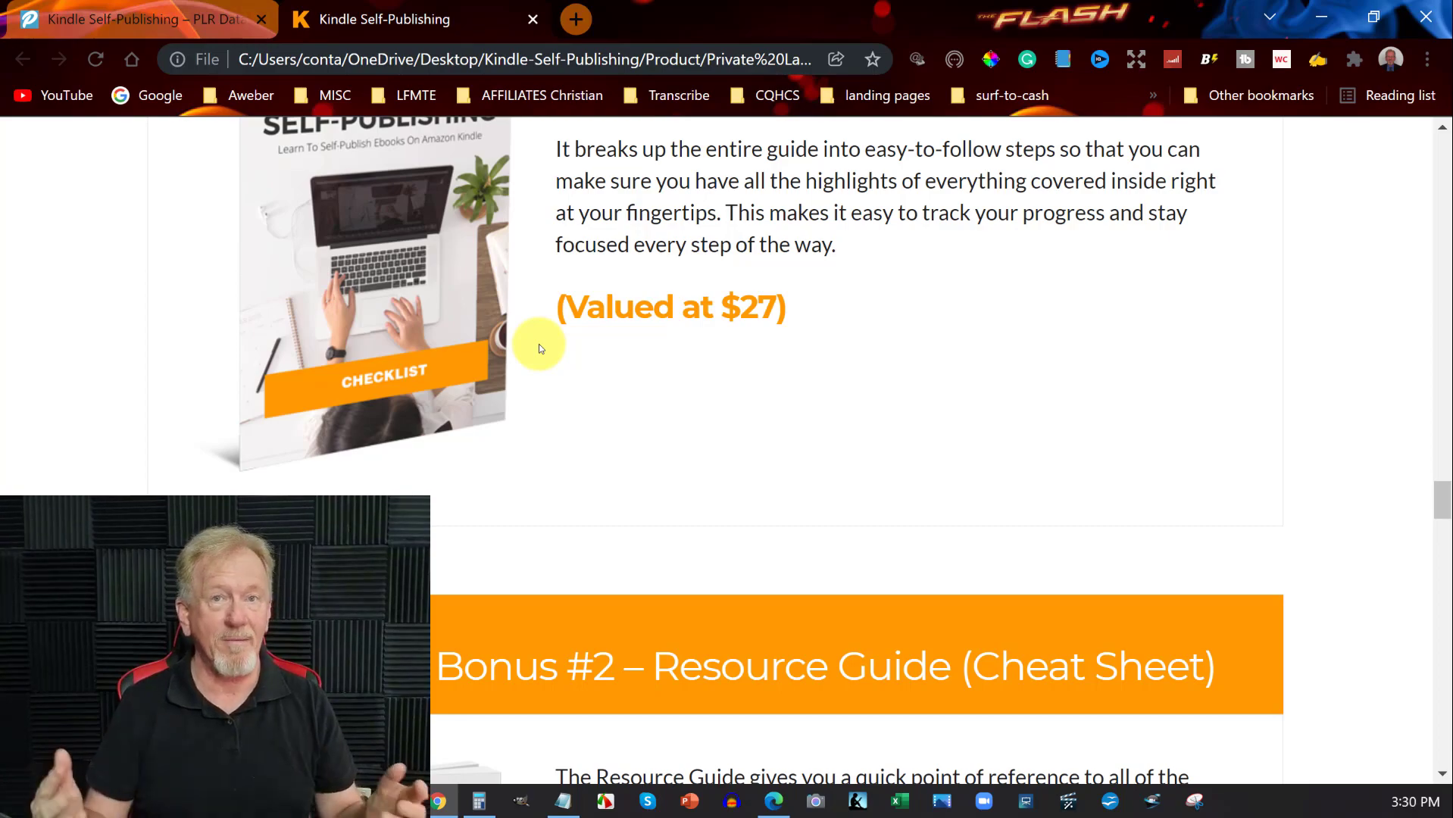
scroll(down, 3)
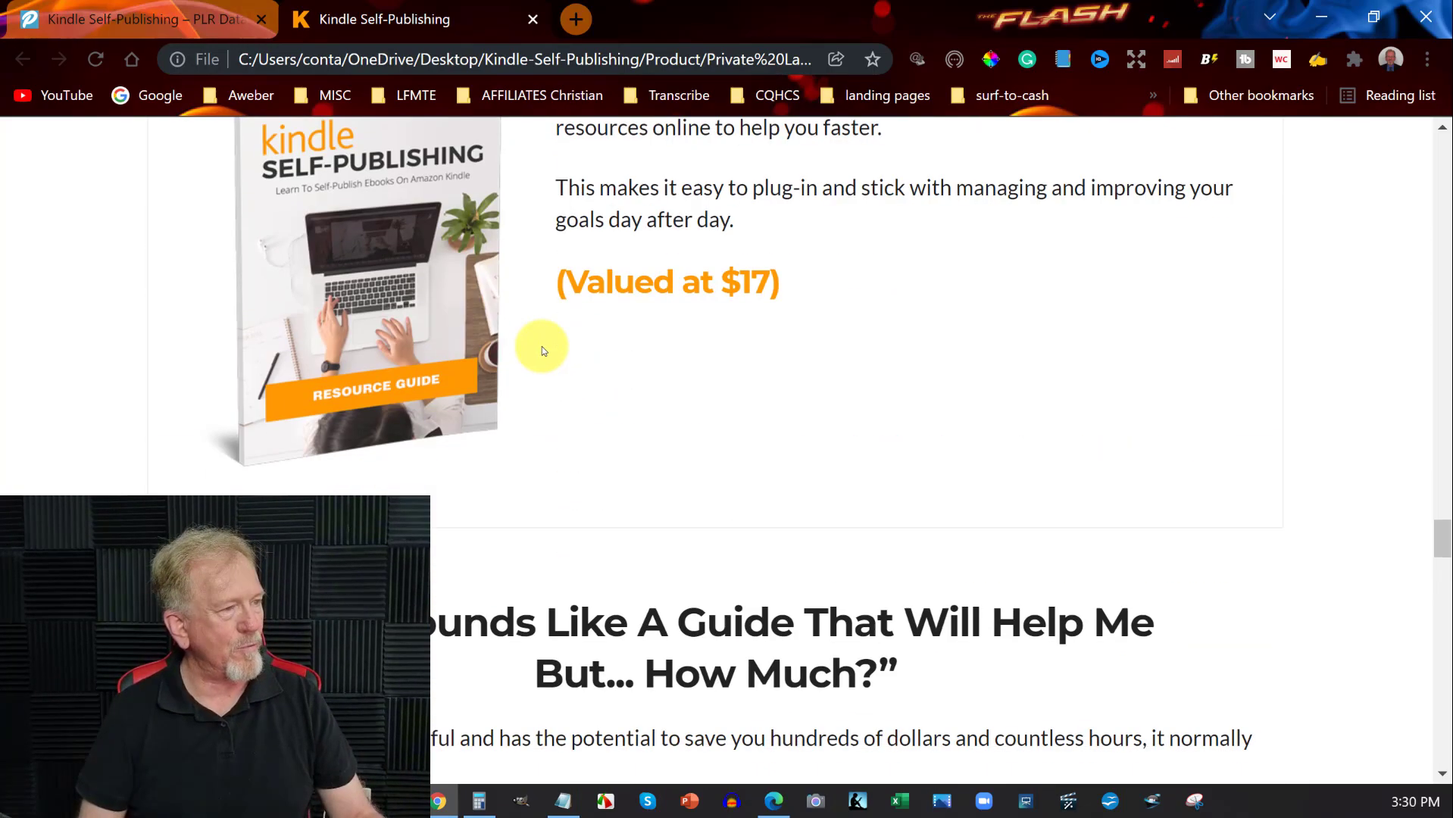
scroll(down, 3)
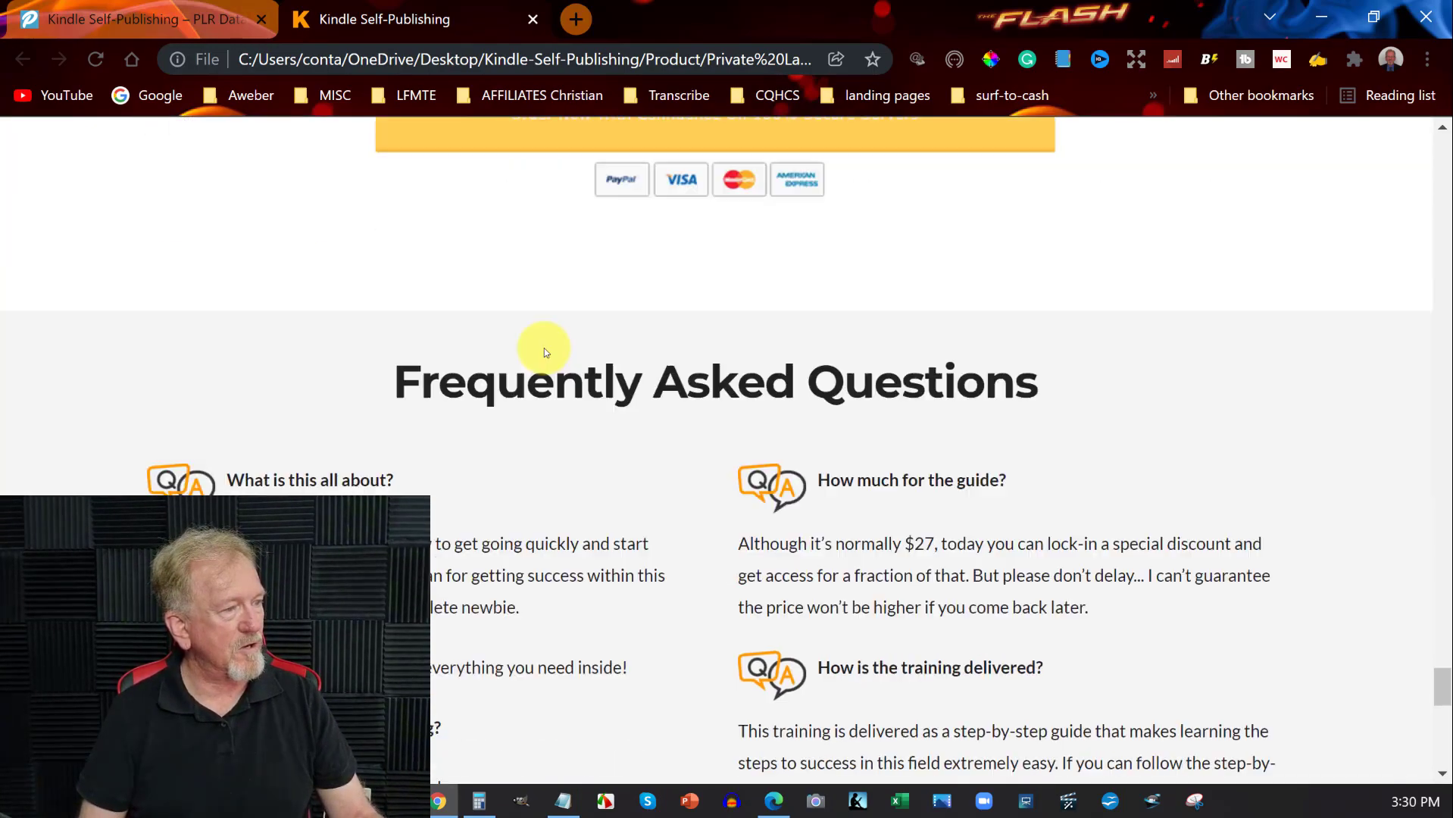
scroll(down, 3)
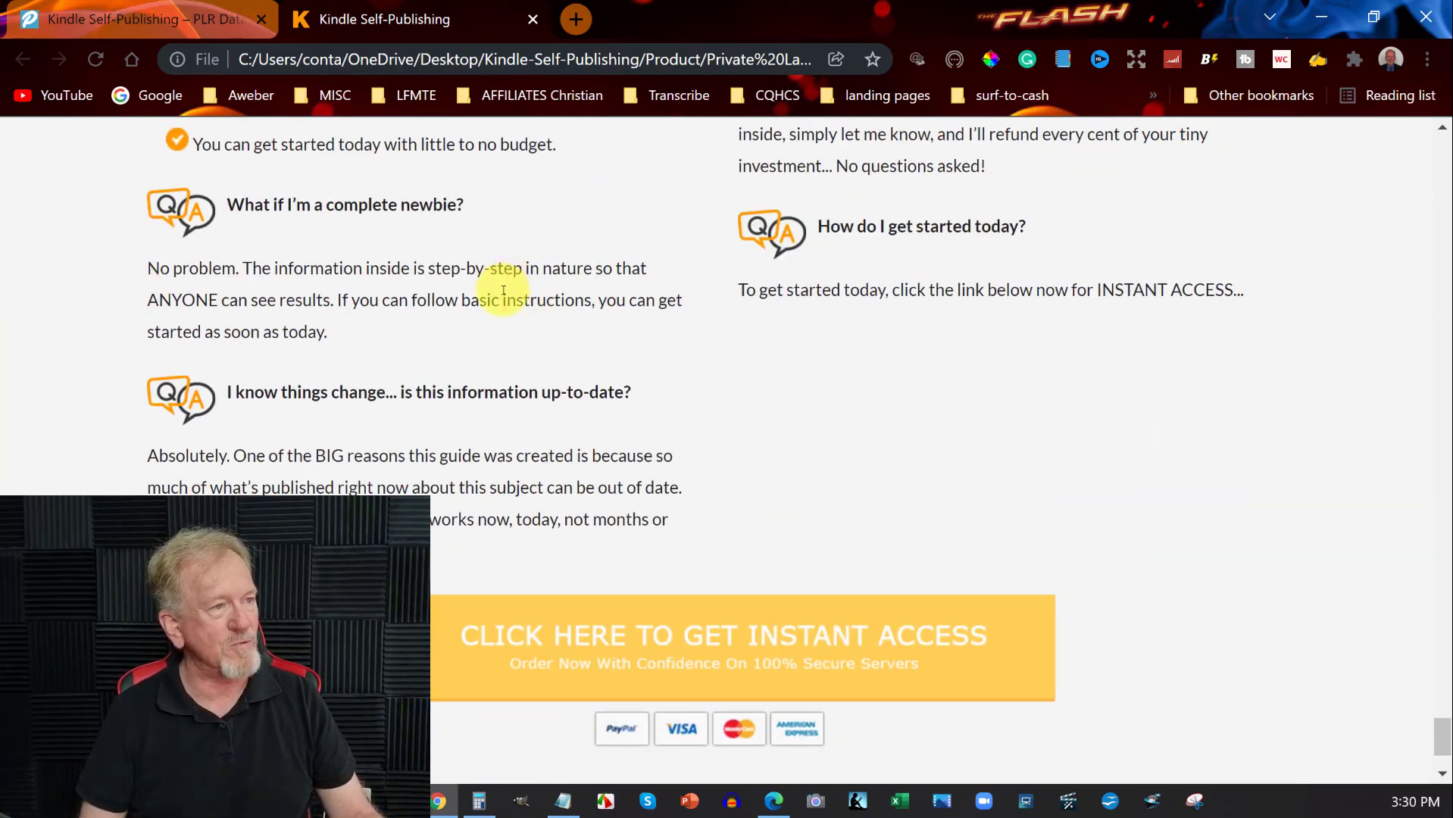
scroll(down, 3)
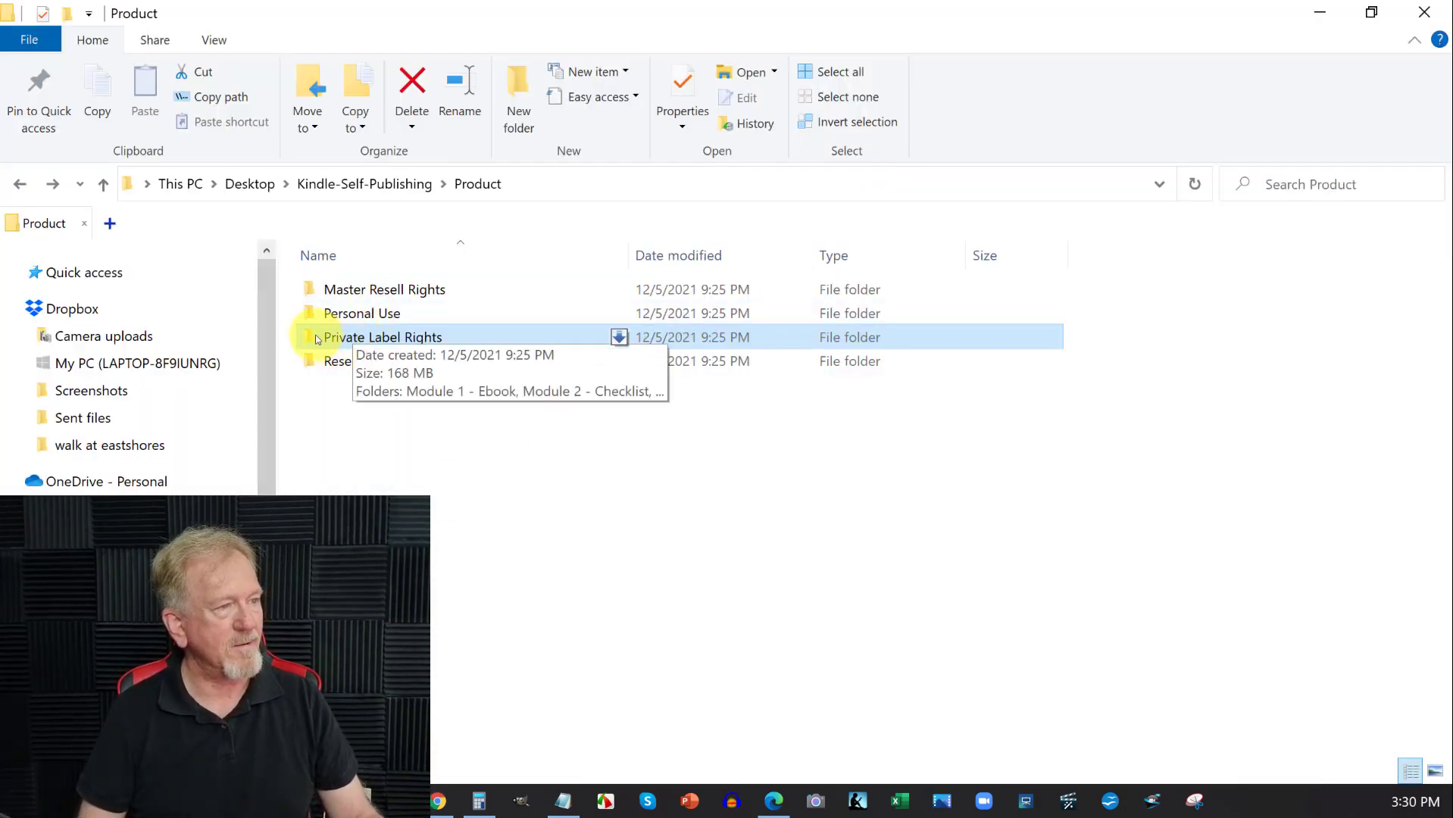
Step: Browse into Private Label Rights > Module 5 - Advertising Banners > PNG, then return to the module list
double_click(383, 336)
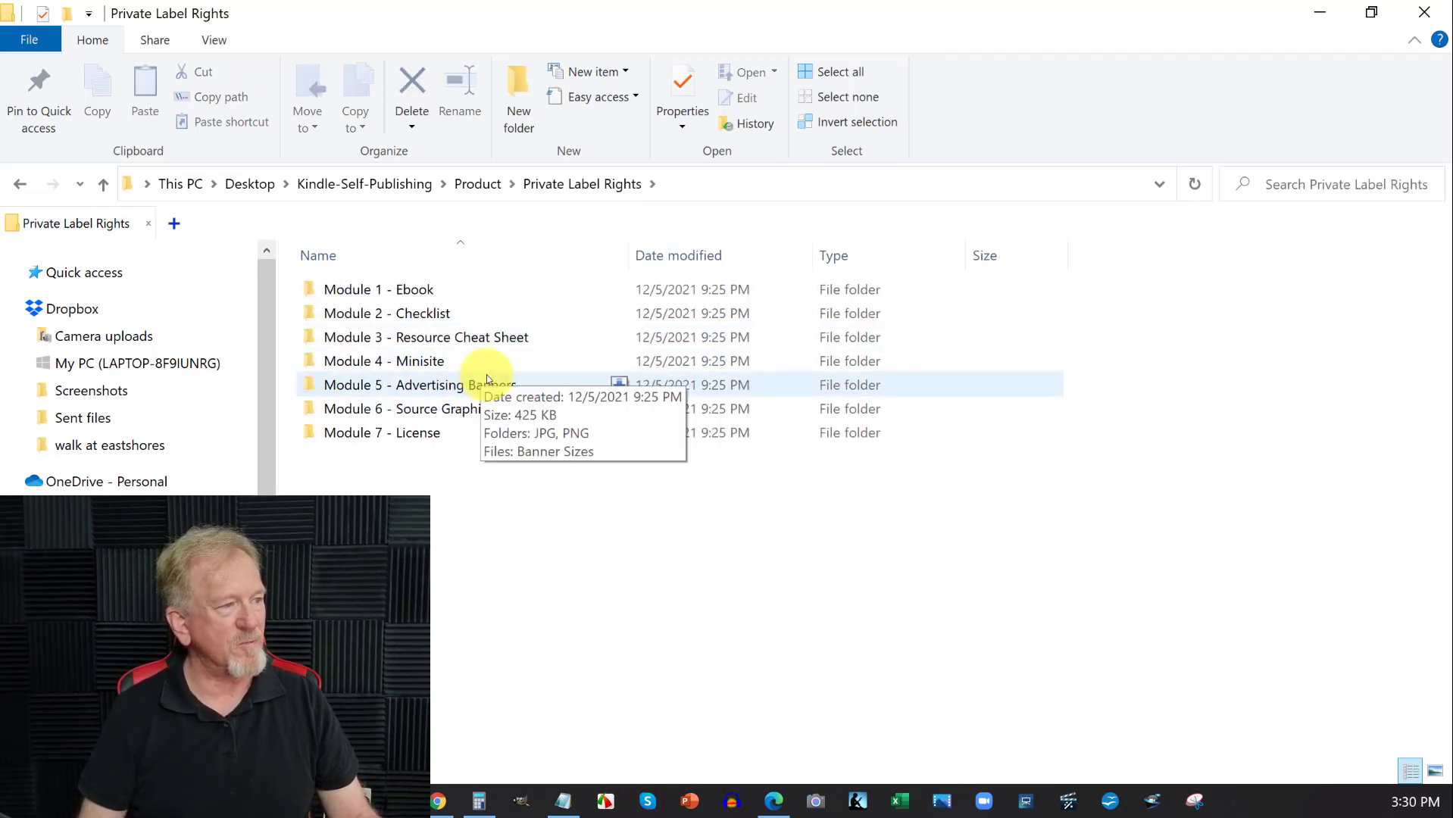
double_click(416, 385)
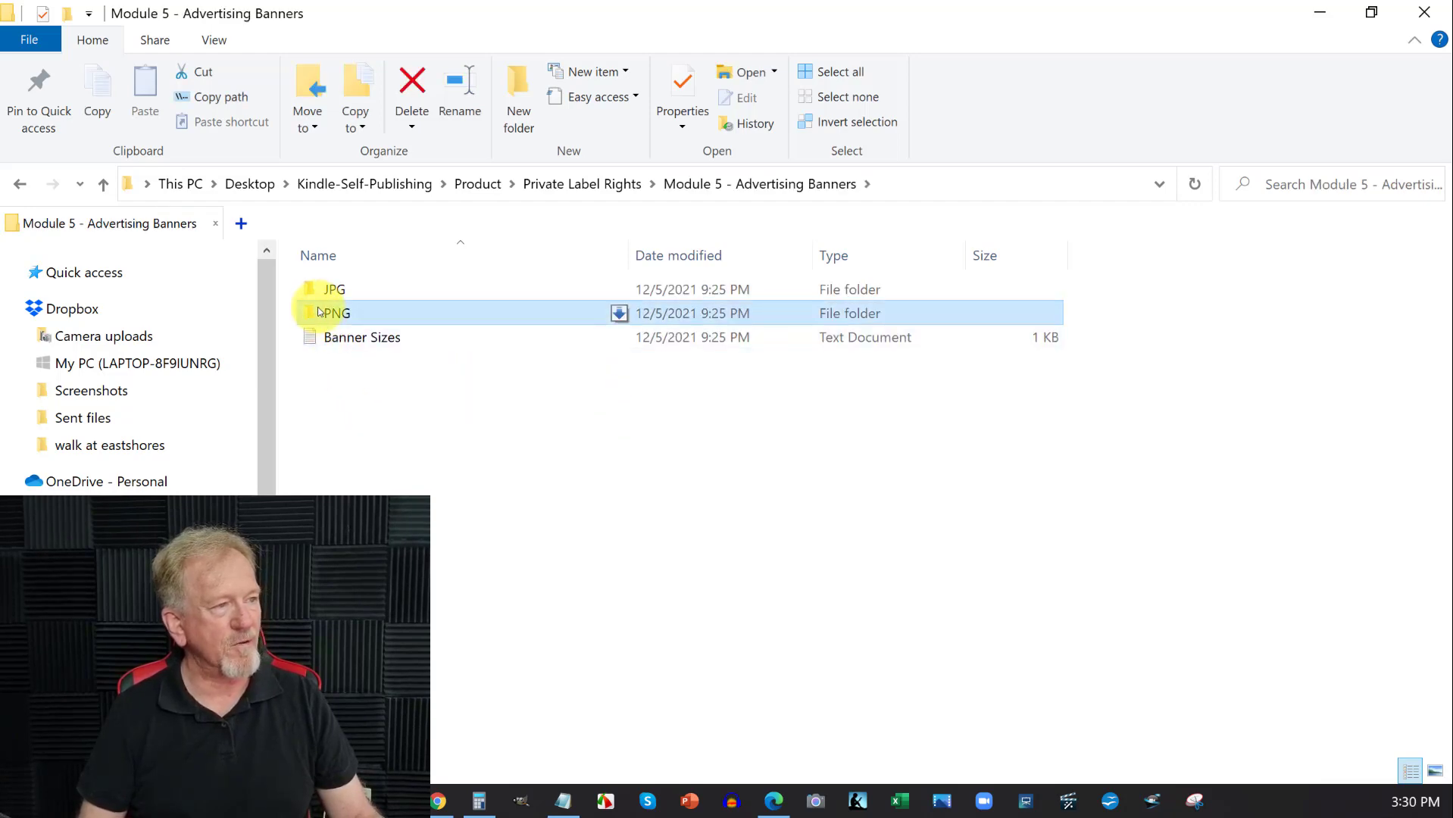
double_click(333, 314)
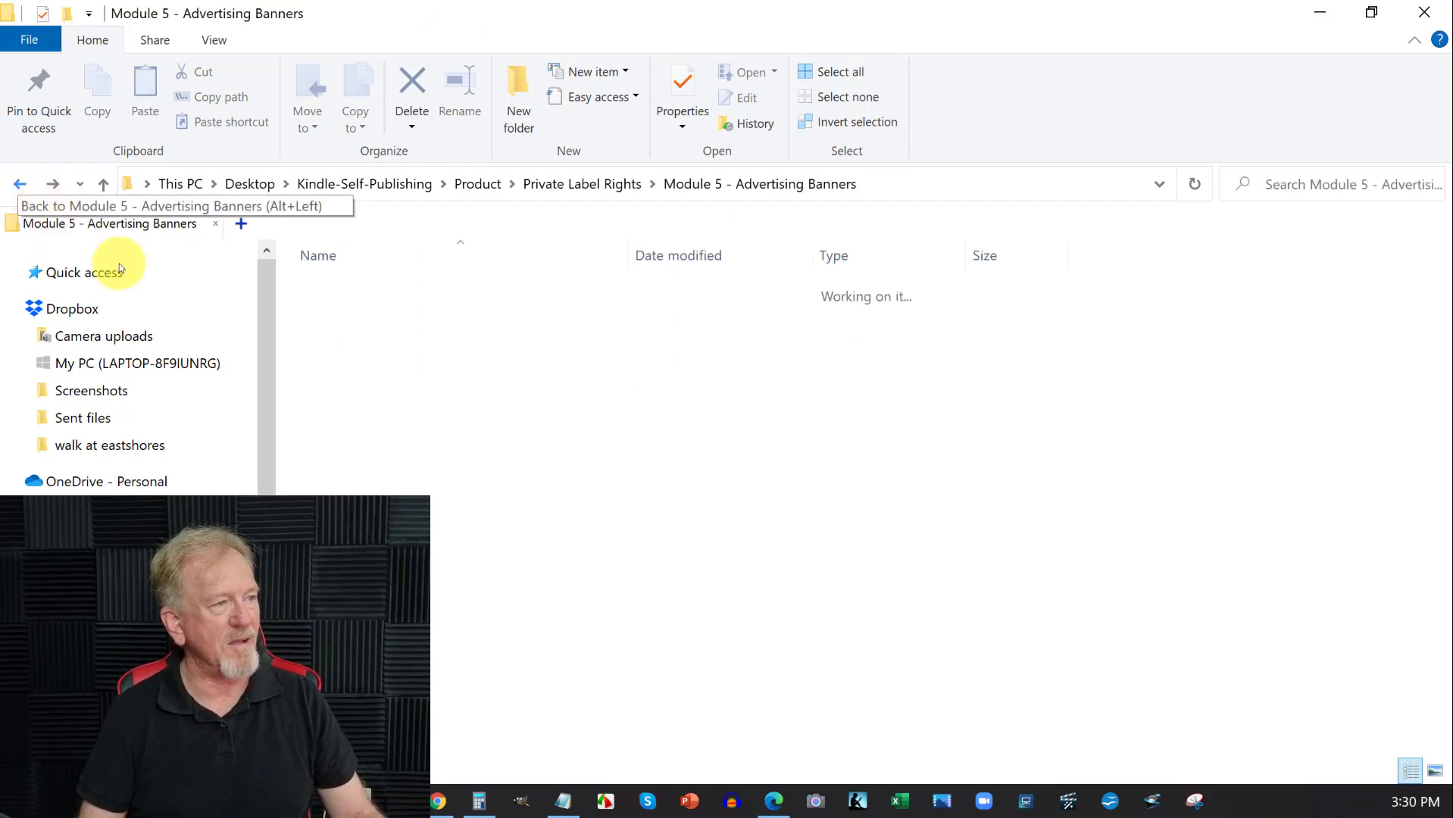
click(20, 183)
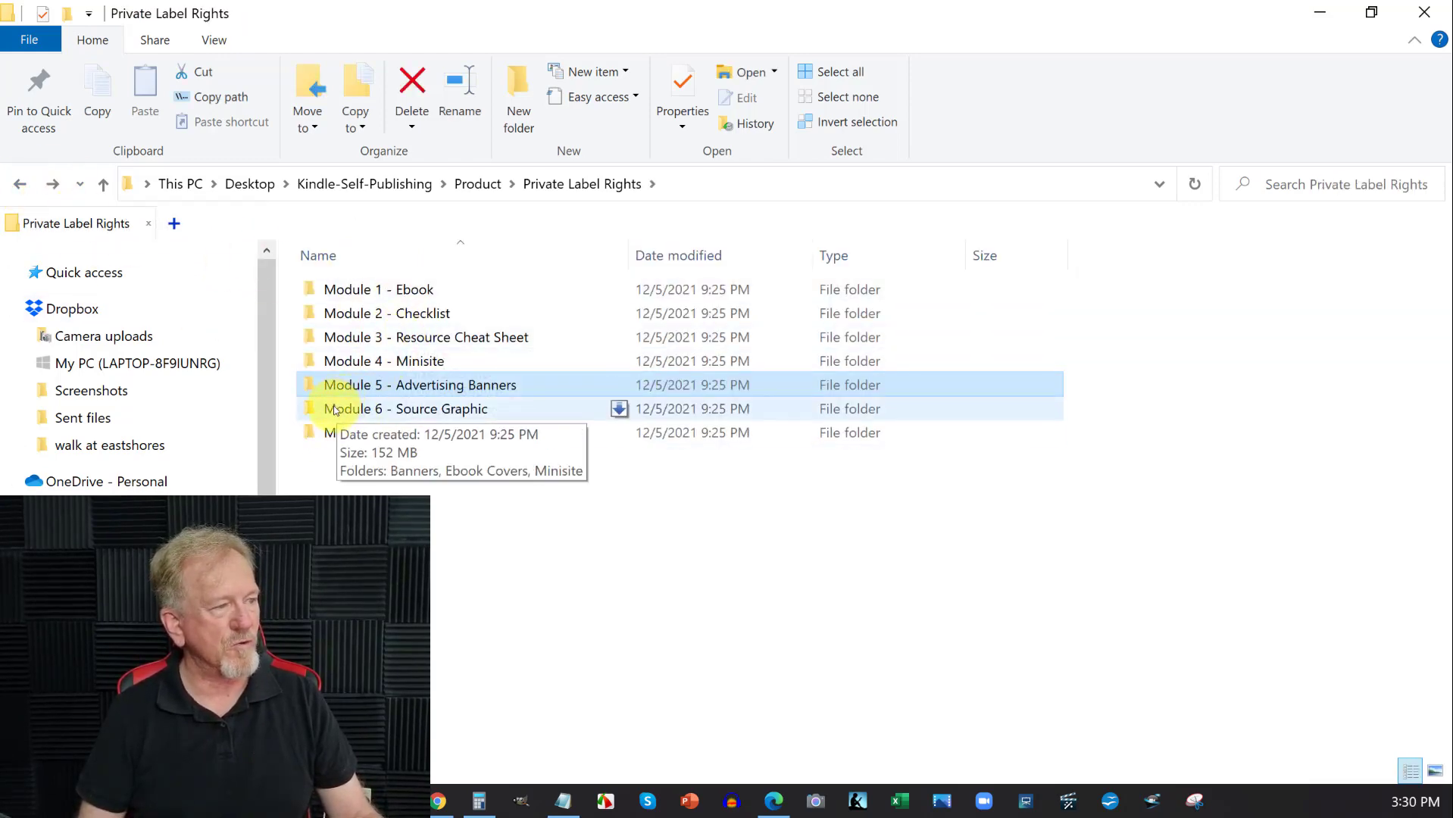
double_click(407, 409)
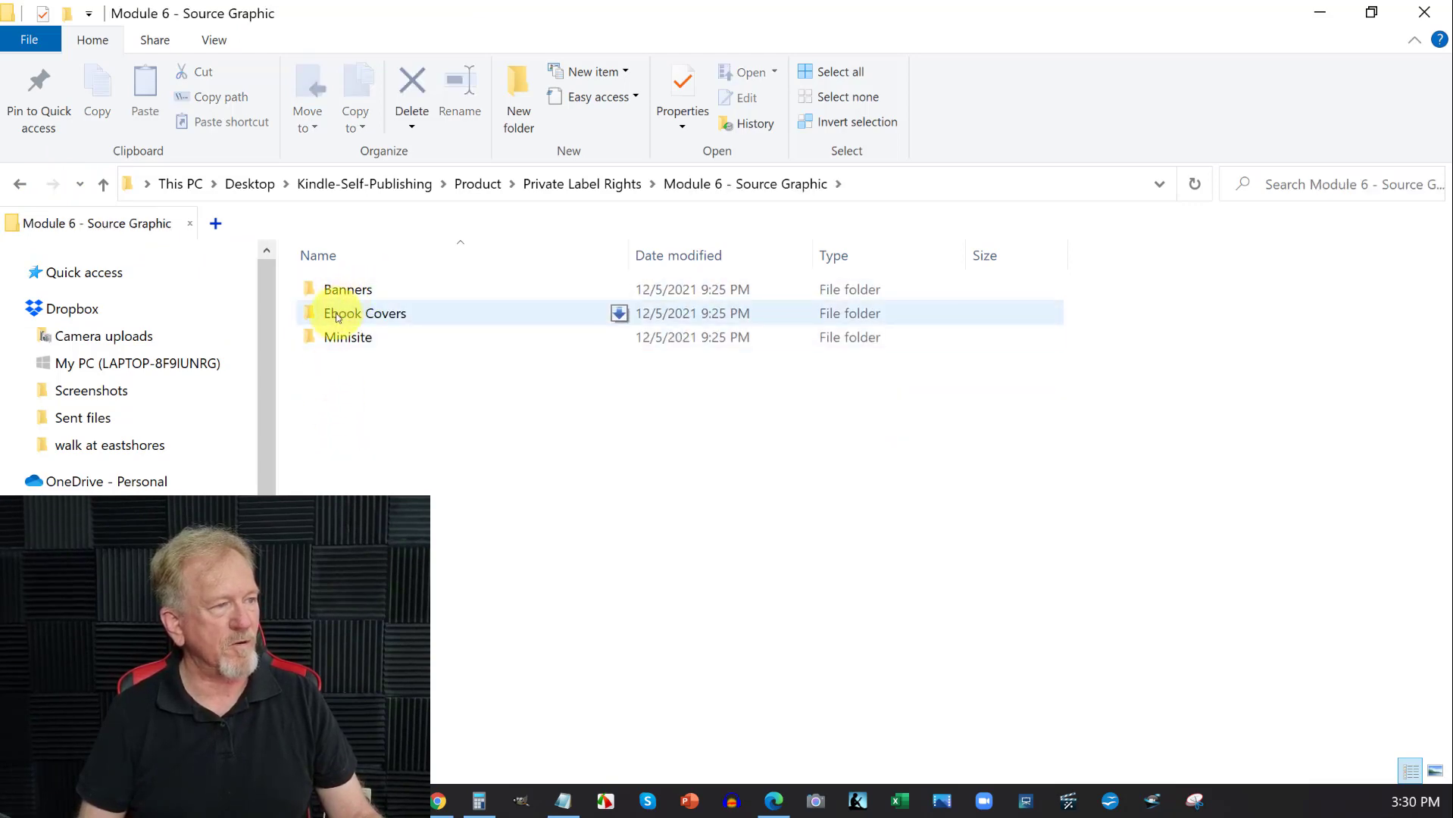
double_click(365, 314)
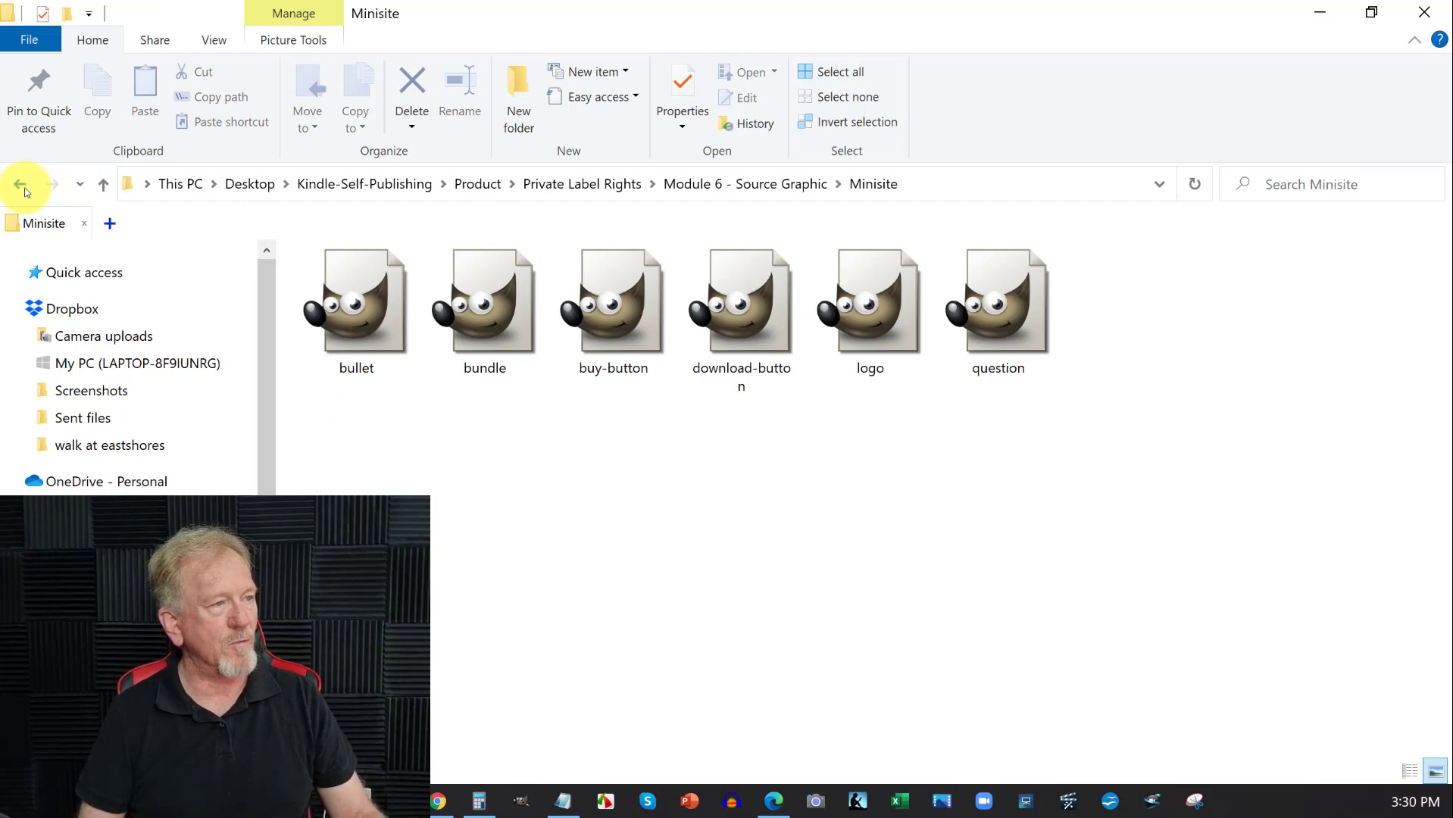
click(19, 184)
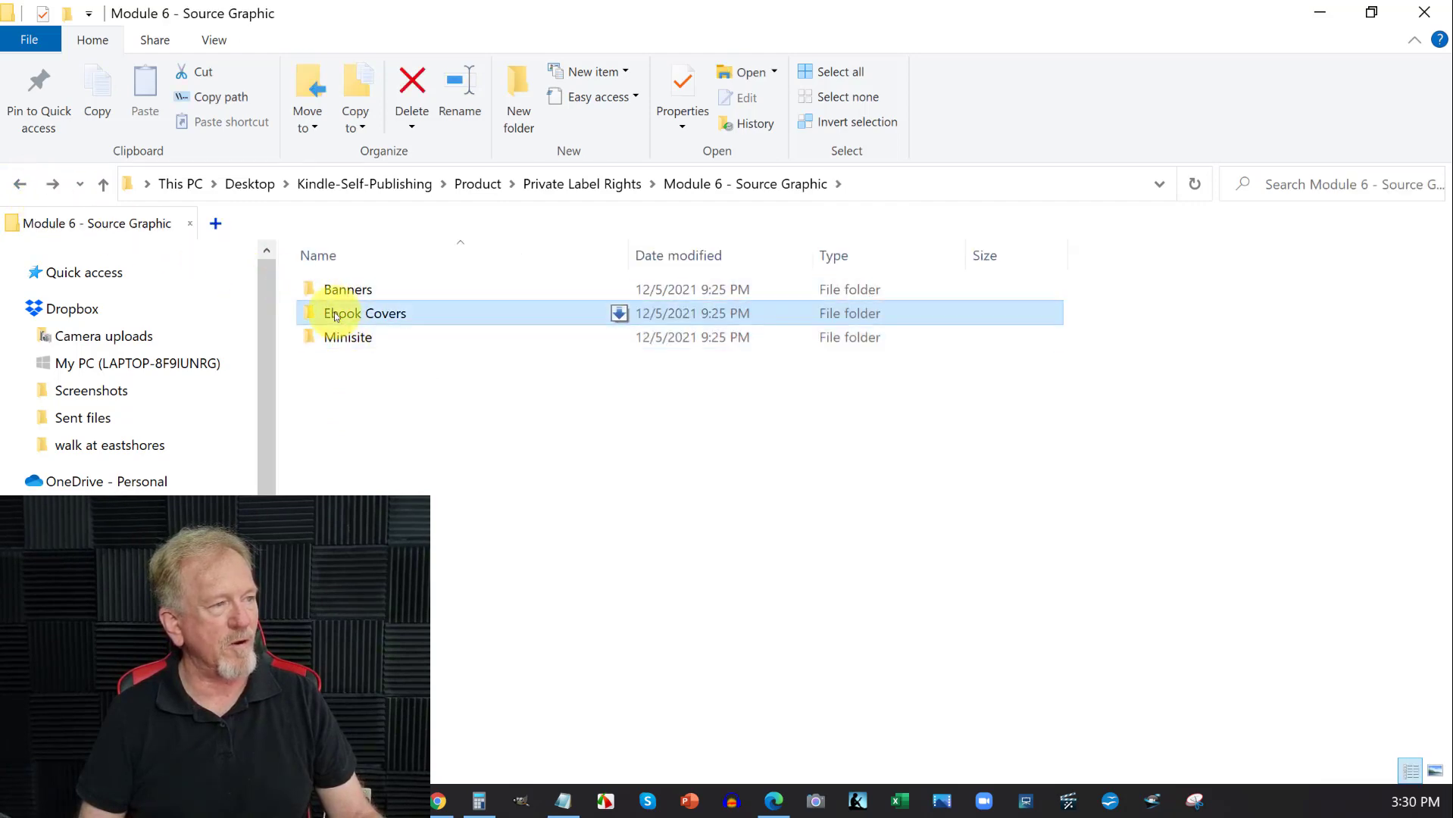
double_click(367, 313)
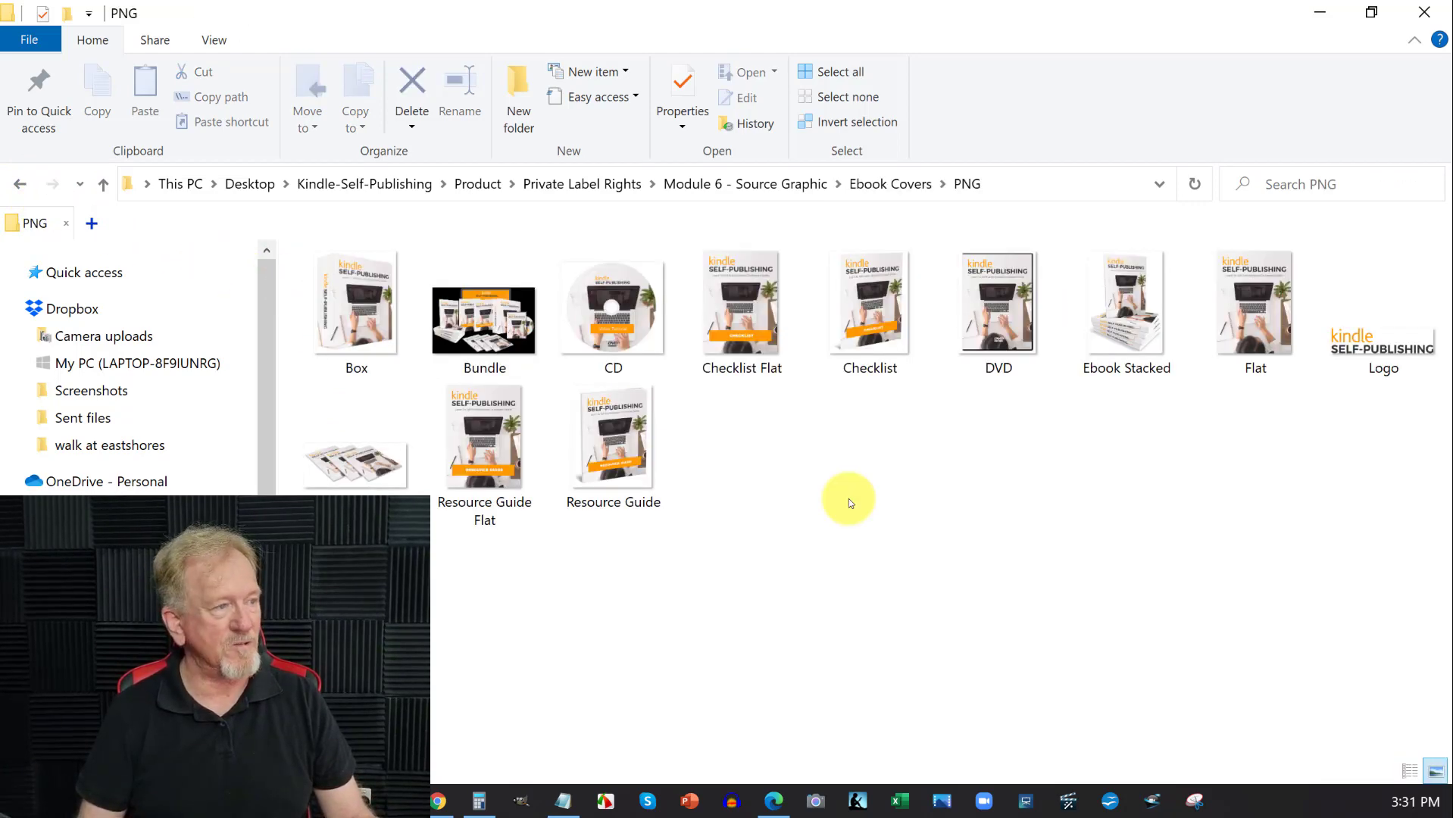
mouse_move(438, 247)
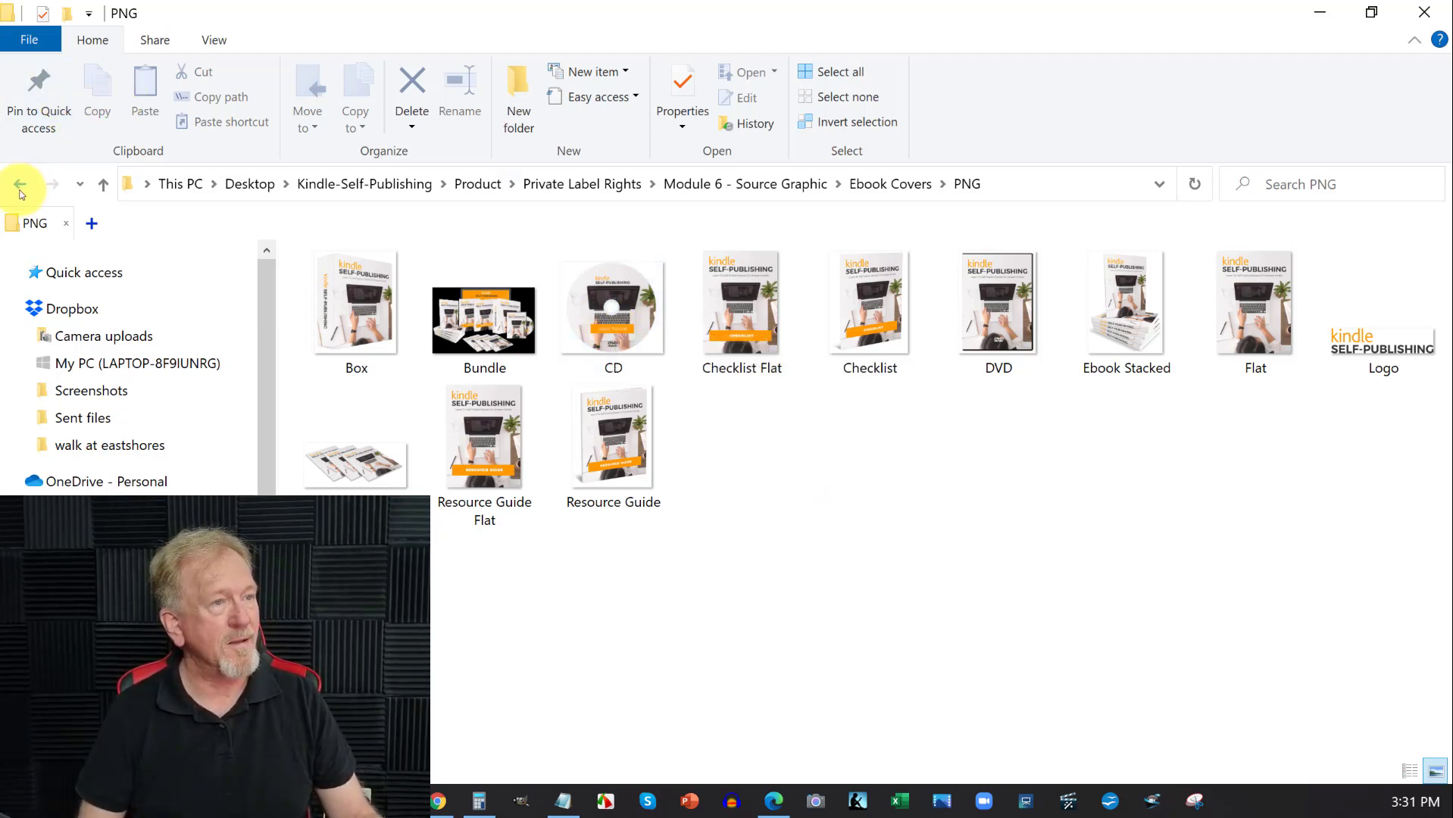
click(19, 183)
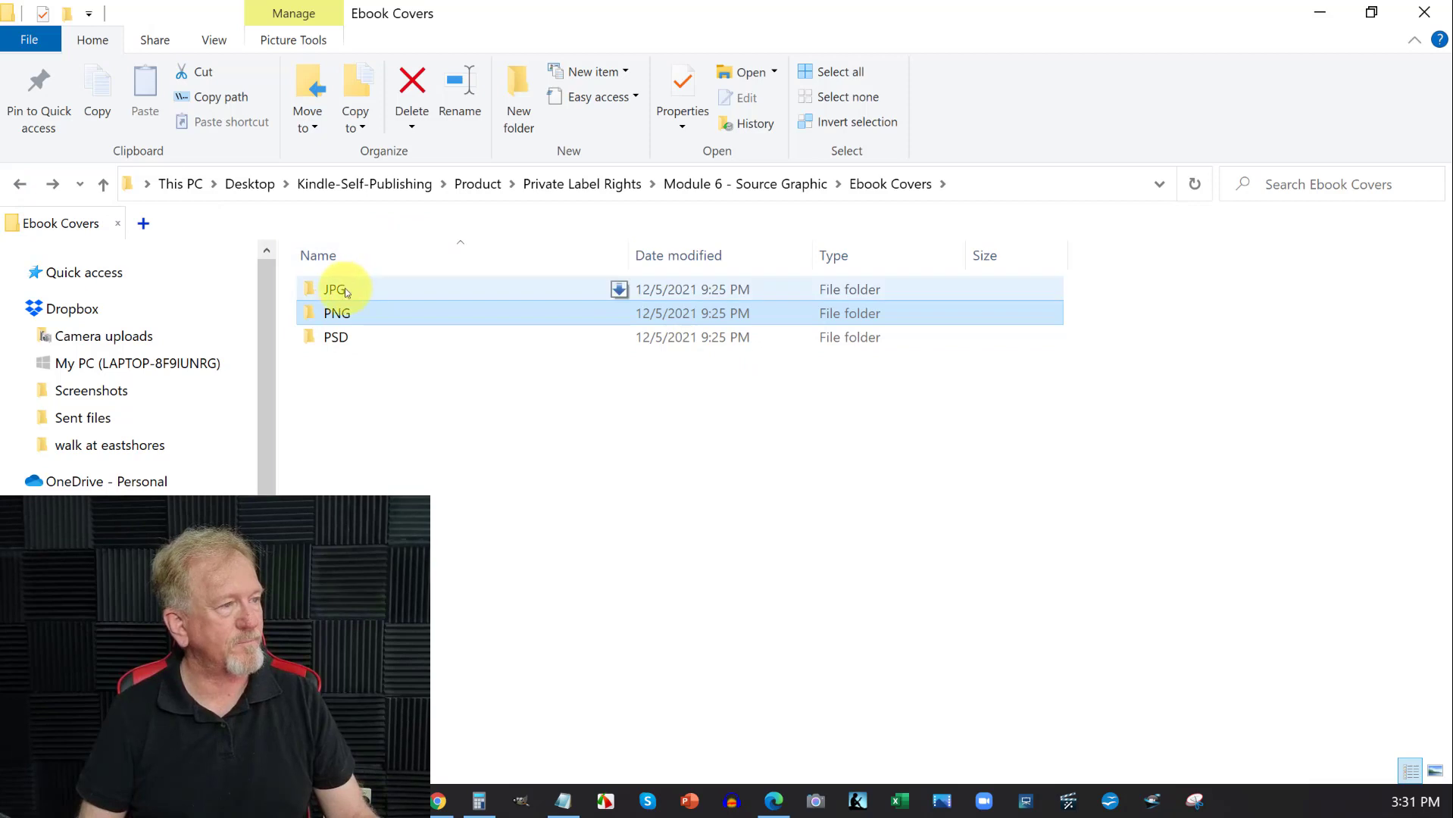
click(19, 183)
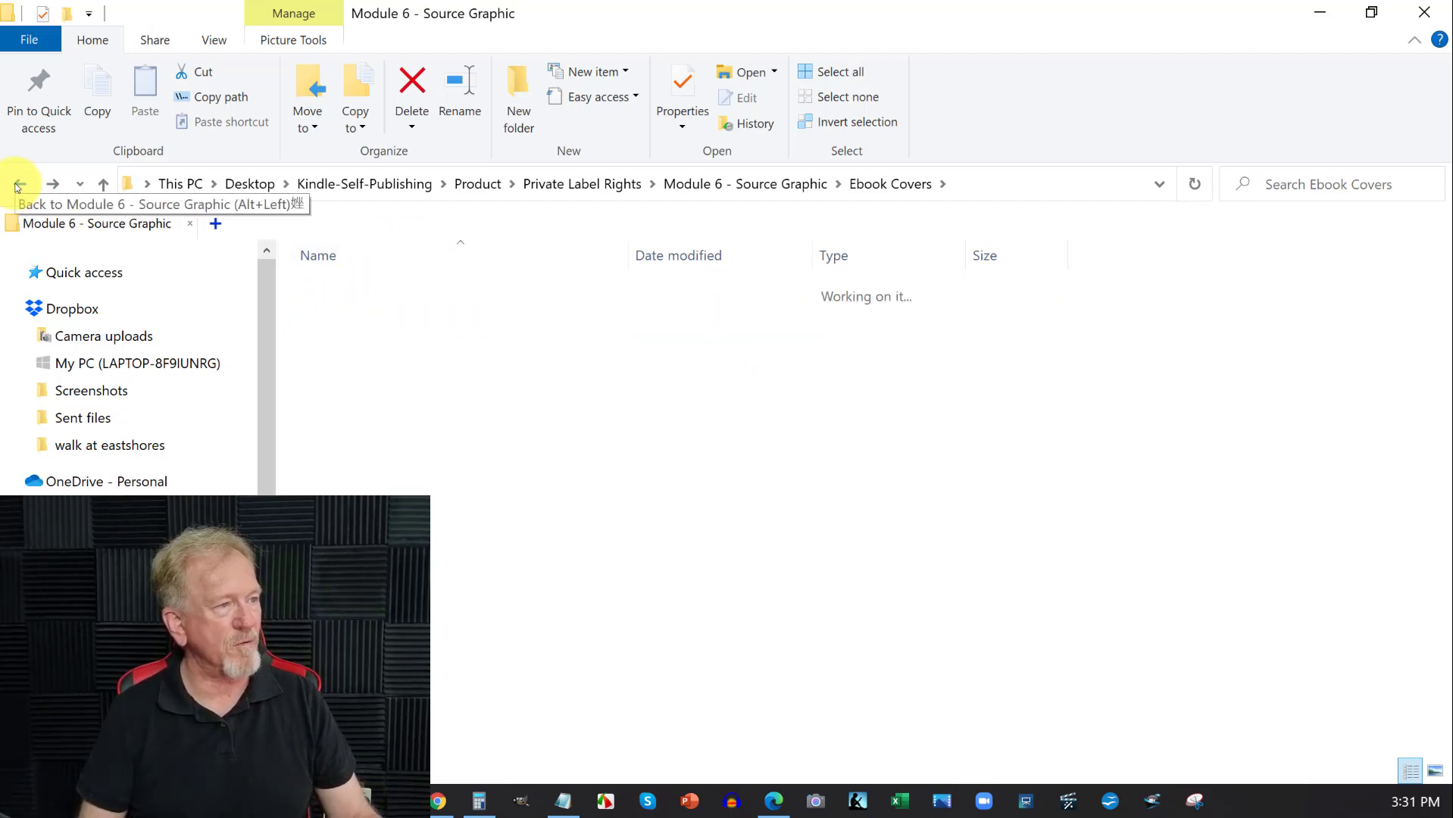
click(19, 183)
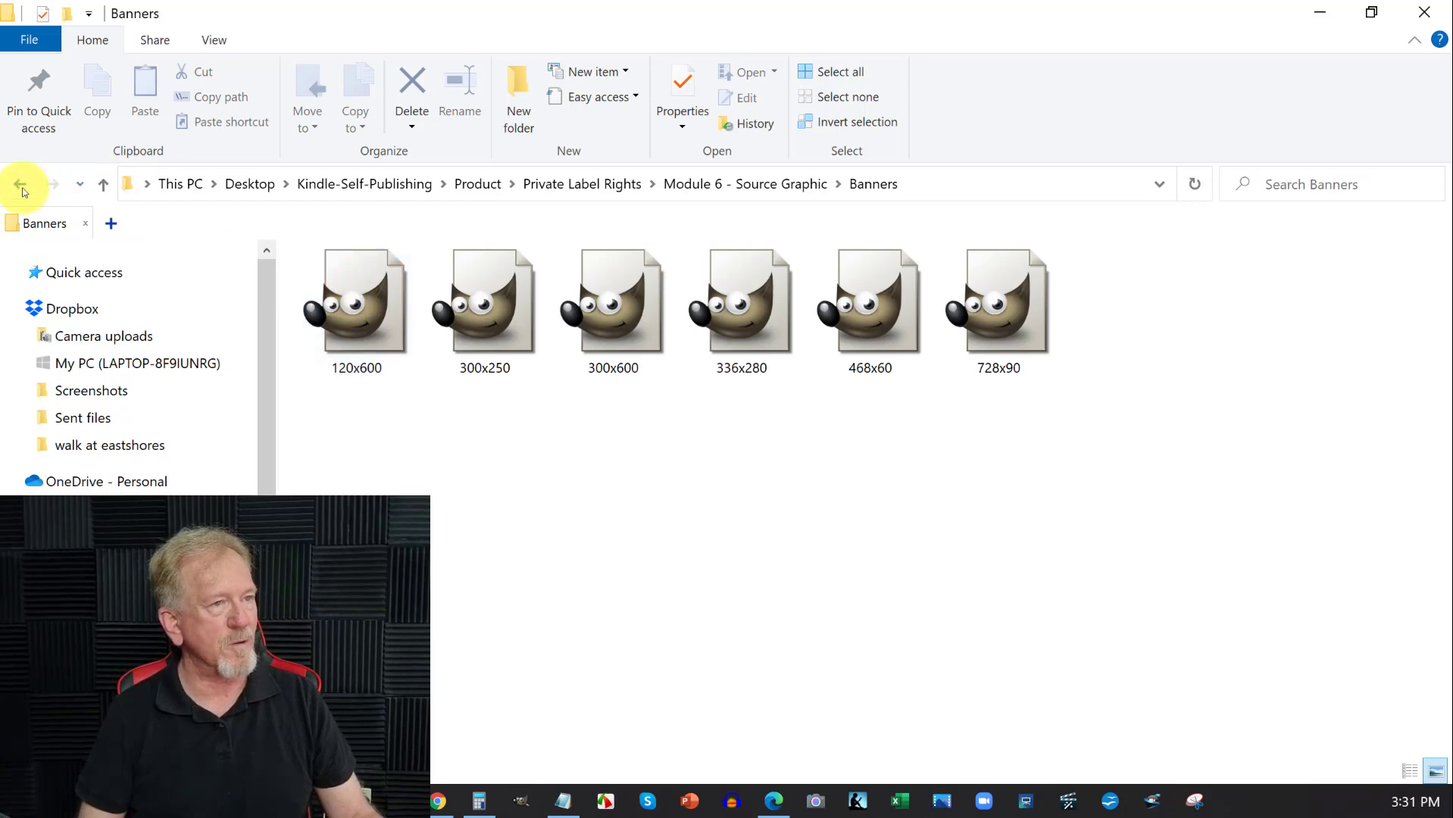
click(20, 183)
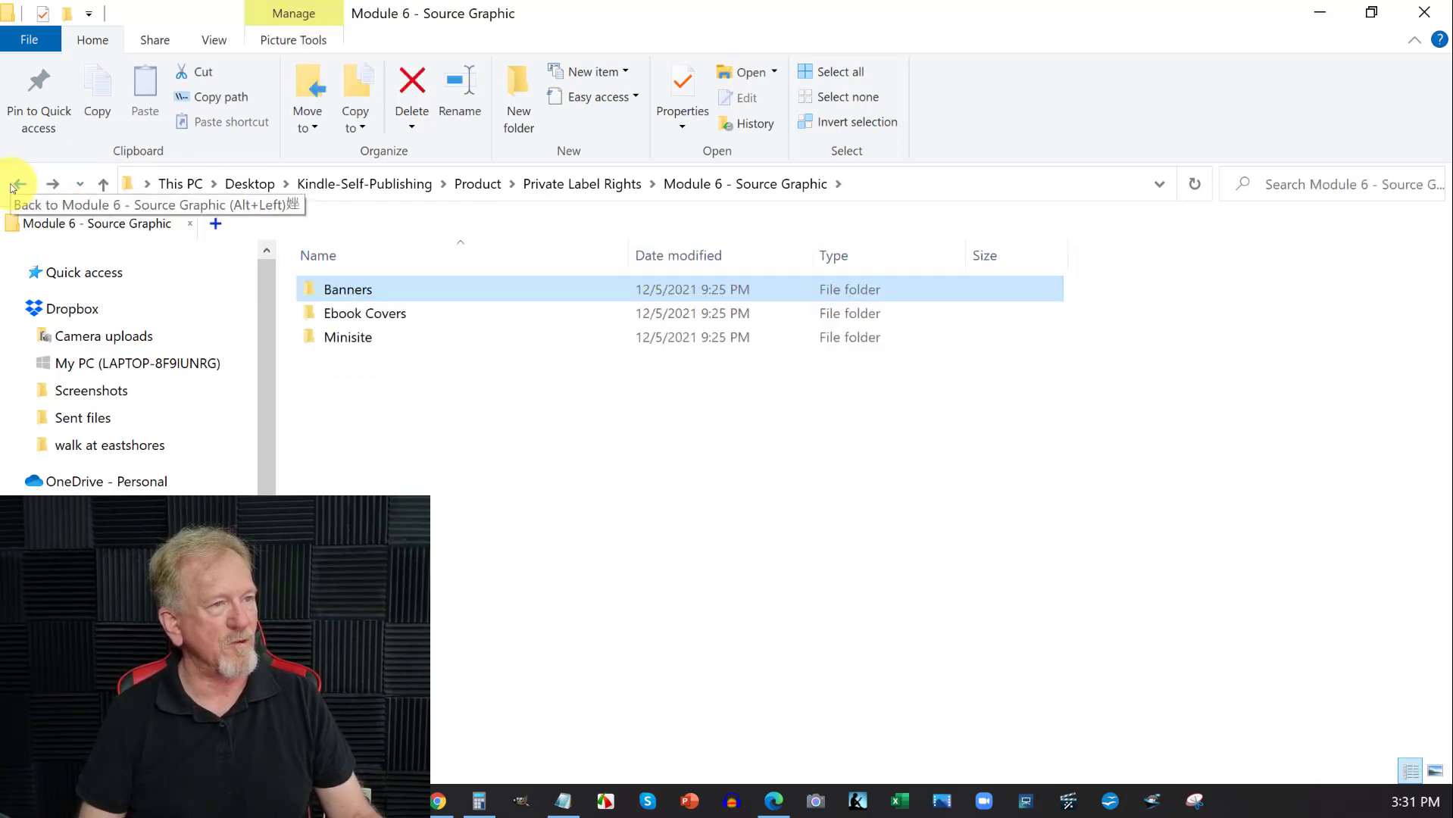
click(19, 184)
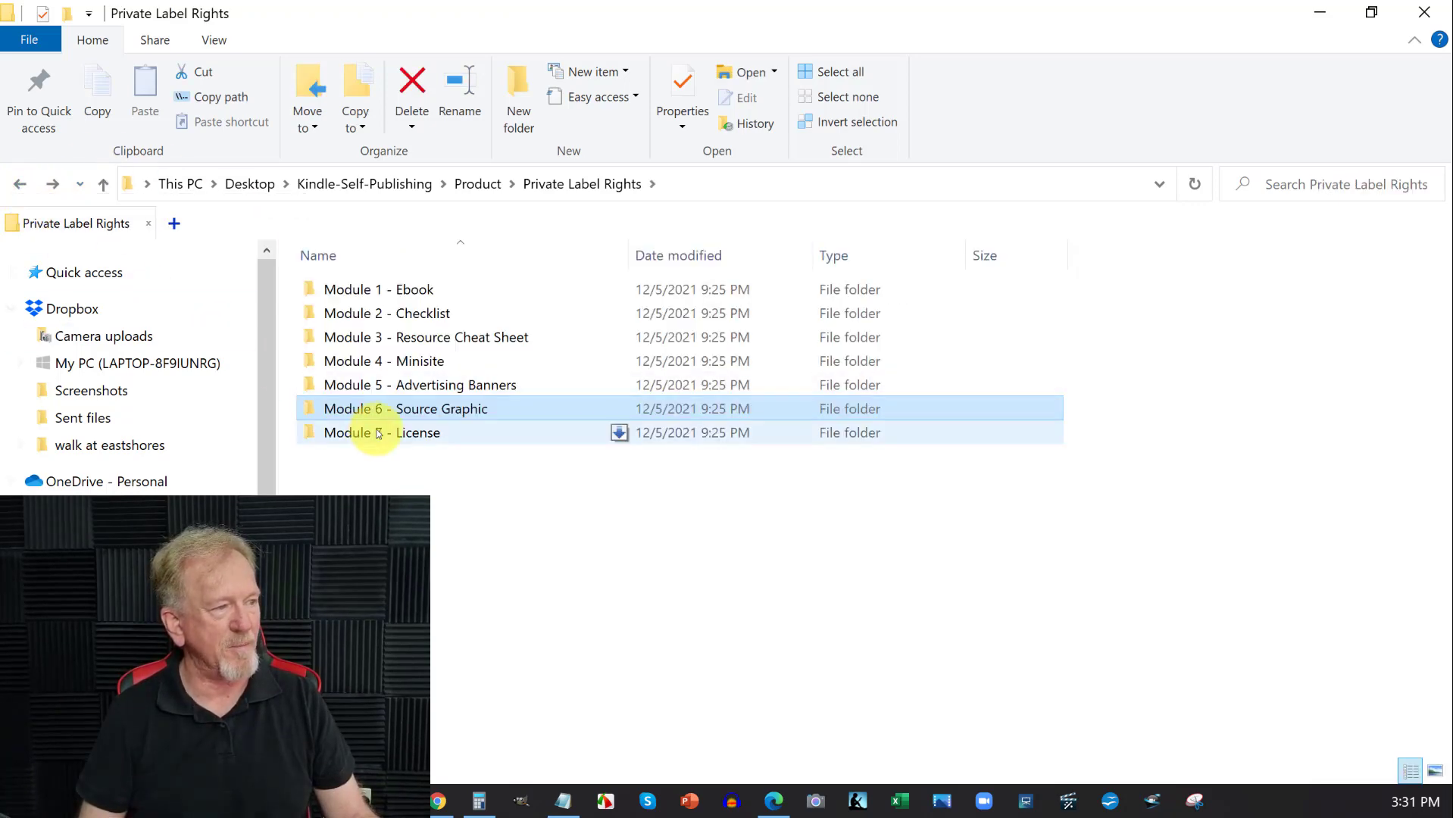
mouse_move(362, 433)
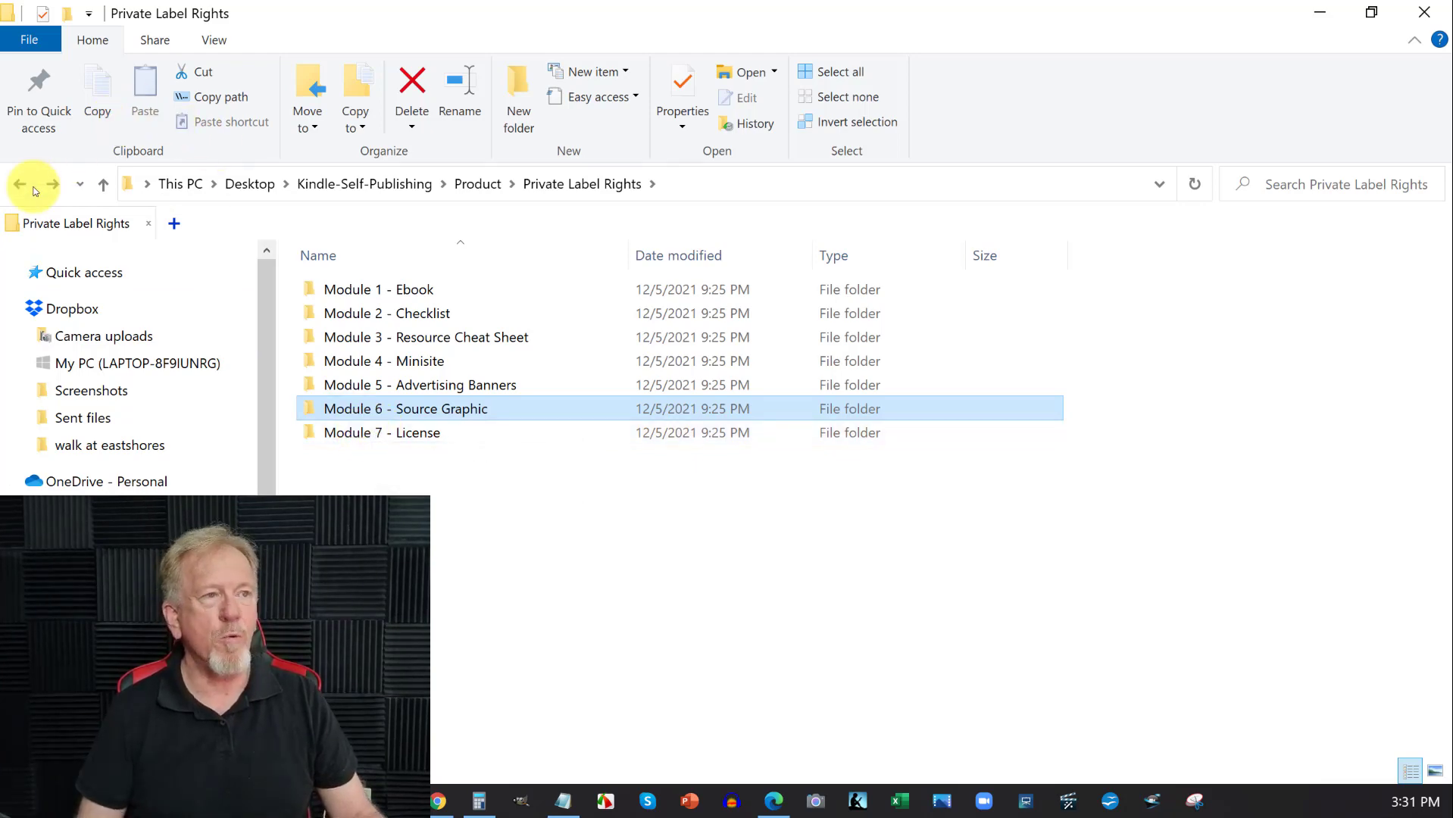
click(20, 183)
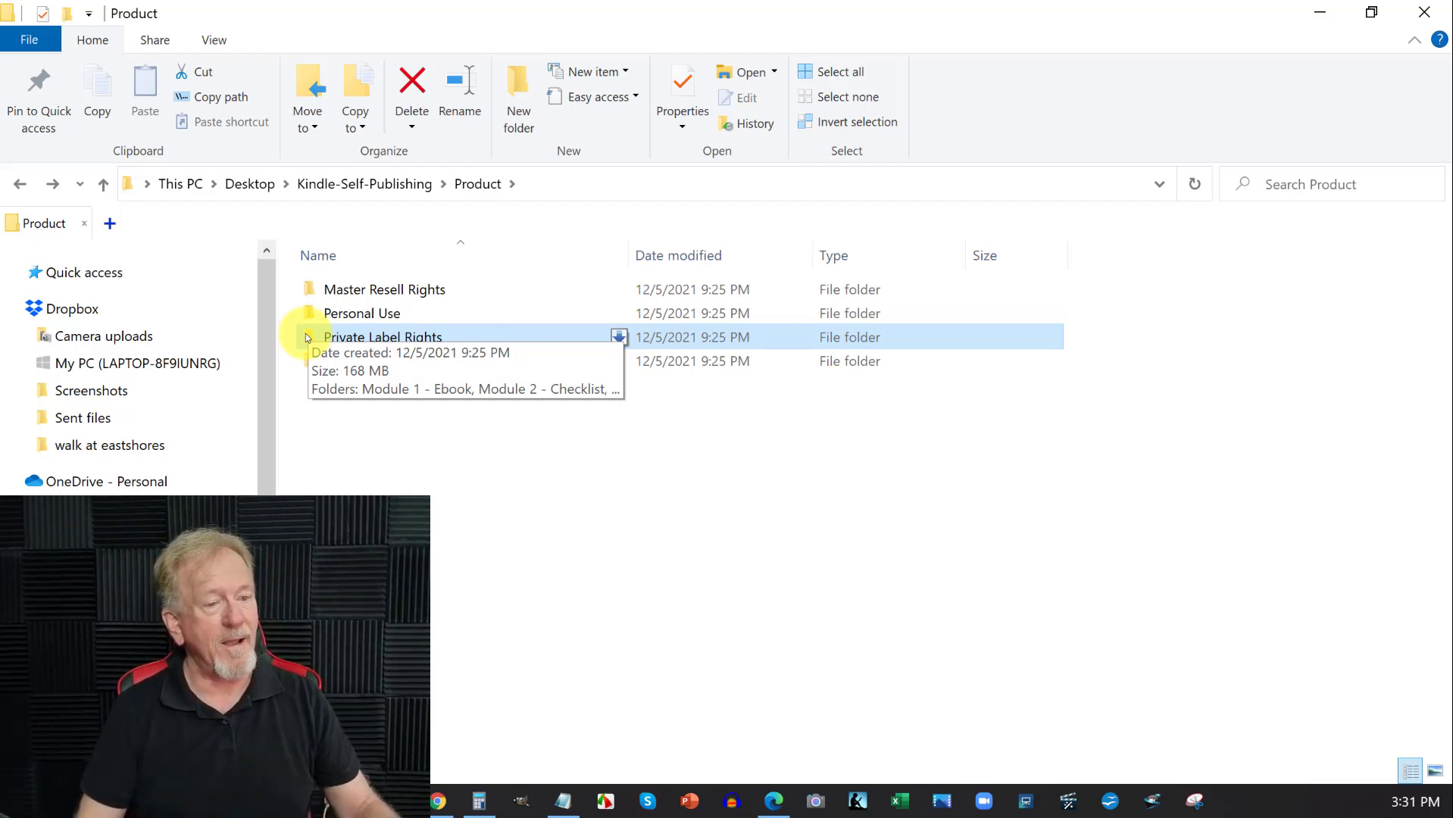
mouse_move(247, 414)
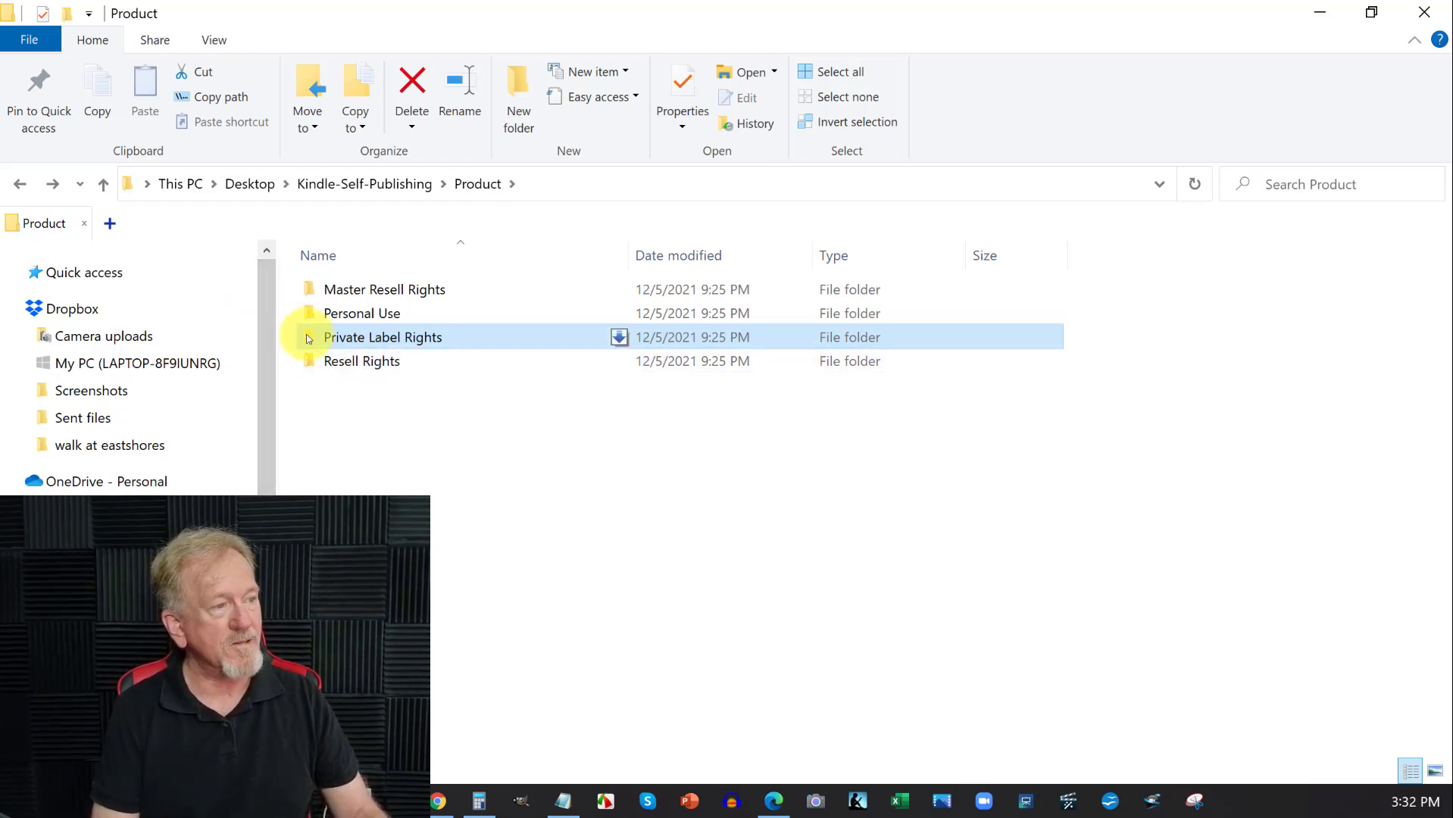
double_click(384, 336)
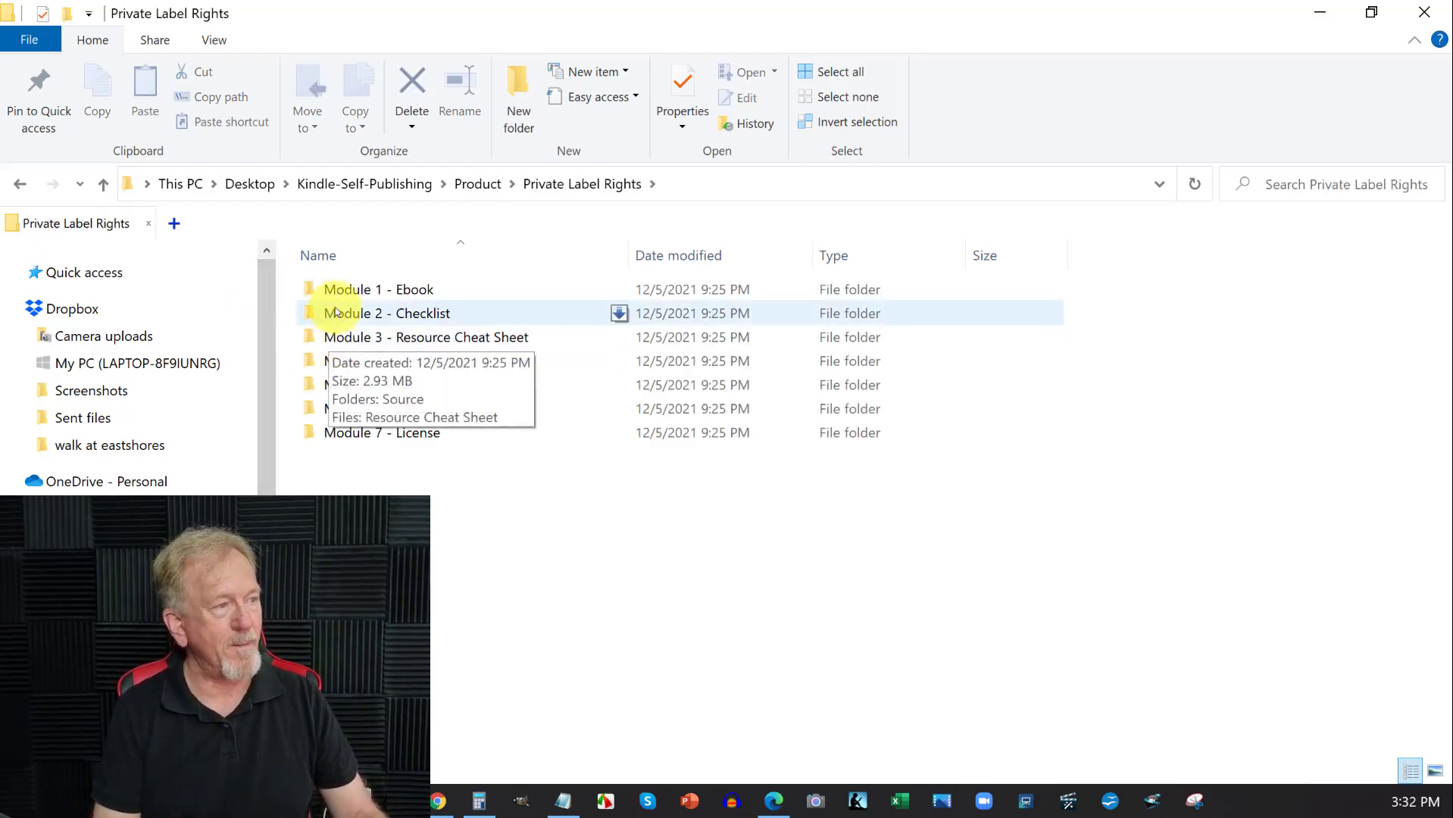
mouse_move(376, 290)
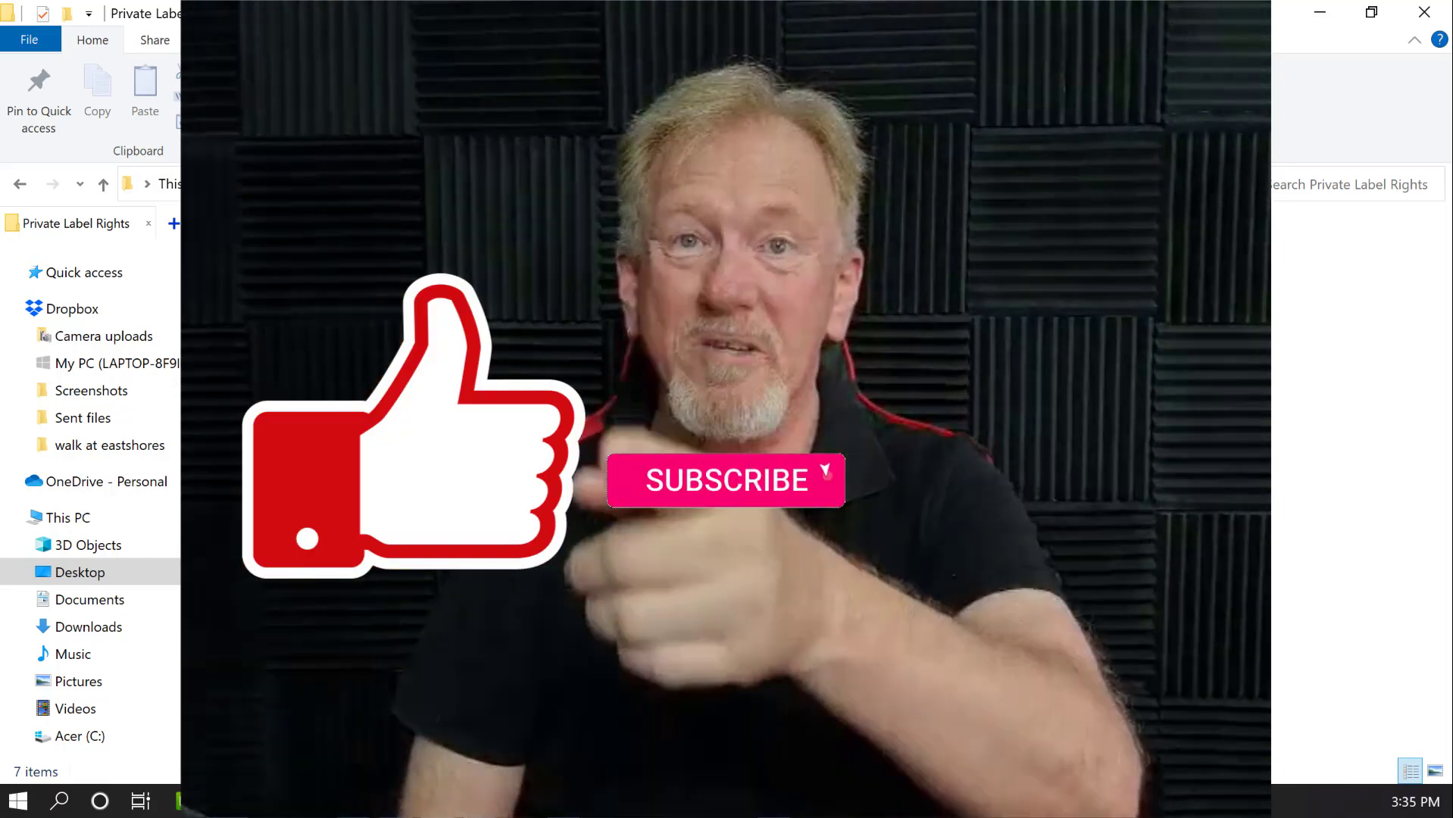
click(725, 481)
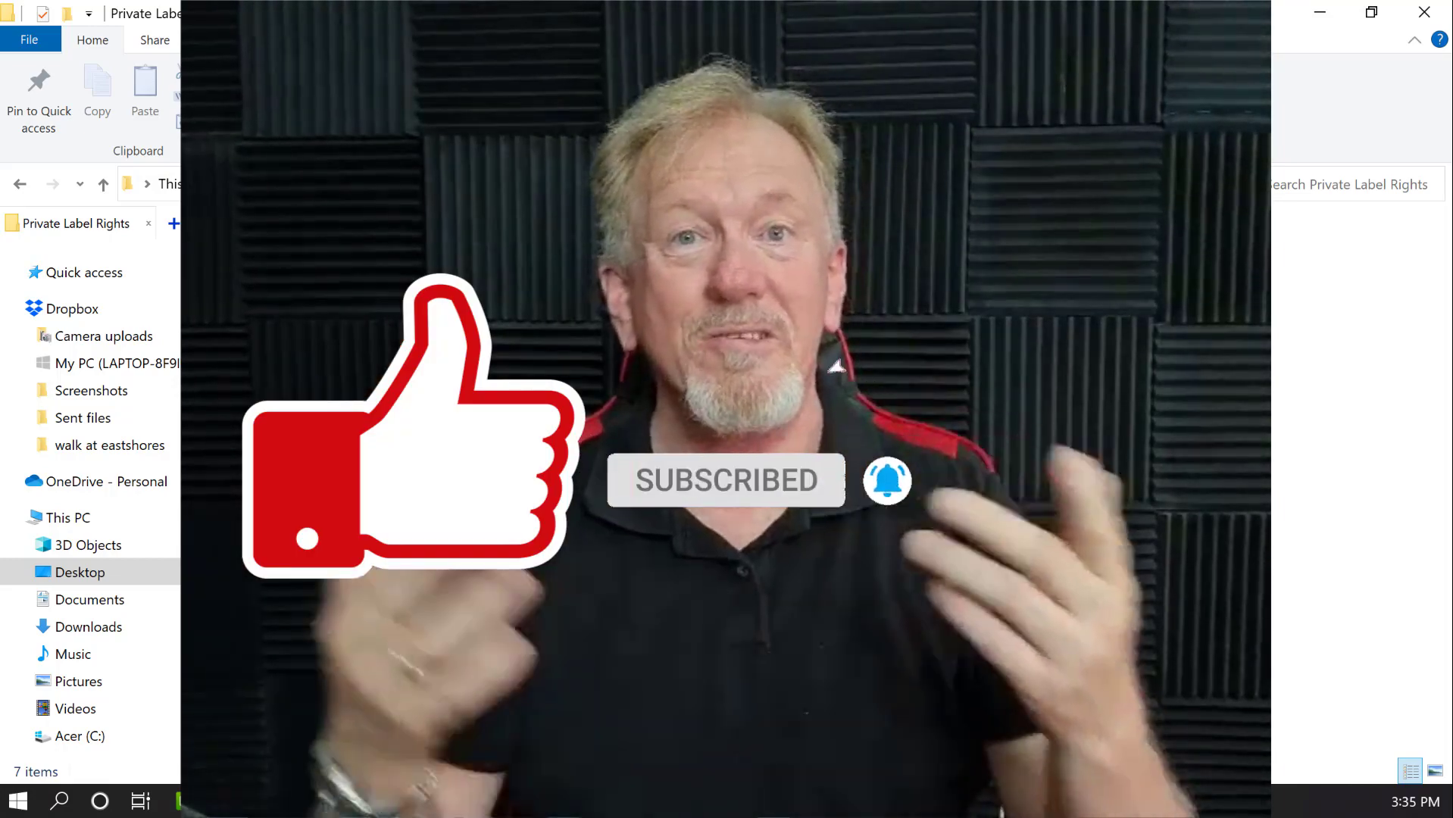